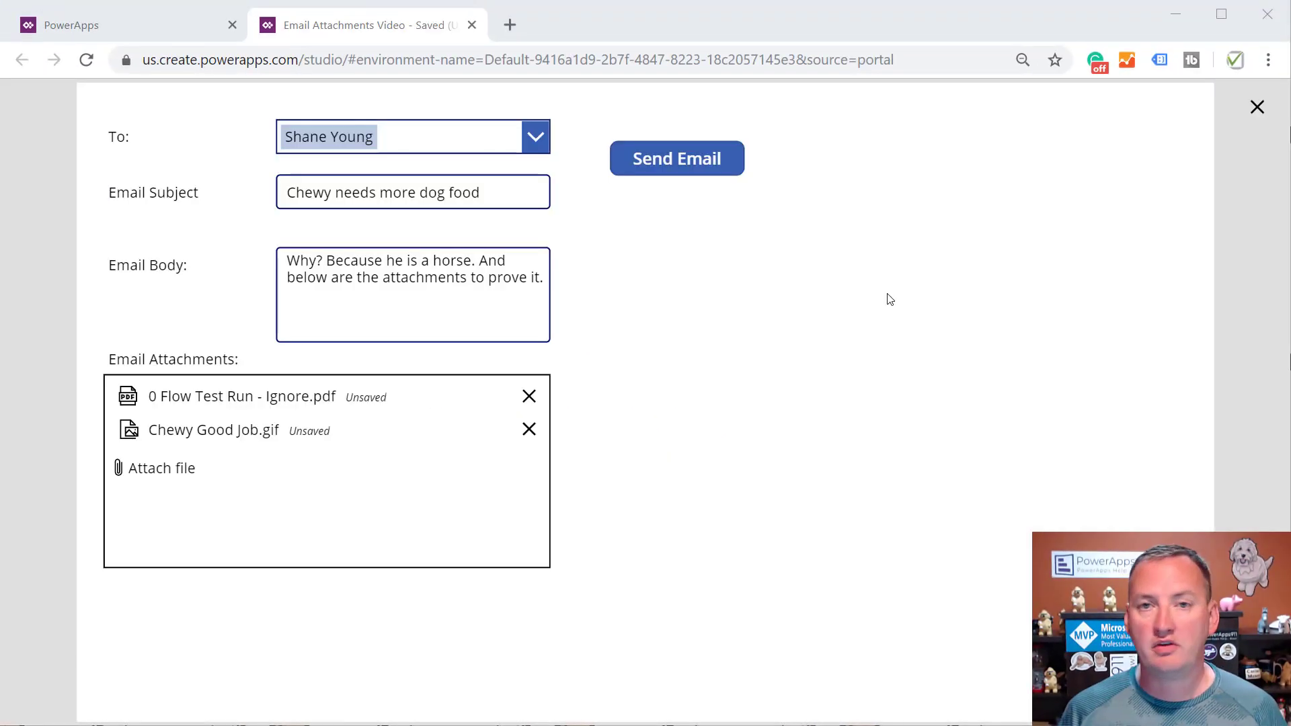
mouse_move(758, 353)
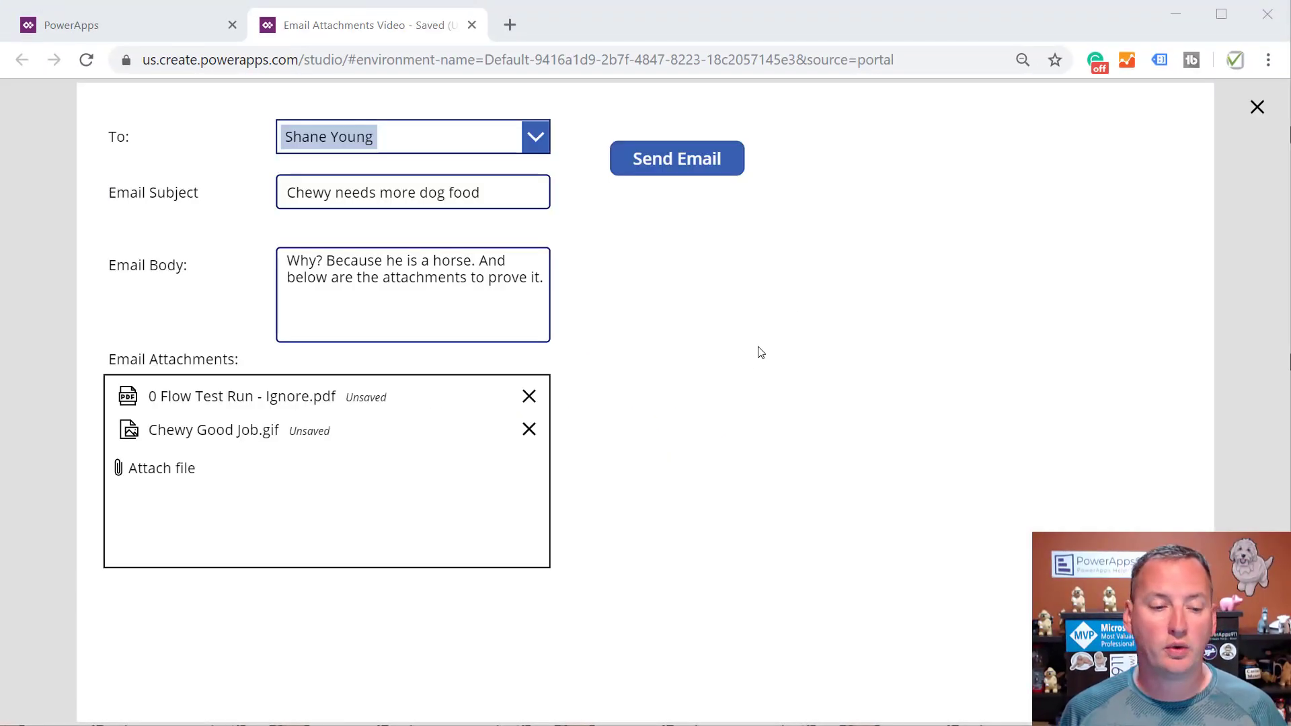
mouse_move(783, 294)
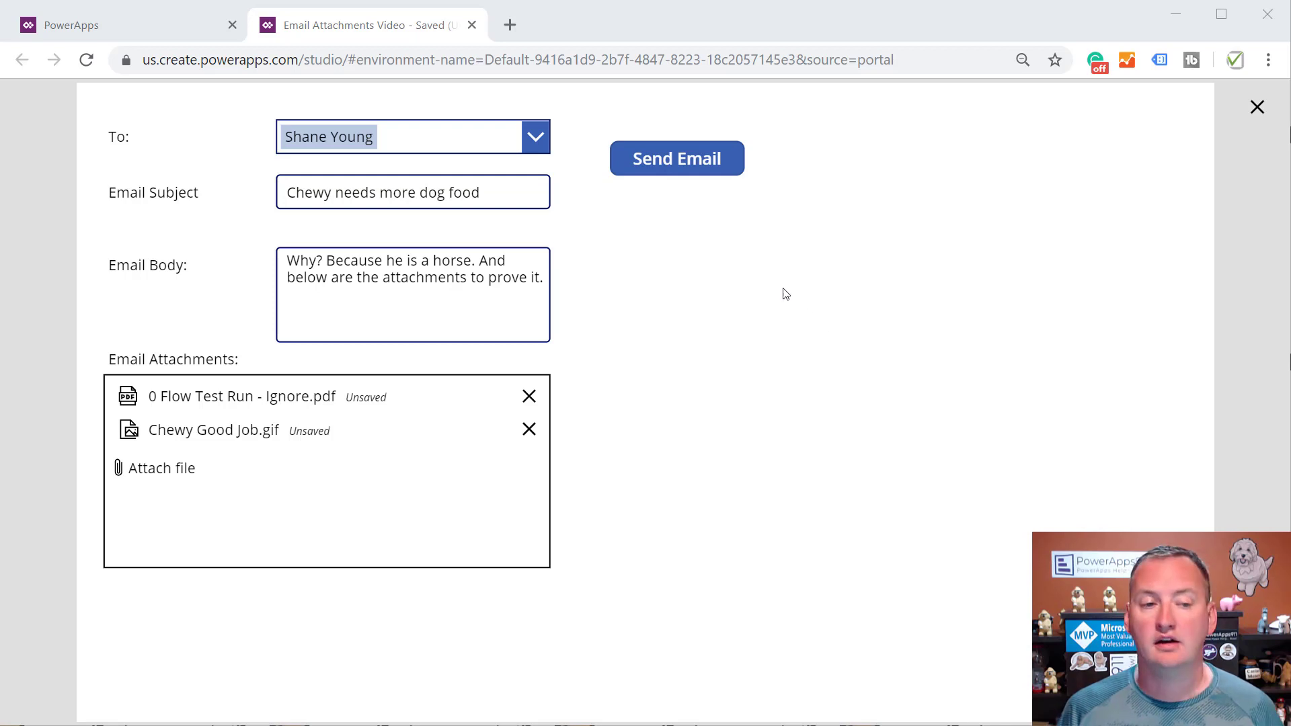
mouse_move(535, 136)
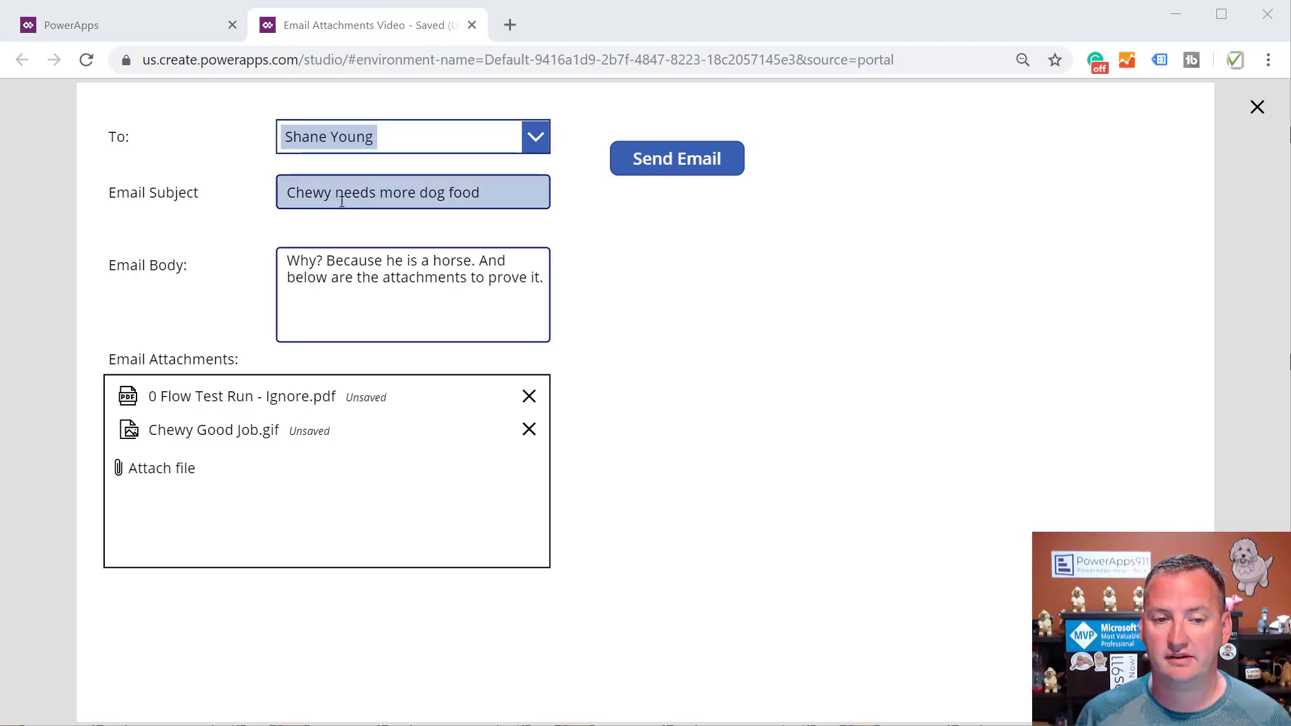
Step: Select the email subject text in the previewed demo app
click(411, 295)
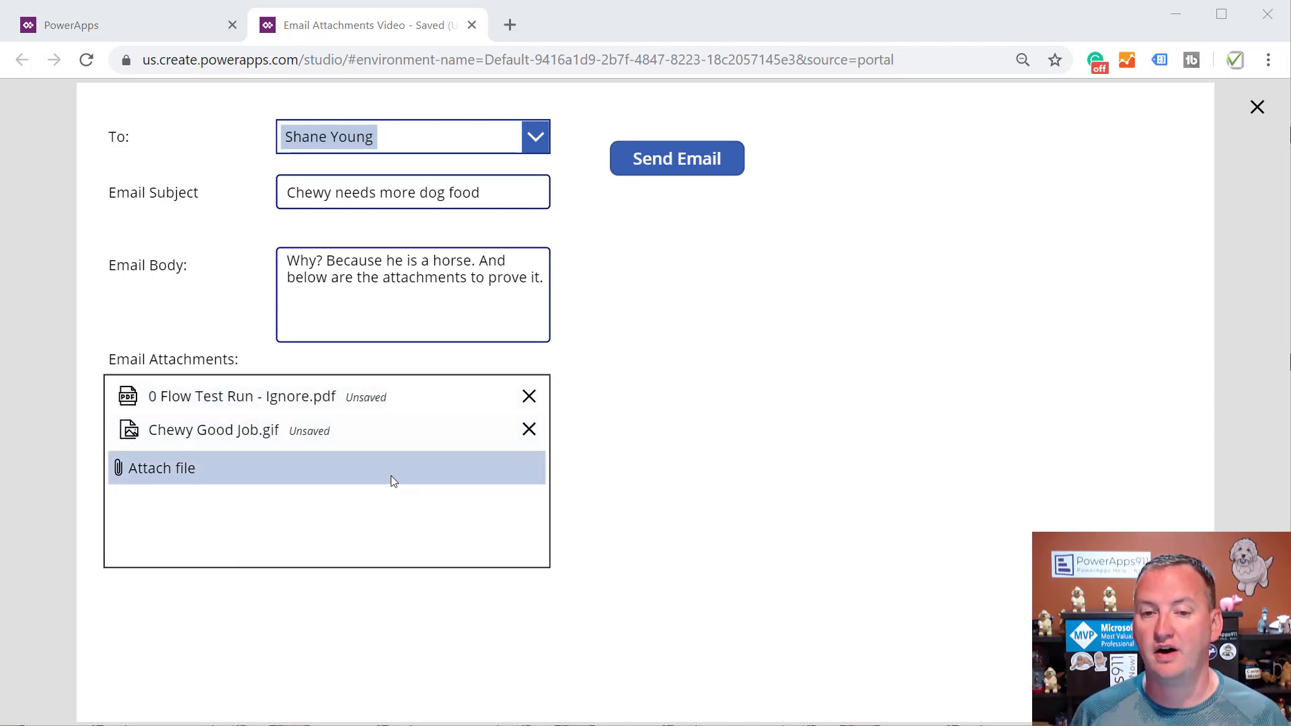
mouse_move(688, 270)
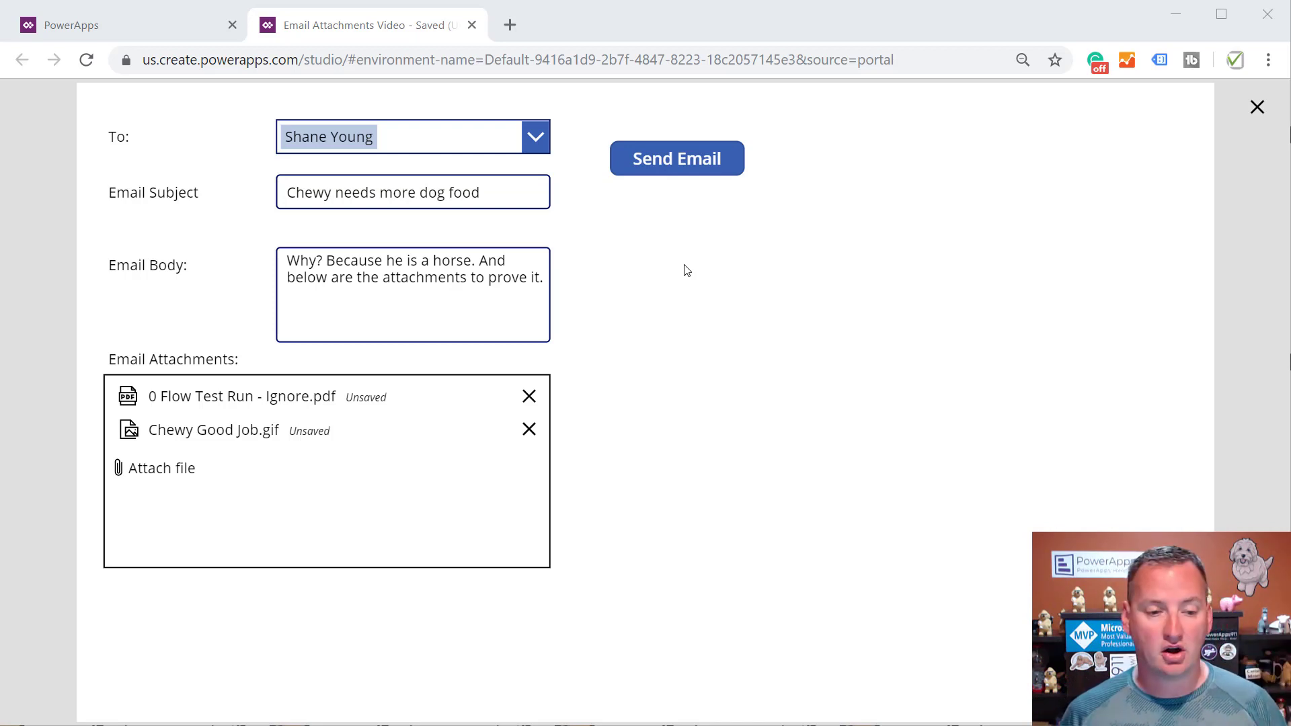
mouse_move(636, 332)
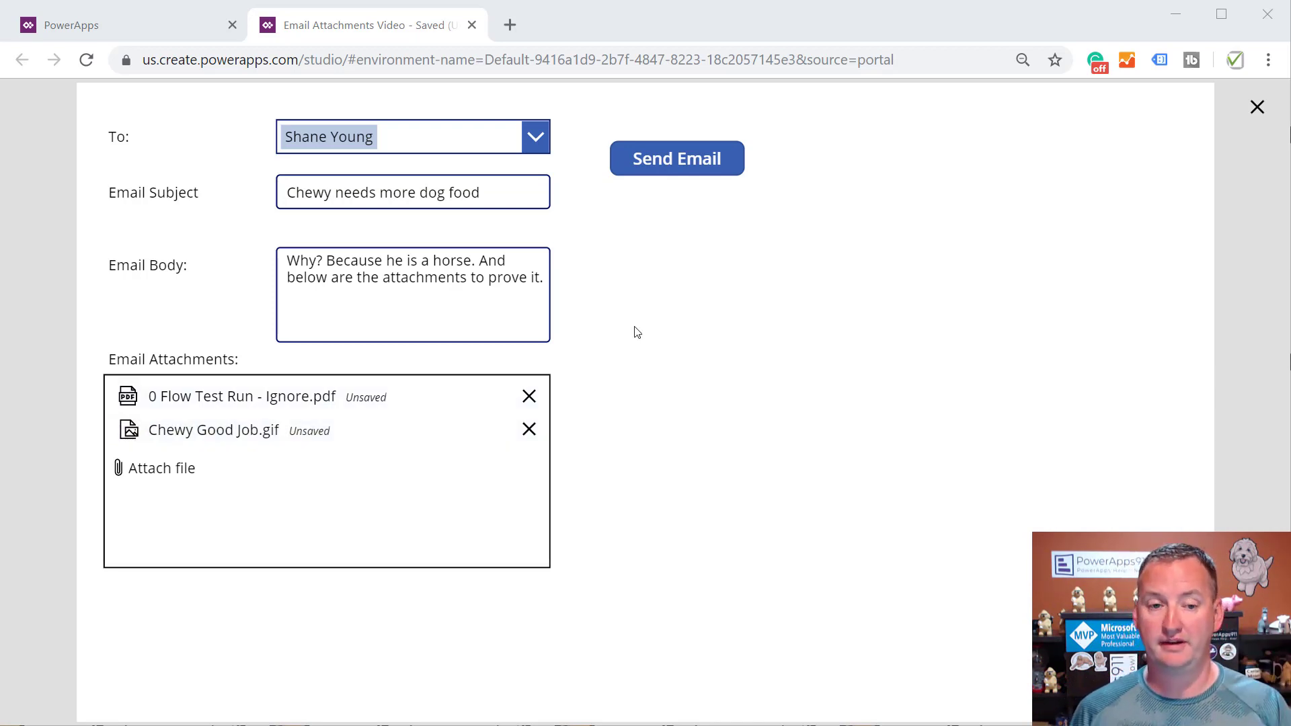
mouse_move(622, 371)
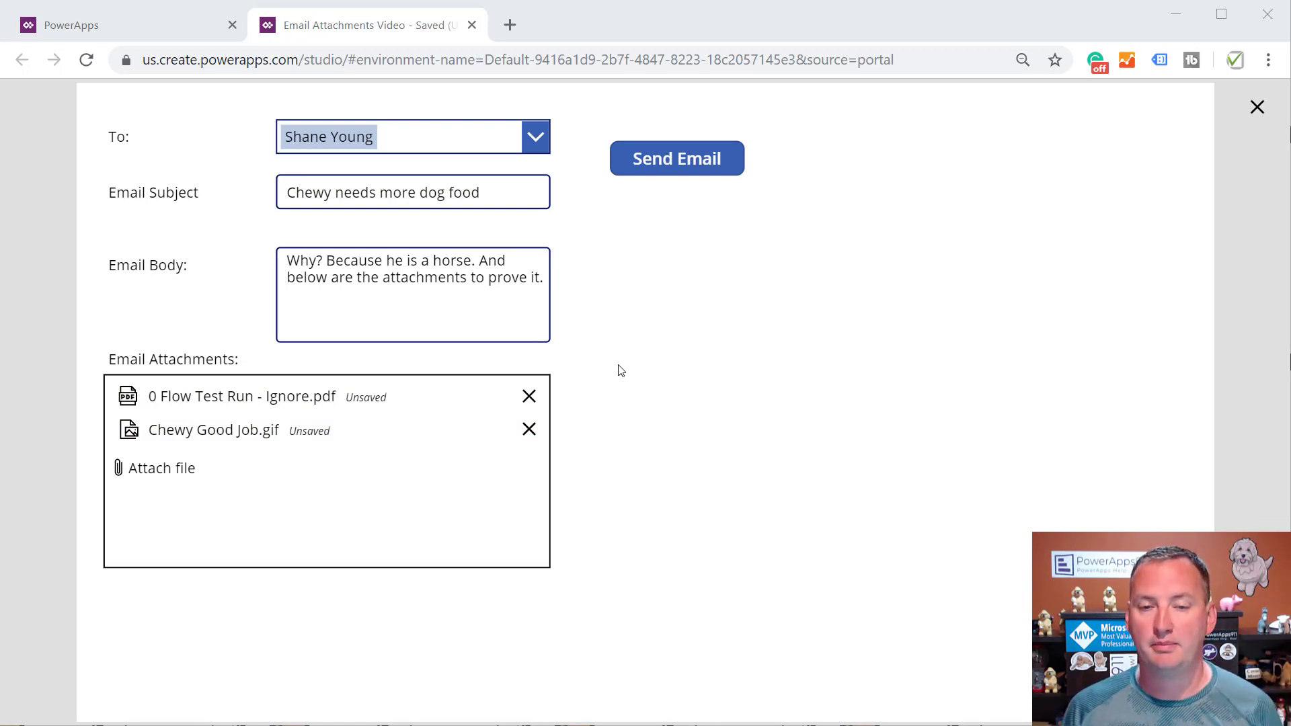
mouse_move(381, 441)
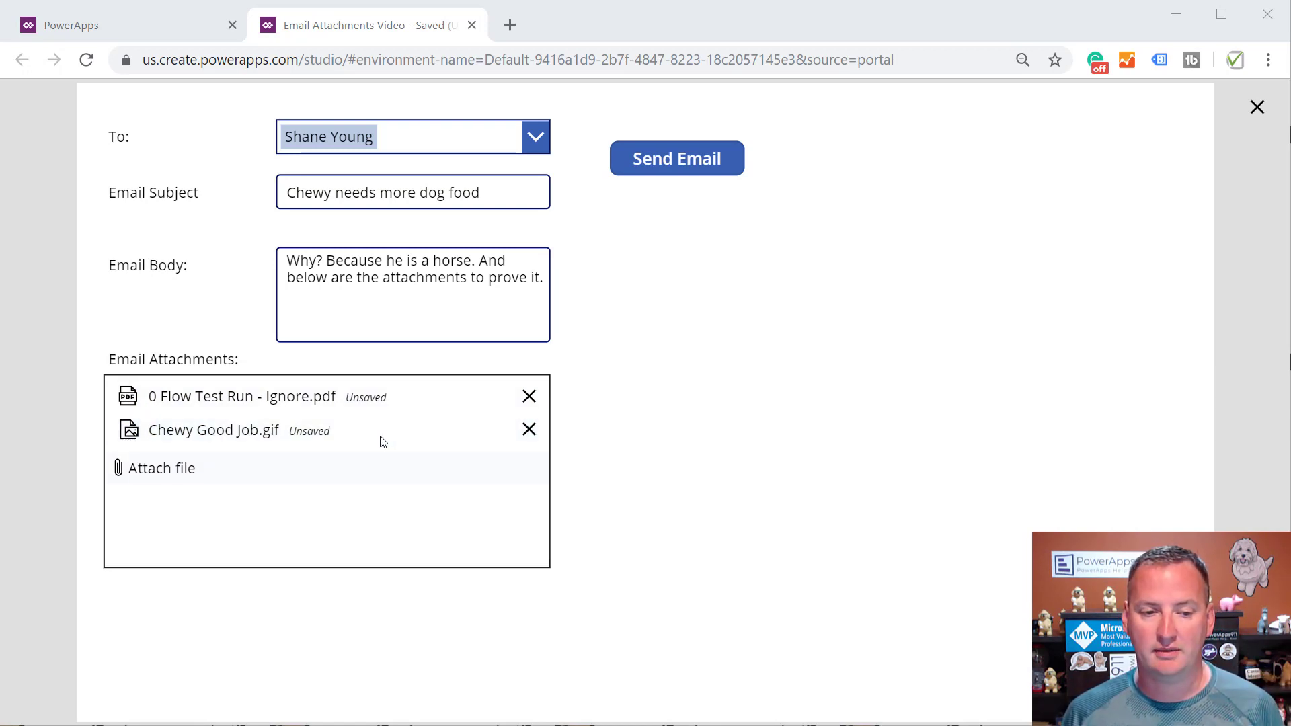
mouse_move(465, 182)
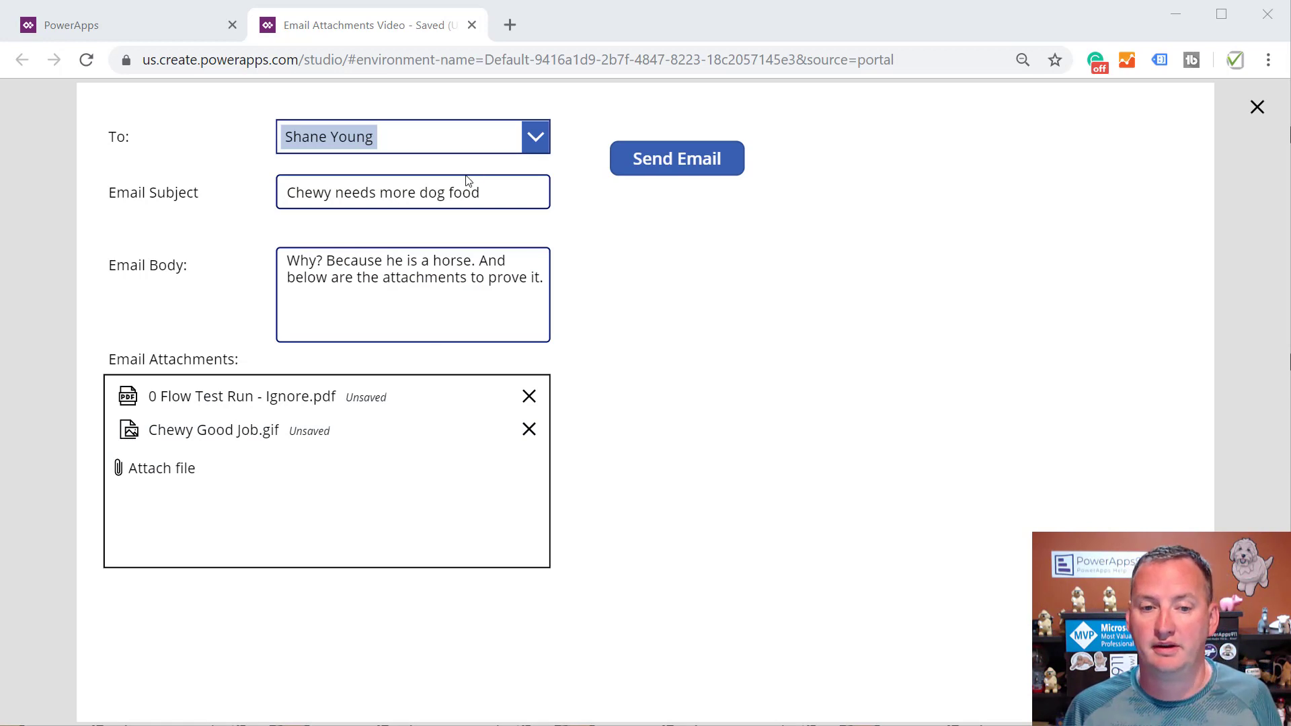
mouse_move(485, 173)
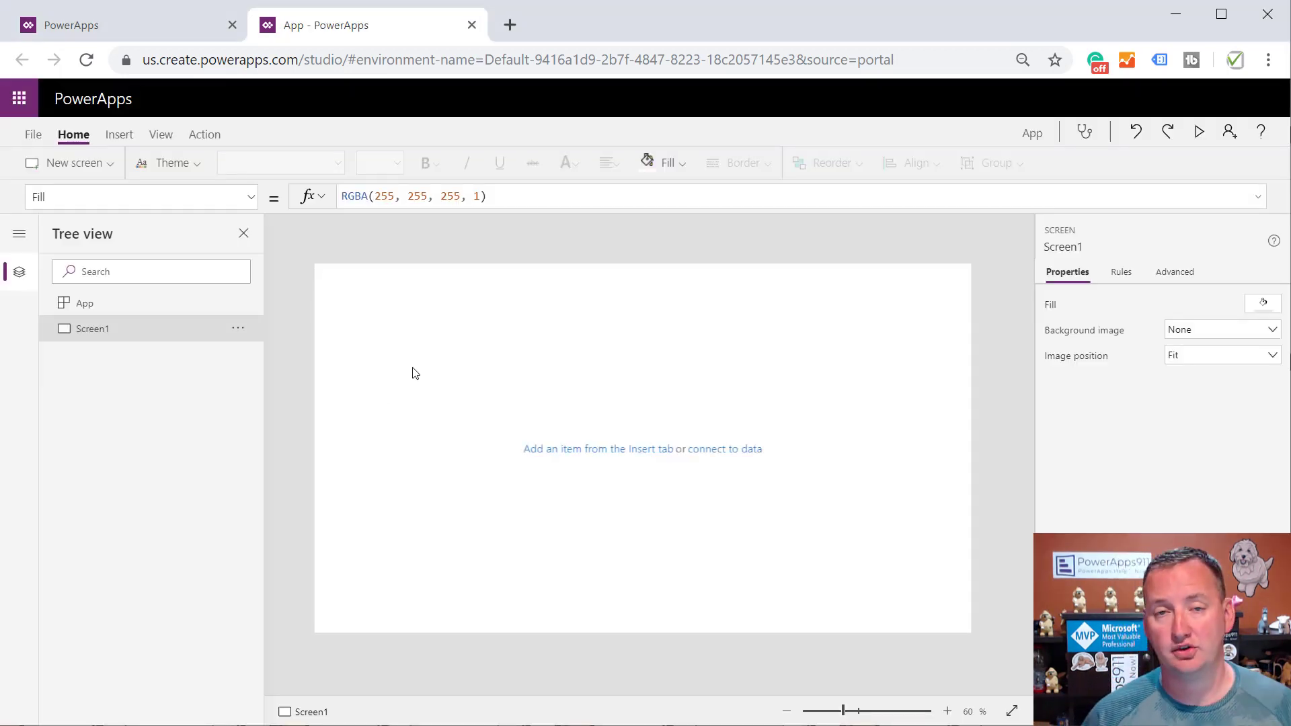
mouse_move(422, 395)
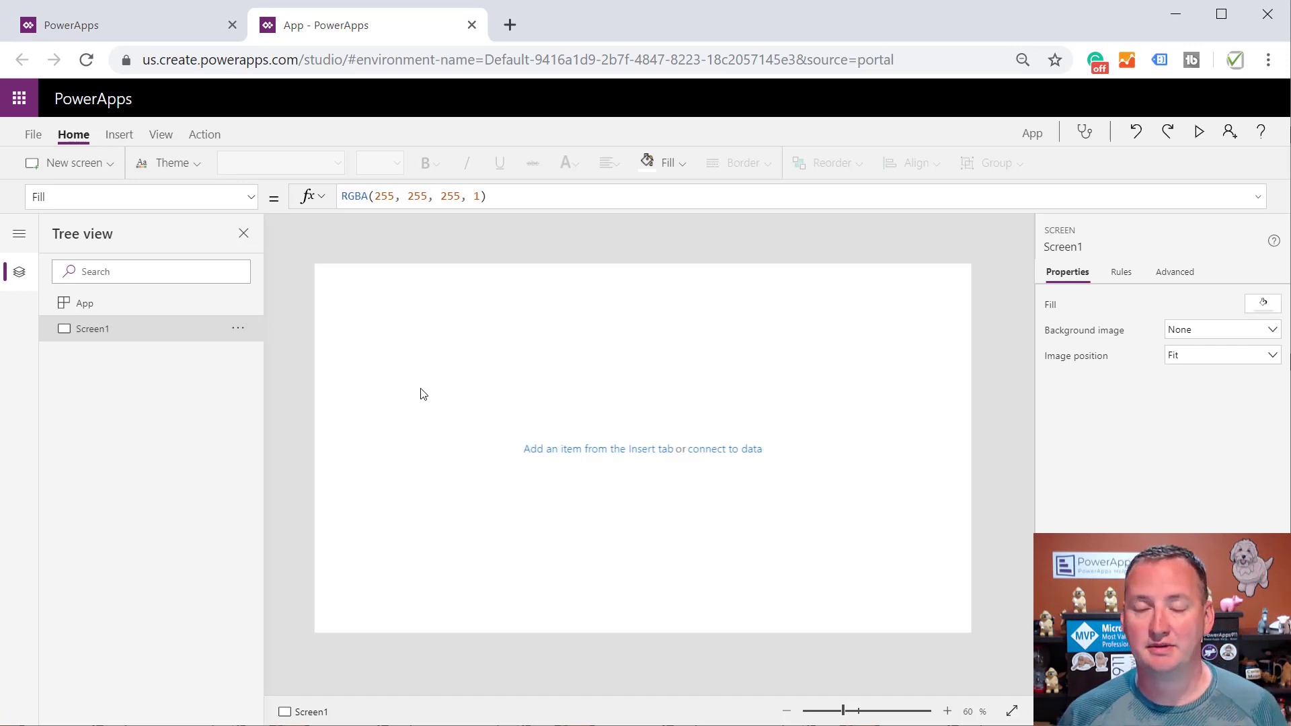
mouse_move(351, 381)
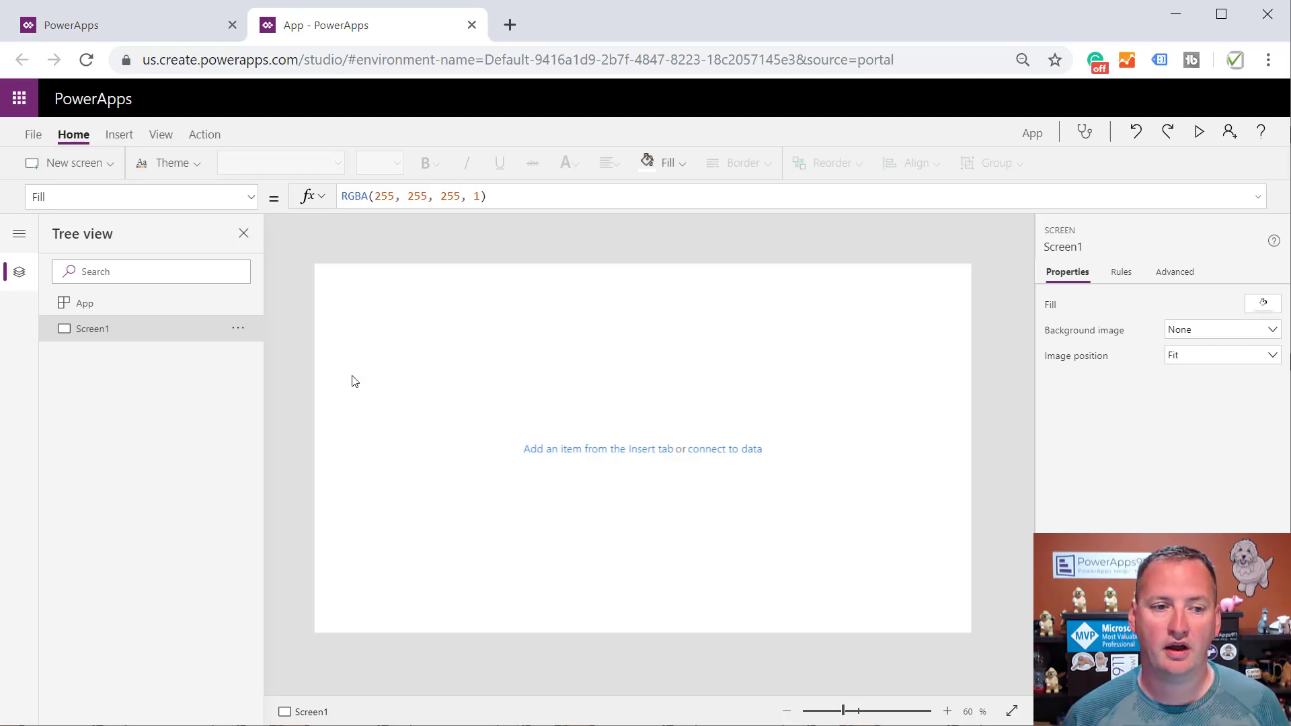
Step: Look over the insertable controls, then show the app's empty Data sources pane
click(118, 134)
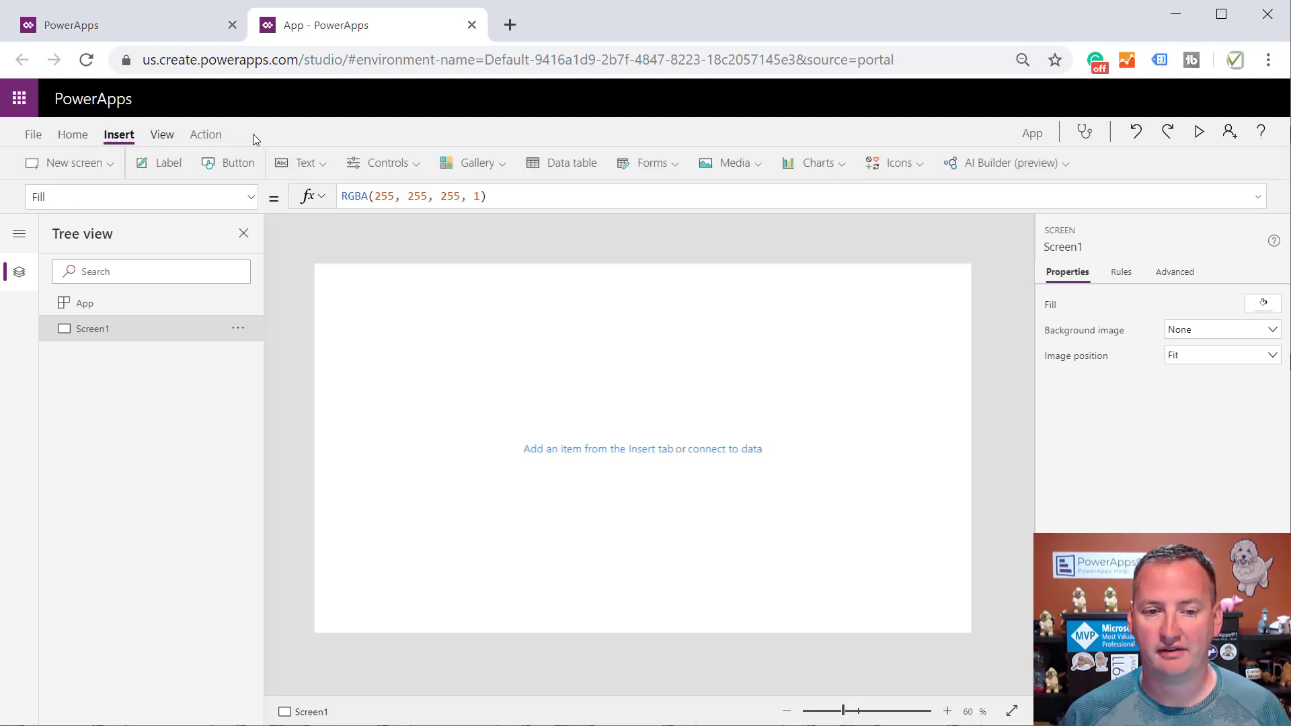
click(383, 163)
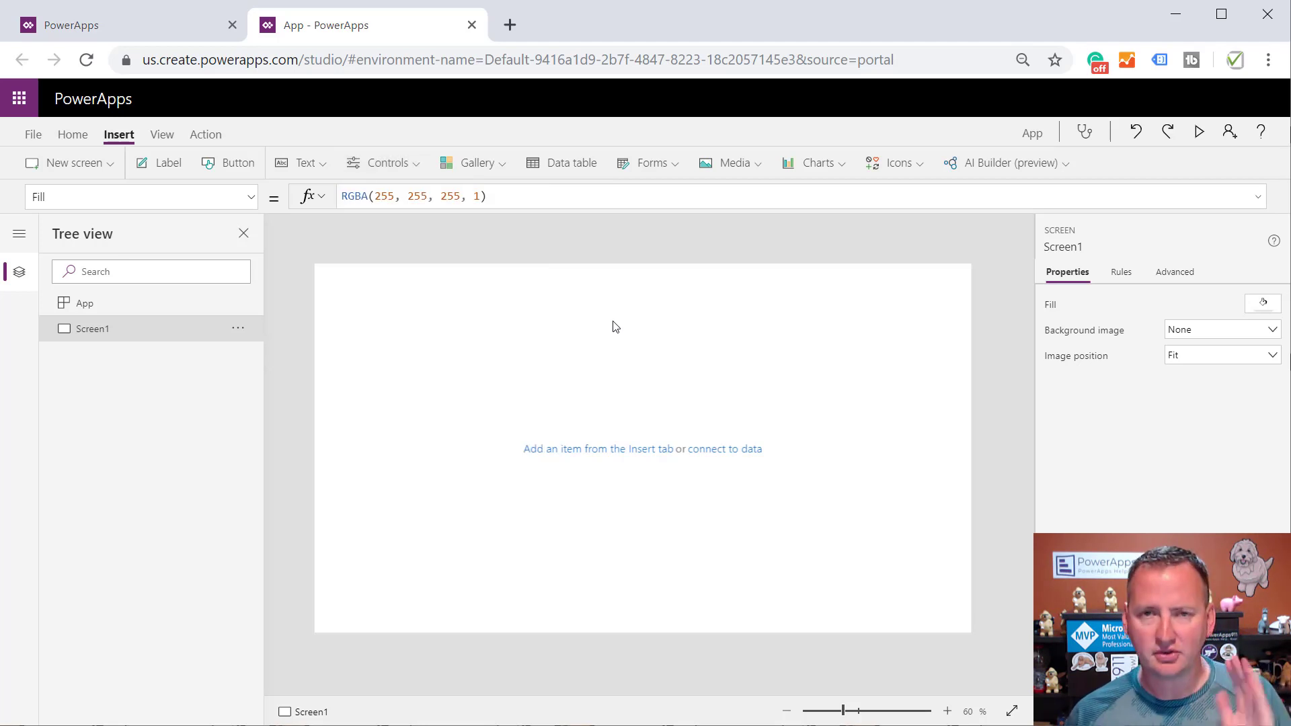
mouse_move(590, 229)
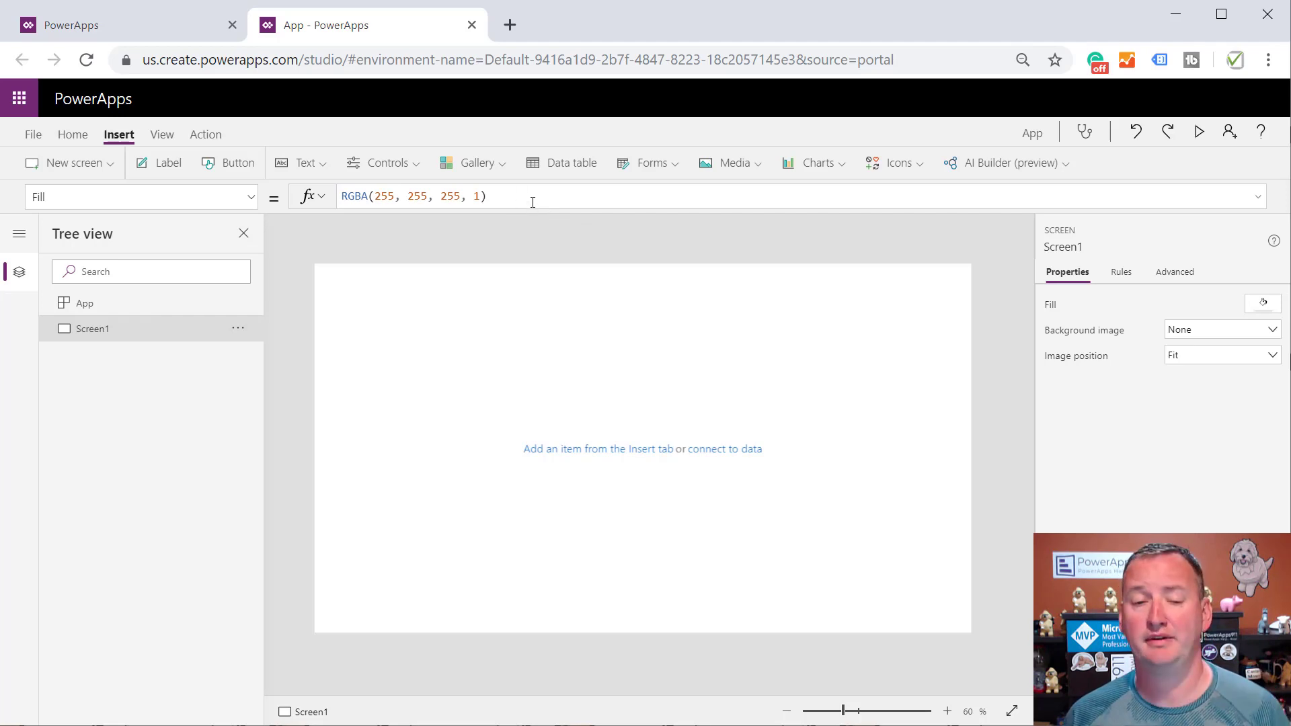
mouse_move(463, 260)
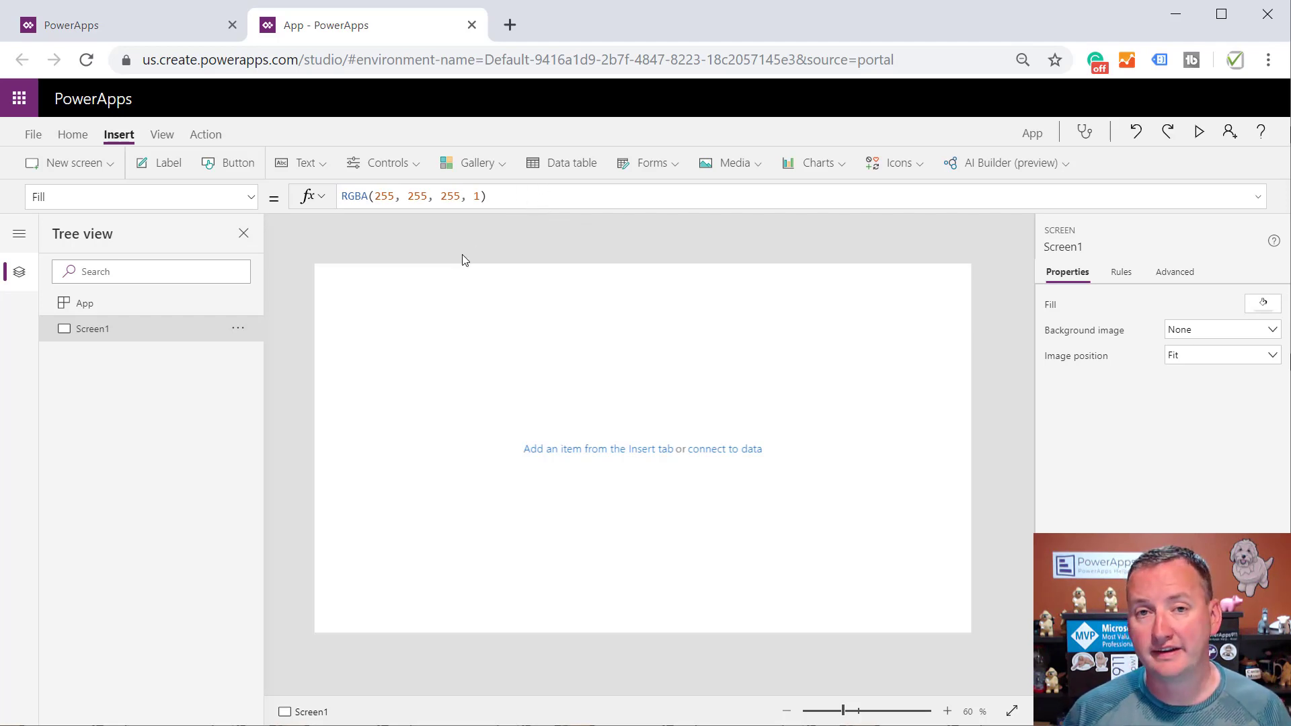
click(160, 135)
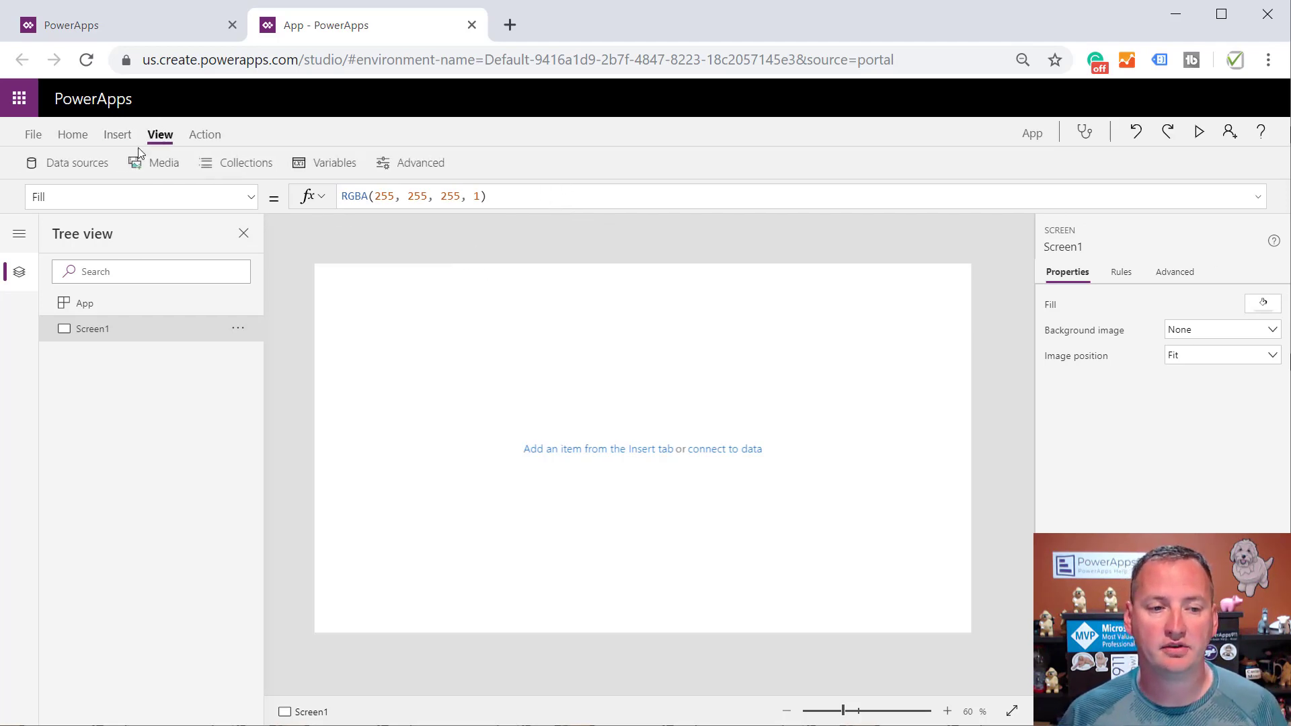
click(76, 163)
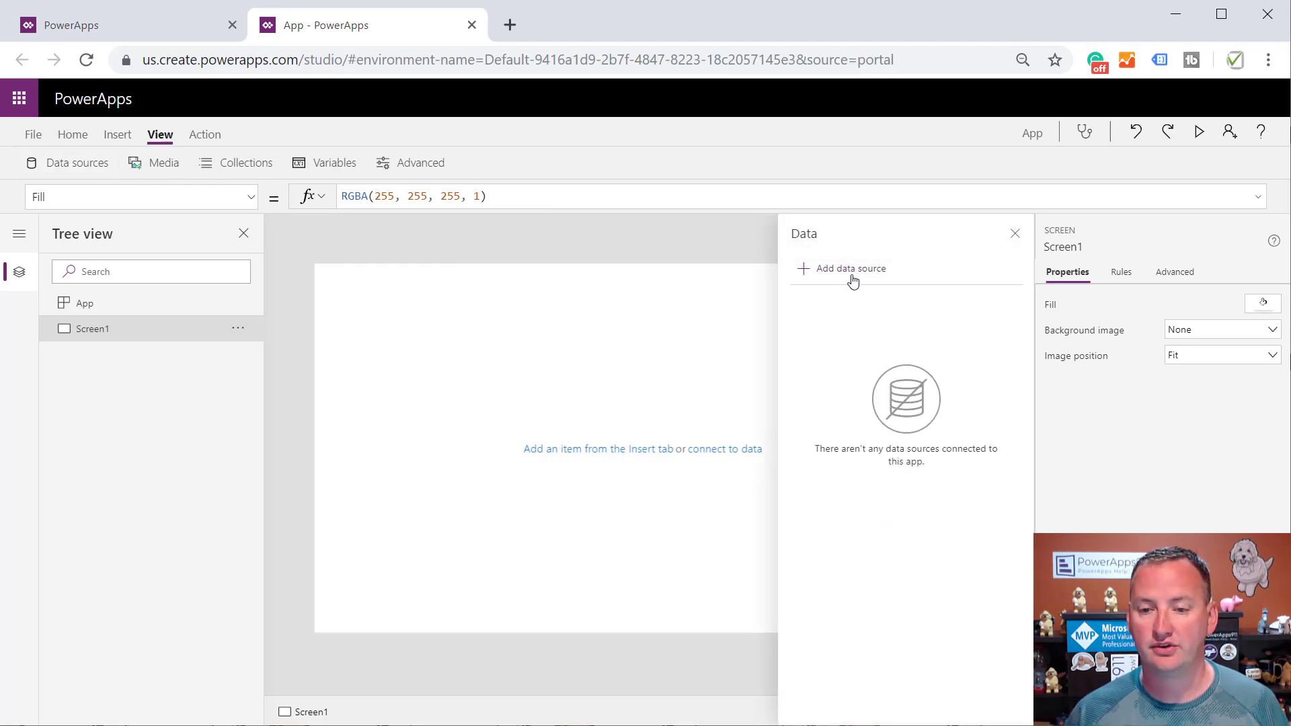
Step: Add the AccessControl SharePoint list from the PowerApps Videos site as a data source
click(850, 269)
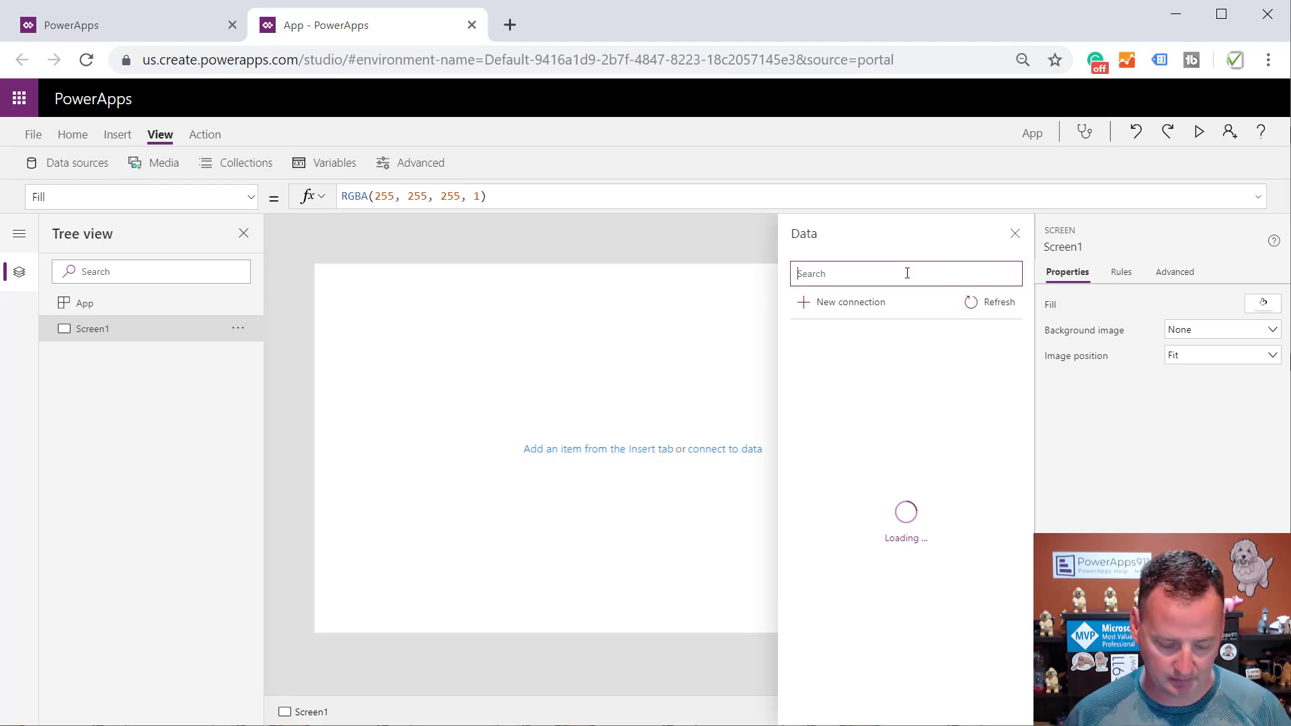
text(sharepo)
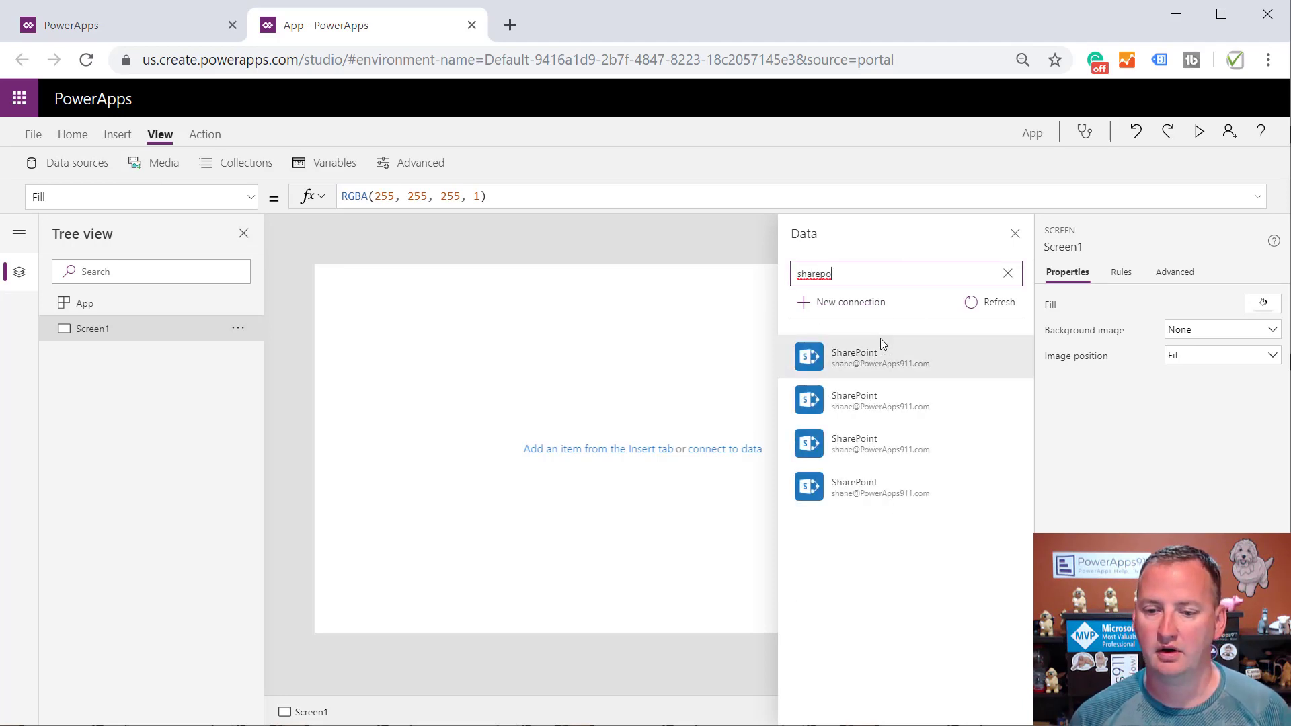
click(857, 357)
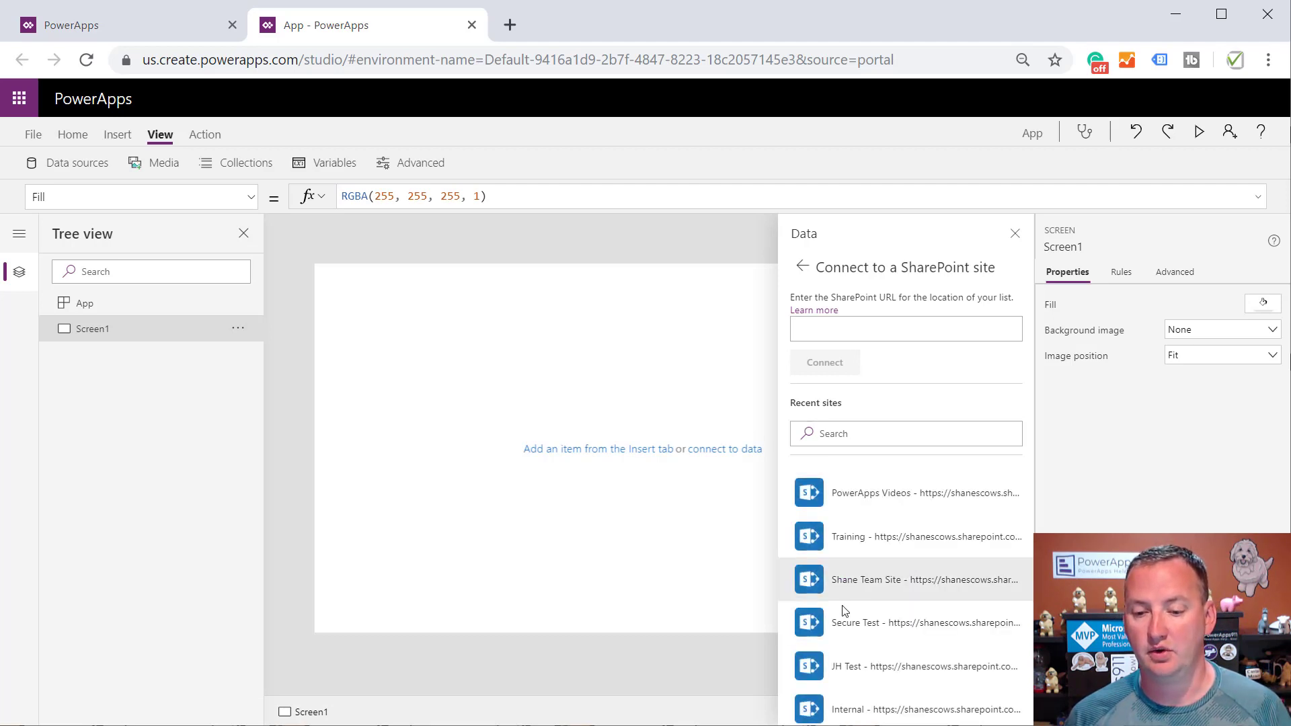
mouse_move(885, 537)
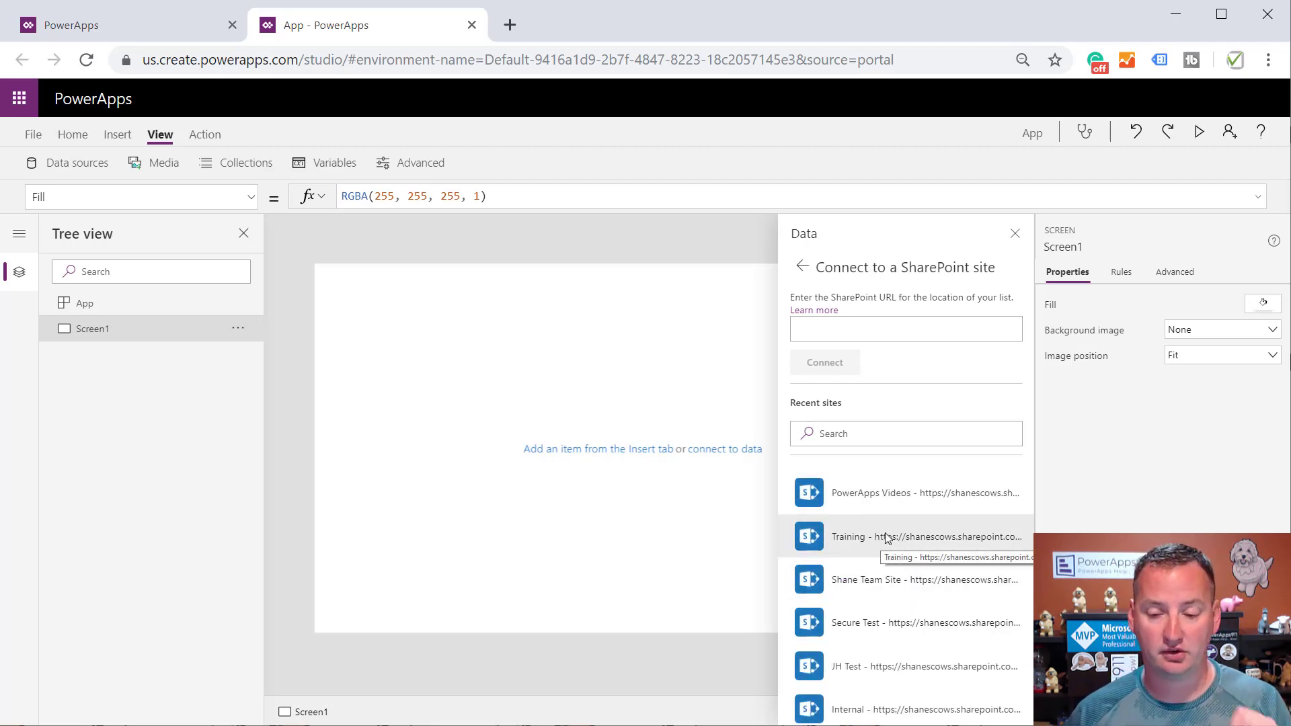
mouse_move(884, 492)
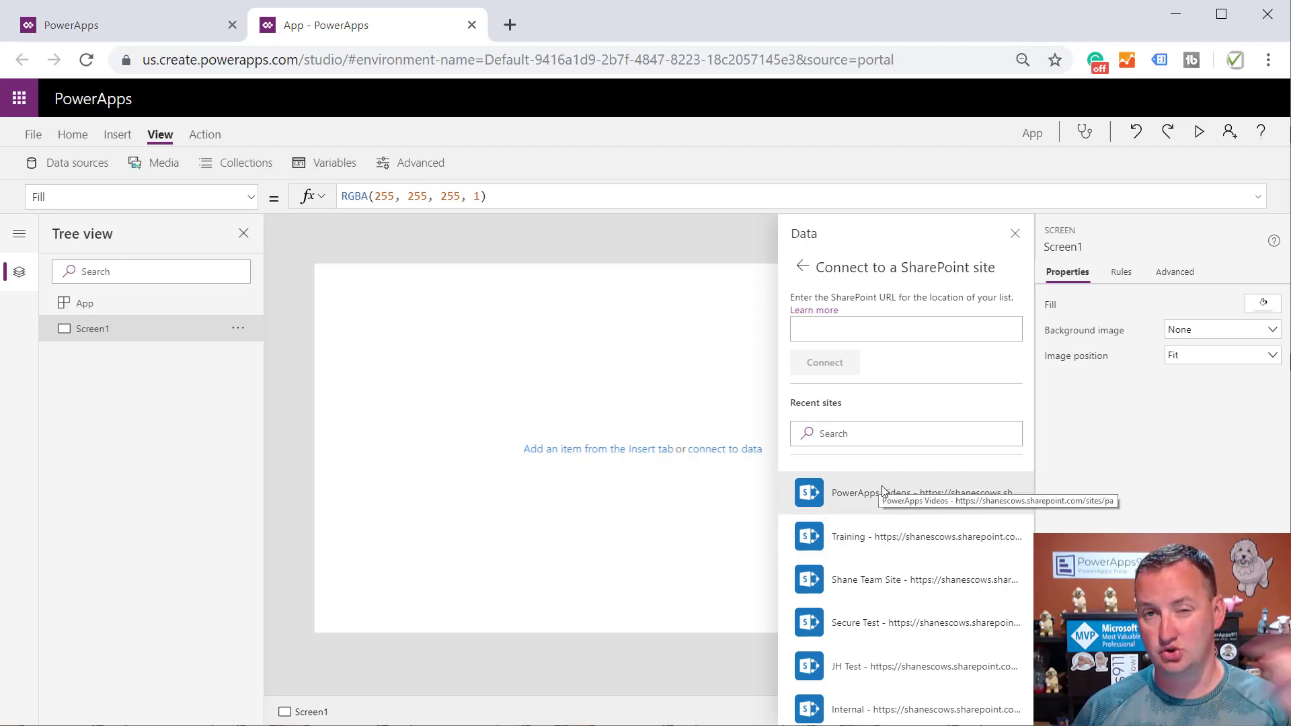
mouse_move(901, 497)
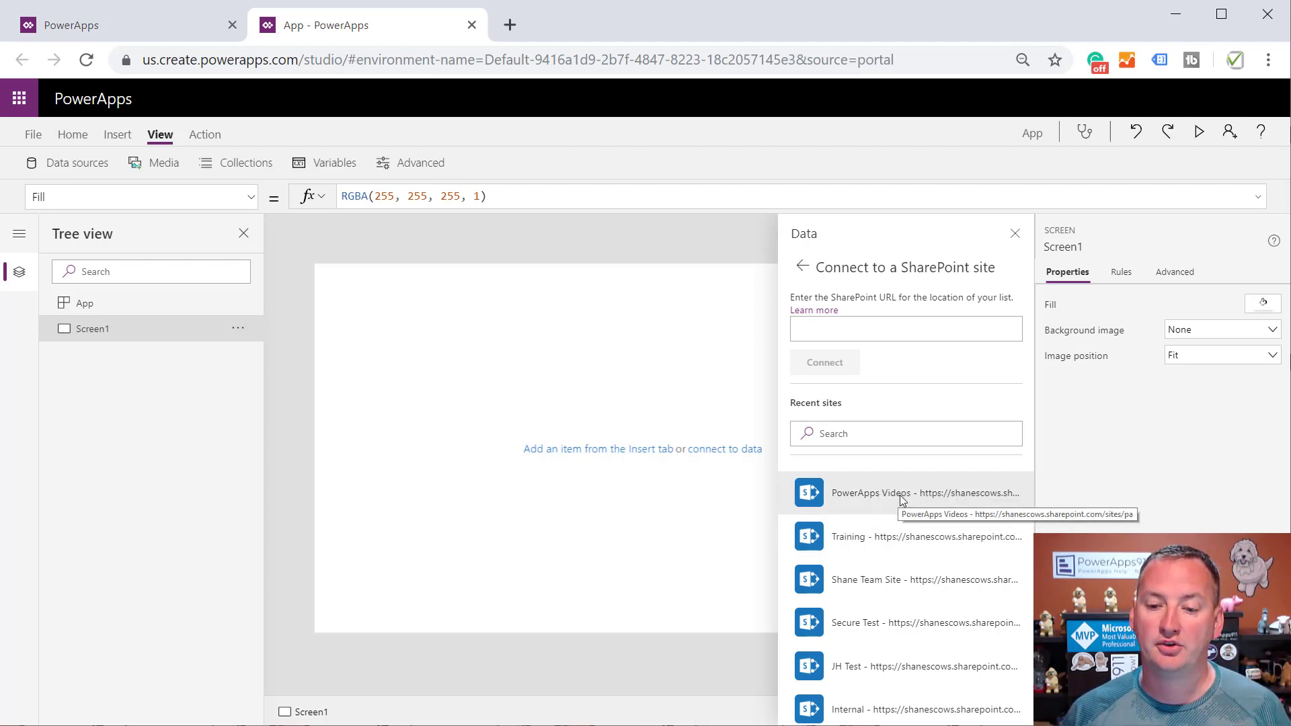
click(905, 492)
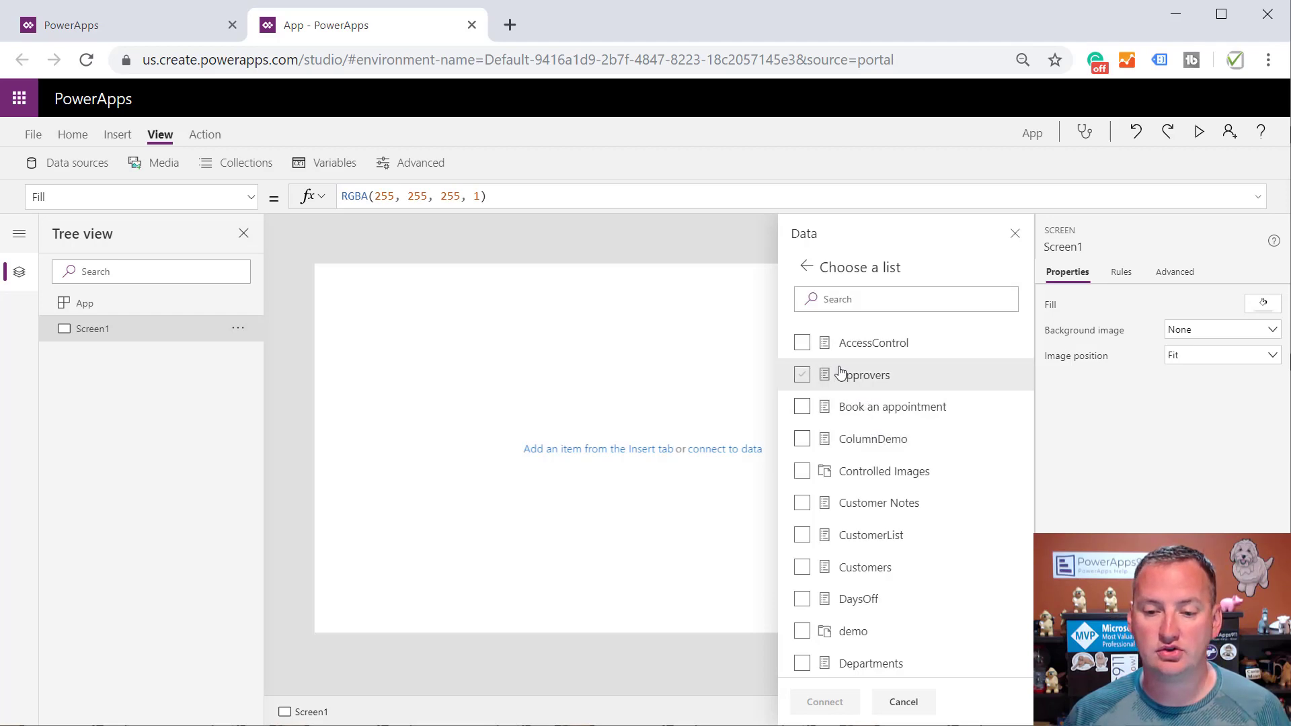
click(802, 343)
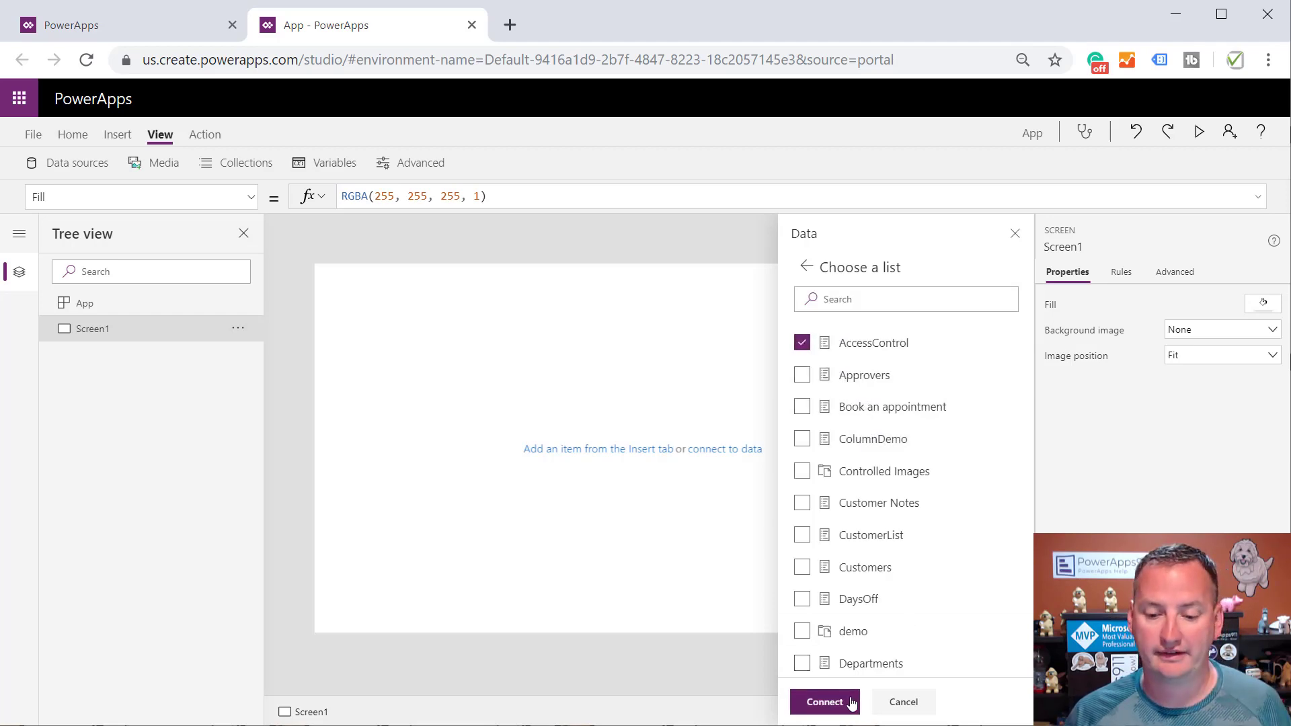
click(825, 702)
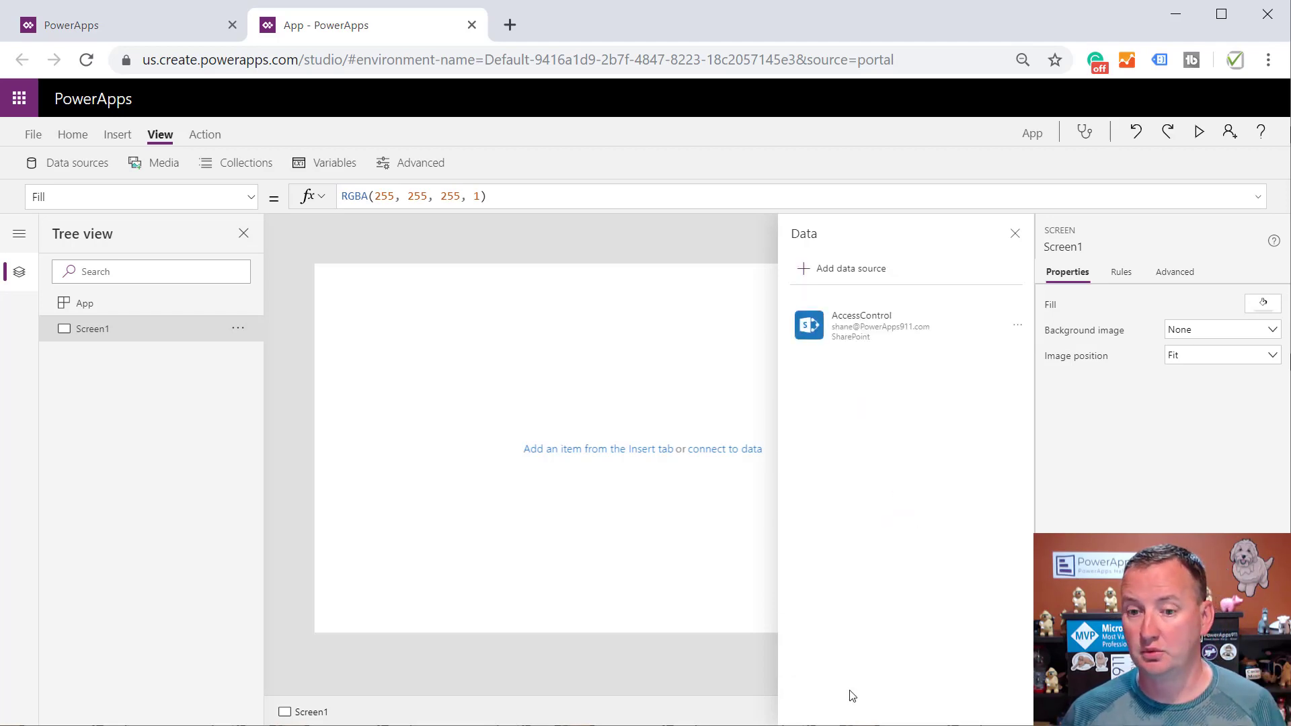
mouse_move(1025, 257)
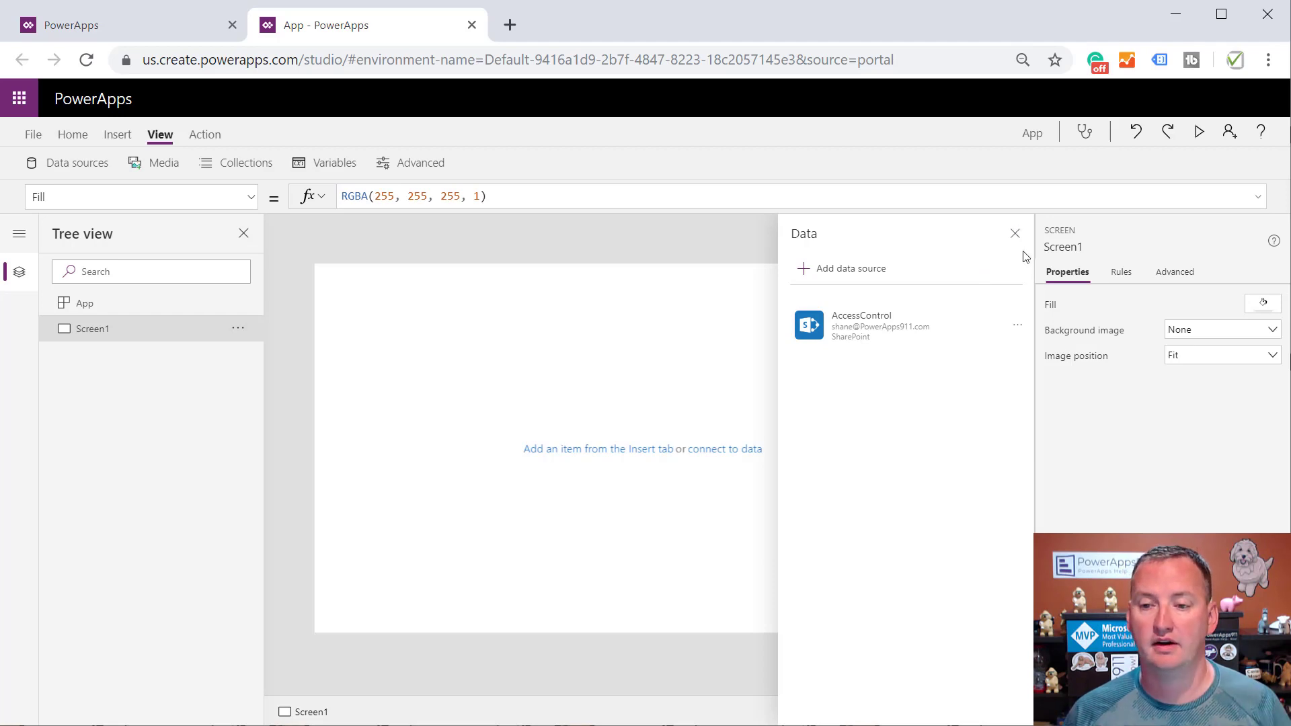
click(1014, 233)
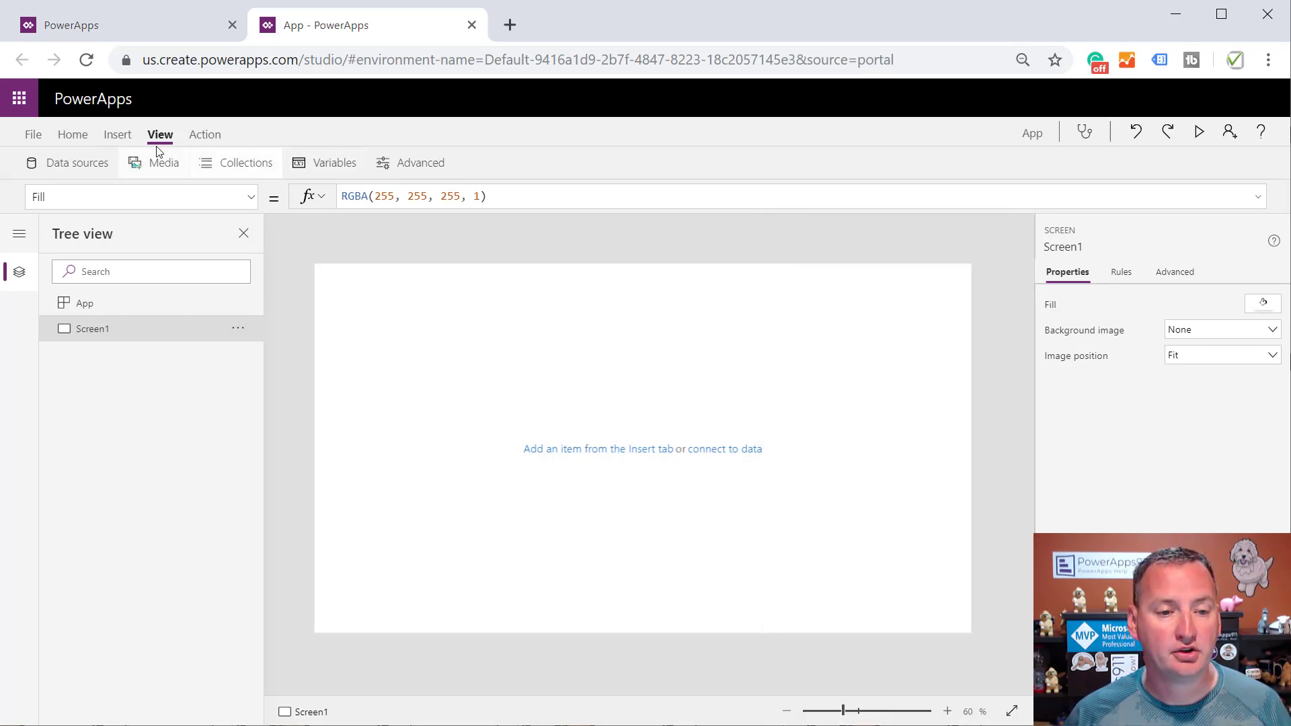
Step: Insert an edit form bound to AccessControl and select its Attachments card
click(119, 134)
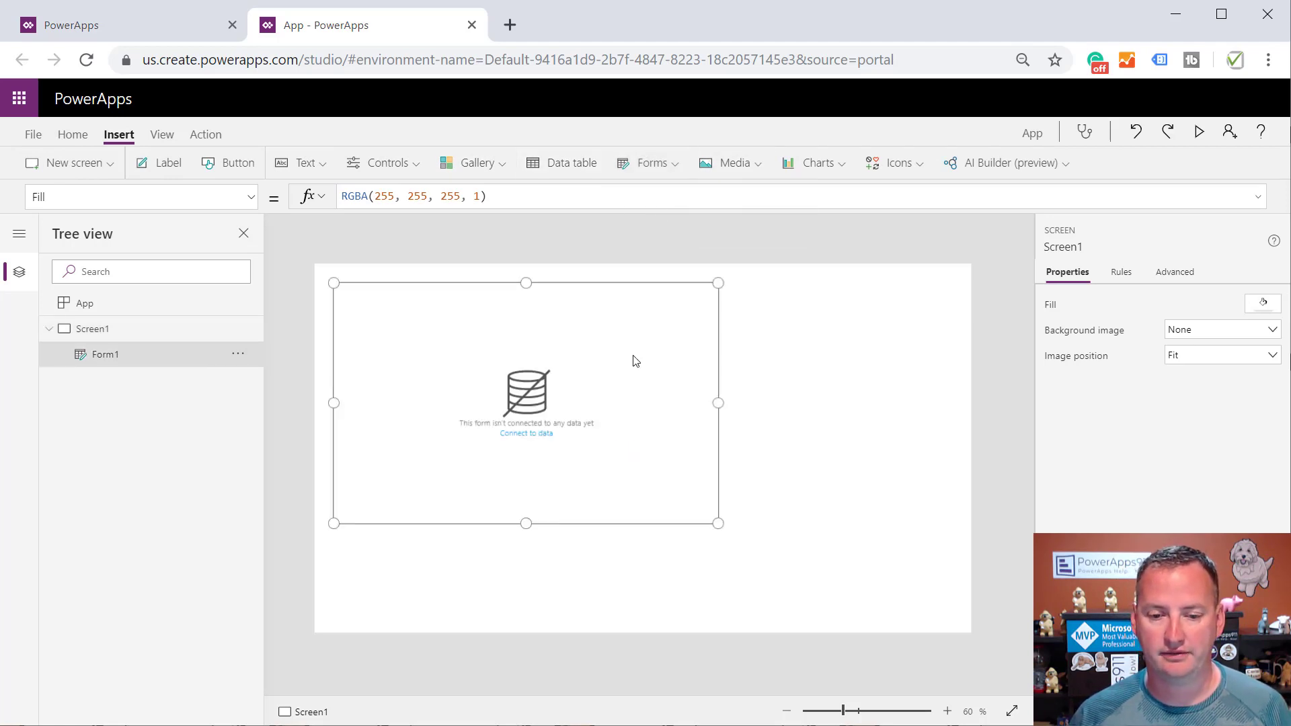
click(1223, 303)
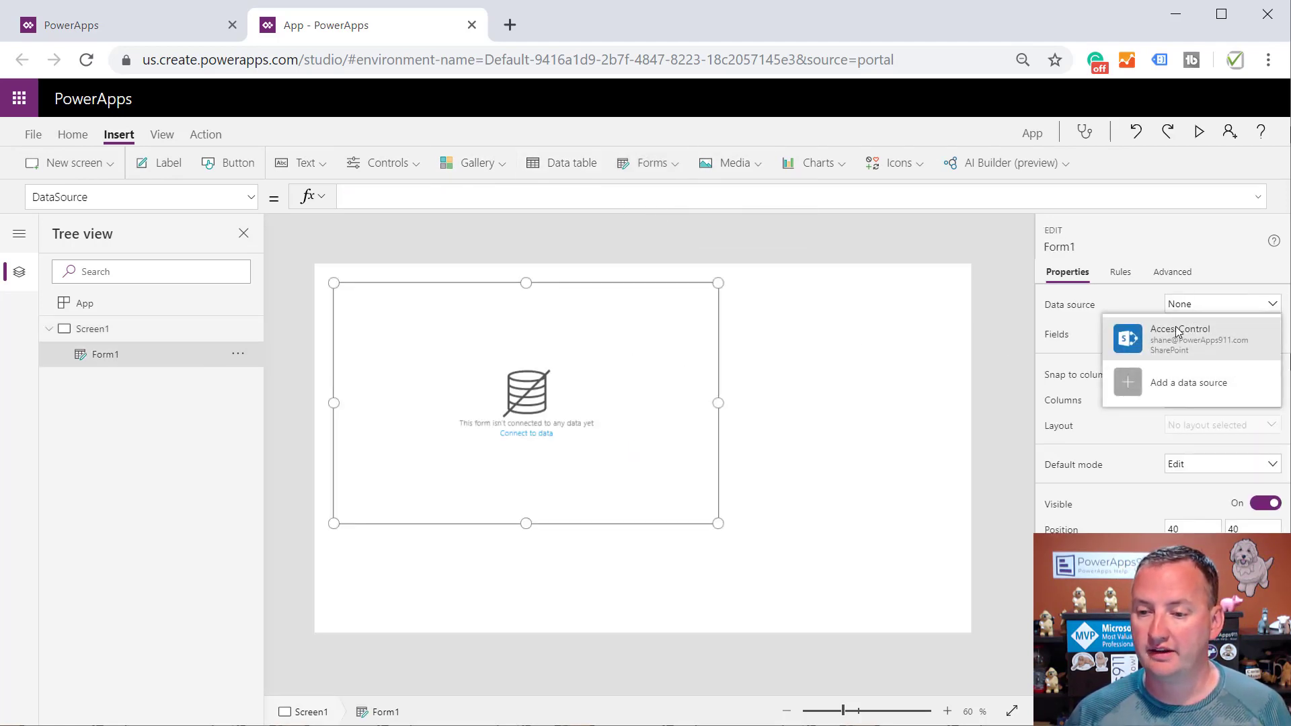
click(1184, 337)
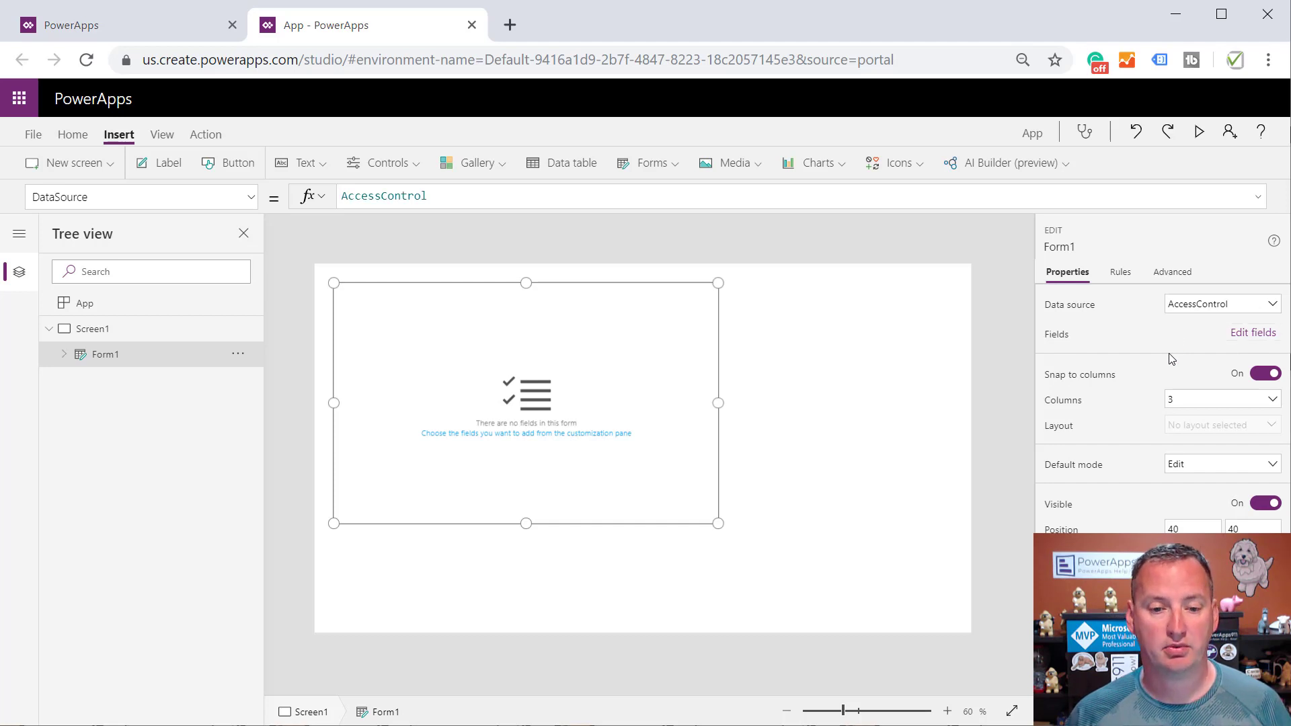
click(1223, 425)
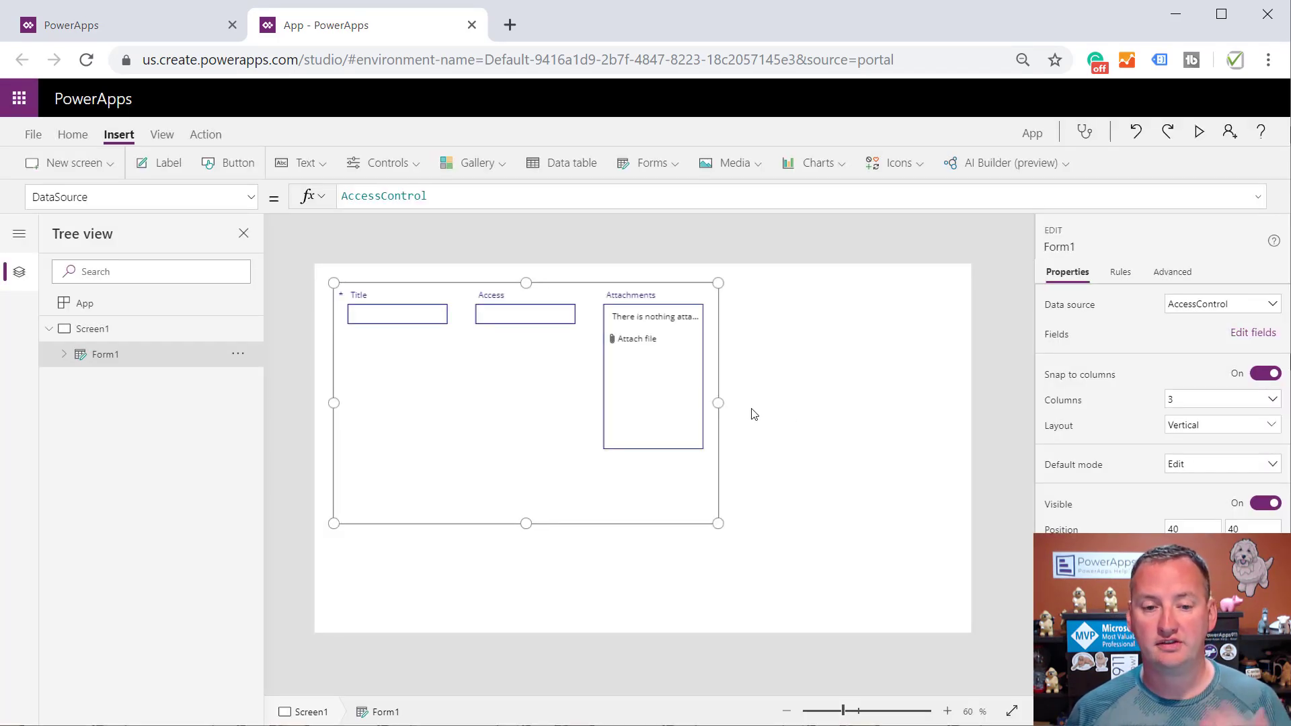
mouse_move(601, 393)
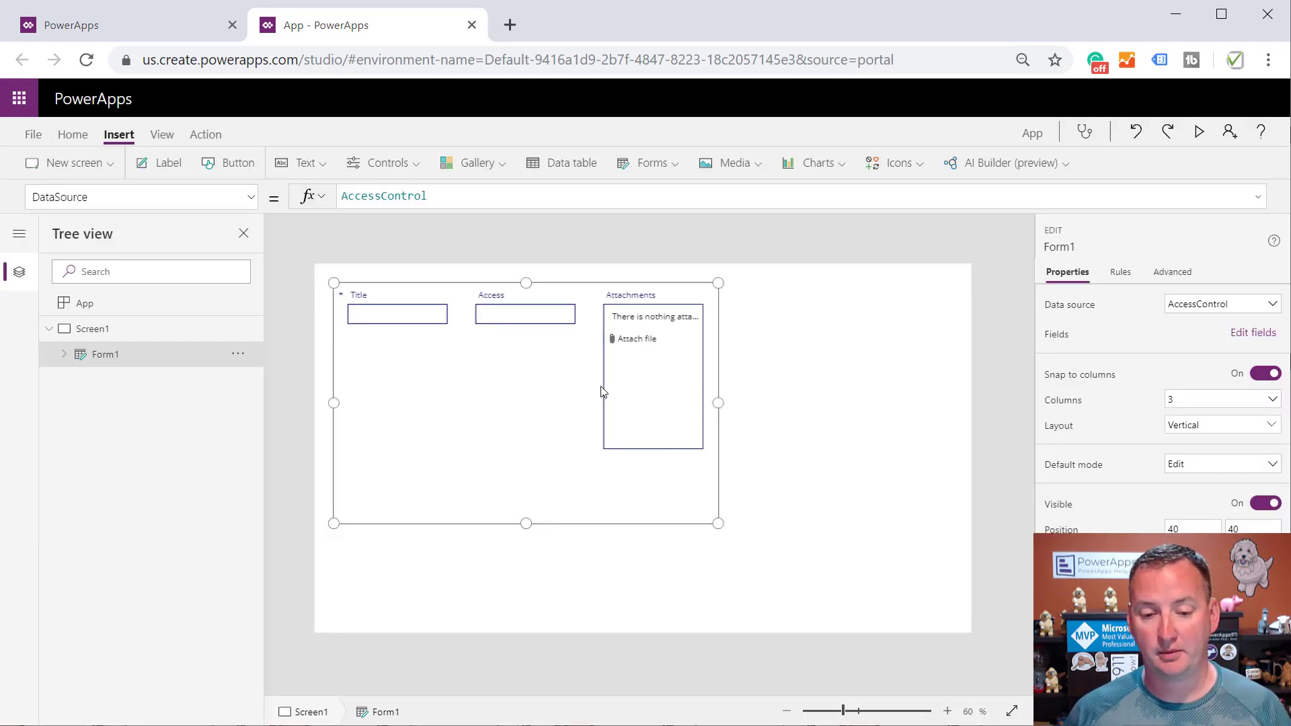
mouse_move(557, 392)
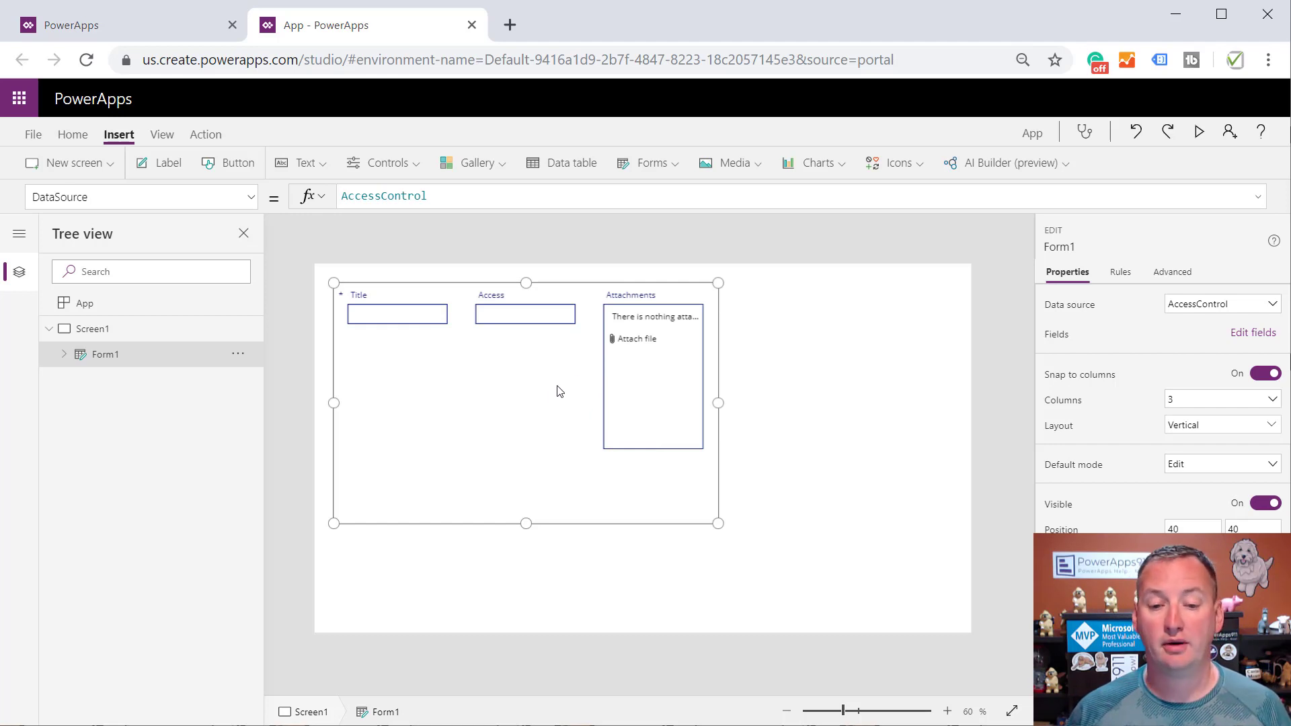
click(653, 371)
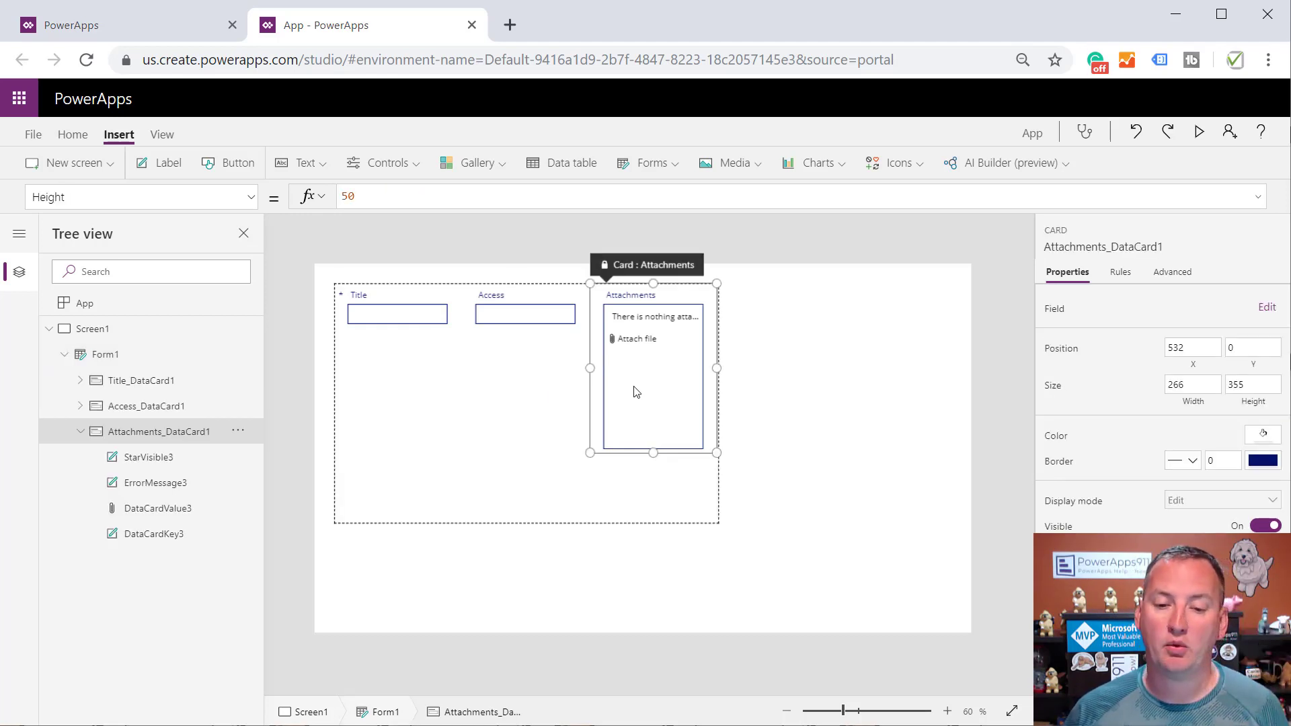
Step: Keep a standalone copy of the attachment control and reopen the Data sources pane to remove AccessControl
click(159, 508)
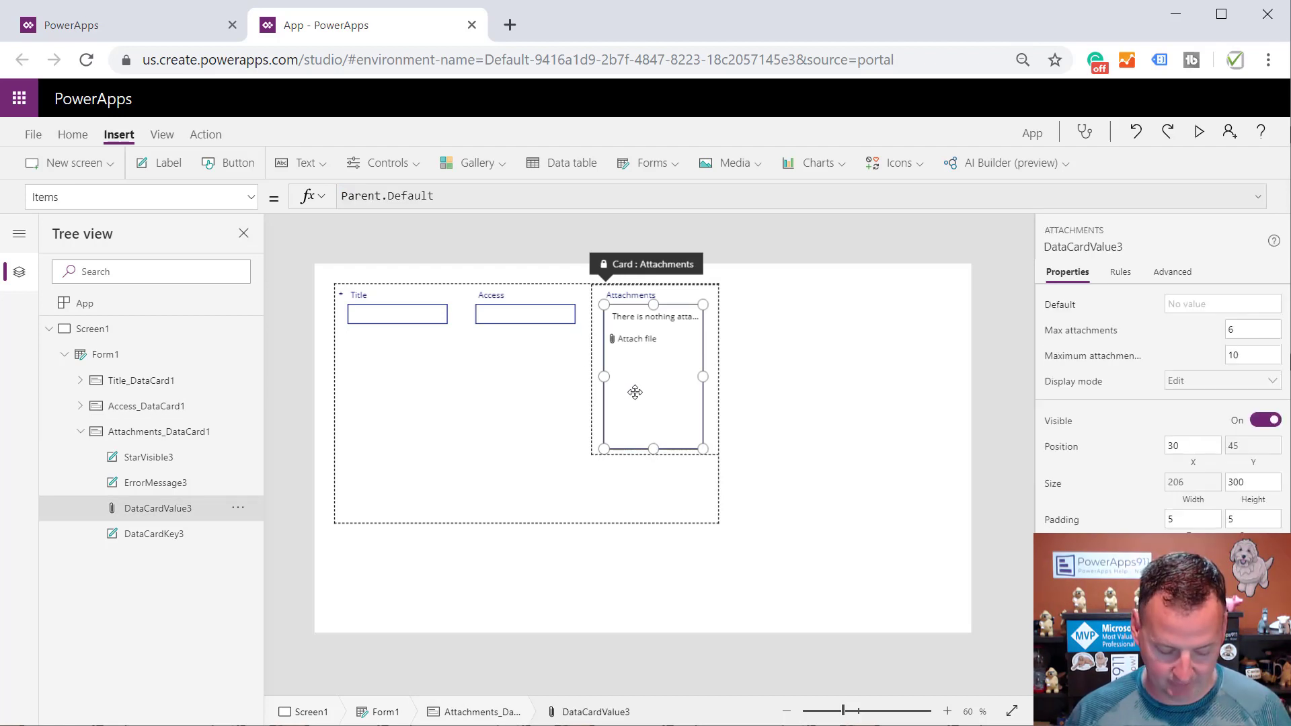
click(813, 387)
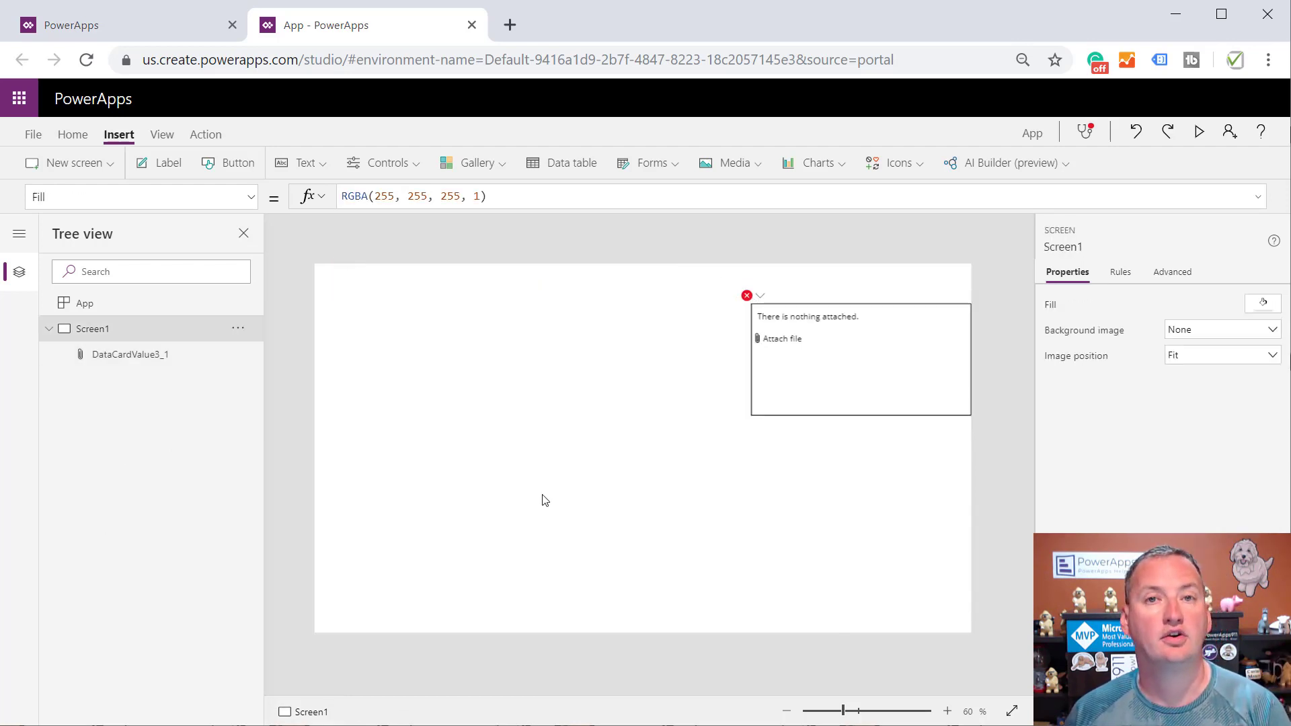
click(160, 135)
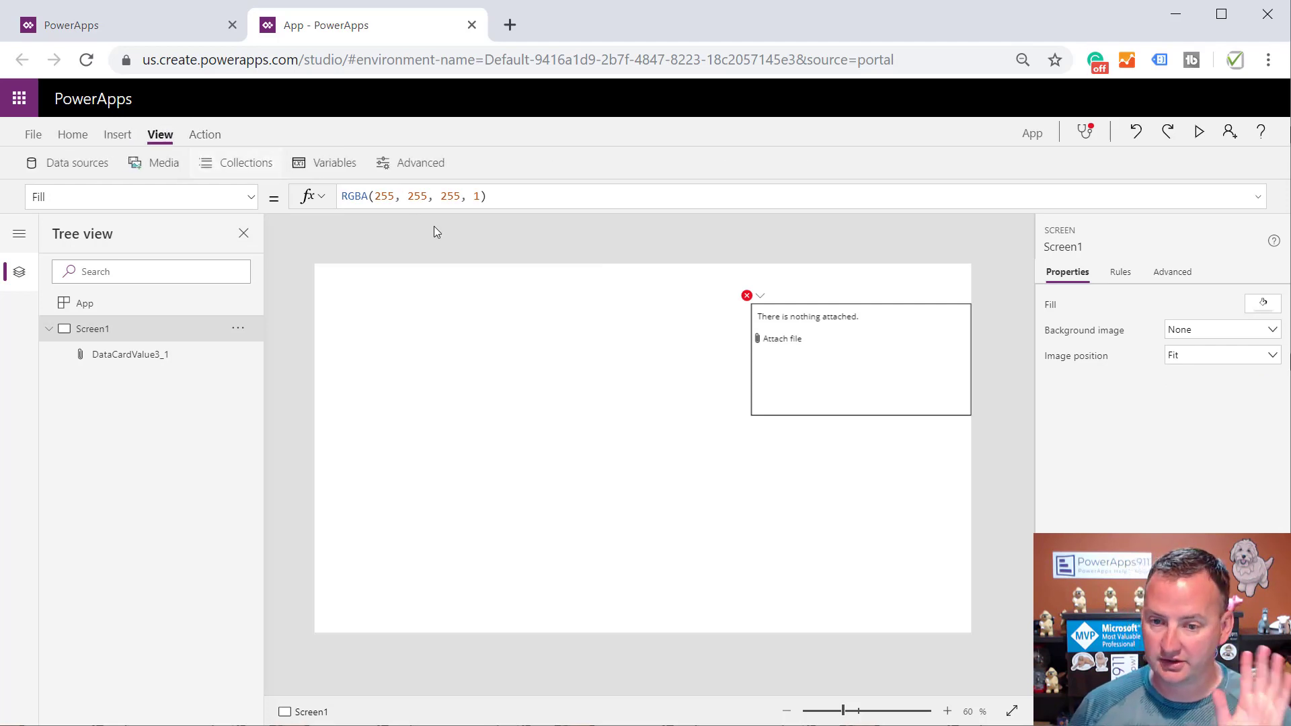
click(75, 162)
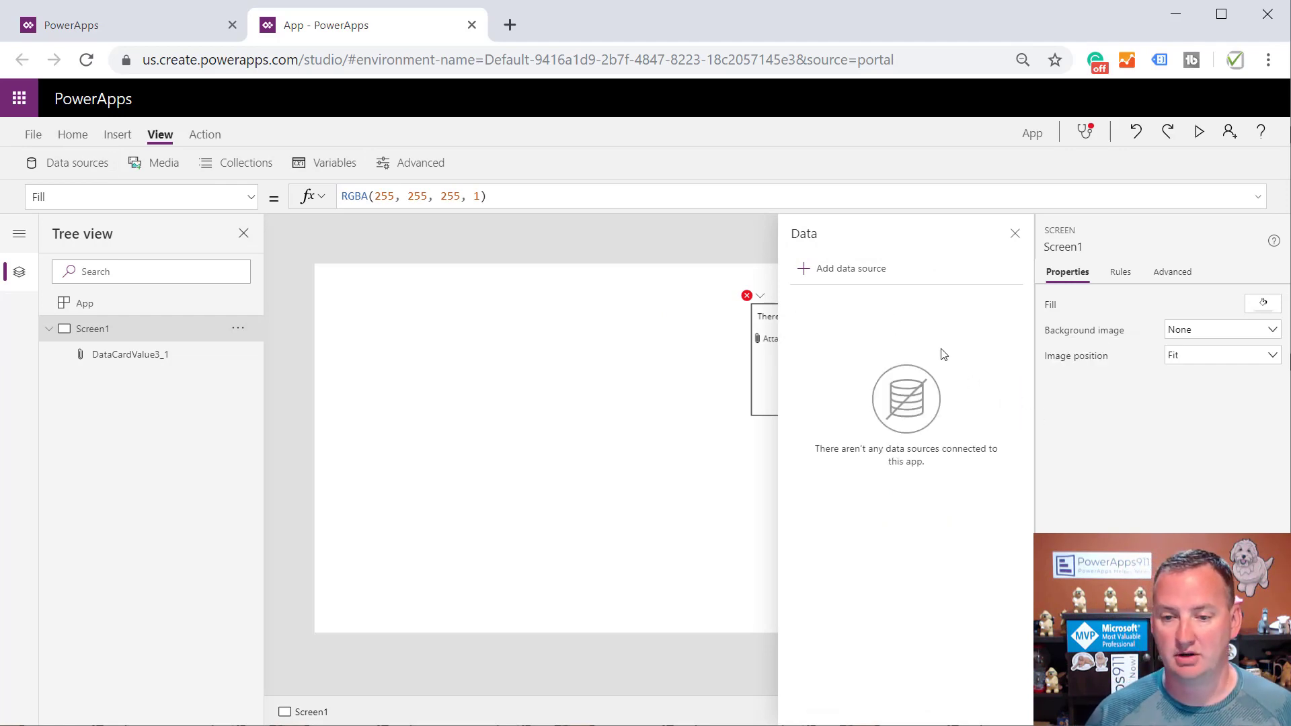
mouse_move(939, 351)
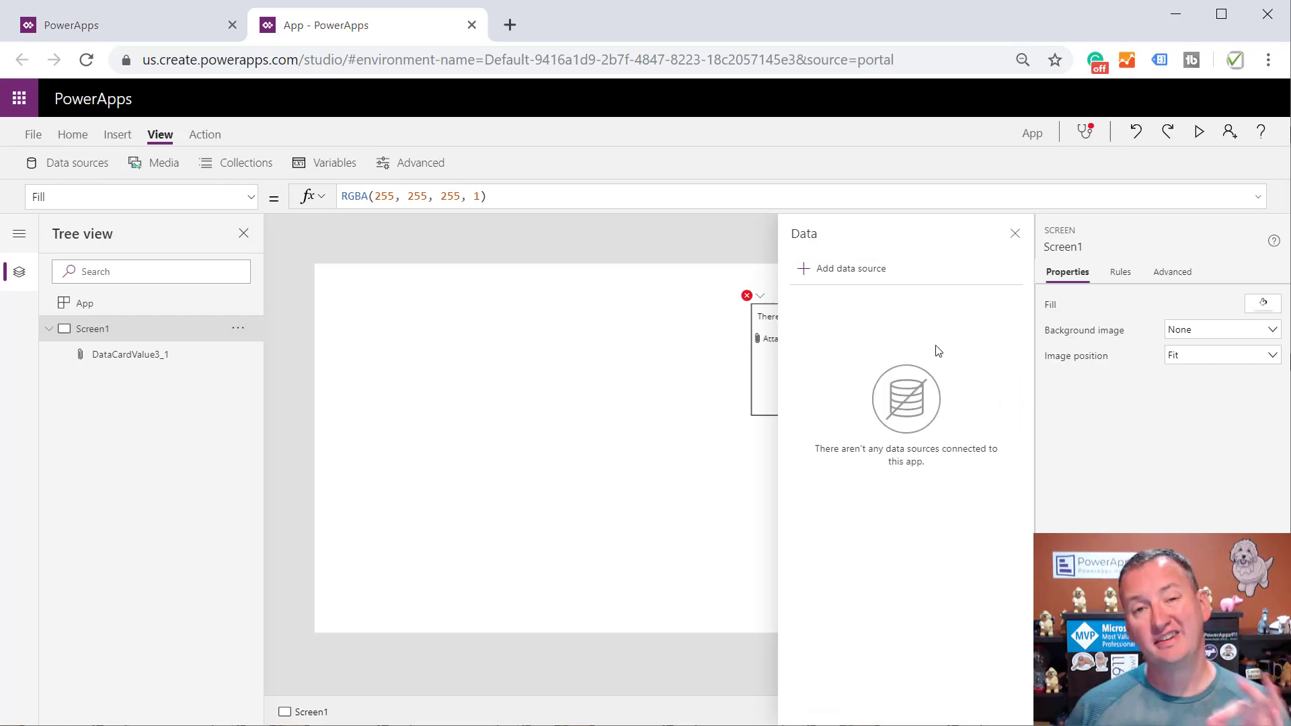
mouse_move(833, 327)
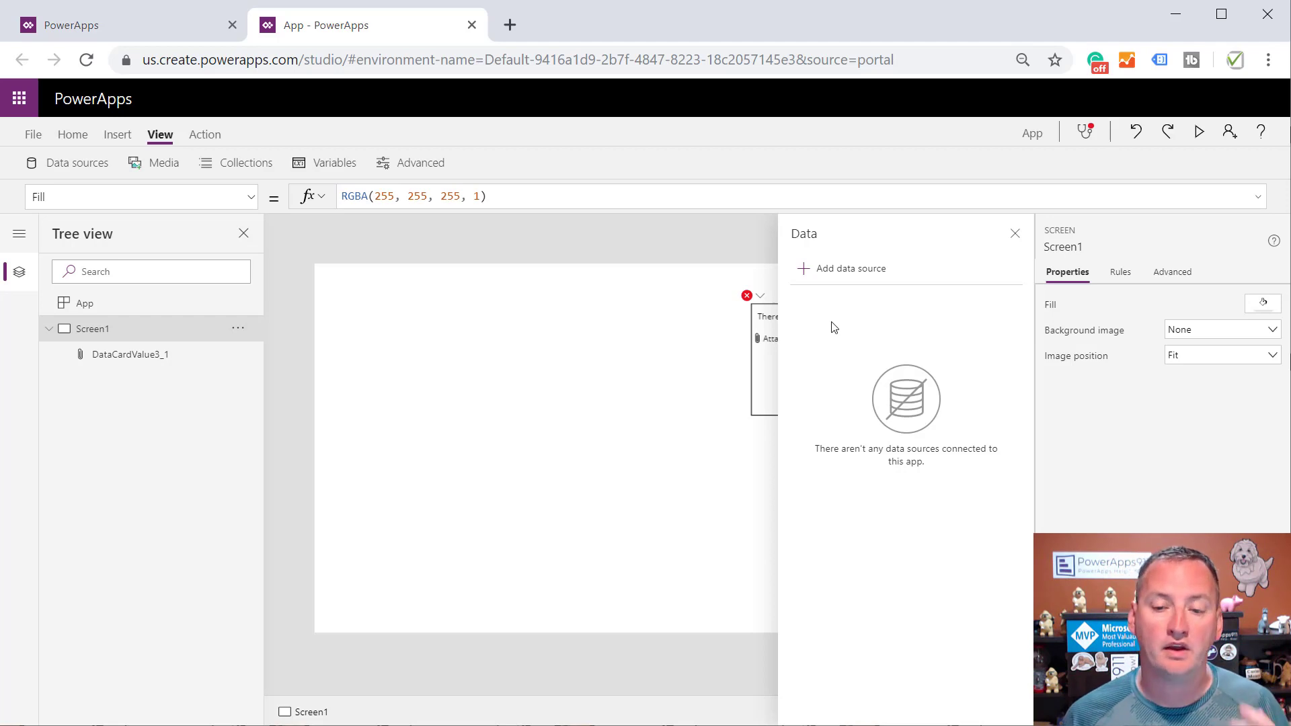
mouse_move(853, 269)
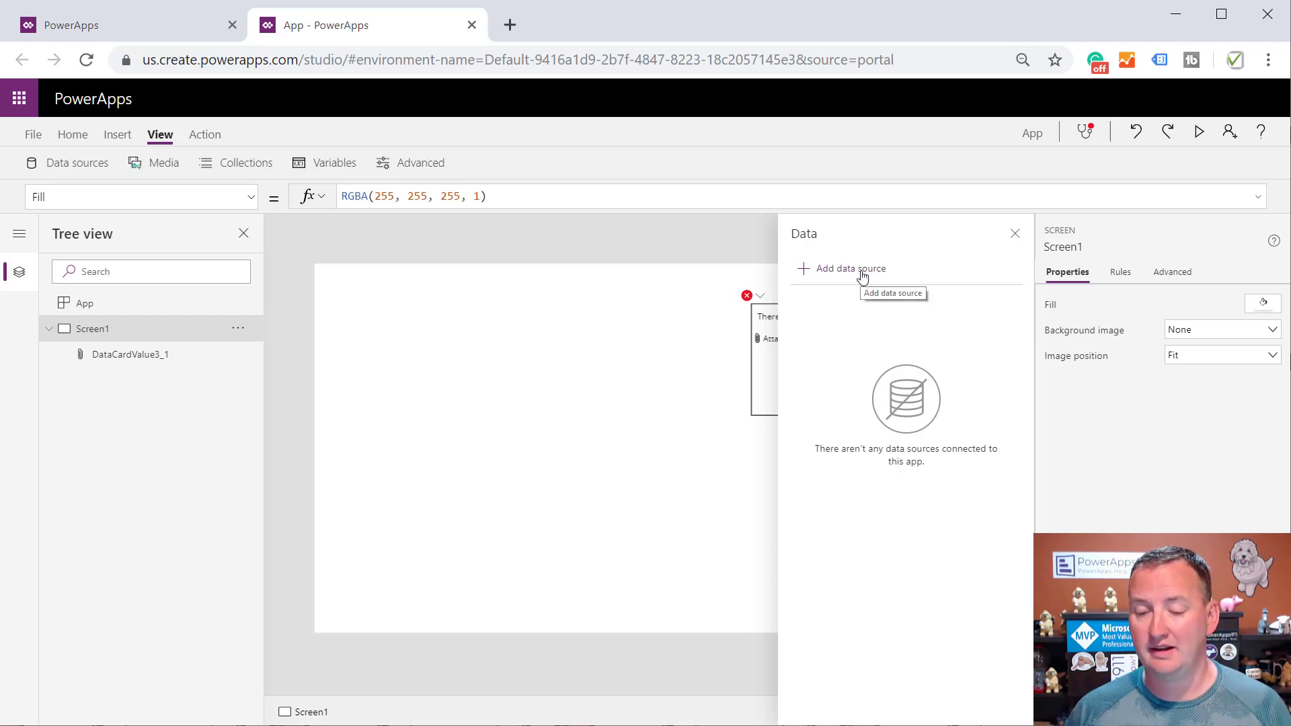
Step: Add the Office 365 Outlook connection as a data source
click(850, 269)
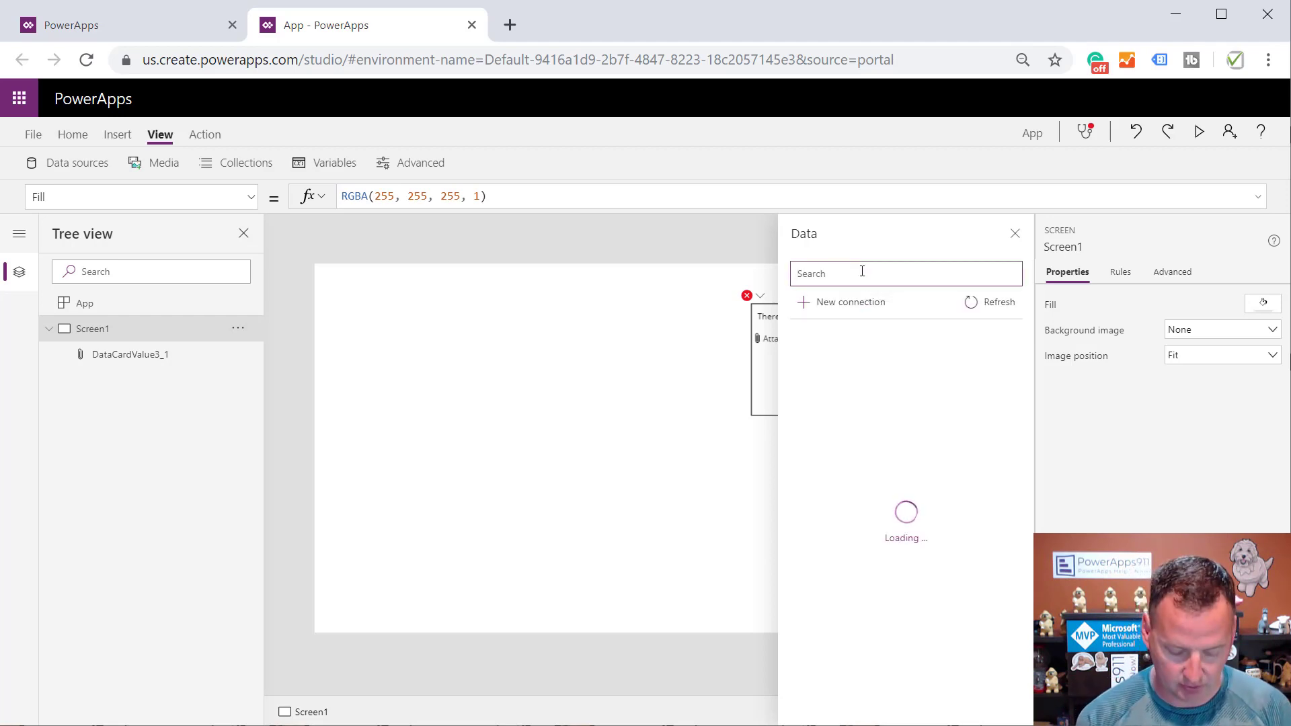
text(office)
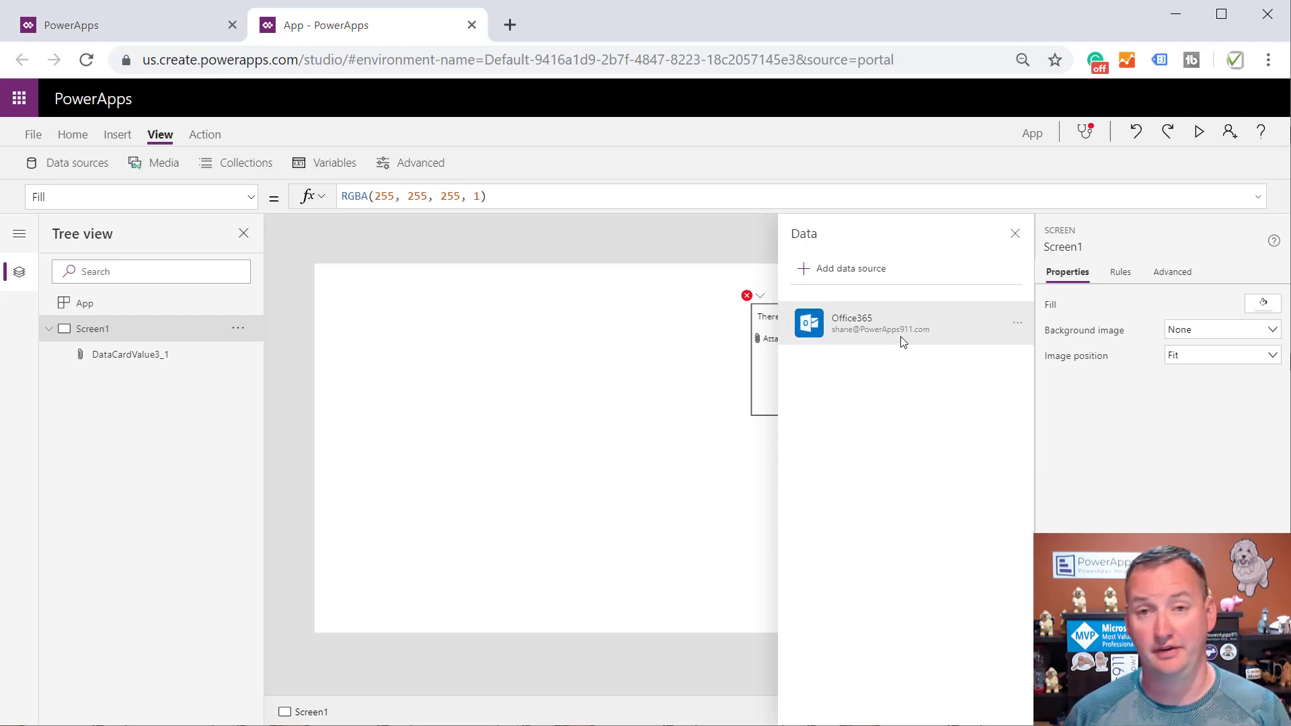
click(1015, 233)
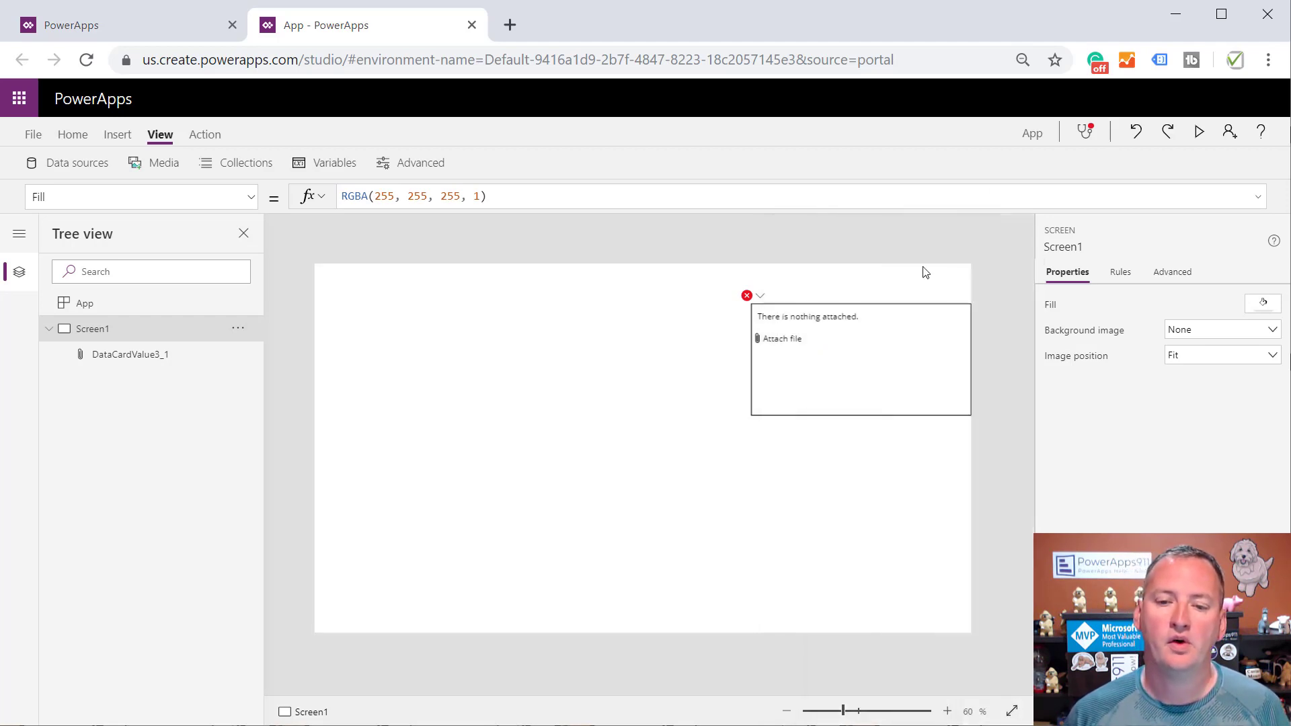
Step: Rename the pasted control to AttachmentControl and set its border color to Black
click(861, 360)
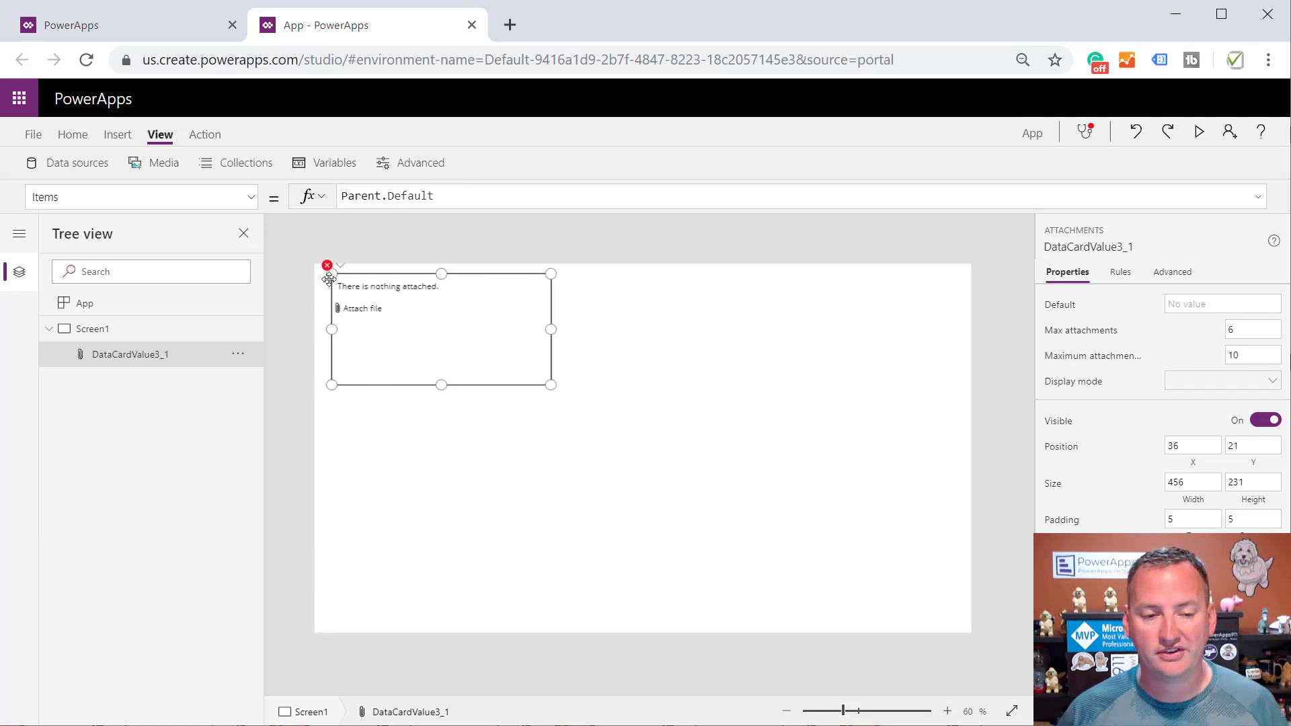
mouse_move(220, 371)
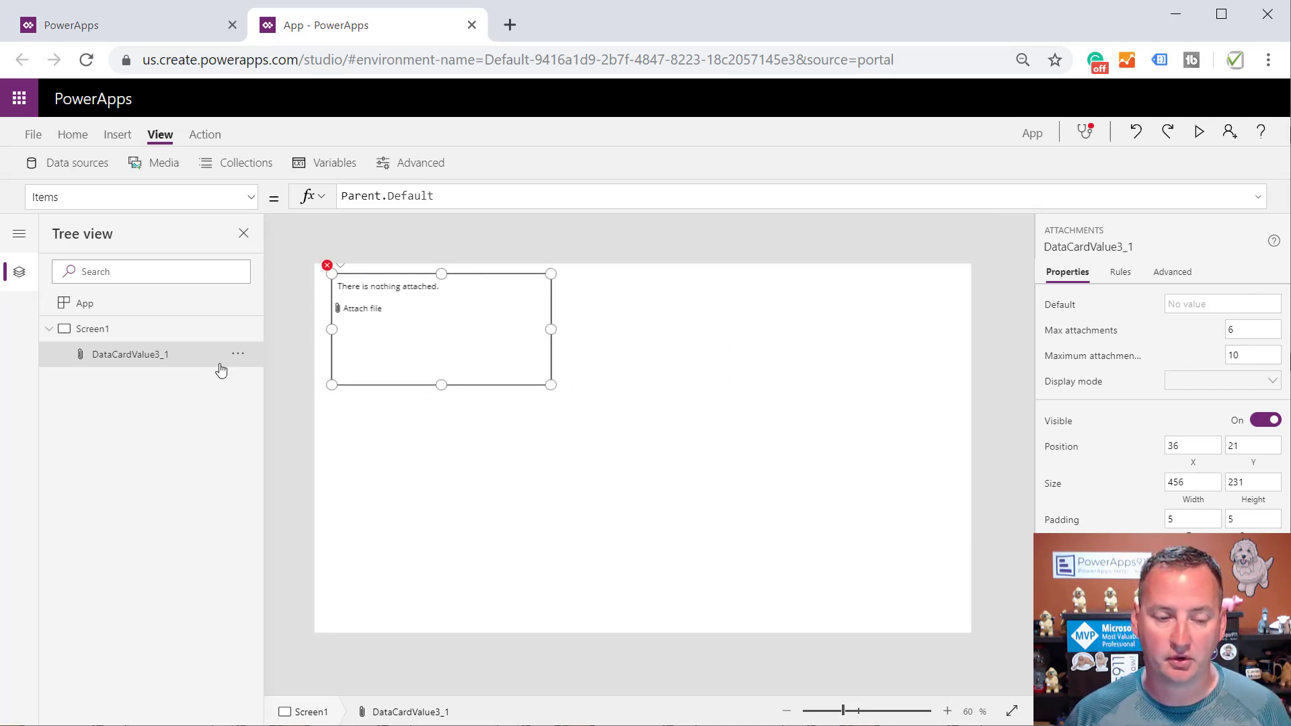
mouse_move(127, 361)
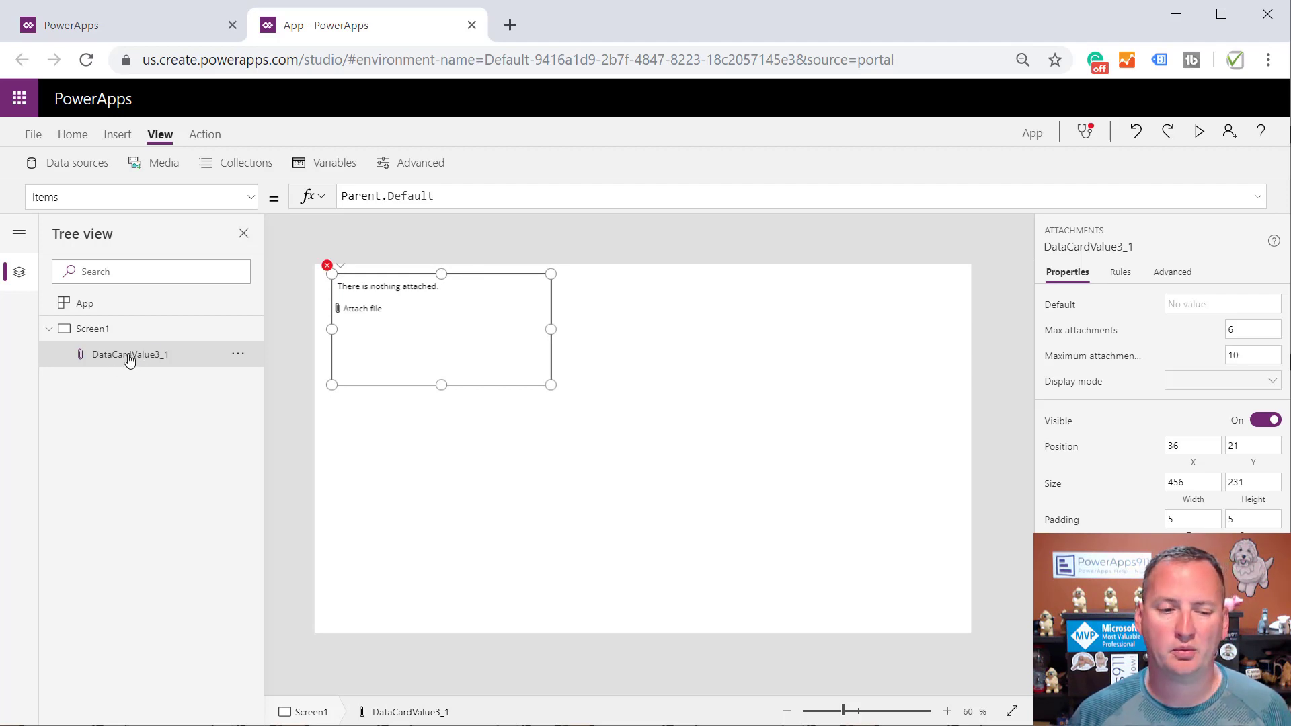
double_click(129, 354)
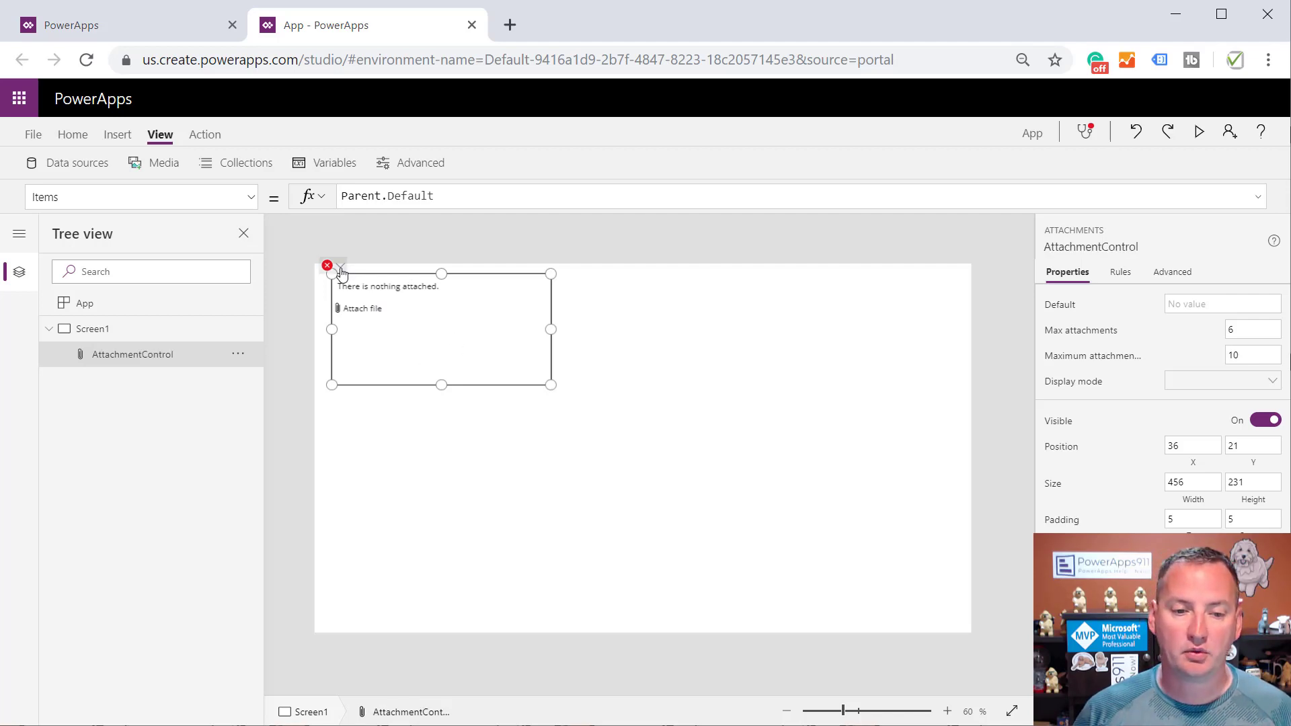
click(140, 197)
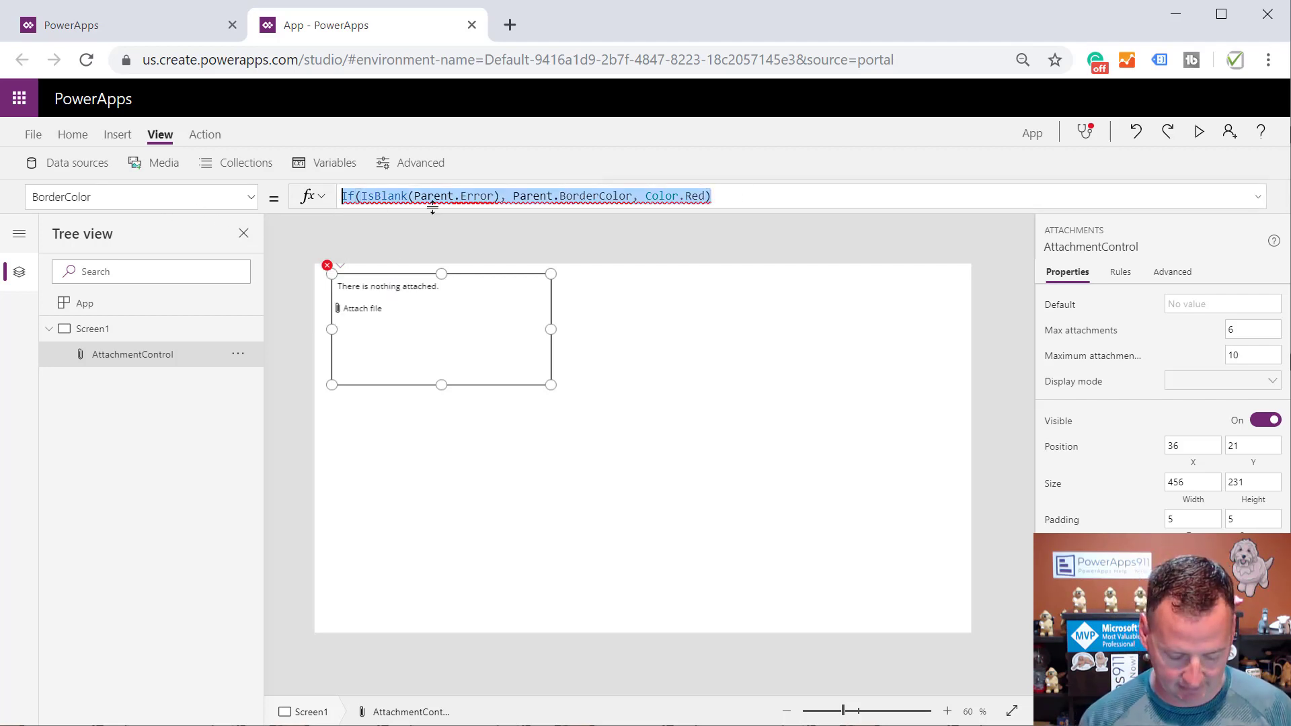
text(Black)
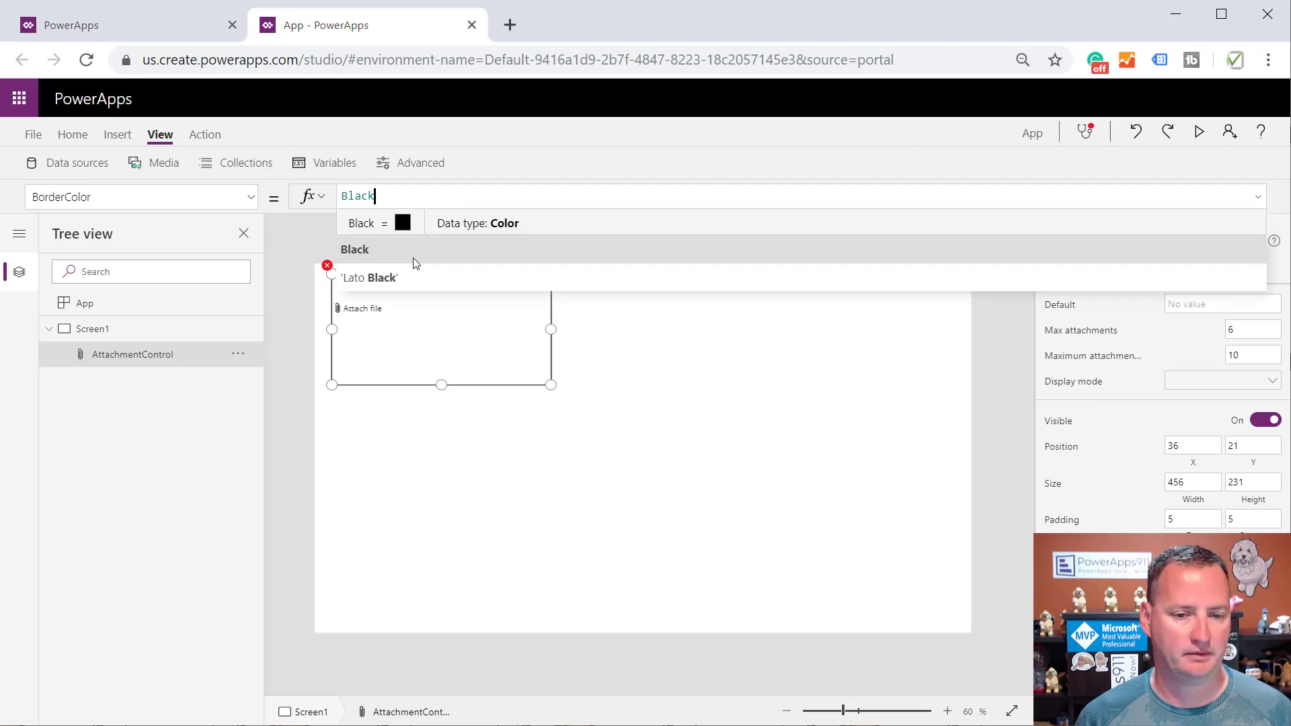
Step: Fix the display mode formula to Edit and clear the tooltip, removing the remaining errors
click(339, 265)
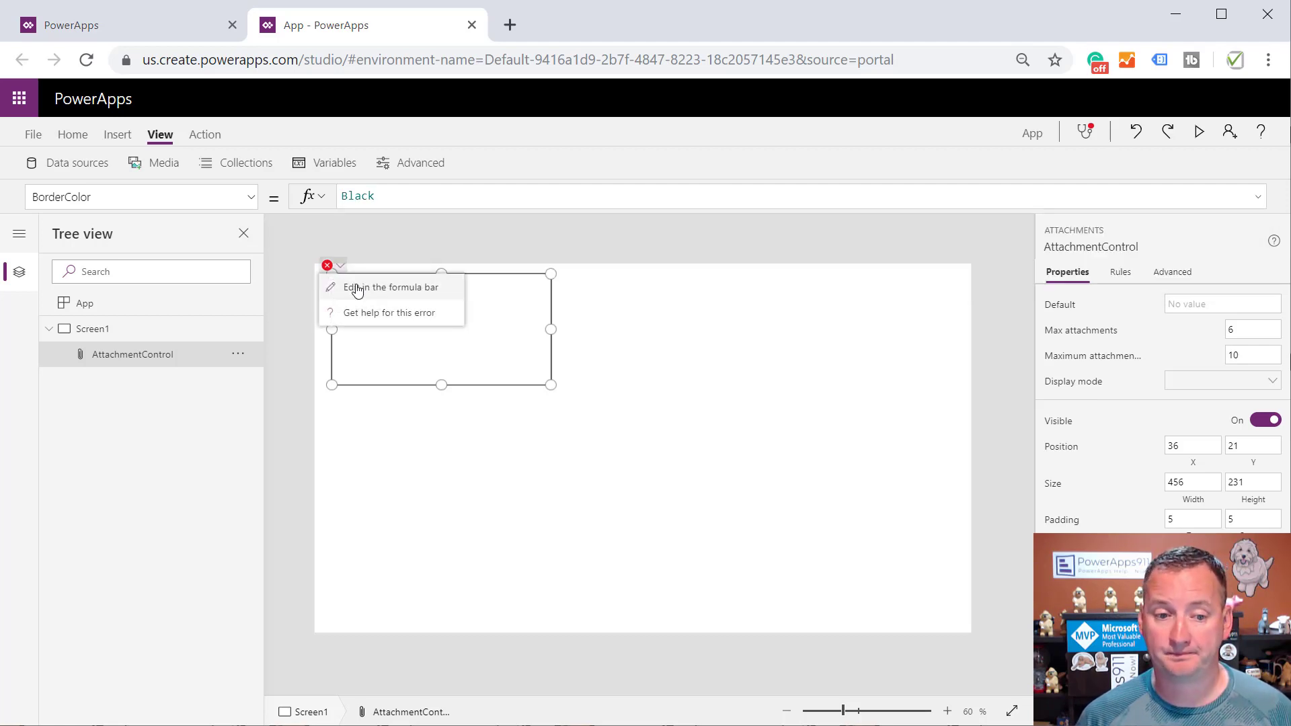
click(390, 287)
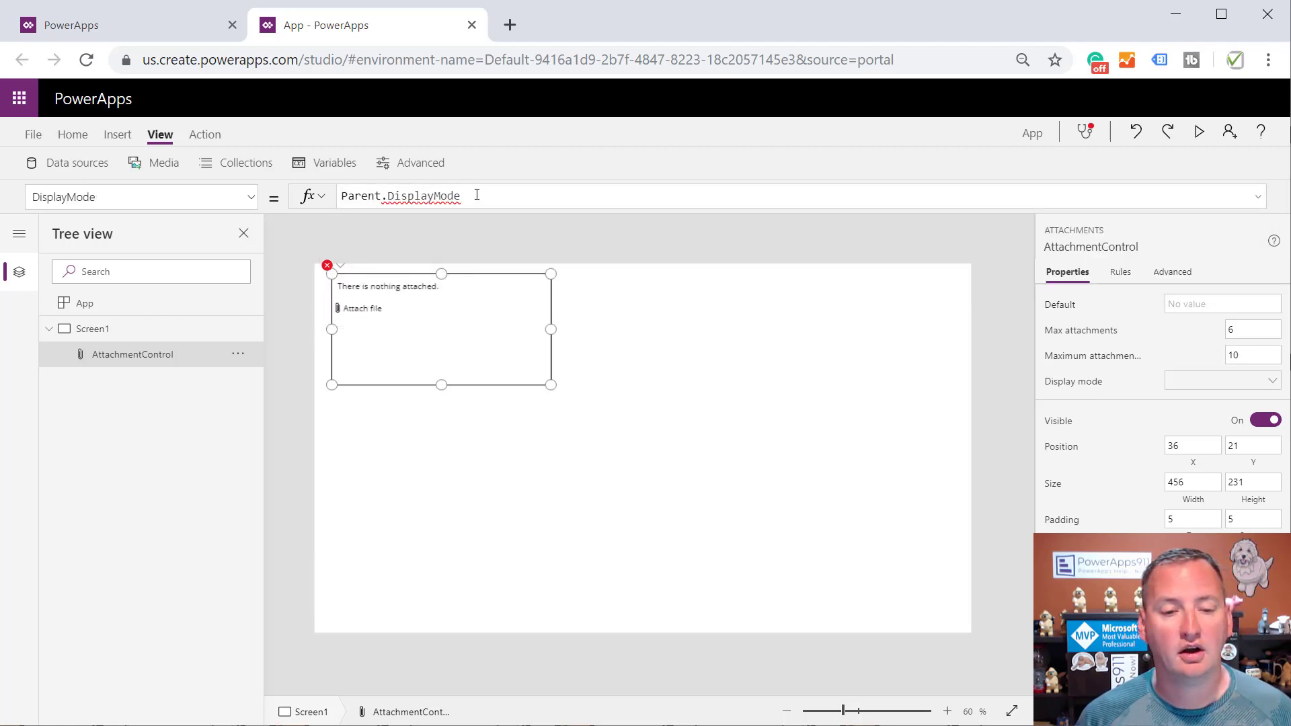
text(Dis)
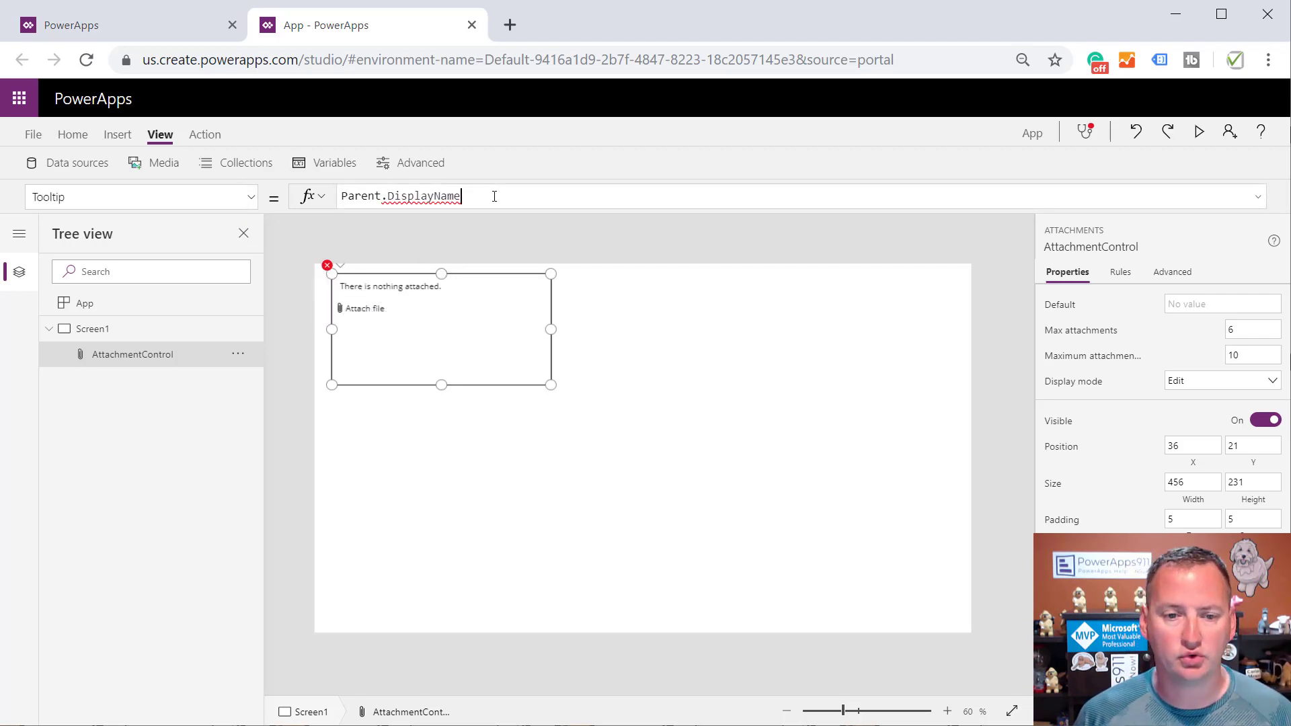
triple_click(399, 196)
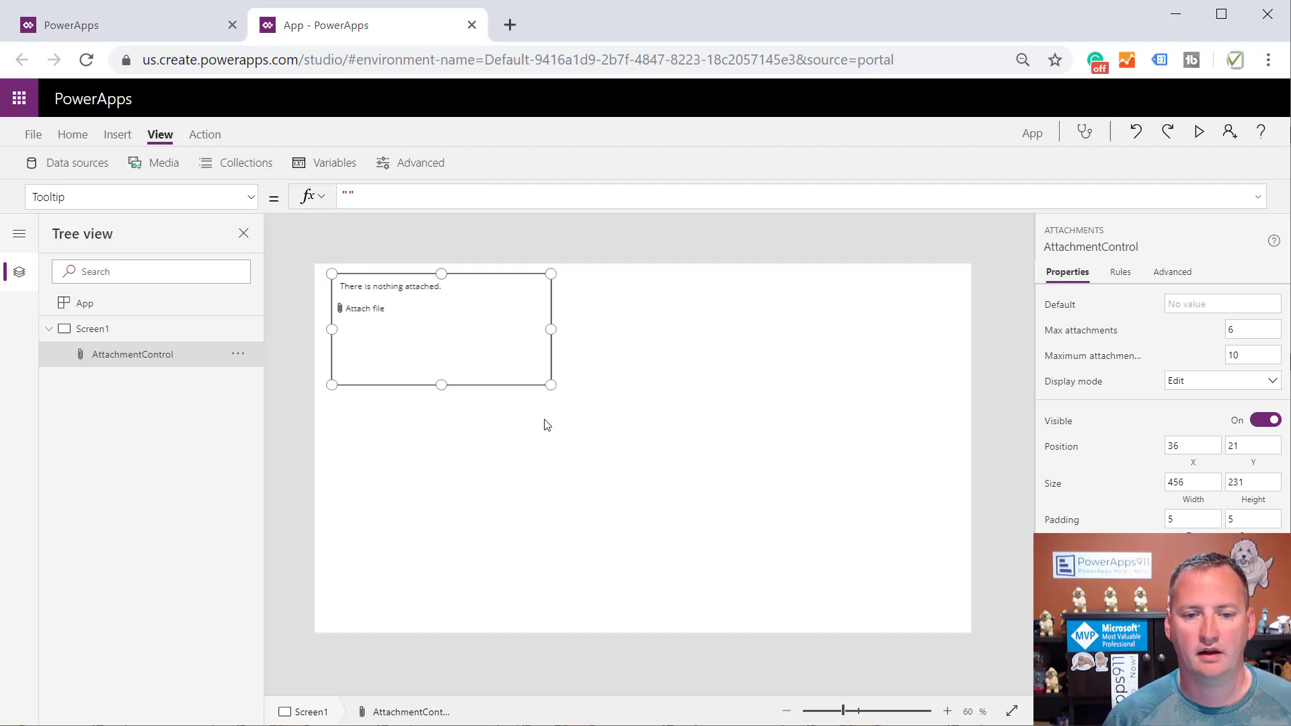
click(92, 328)
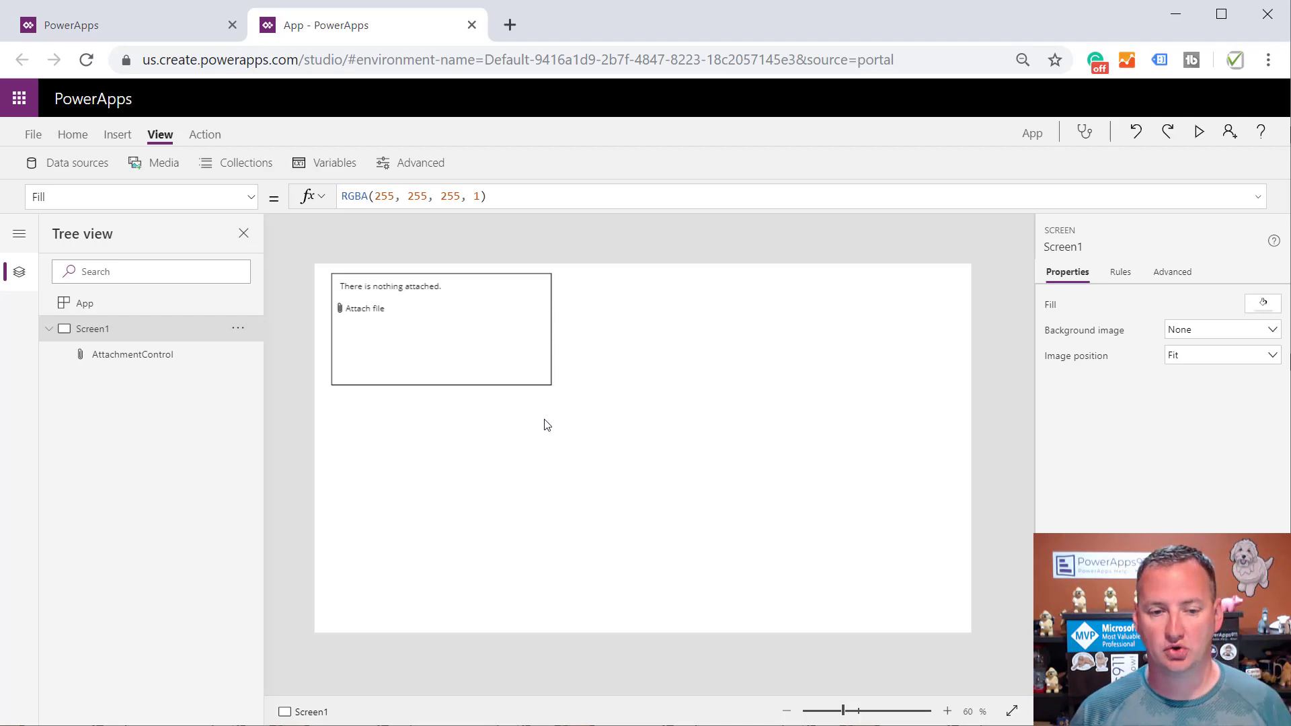
mouse_move(554, 414)
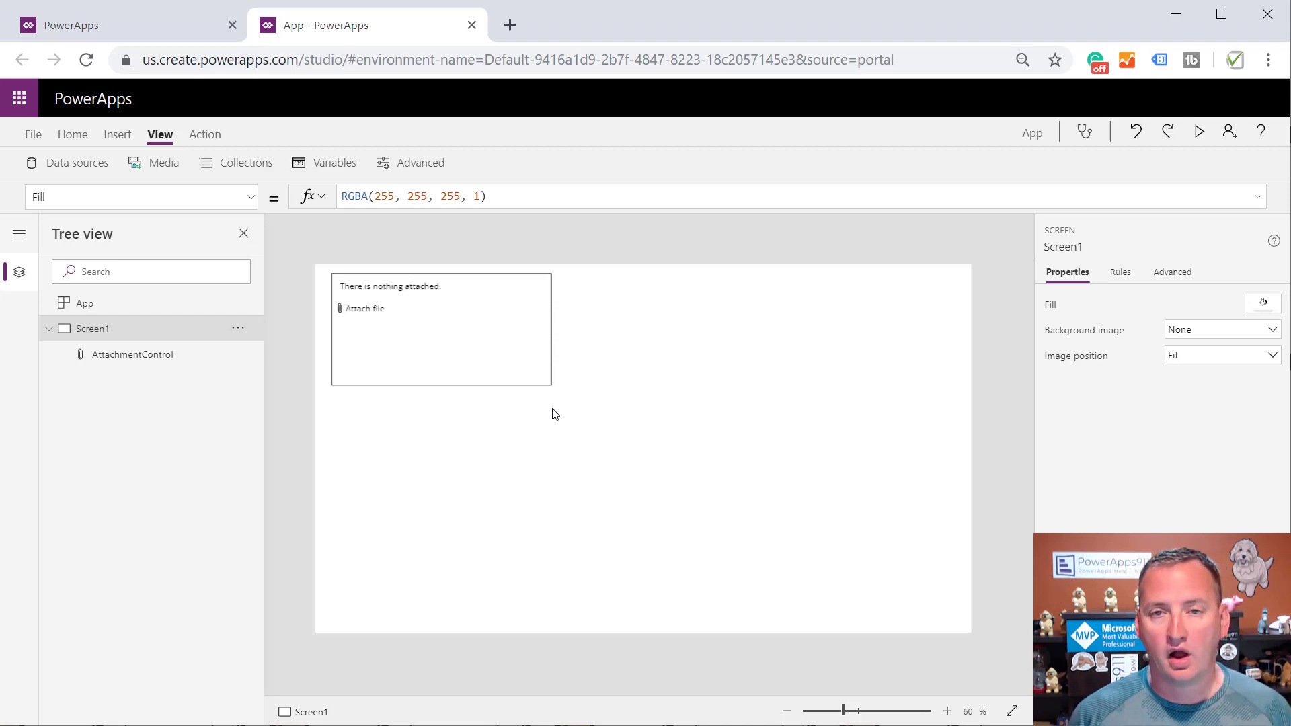
mouse_move(1285, 144)
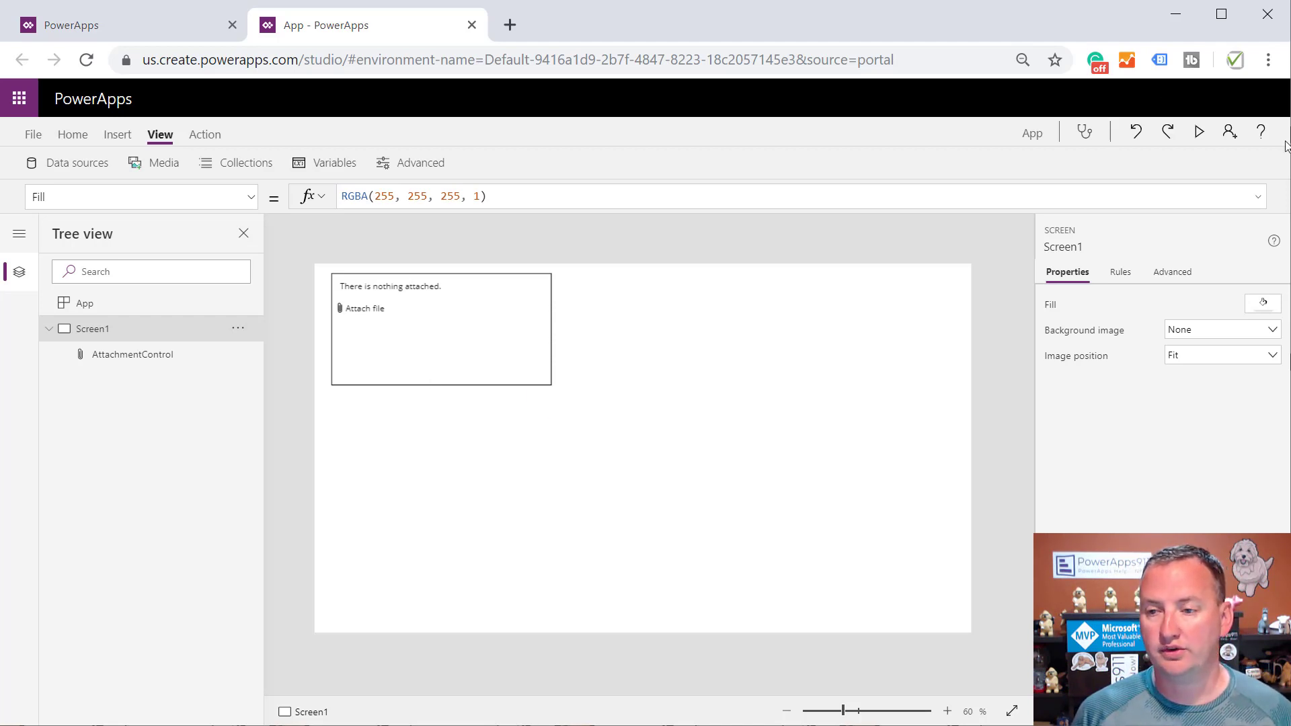
Step: Preview the app and attach Chewy.png and the 0 Flow Test Run PDF from the Desktop
click(1199, 132)
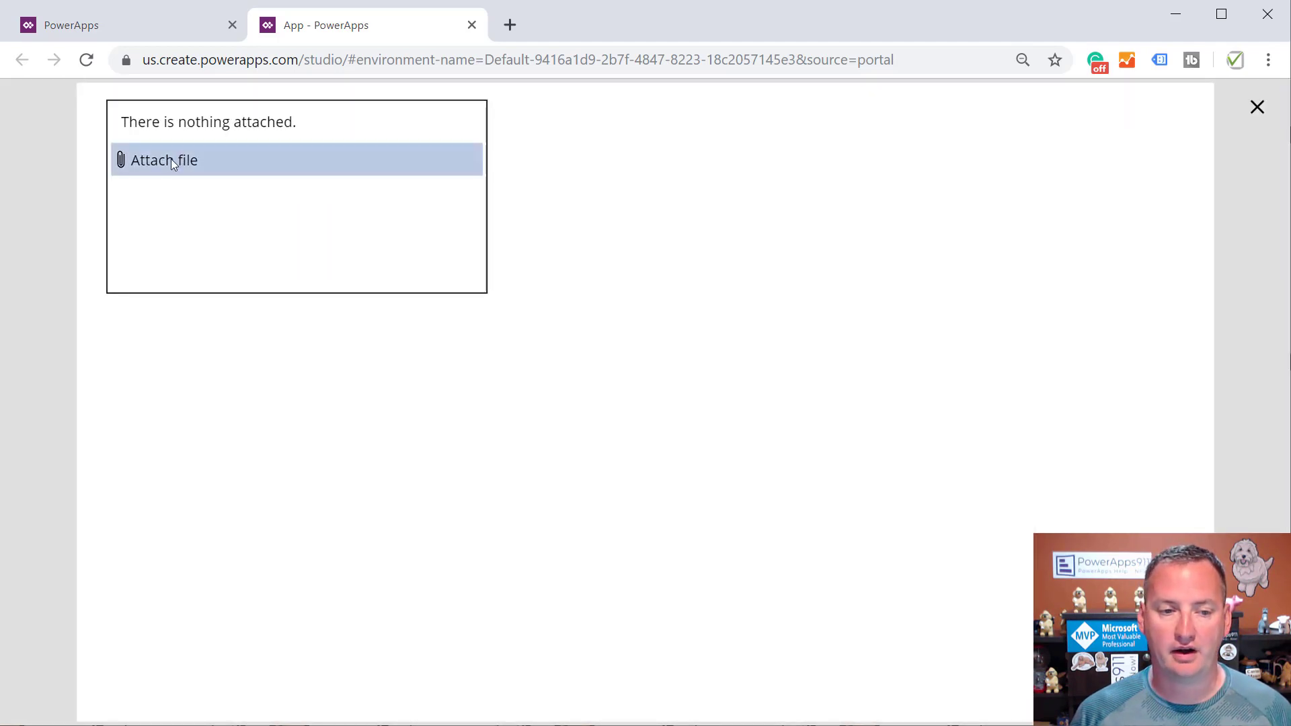
click(163, 160)
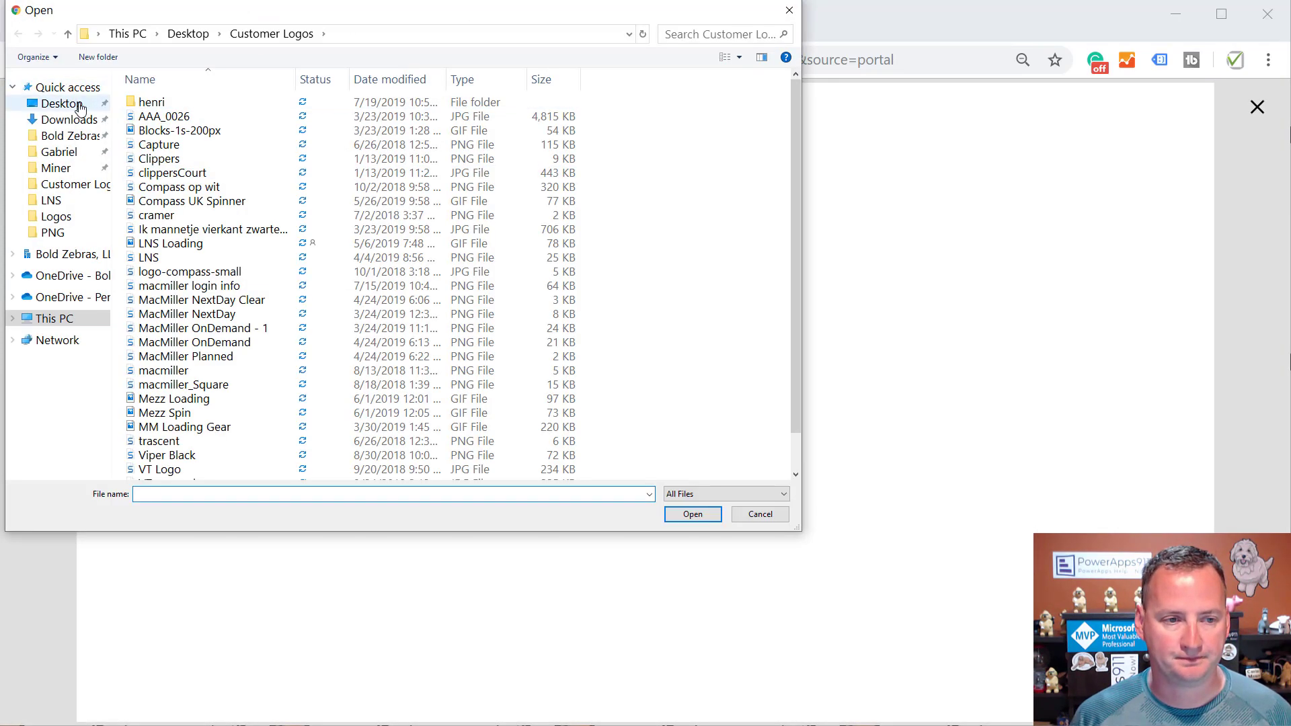
click(59, 103)
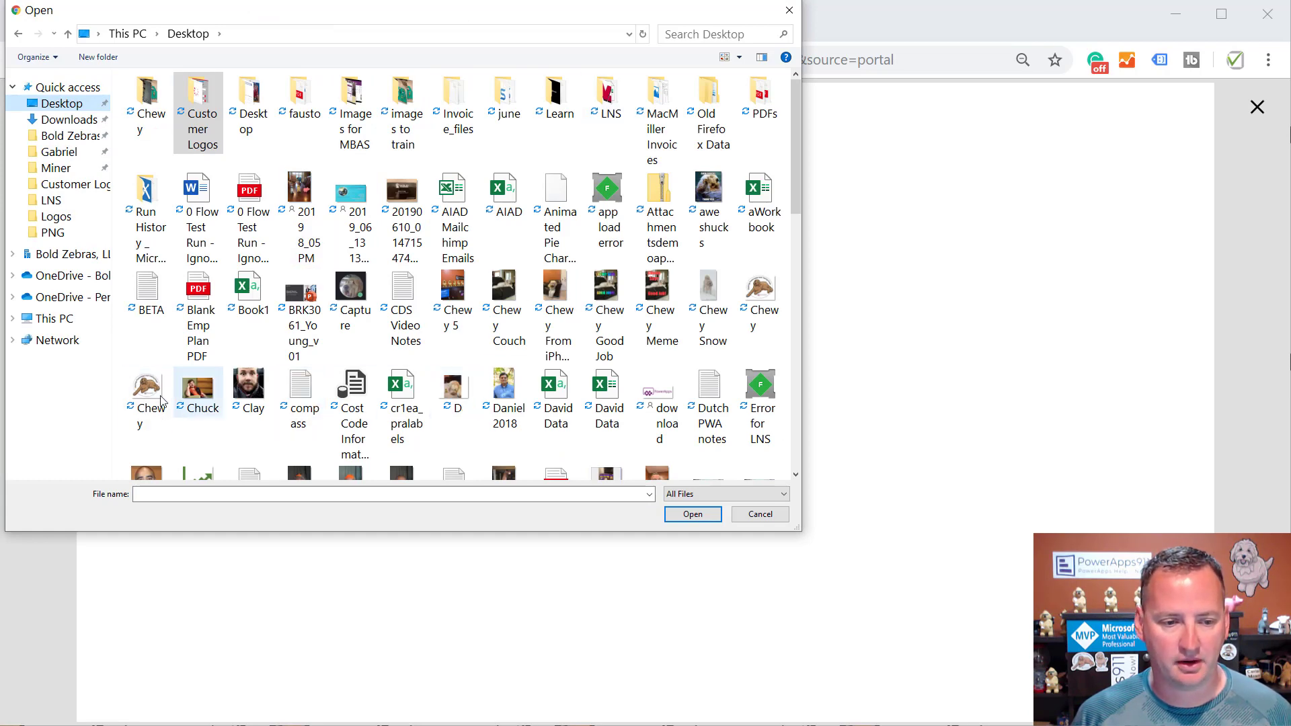
click(691, 514)
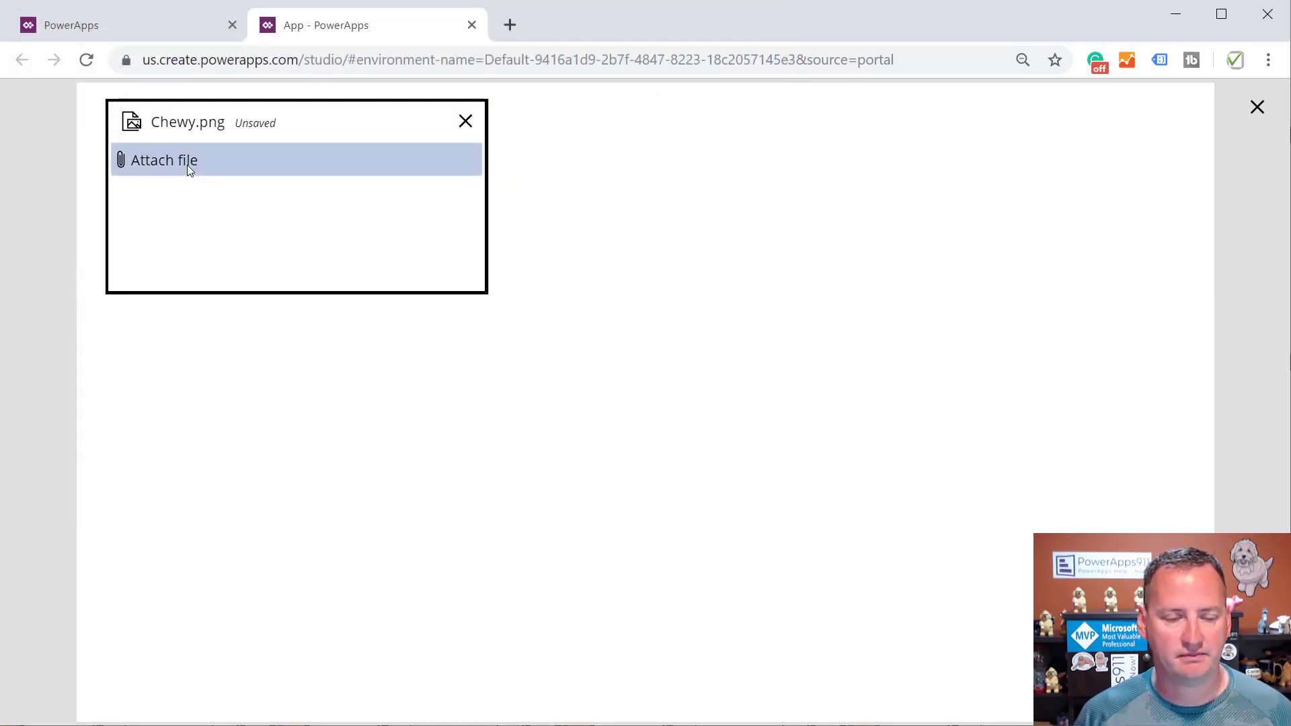
click(164, 160)
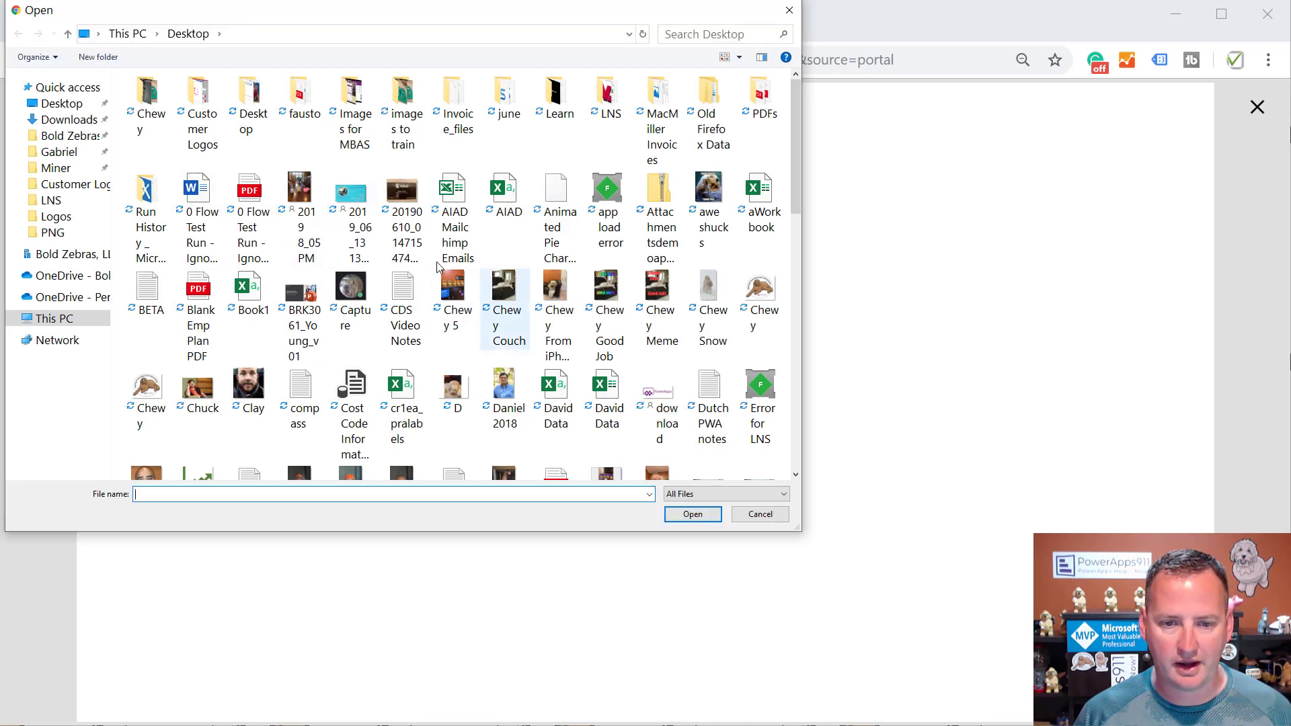
click(691, 514)
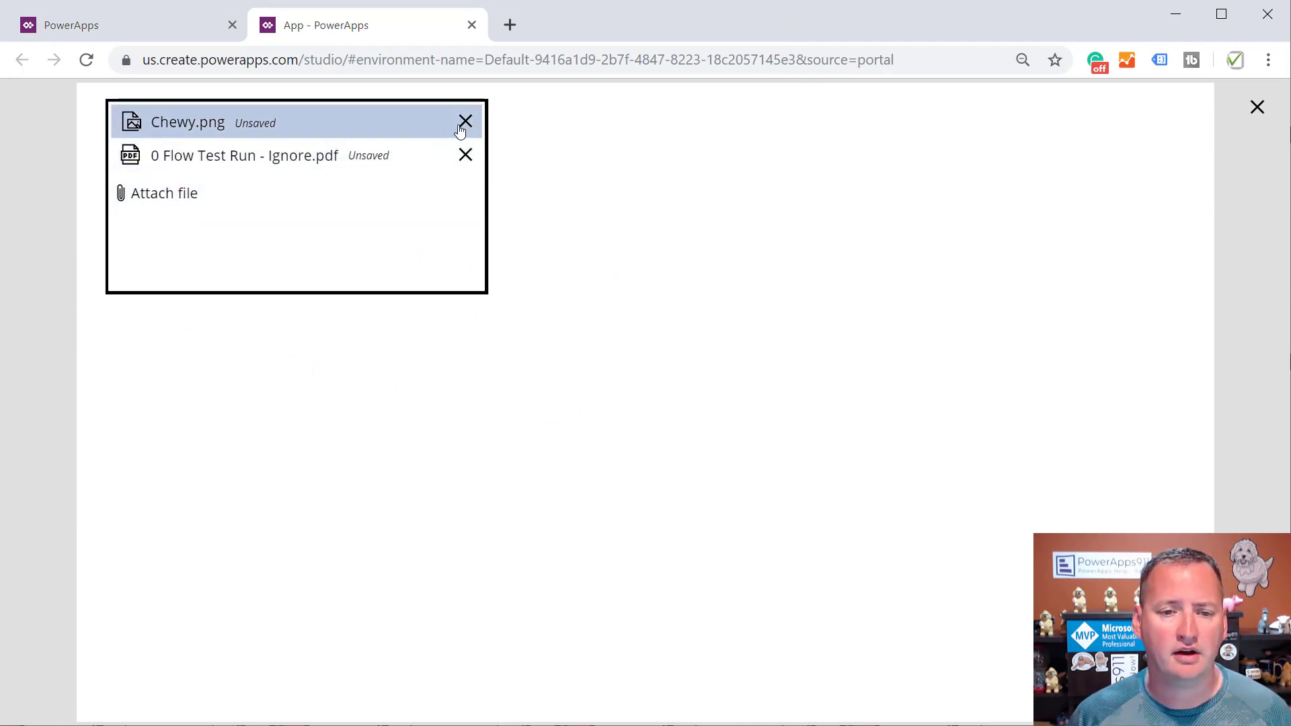
Step: Remove Chewy.png, attach Chewy Good Job.gif instead, and leave preview
click(465, 122)
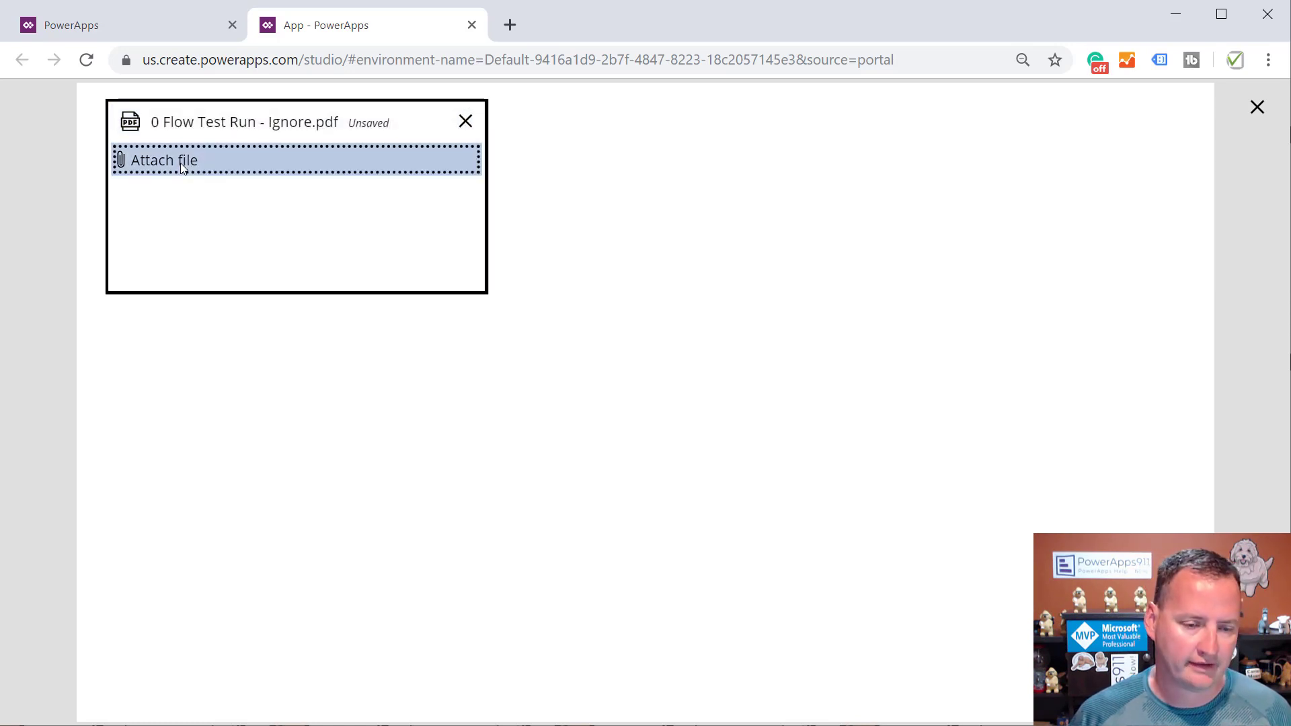
click(163, 160)
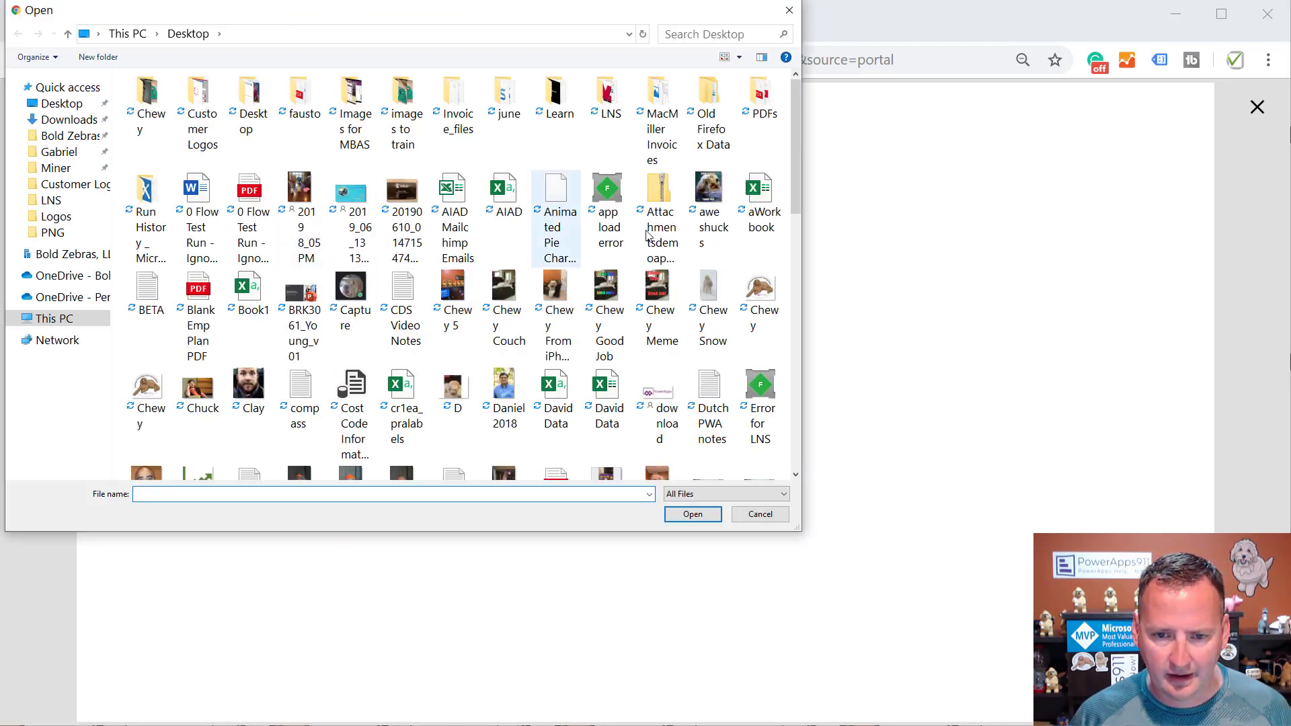
click(607, 296)
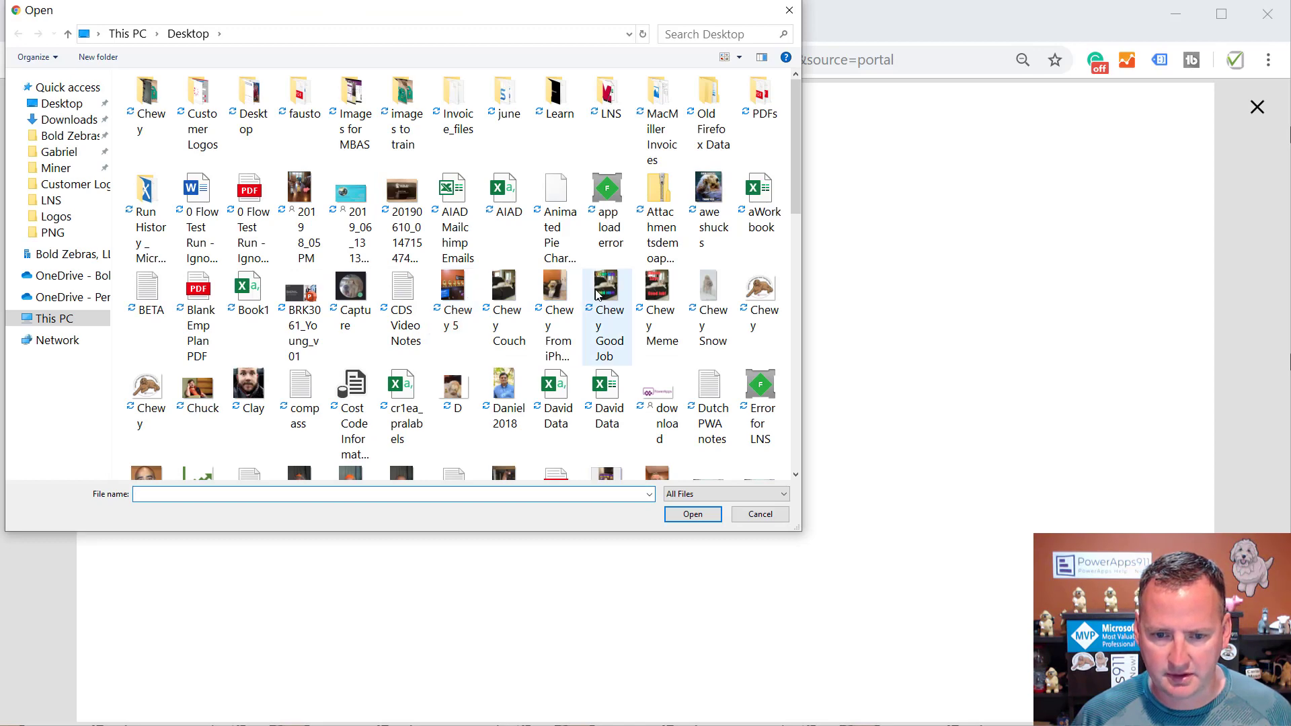
click(692, 514)
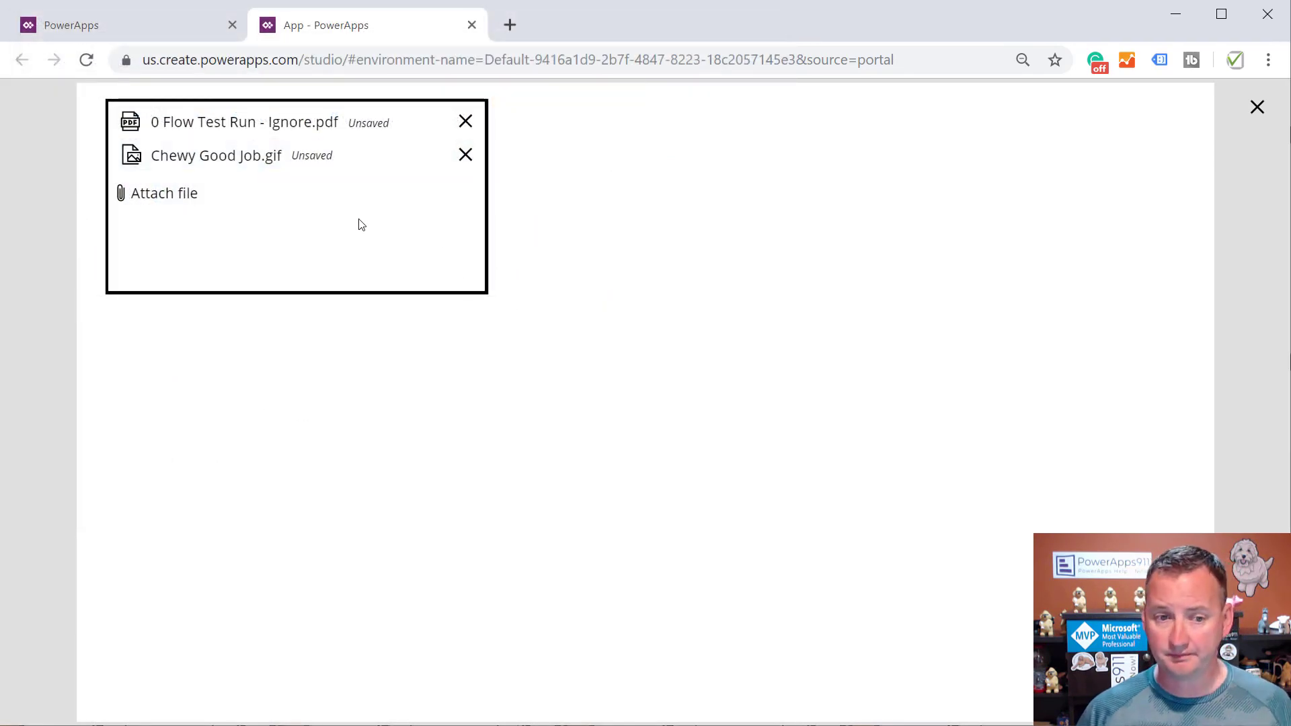
mouse_move(264, 231)
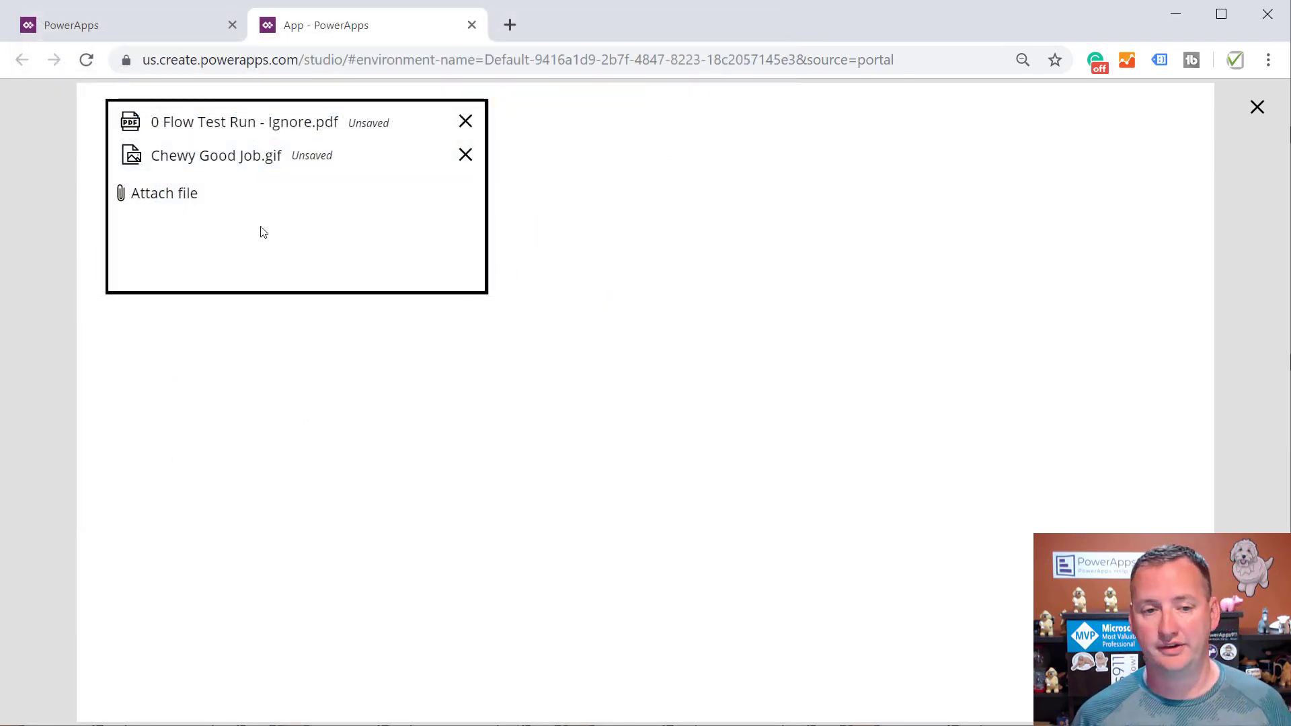
click(1257, 108)
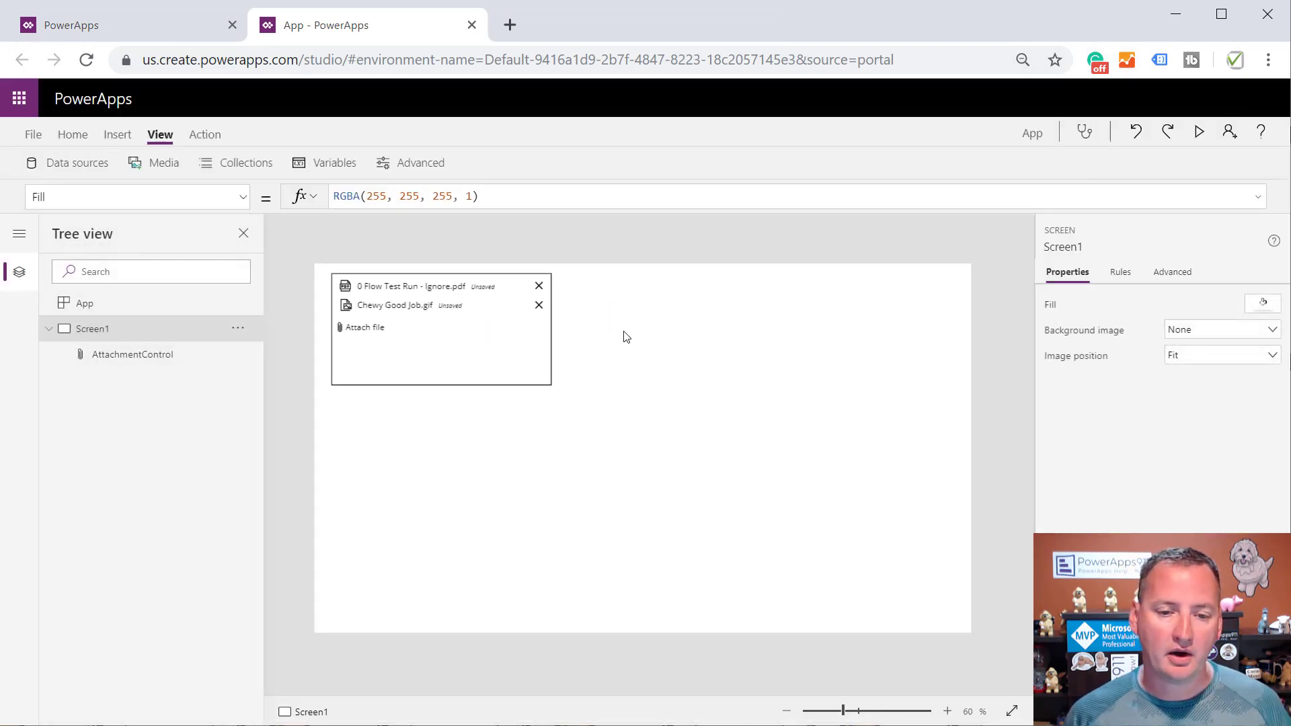
mouse_move(578, 393)
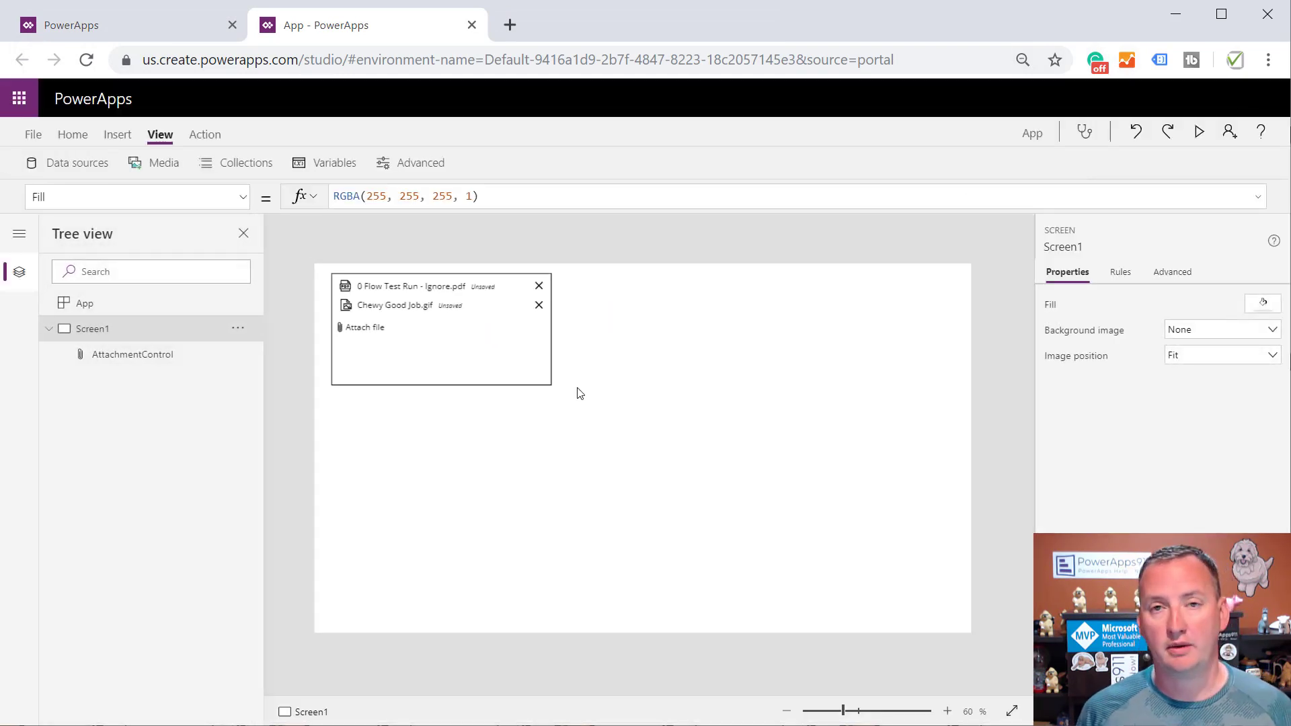
mouse_move(494, 375)
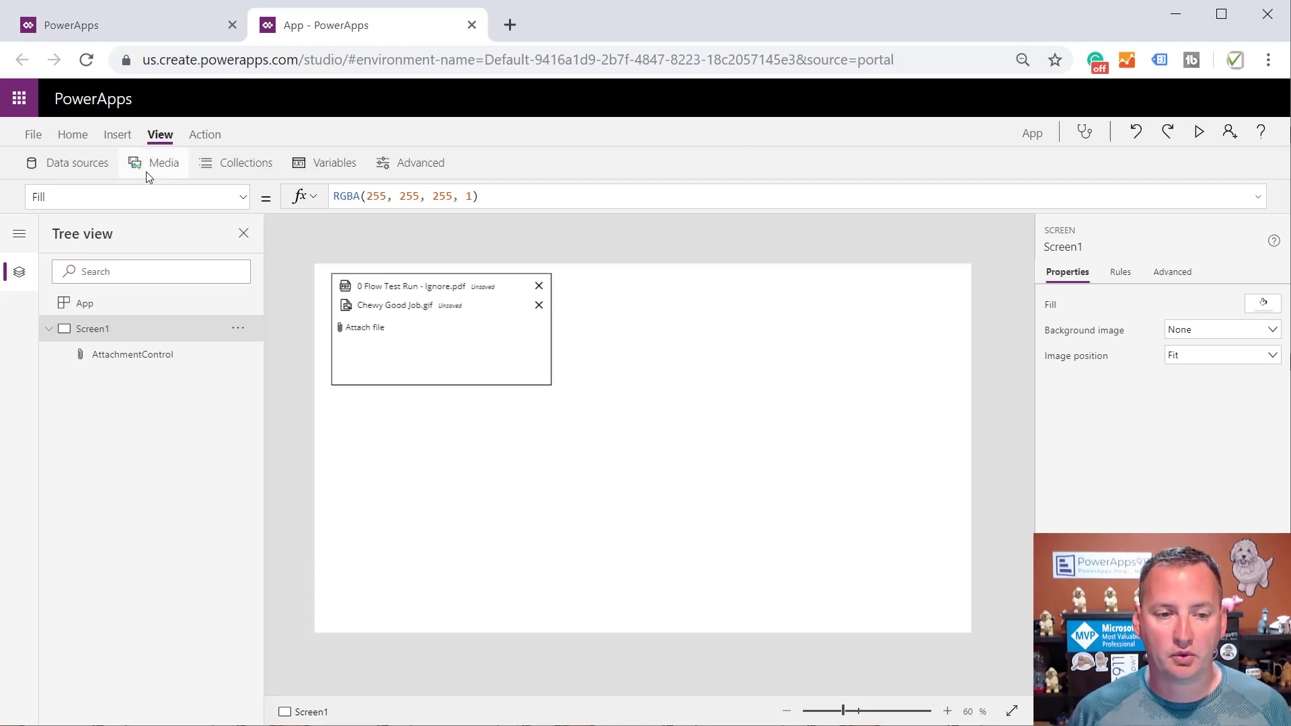
Step: Show the Insert ribbon's control list
click(118, 135)
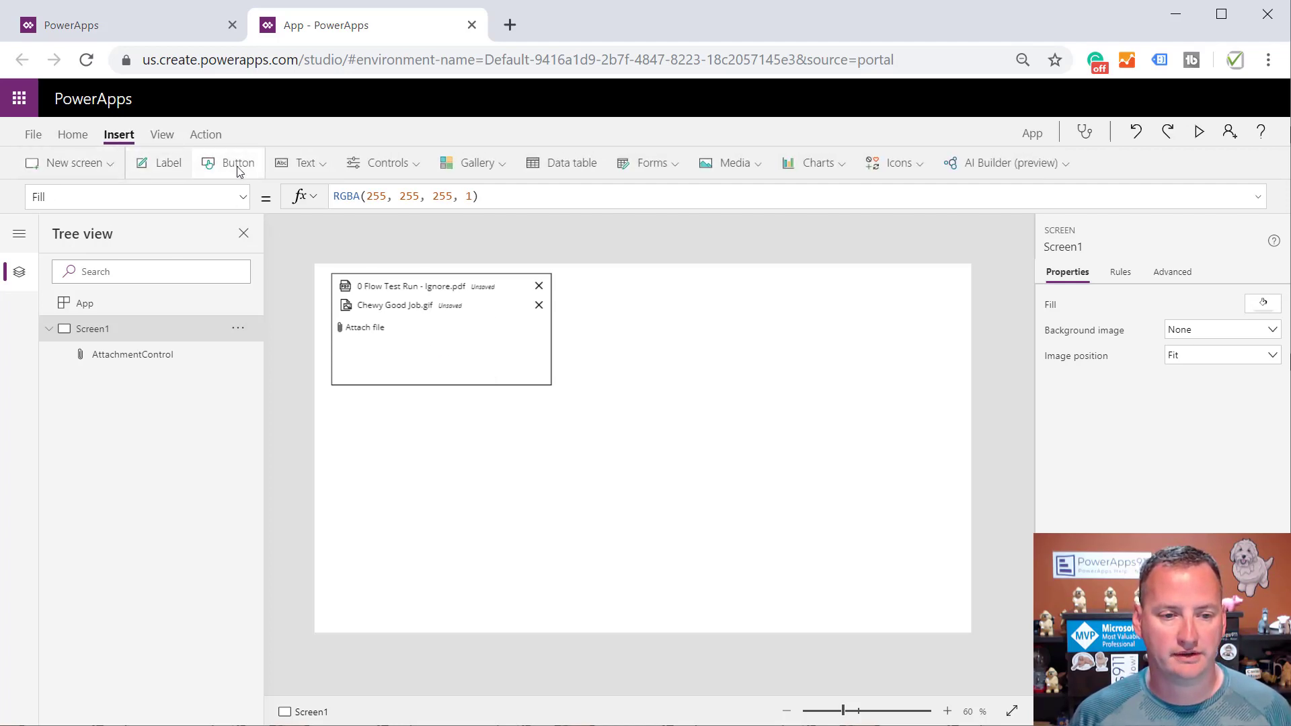
Step: Add Button1 and start its OnSelect as ClearCollect(collectAttachments, ...) with the Attachments property
click(229, 163)
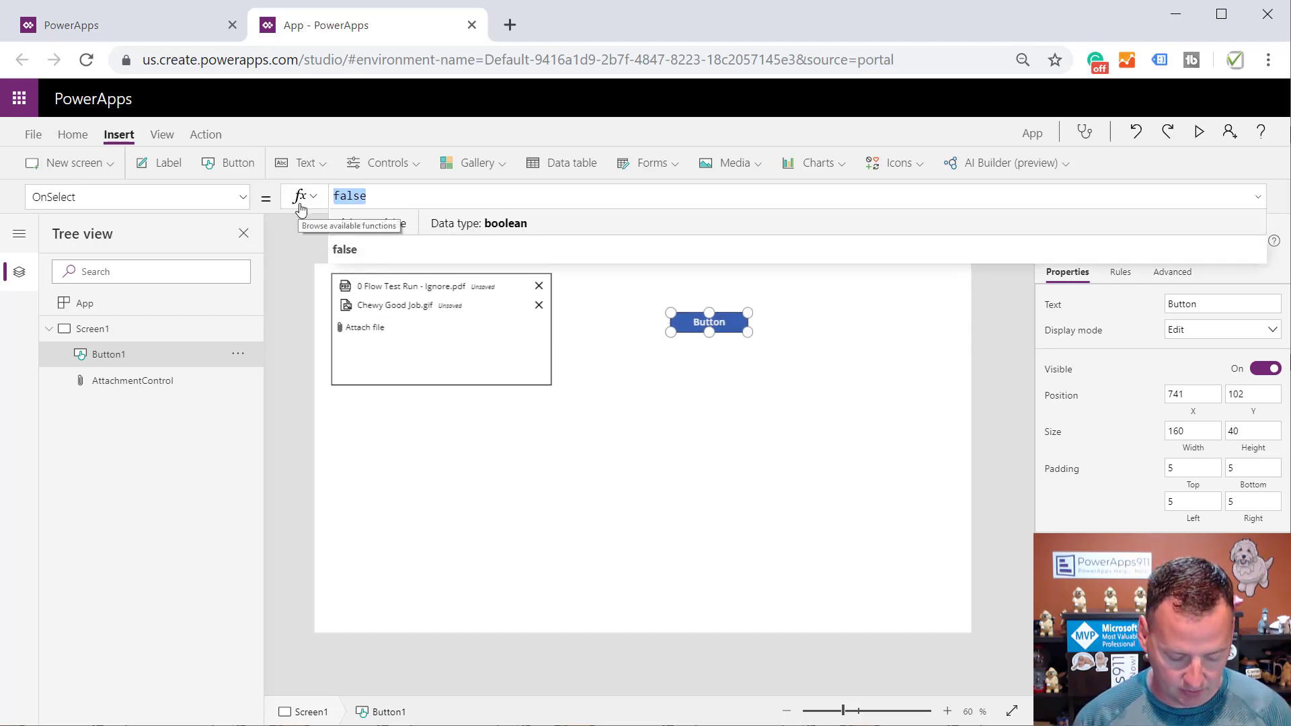
text(0)
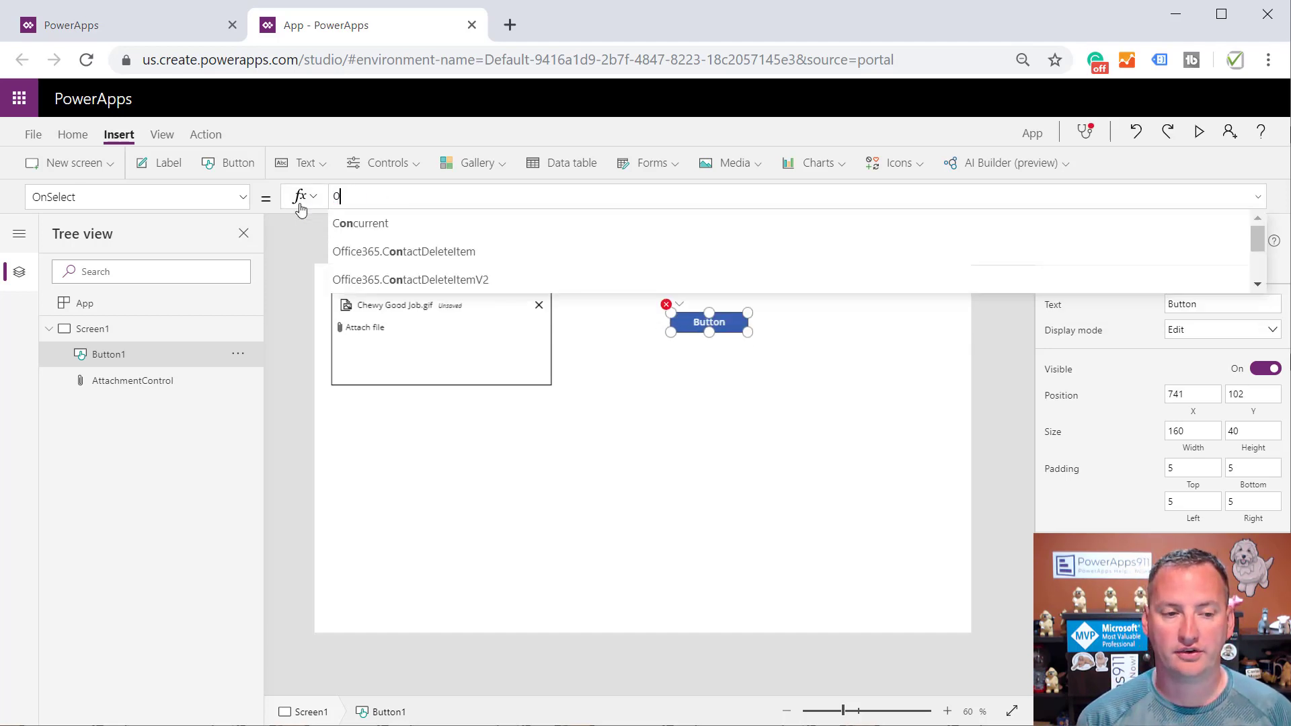
text(ClearCollect()
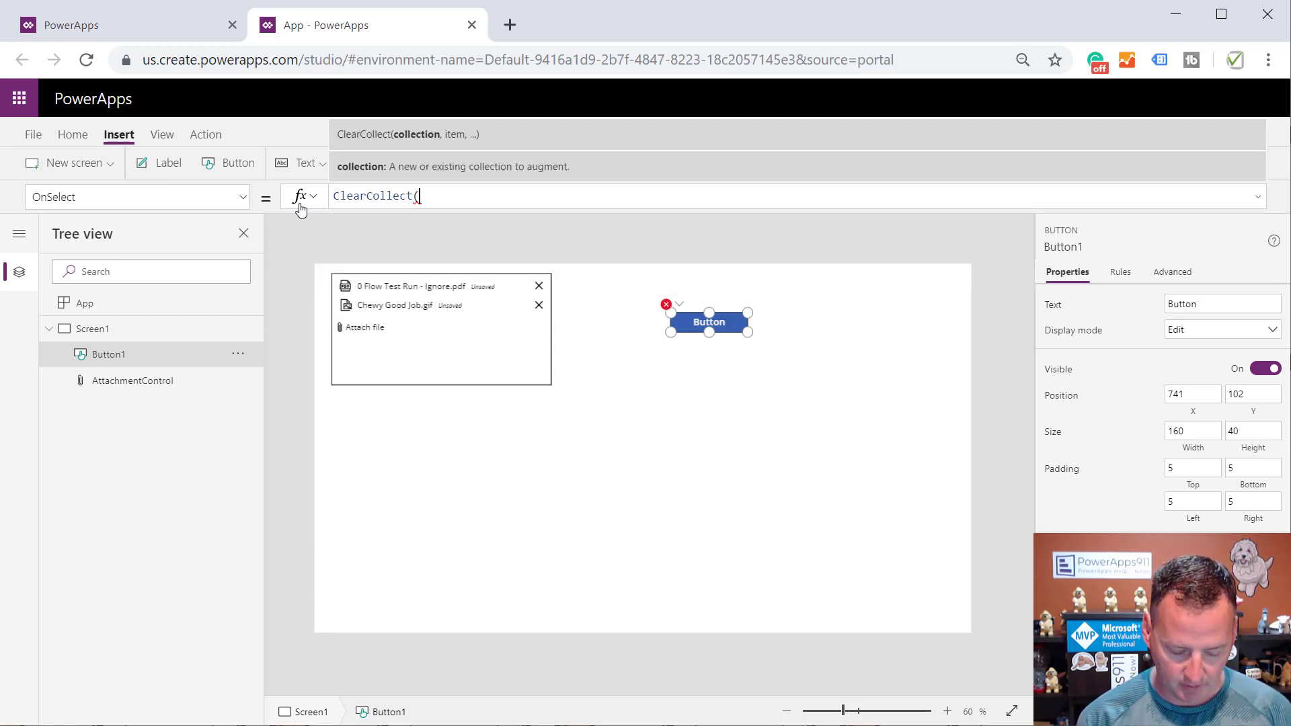
text(collectA)
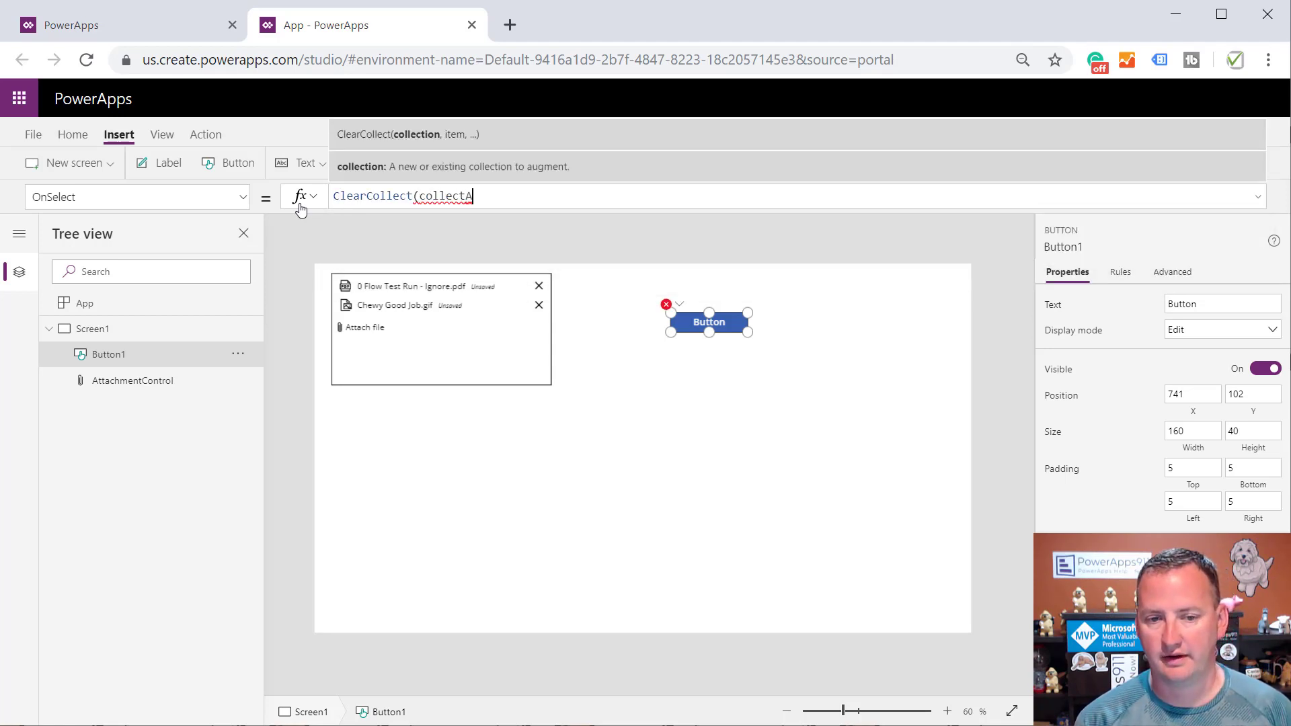
text(ttachments, AttachmentControl)
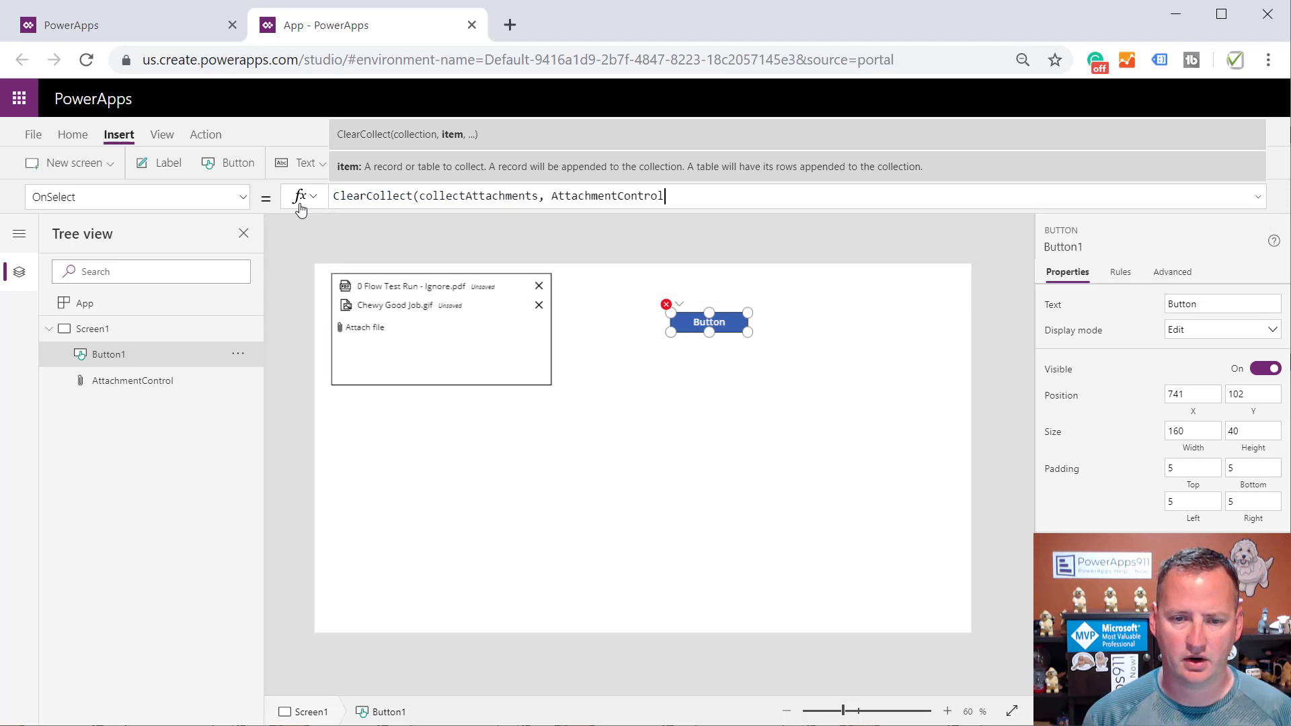
text(.)
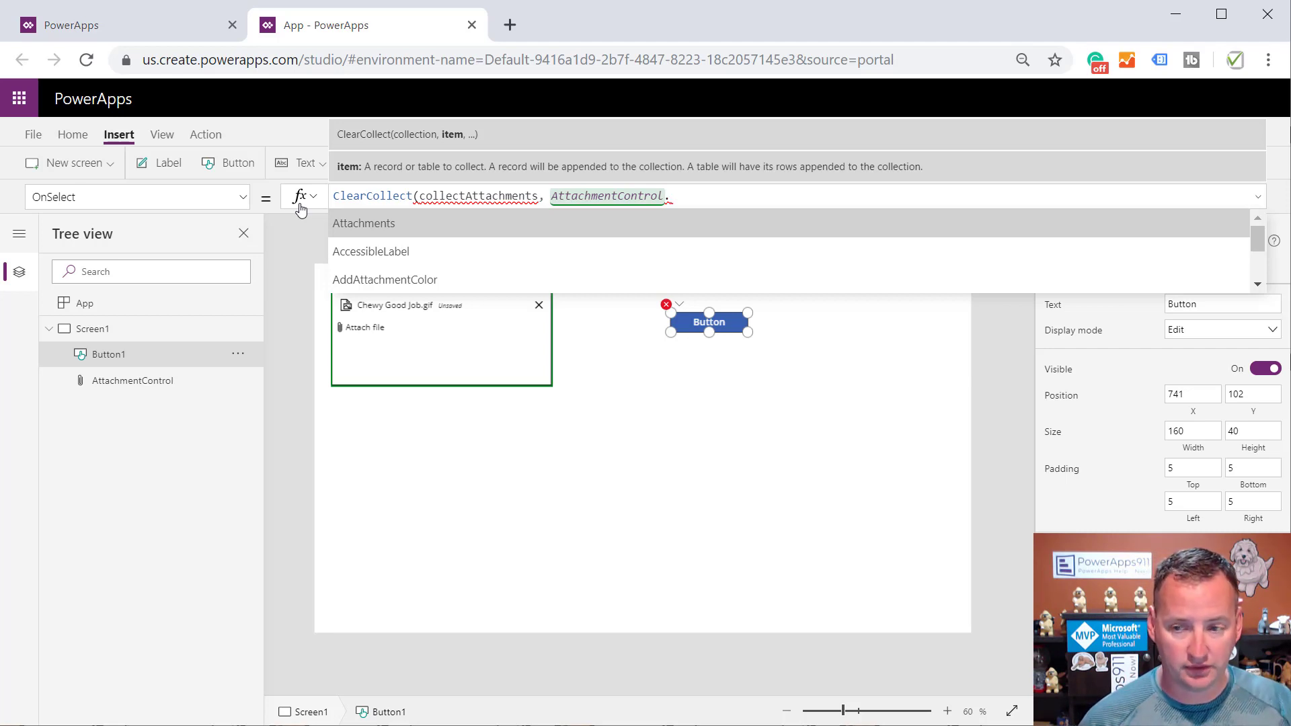
click(365, 223)
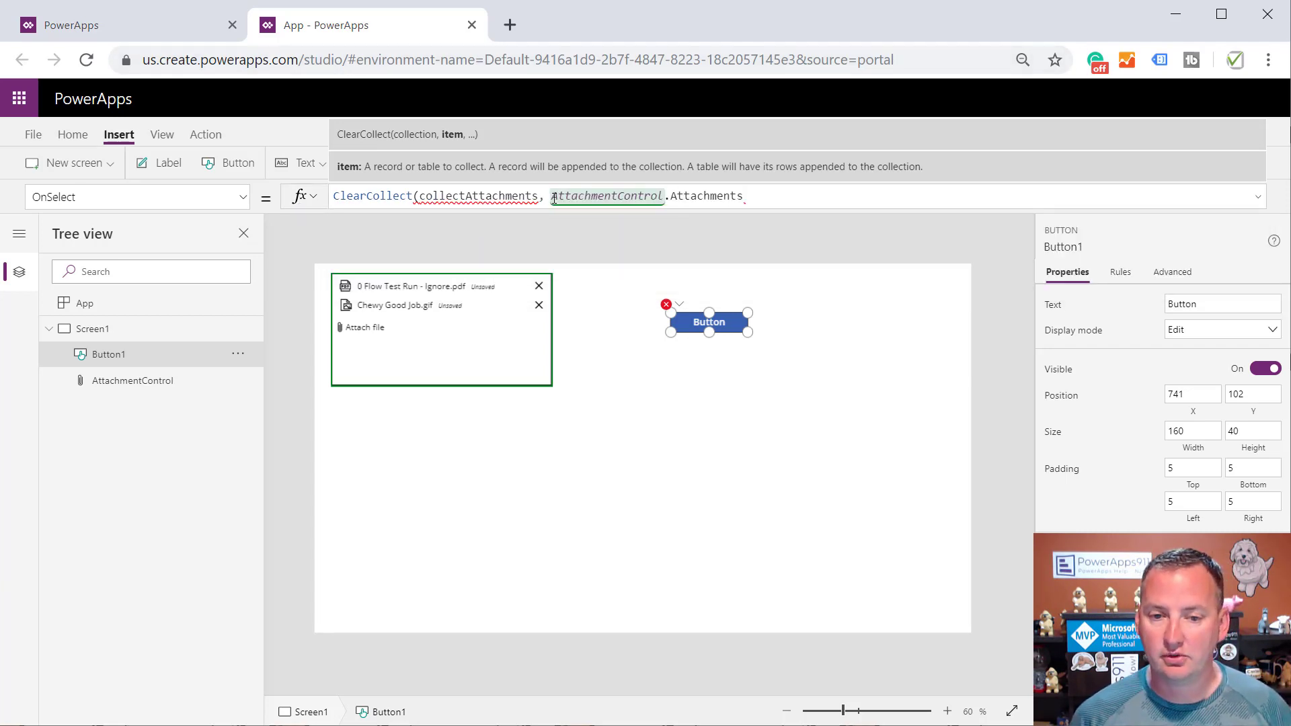
click(746, 196)
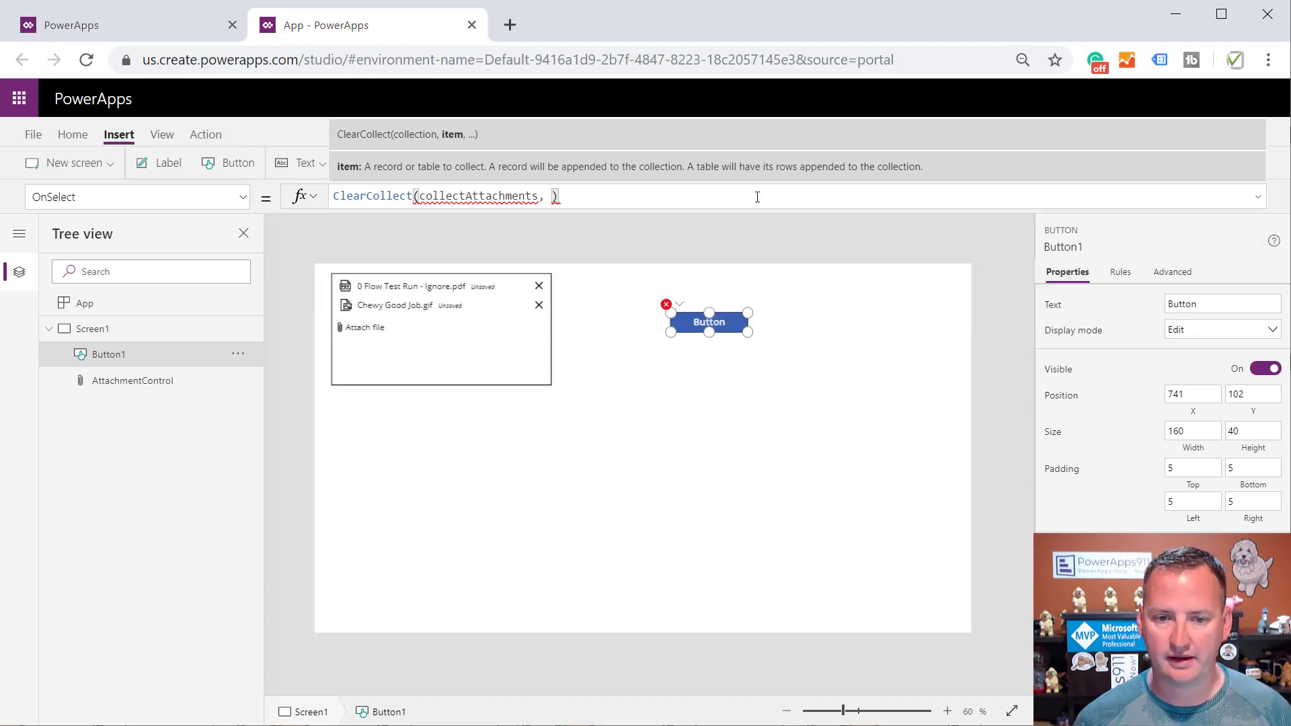
Step: Correct the formula to use AttachmentControl.Attachments and run the button to fill the collection
key(Backspace)
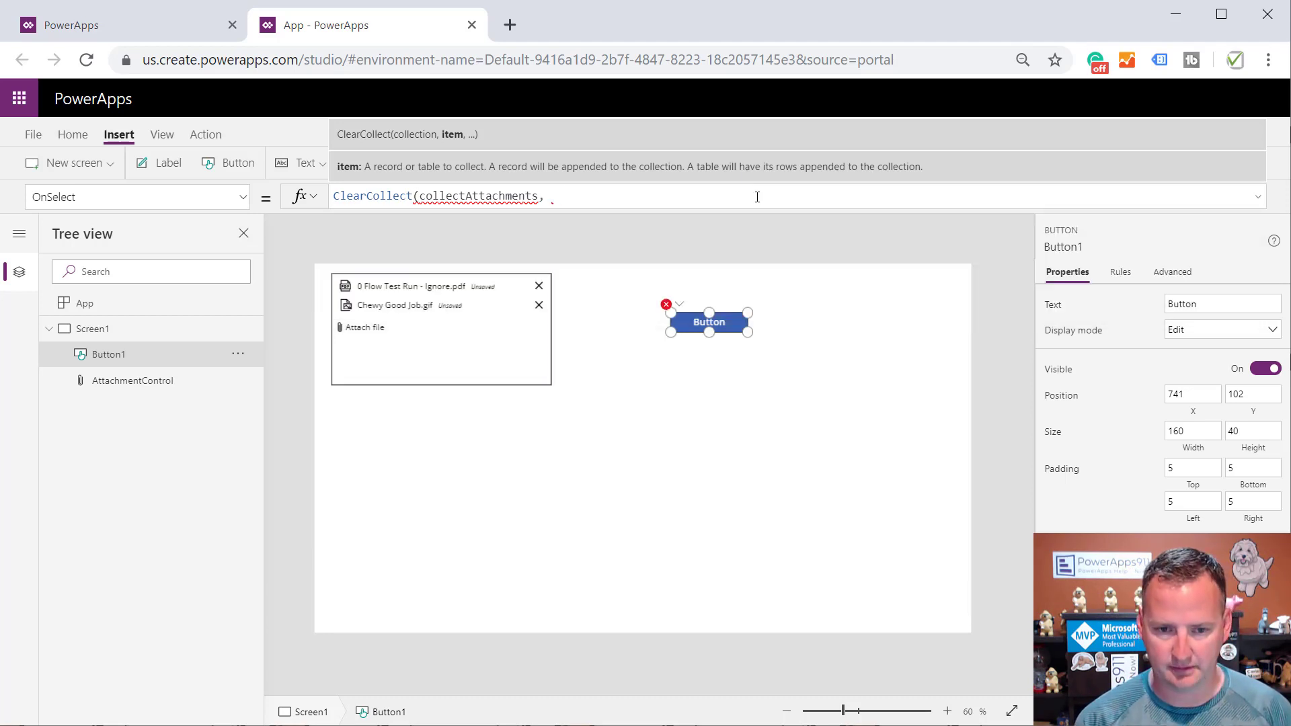
text(AttachmentControl)
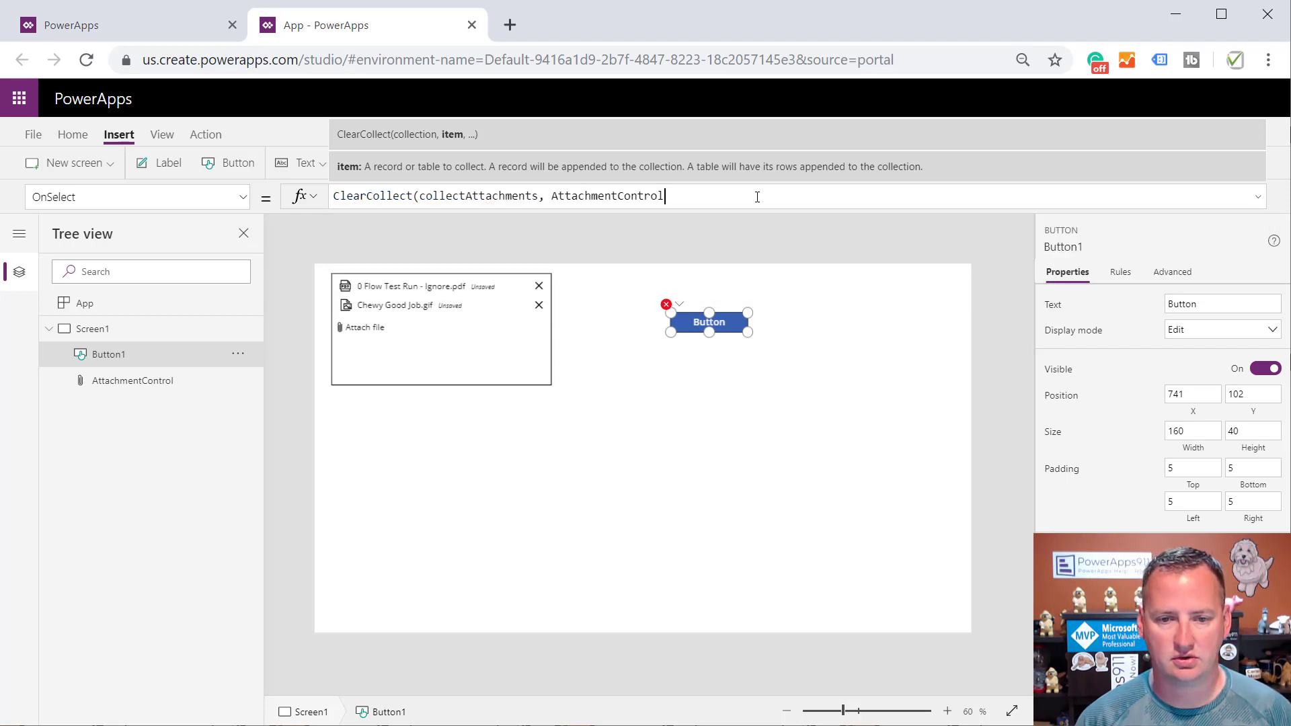
text(.Attachments))
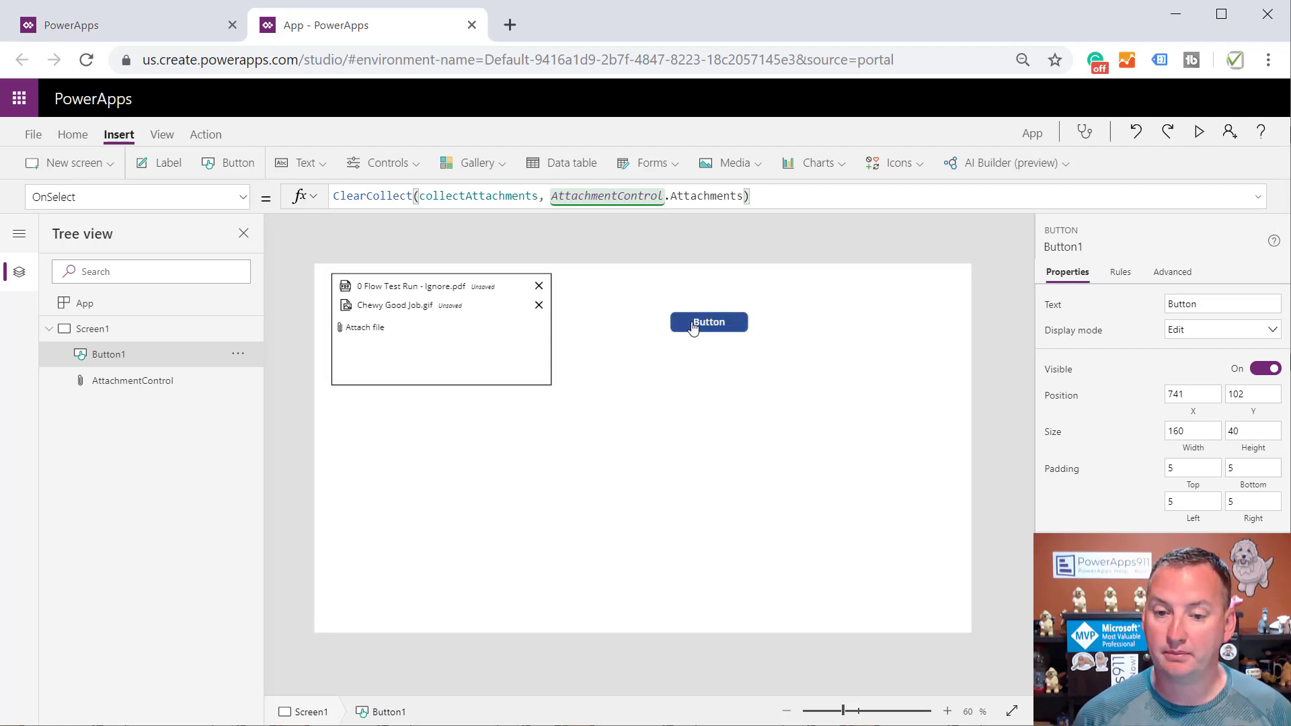
click(707, 321)
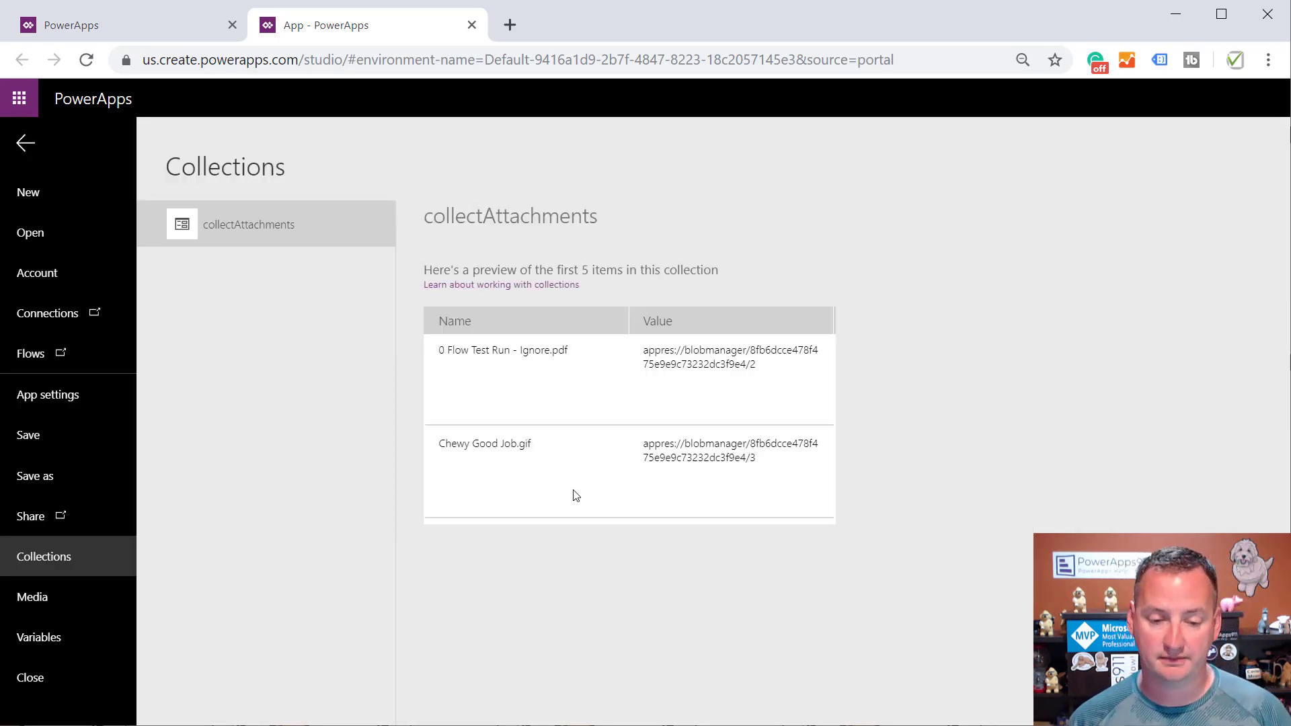
mouse_move(486, 465)
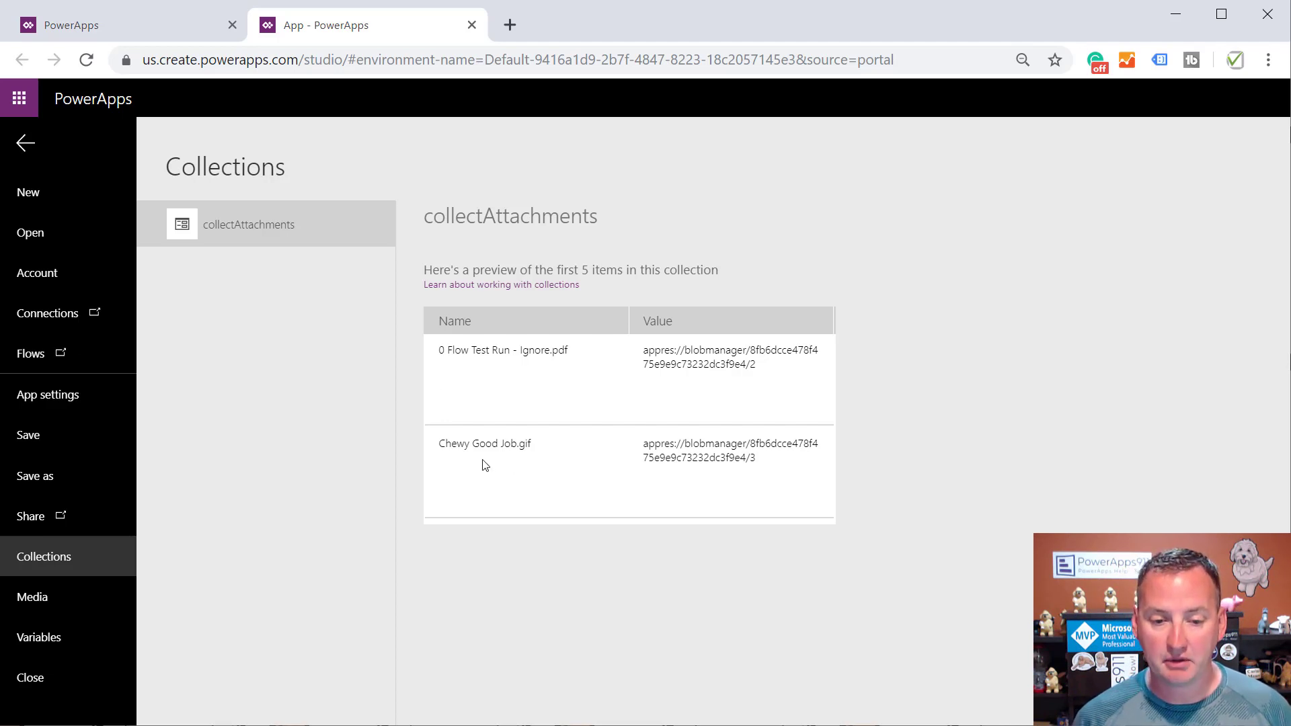
mouse_move(687, 463)
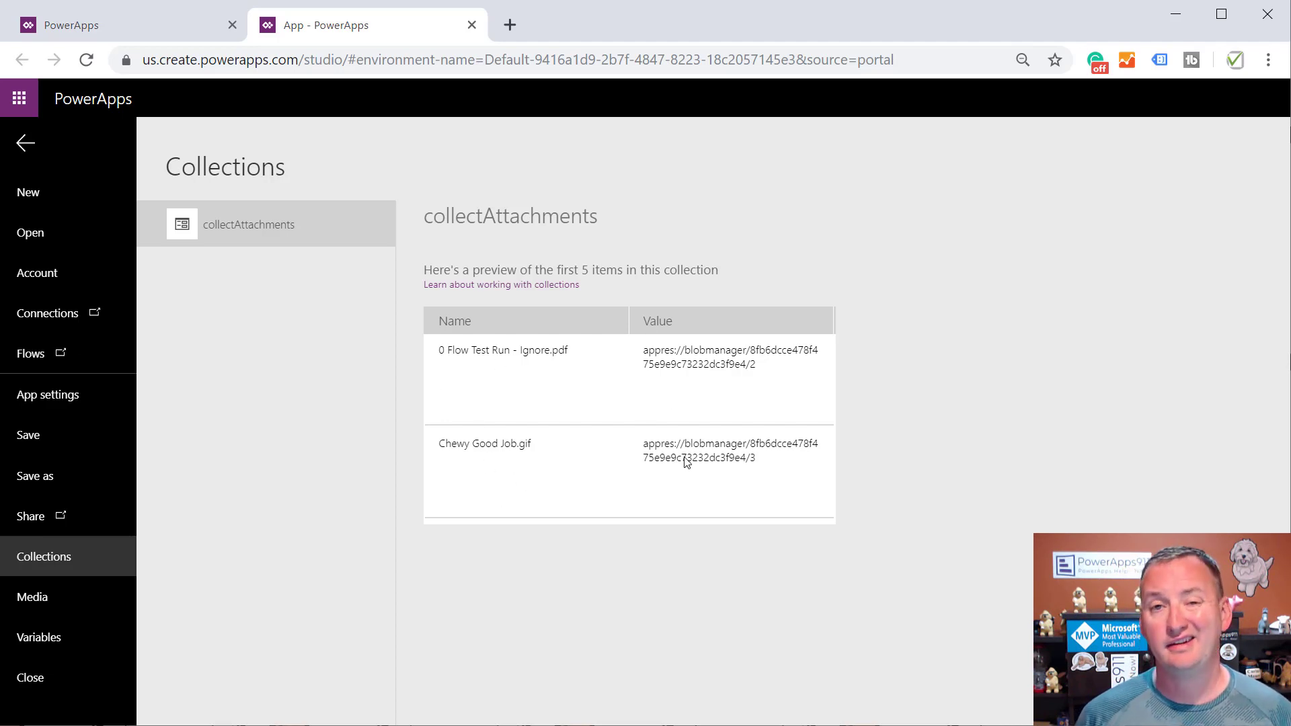
mouse_move(756, 413)
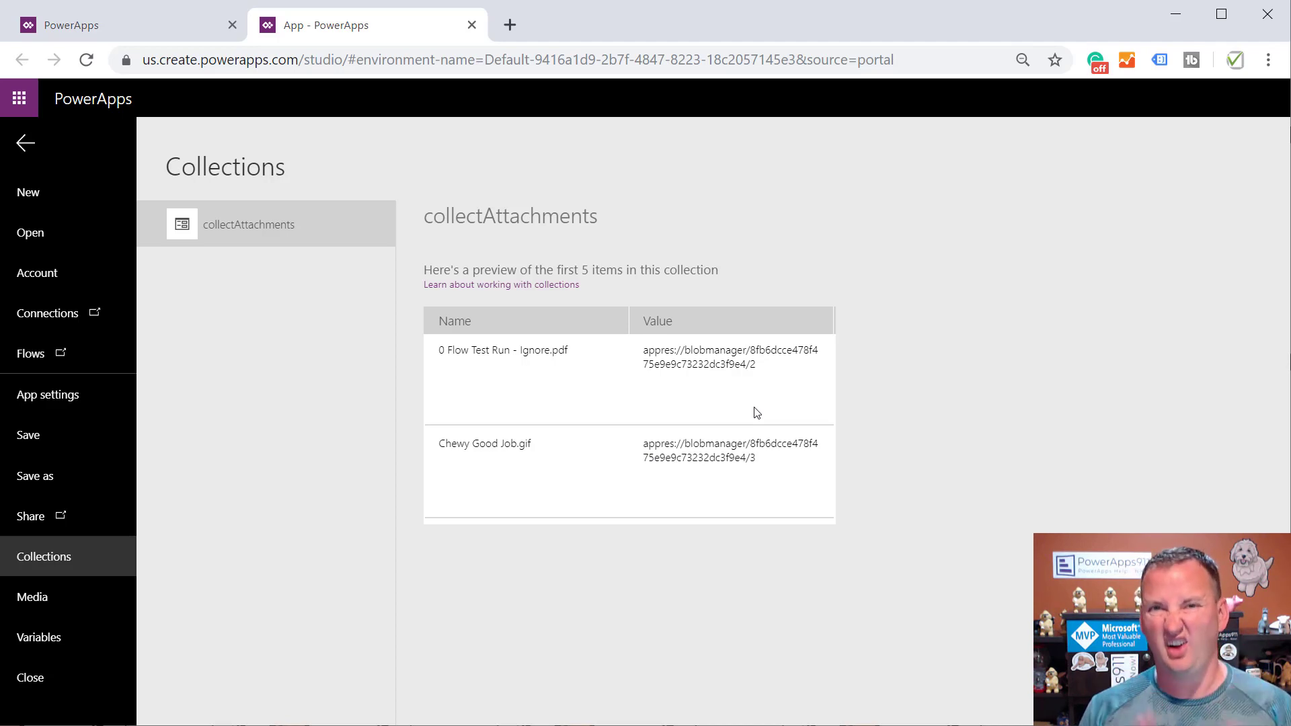
mouse_move(25, 143)
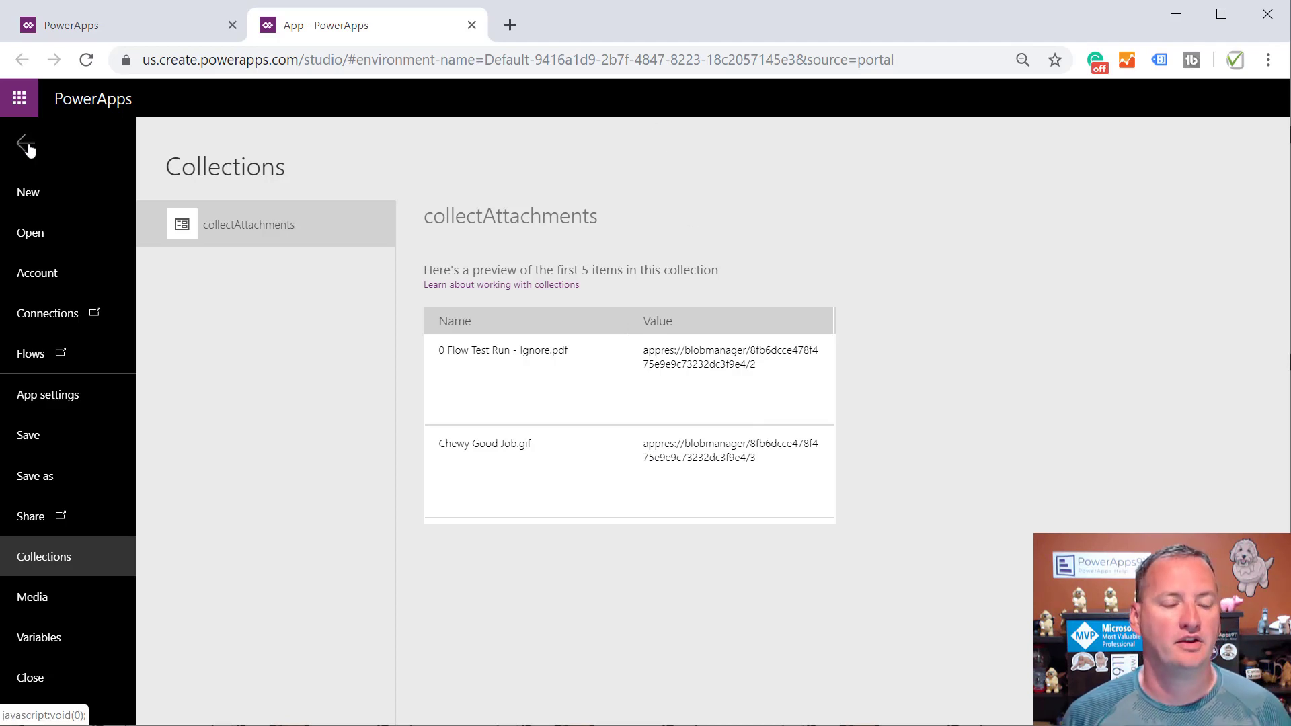
Step: Insert a second button below the attachment control and label it Send Email
click(27, 144)
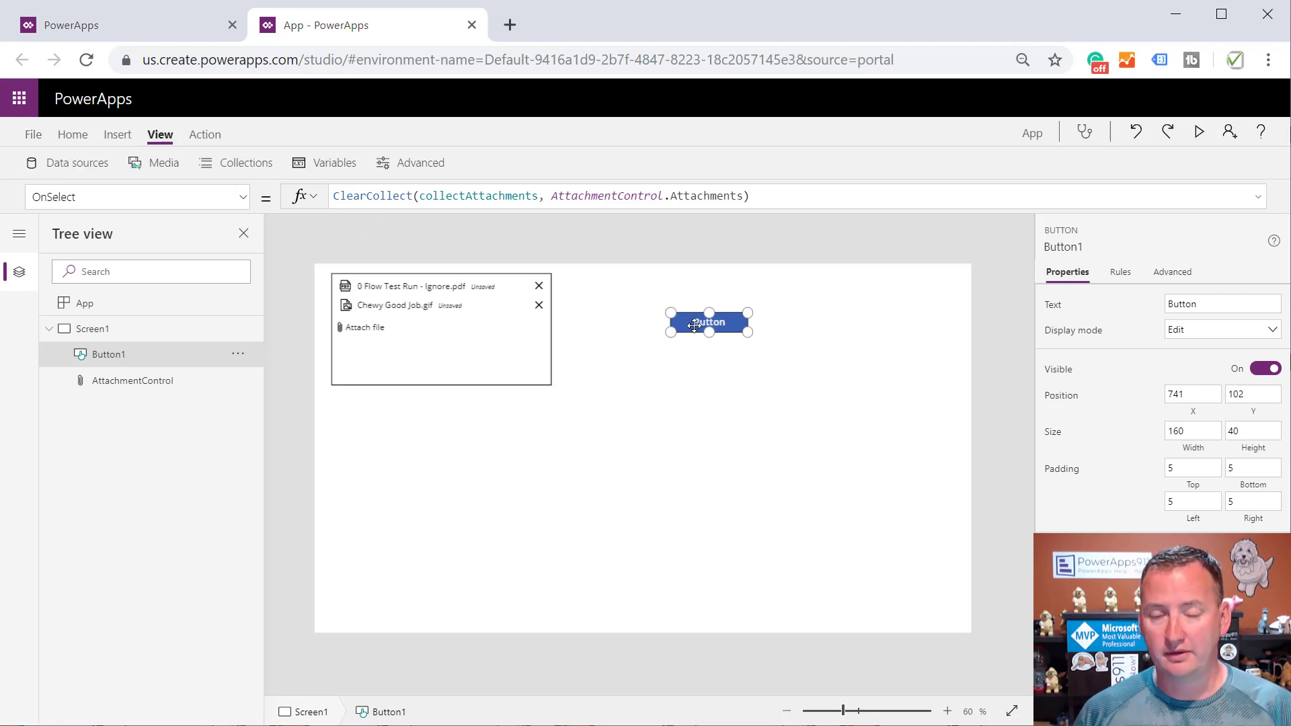
mouse_move(709, 321)
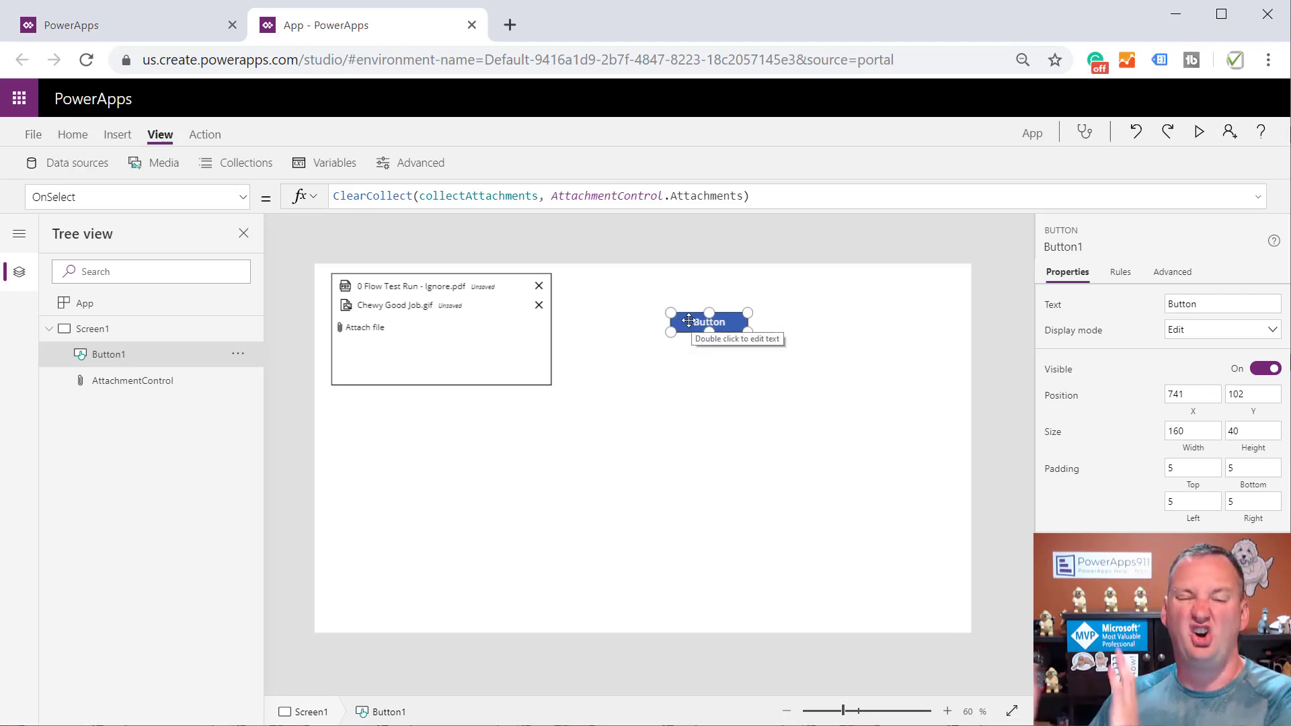
mouse_move(98, 148)
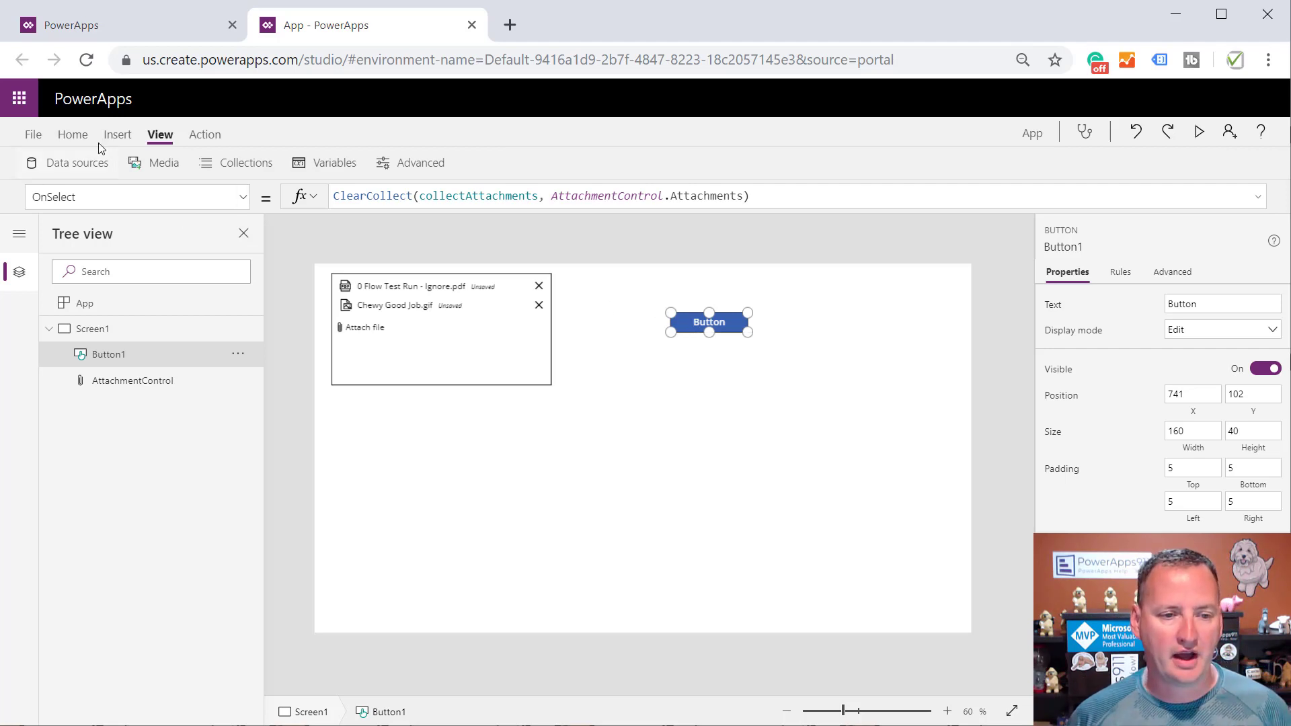
click(119, 134)
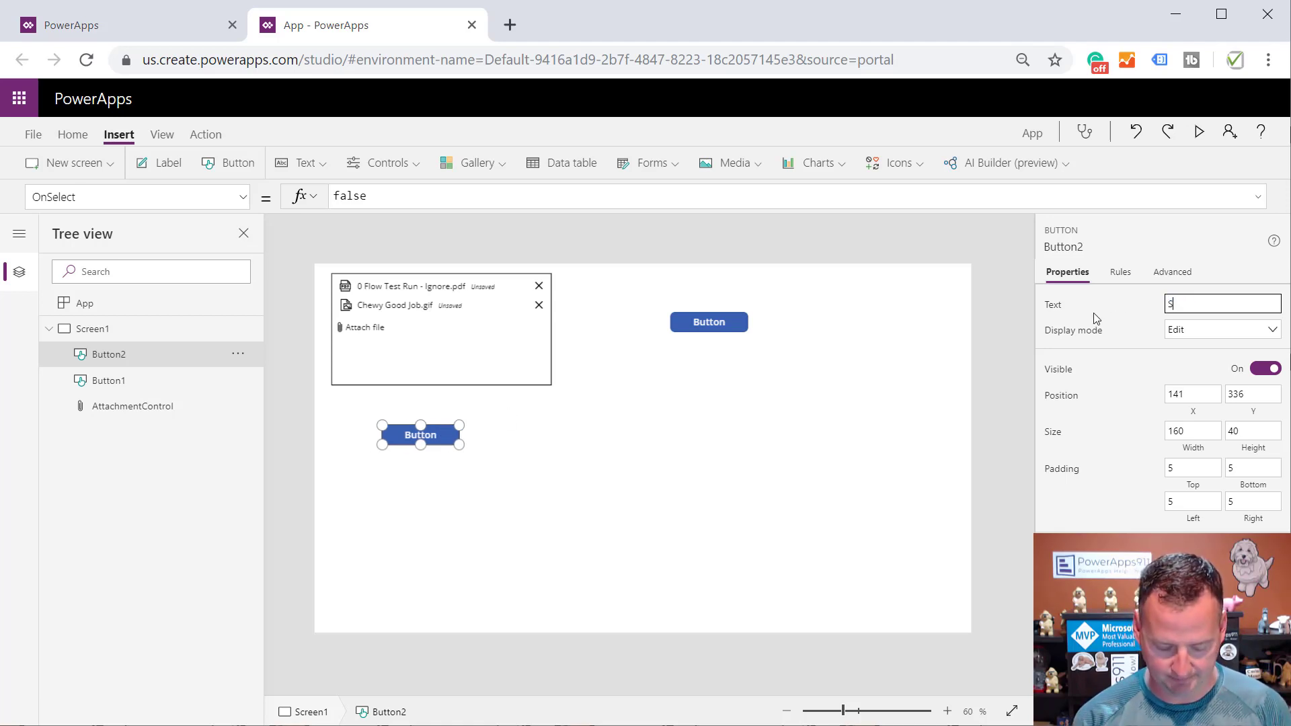
text(Send Email)
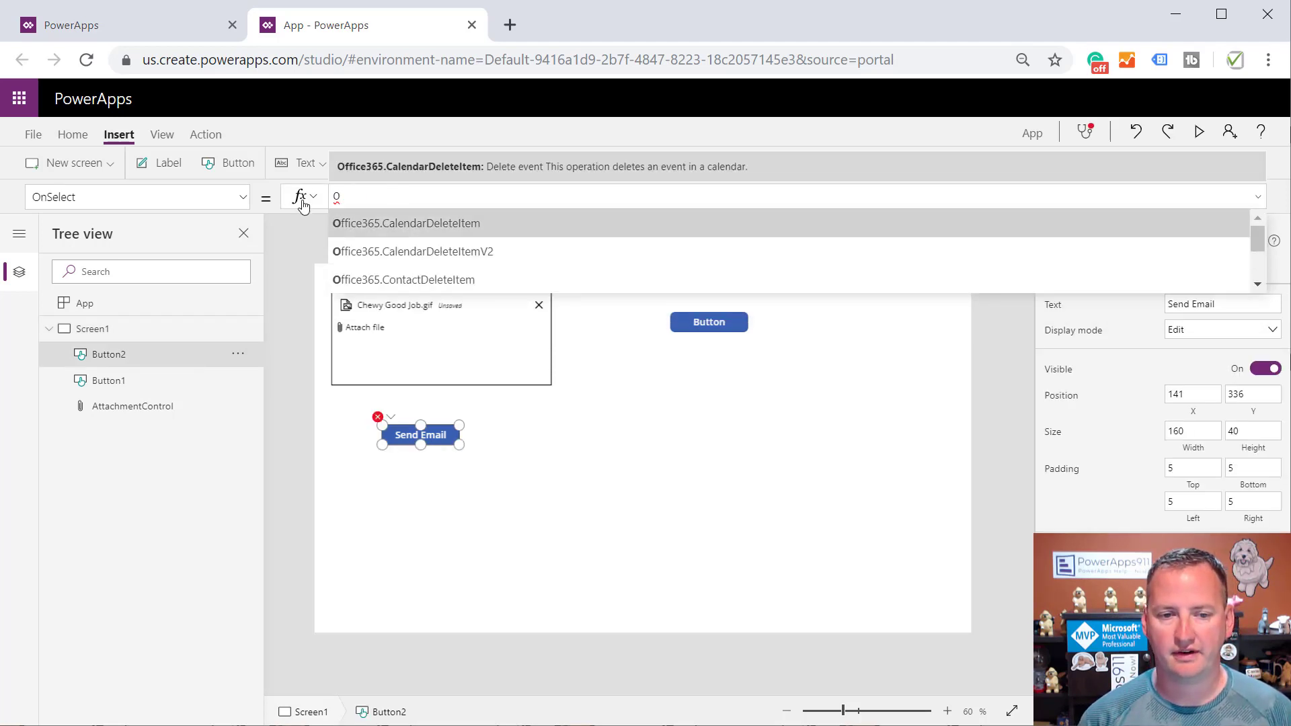
scroll(down, 3)
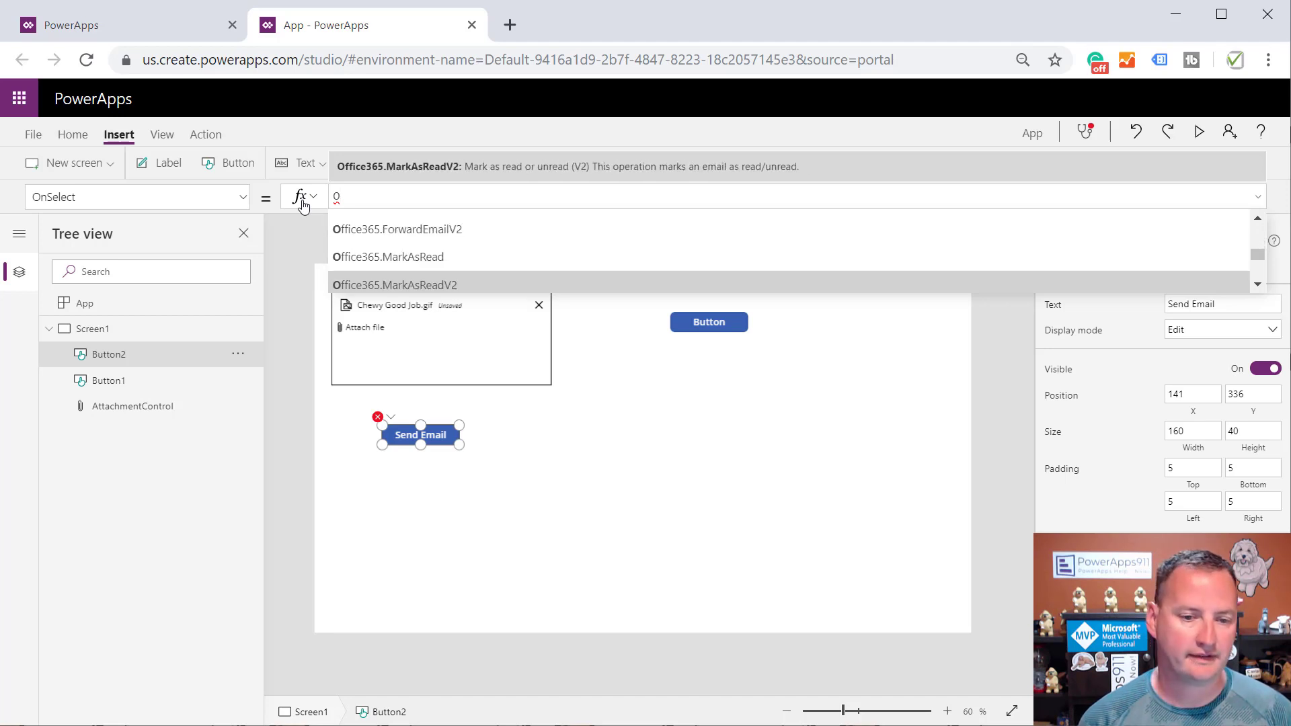
scroll(down, 3)
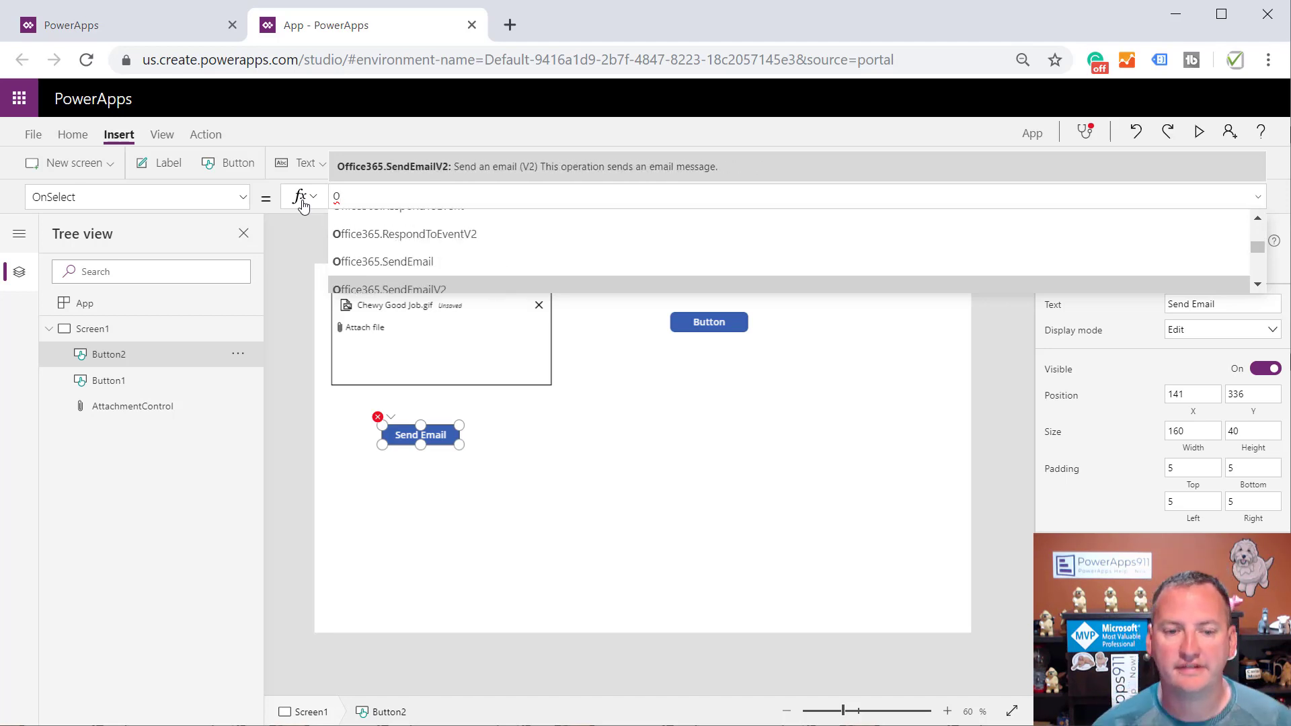
click(389, 289)
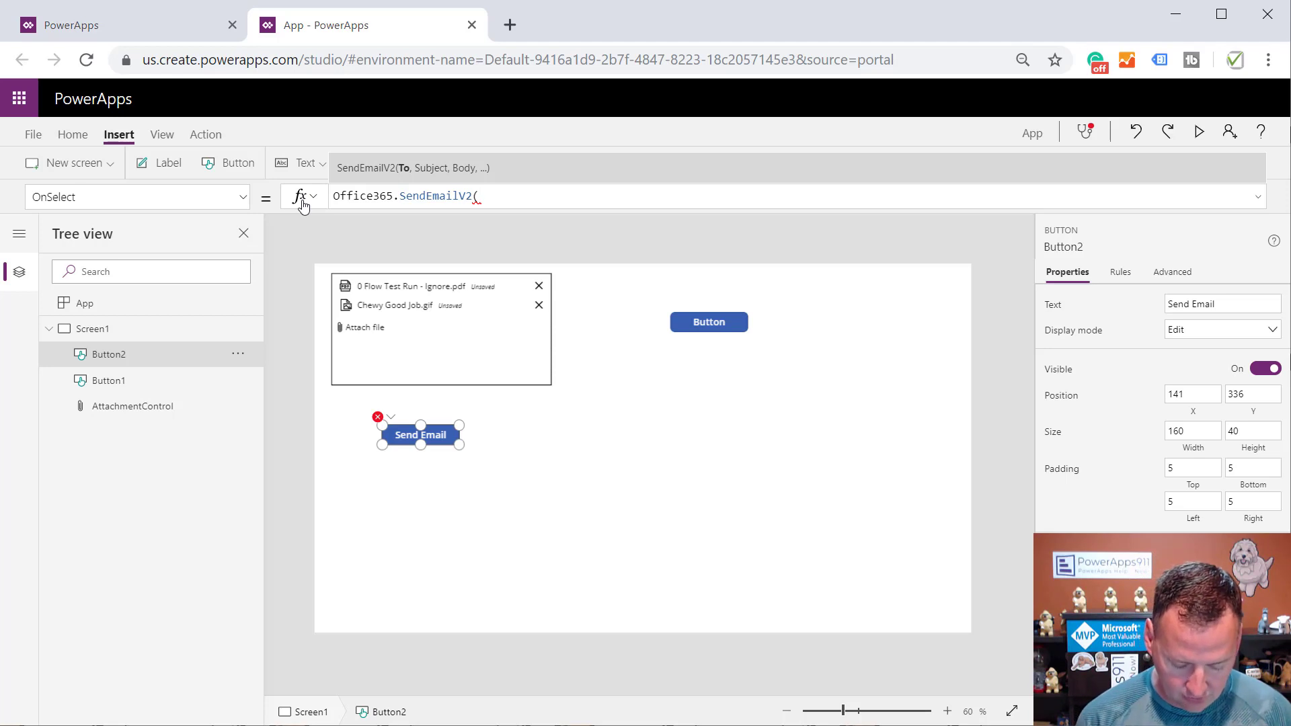
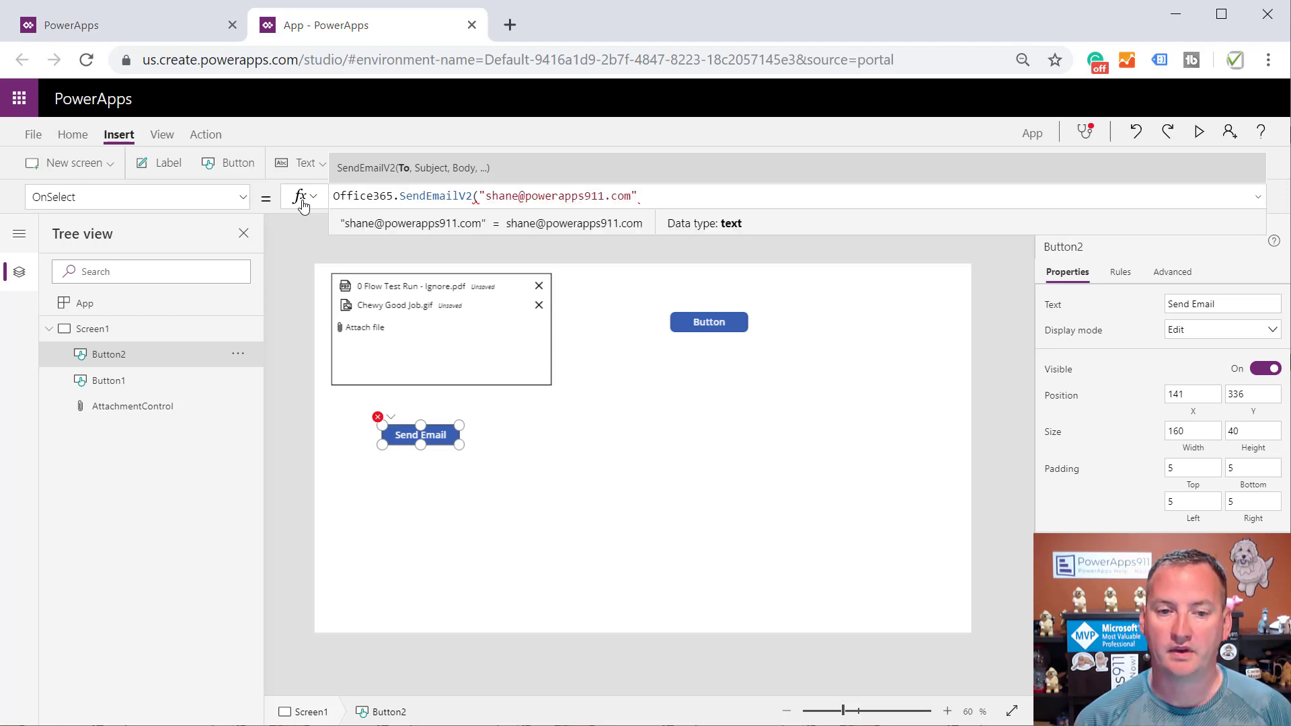
Step: Add "Subject goes here" and "Body goes here" as the subject and body arguments
text(, "s)
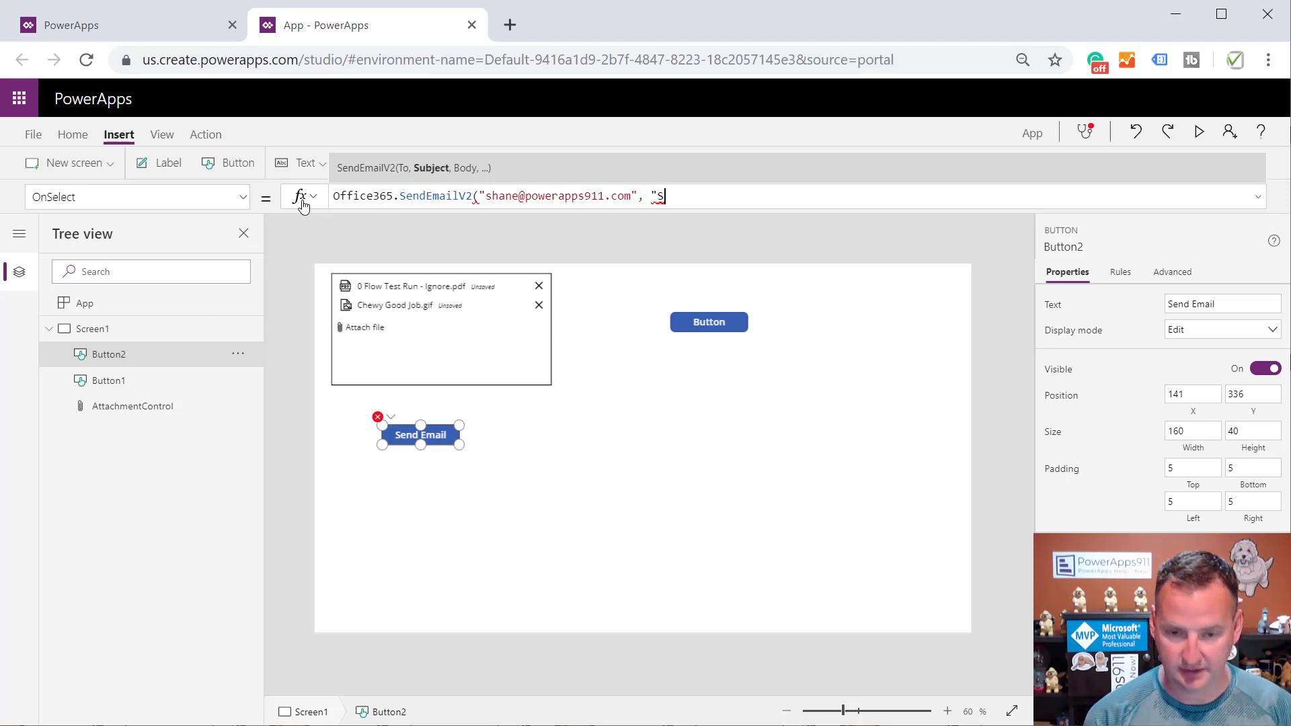
text(Subject goes)
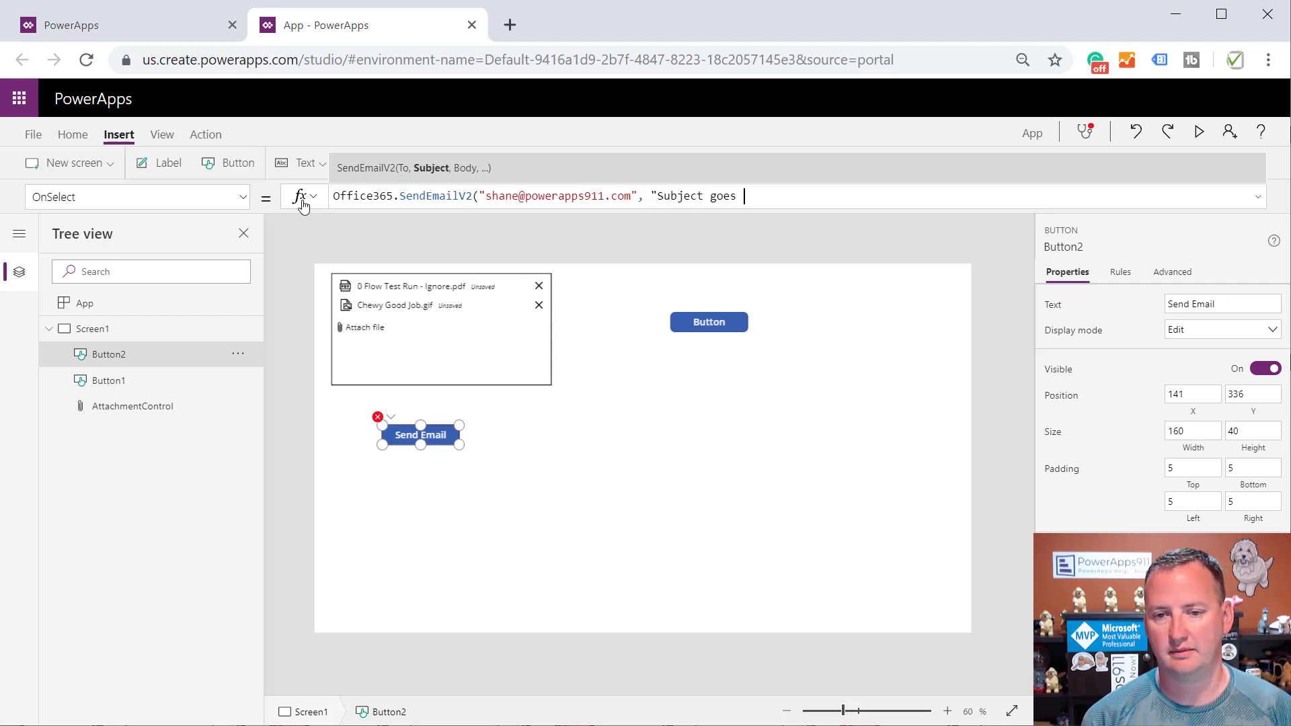
text(here",)
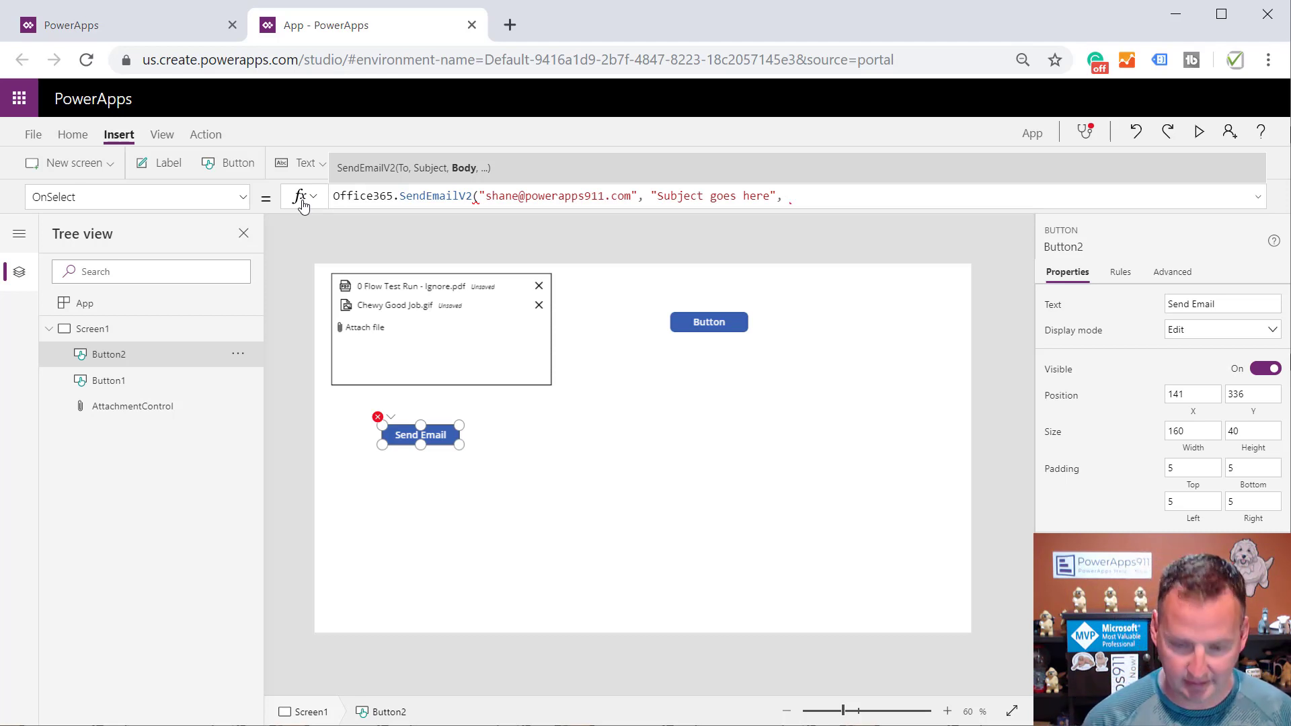
text("Body g)
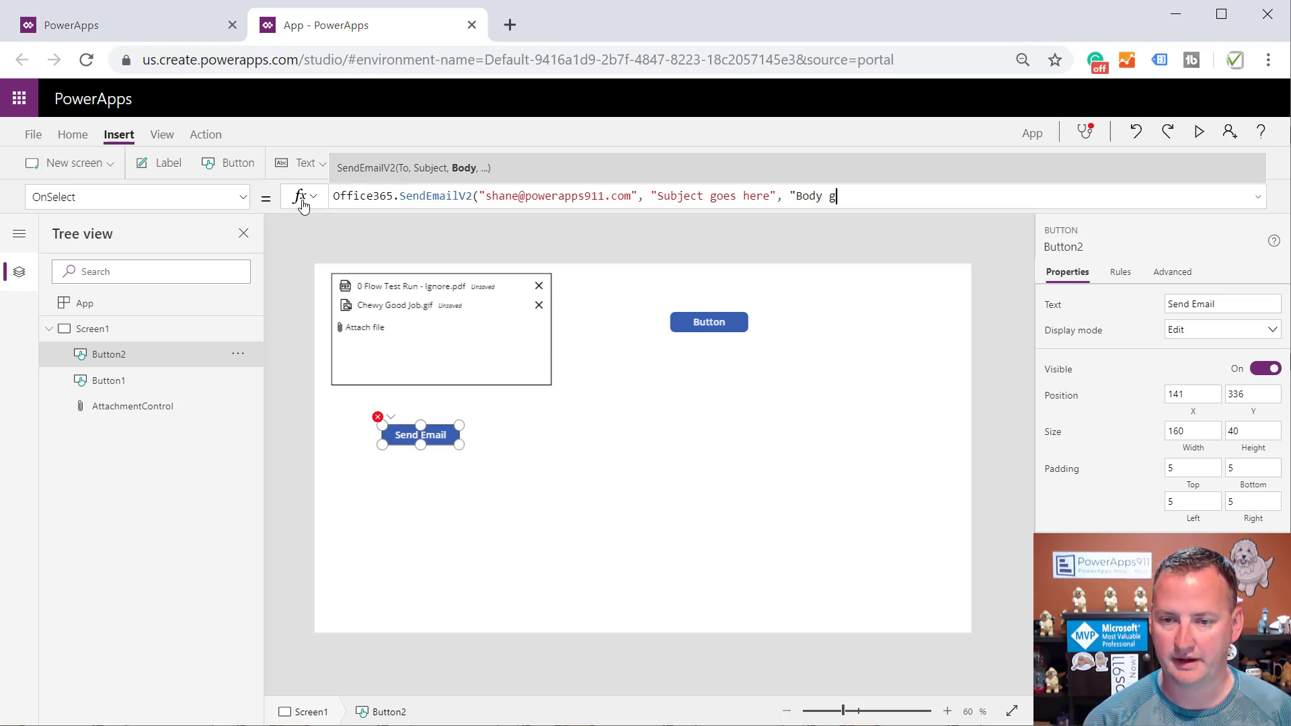
text(oes here")
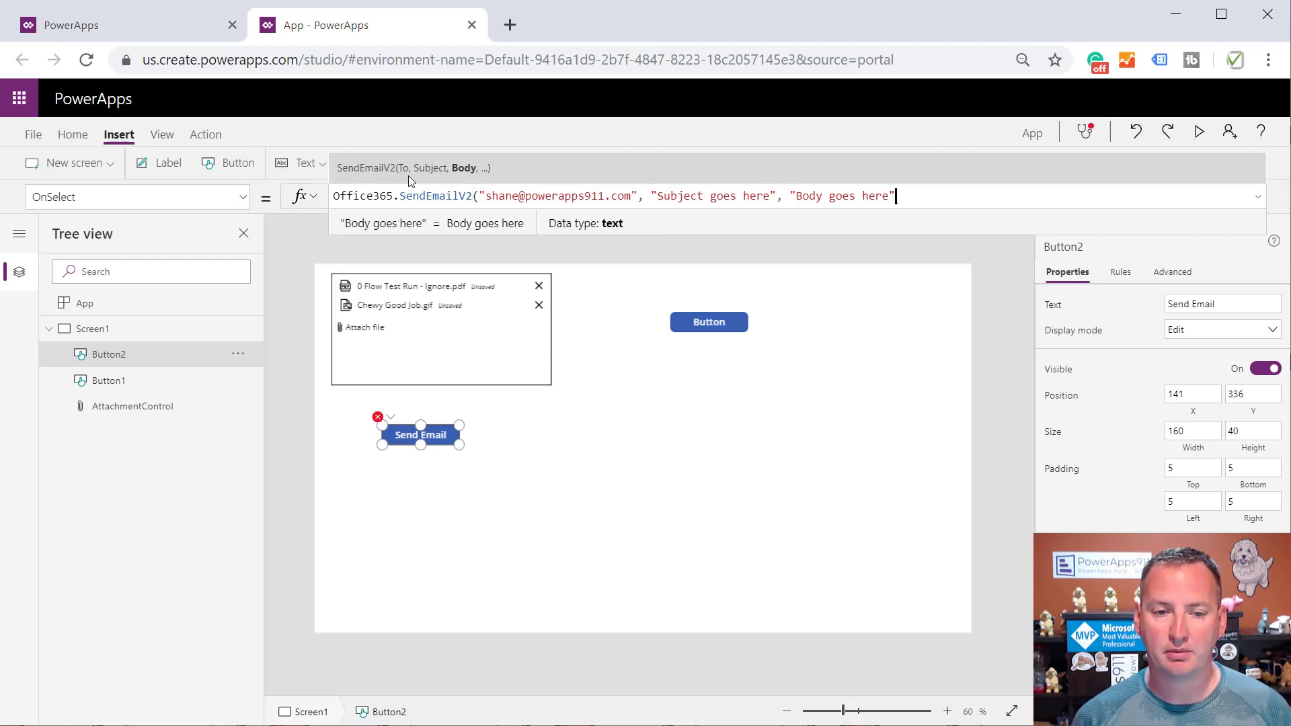
mouse_move(474, 179)
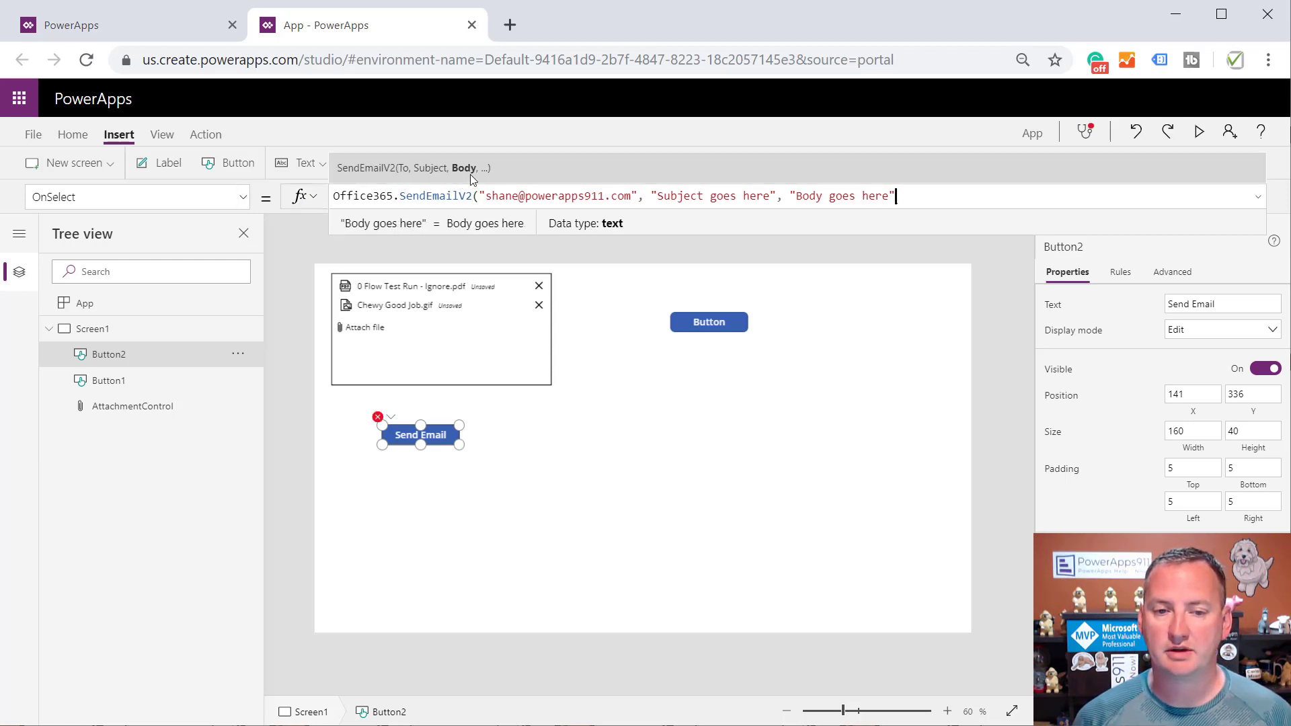
mouse_move(843, 260)
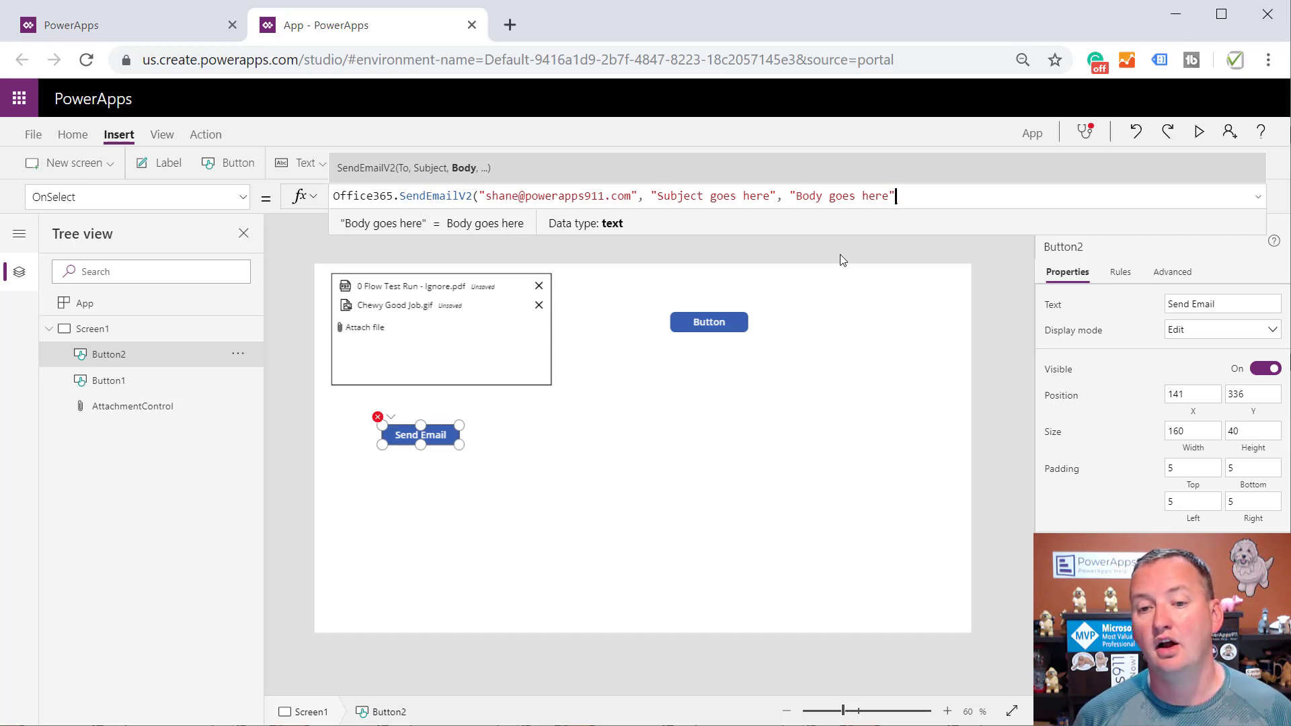
mouse_move(902, 198)
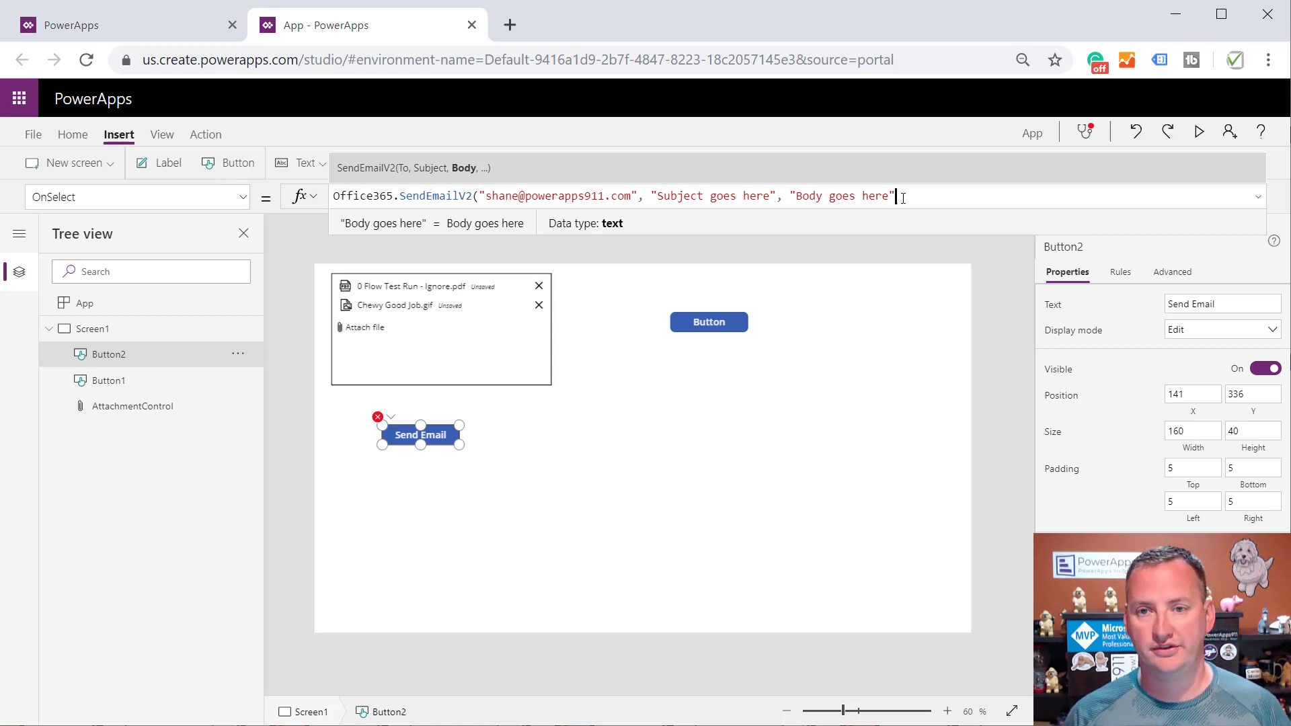
Step: Begin the options record after the body argument of the SendEmailV2 call
text(,{Attachments:)
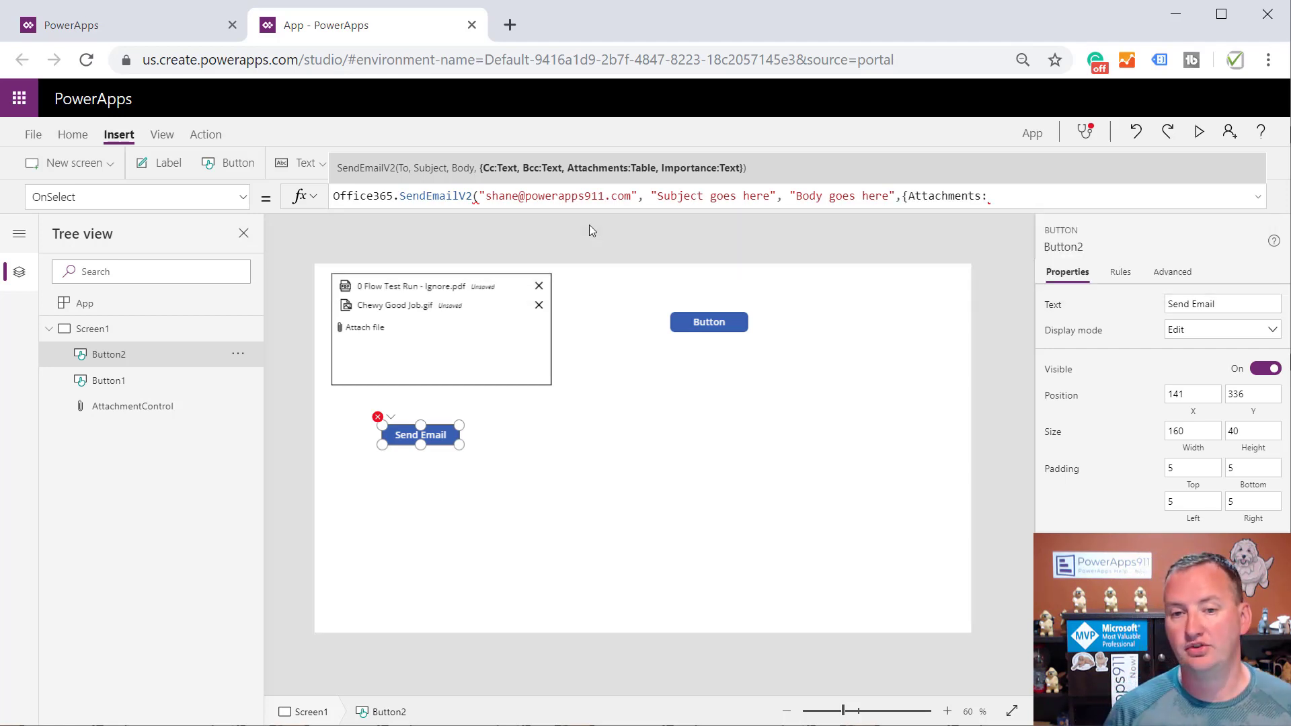
mouse_move(647, 177)
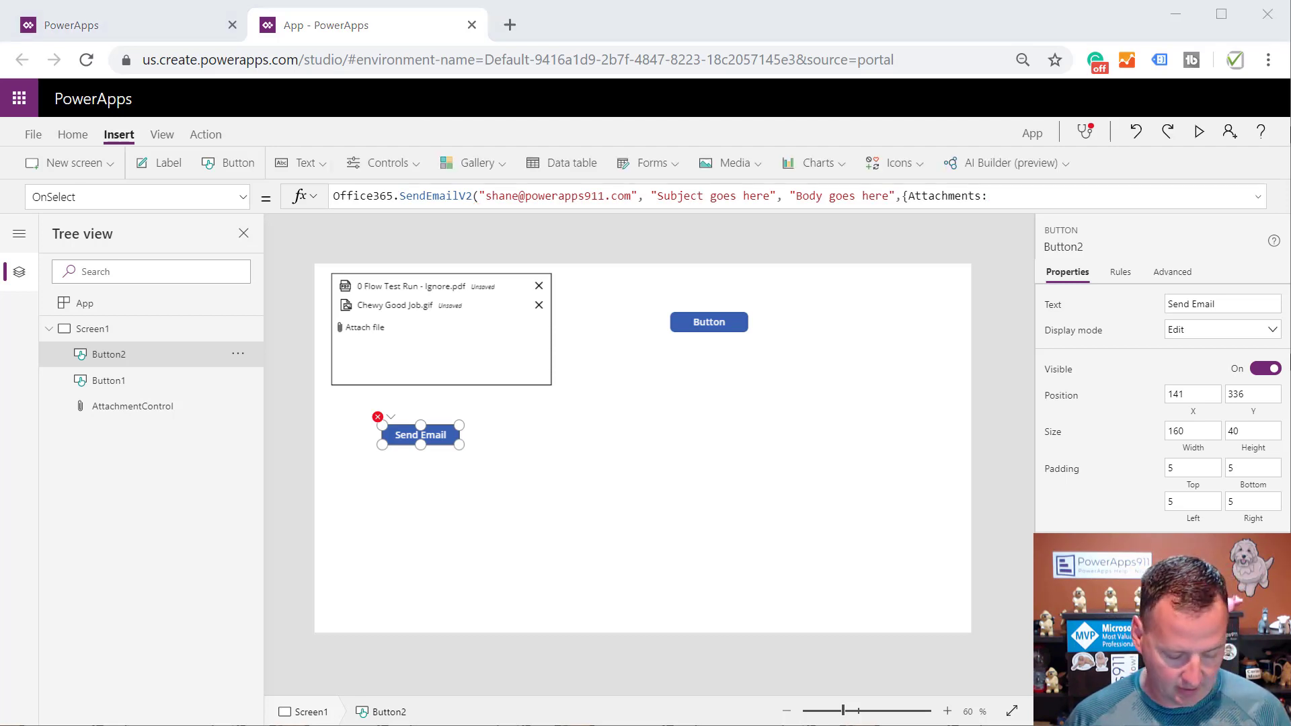
mouse_move(849, 331)
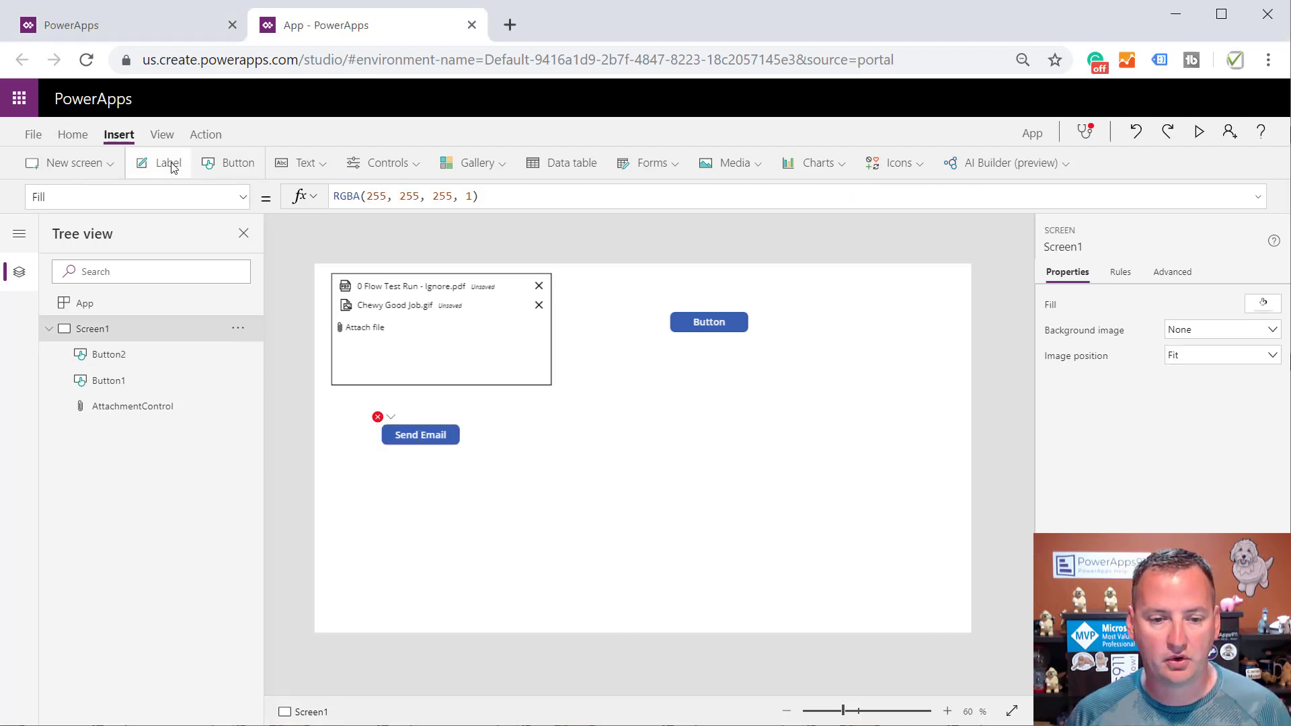
click(168, 163)
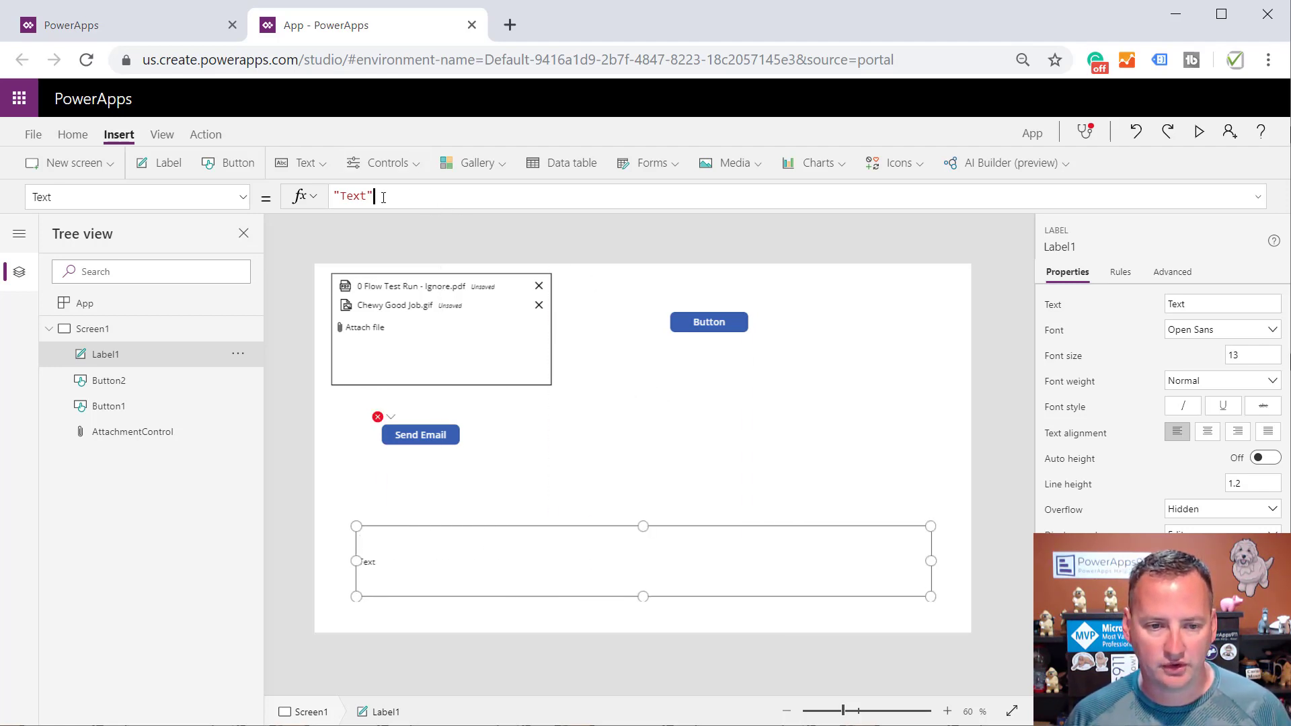
text({Attachments:Table({Name:""peninput.jpg"",ContentBytes:PenInput1.Image , '@odata.type':""})}")
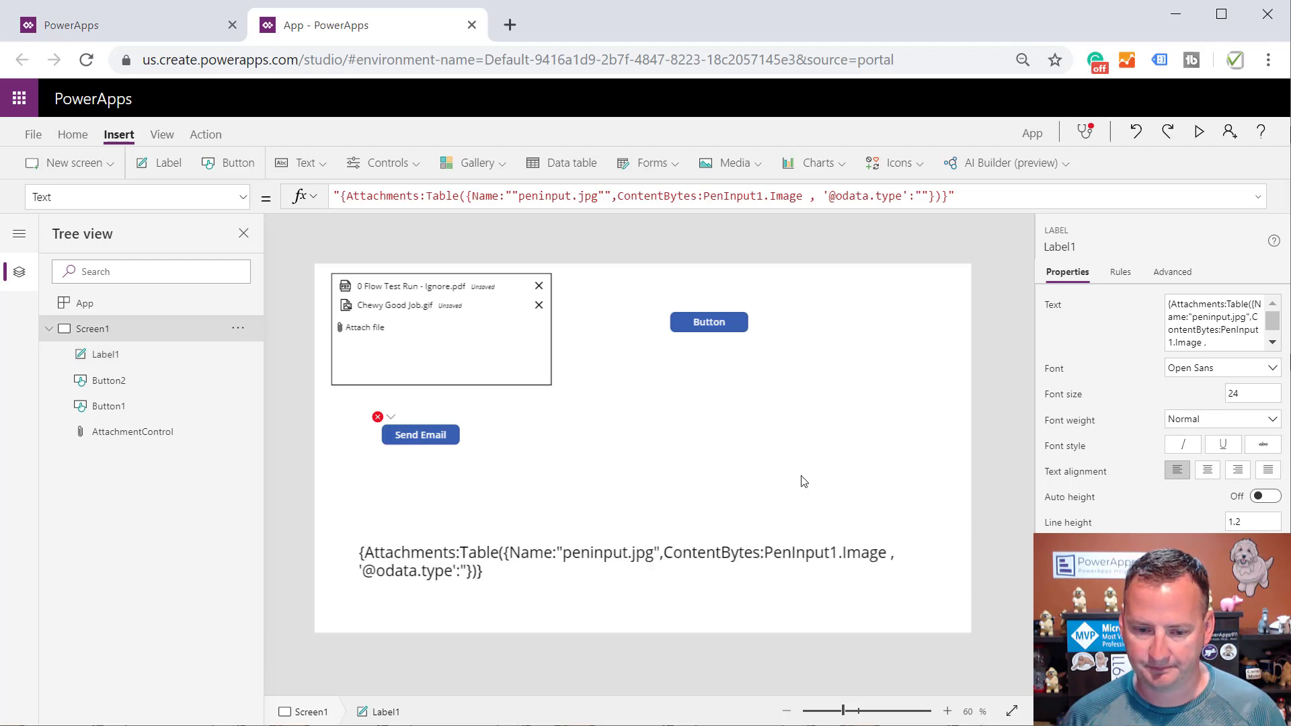
click(625, 562)
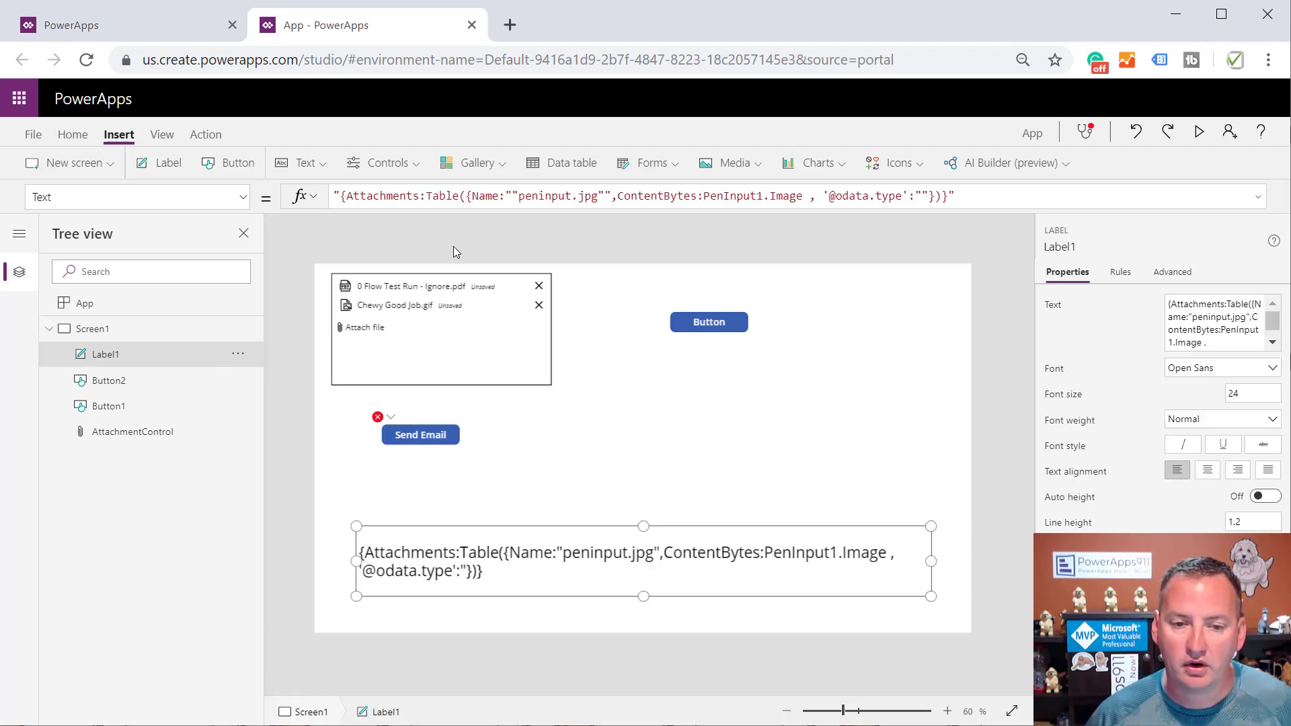
mouse_move(414, 206)
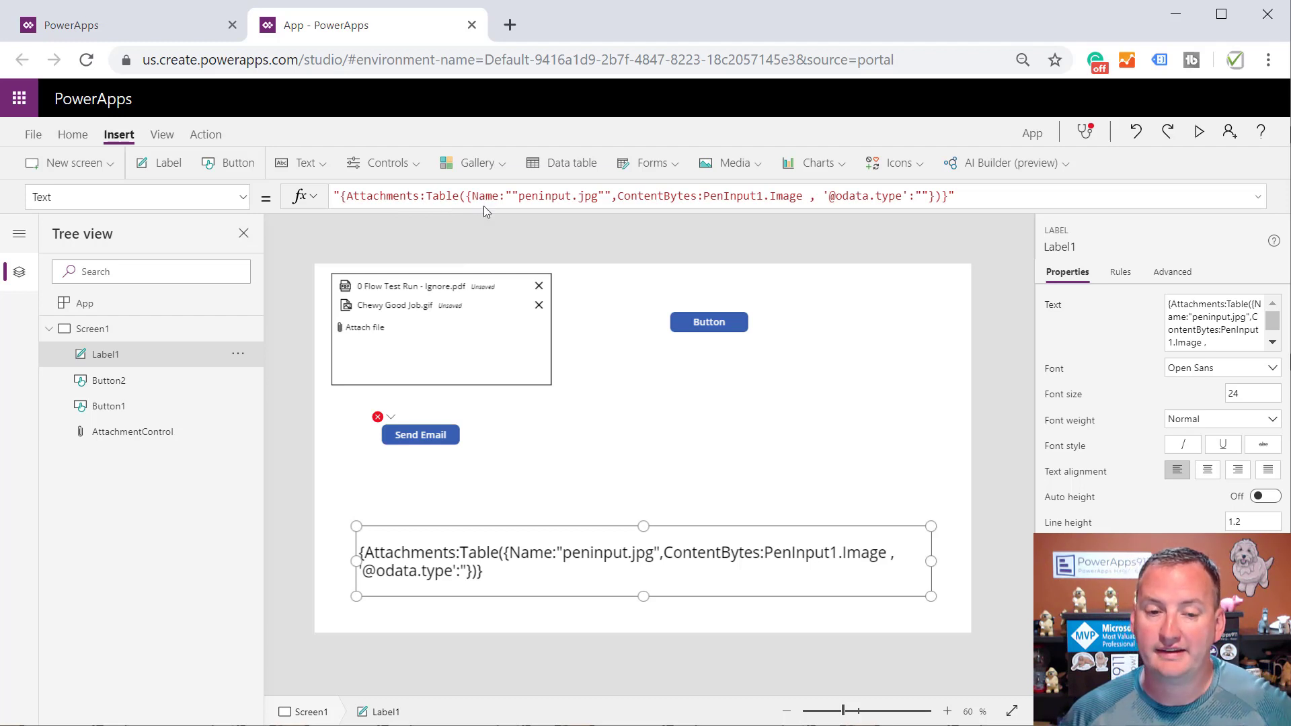
mouse_move(541, 204)
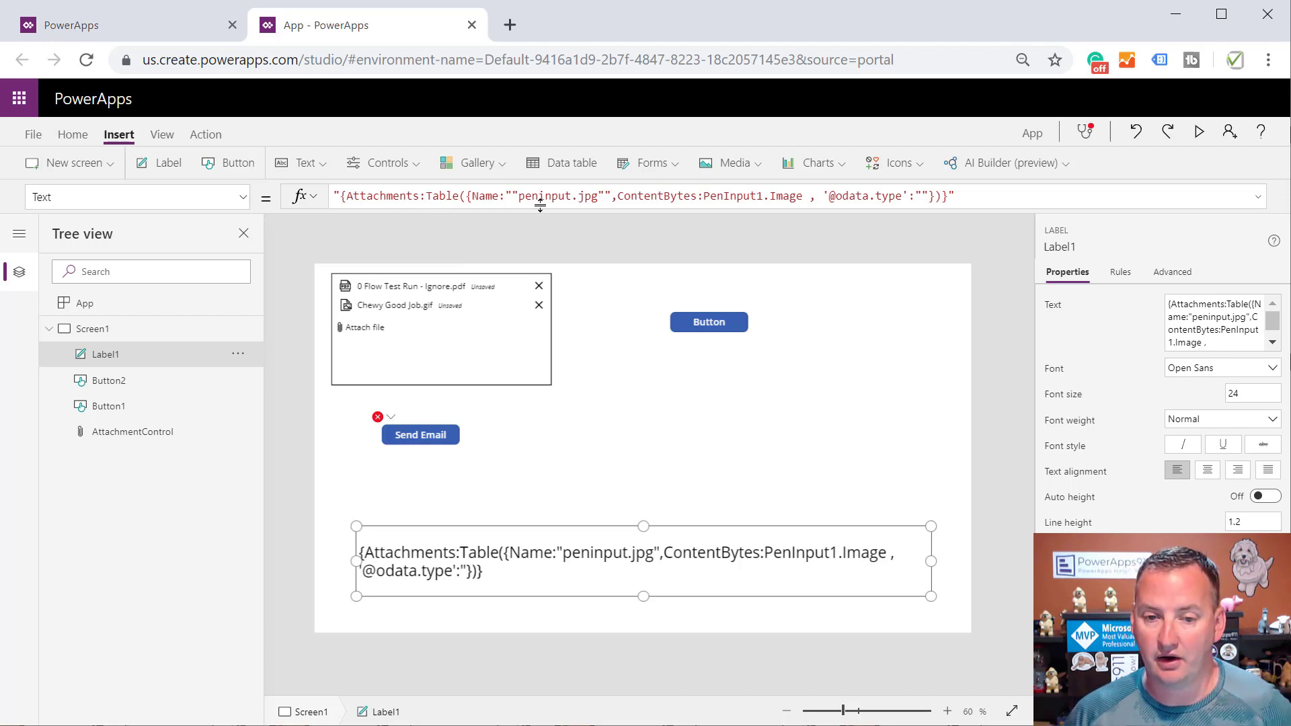
mouse_move(667, 208)
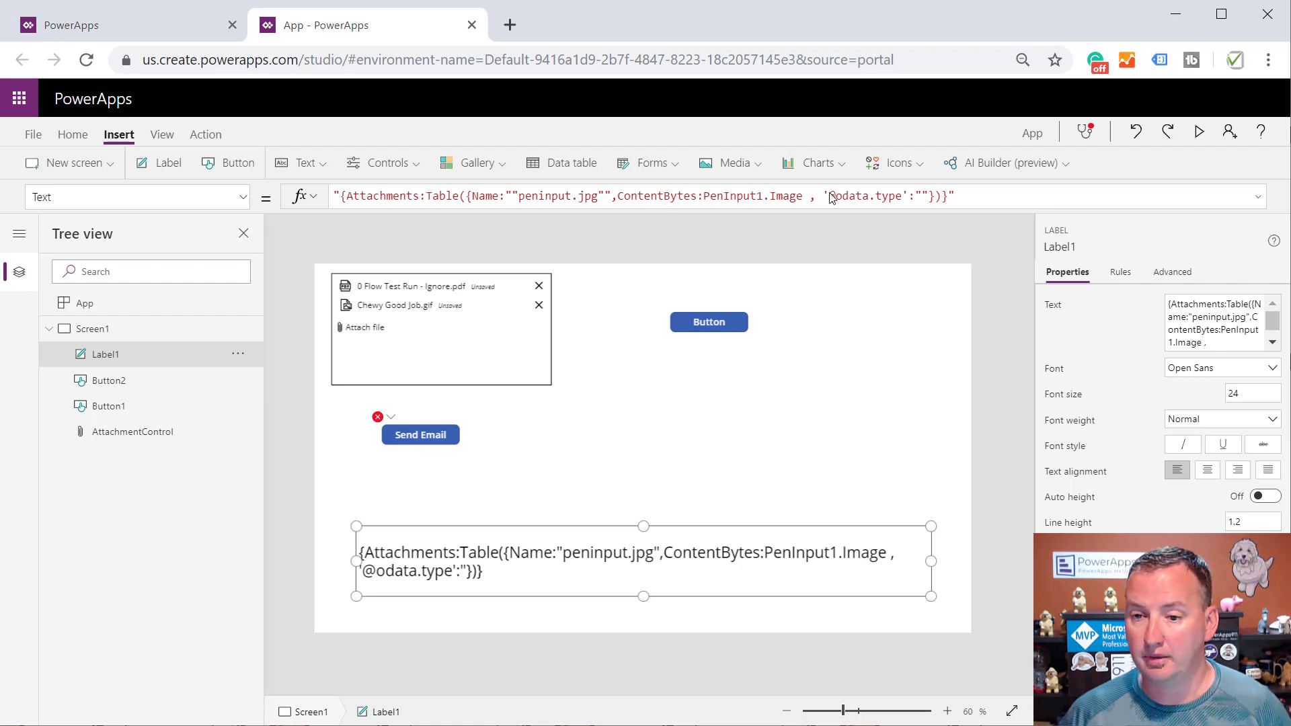
mouse_move(919, 205)
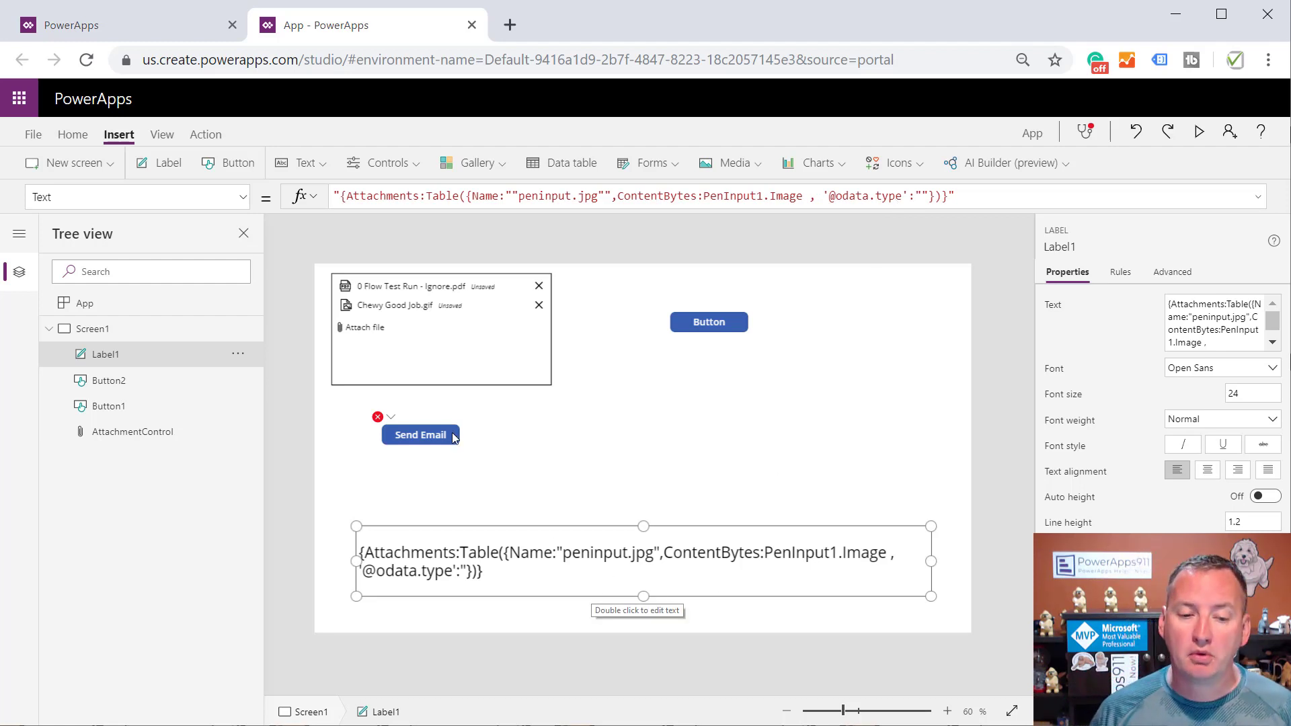
click(419, 434)
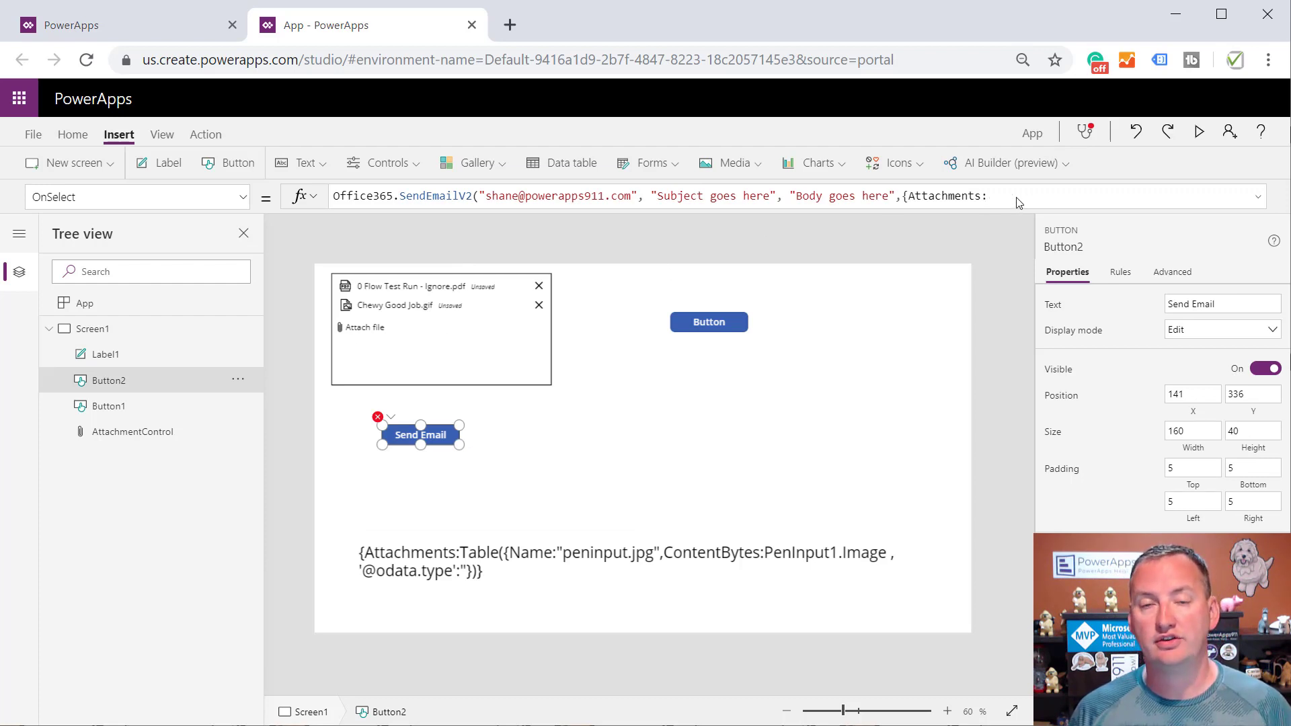
Step: Set Attachments to AttachmentControl.Attachments wrapped in RenameColumns
click(980, 196)
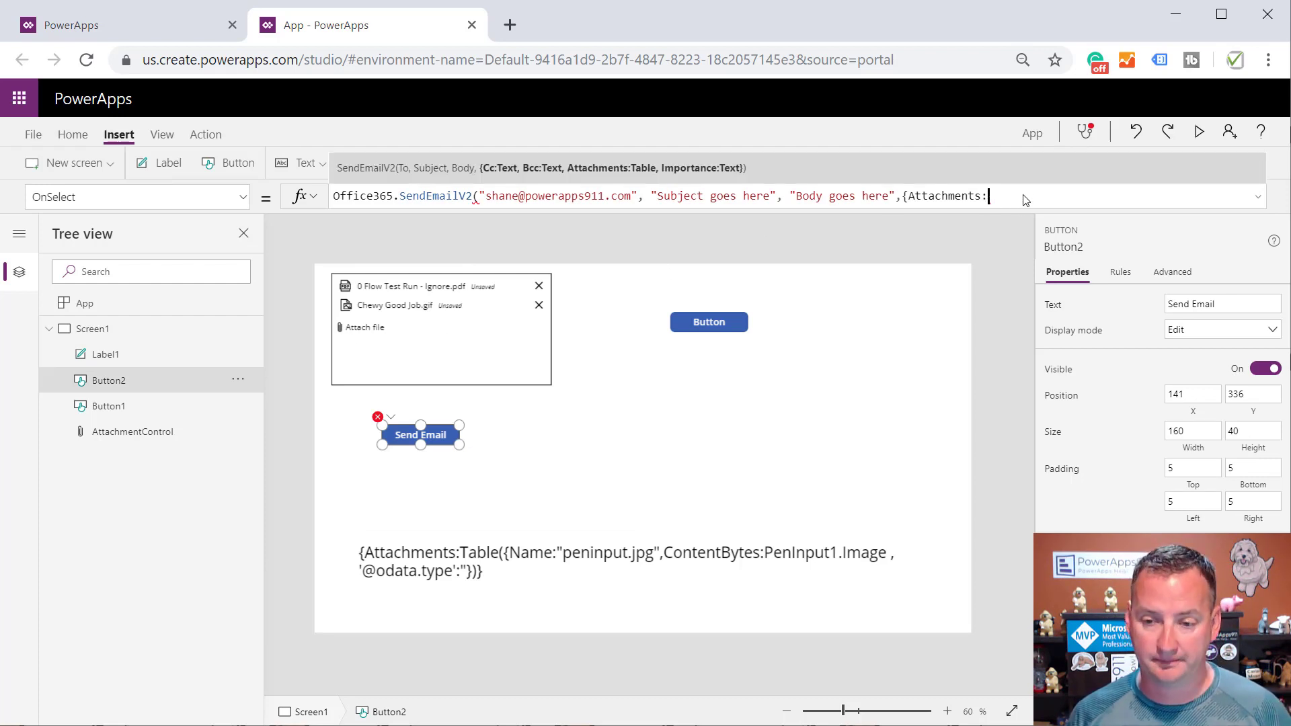
text(att)
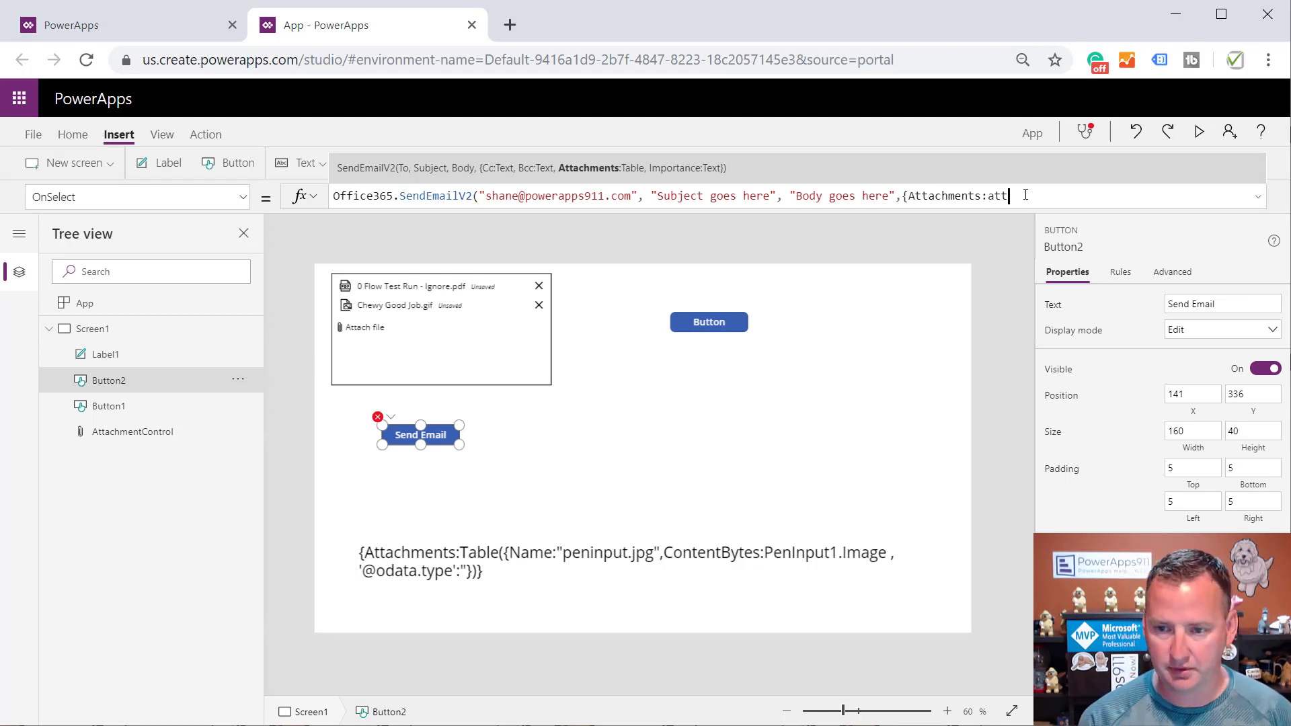
text(AttachmentControl.Attachments}))
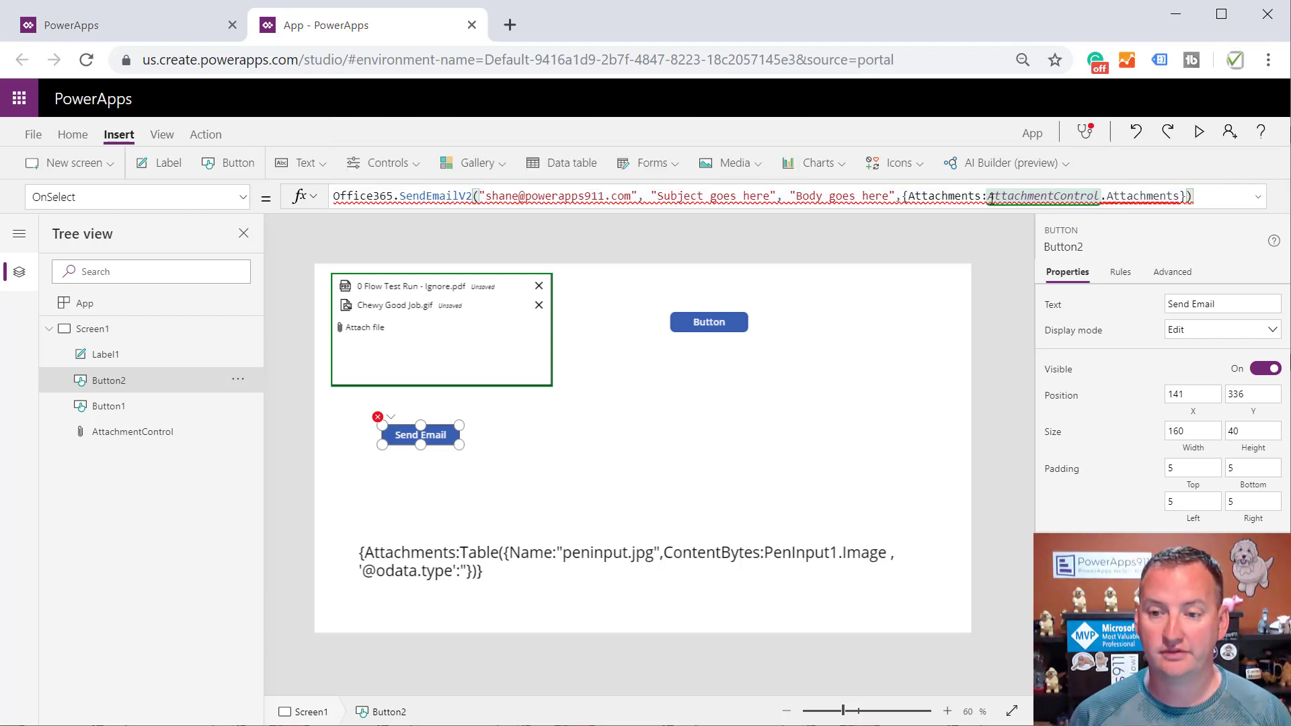
click(1047, 197)
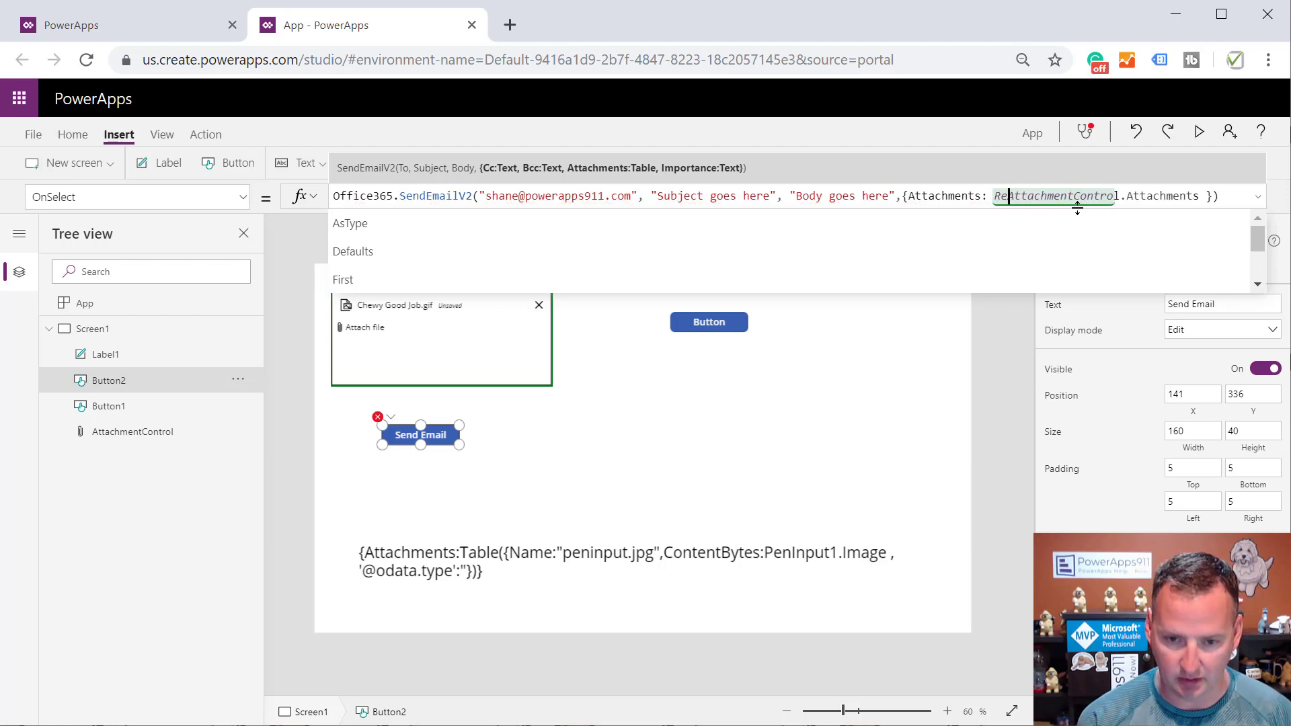
text(RenameColumns()
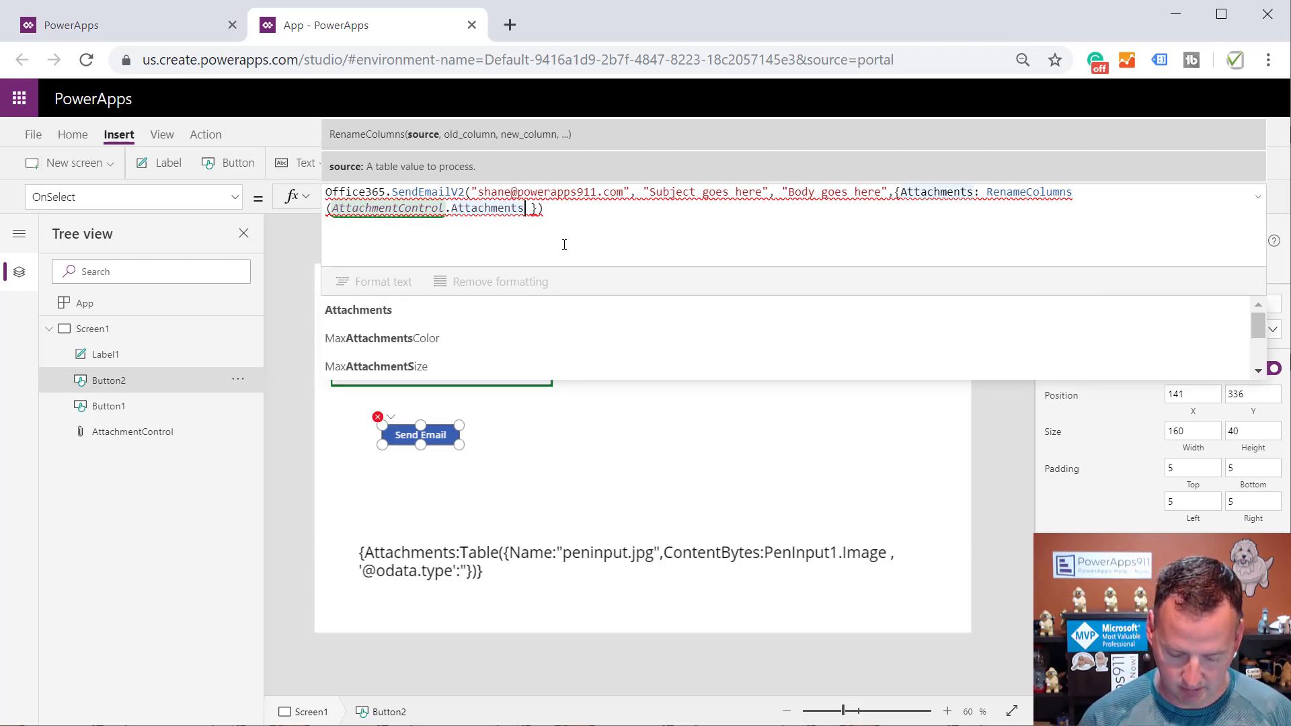
text(,)
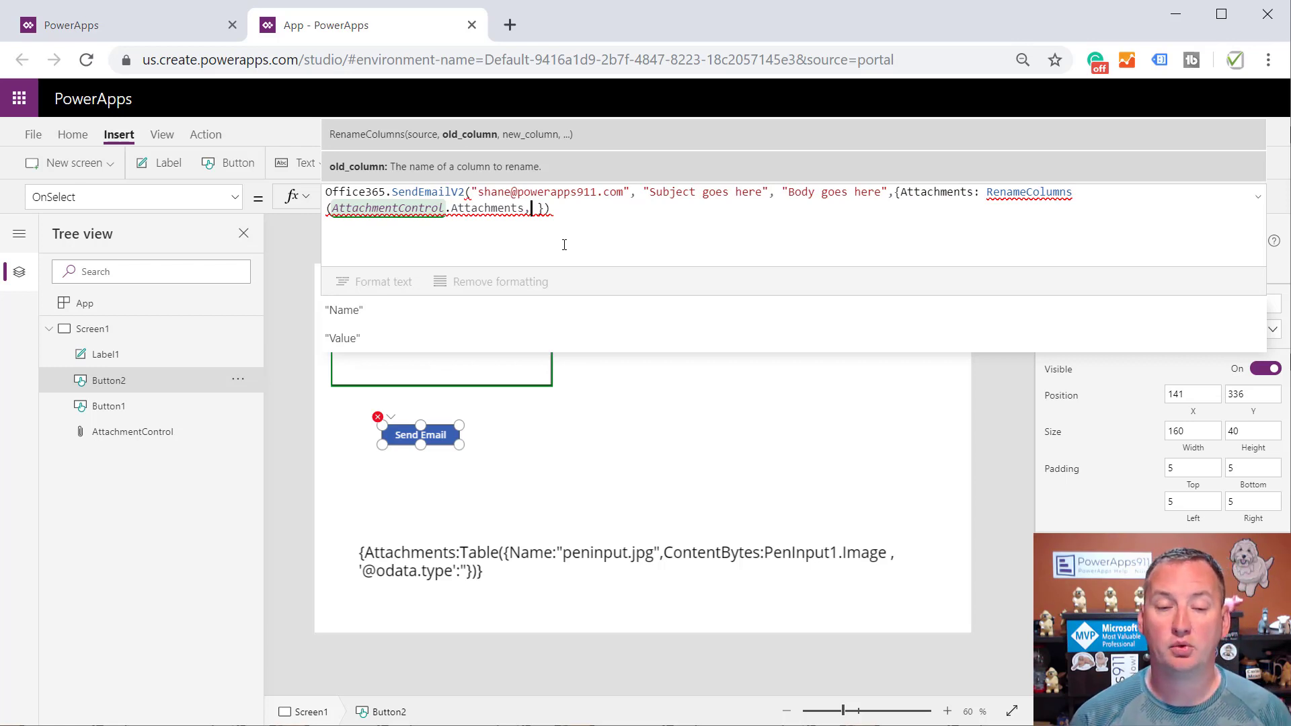
mouse_move(535, 567)
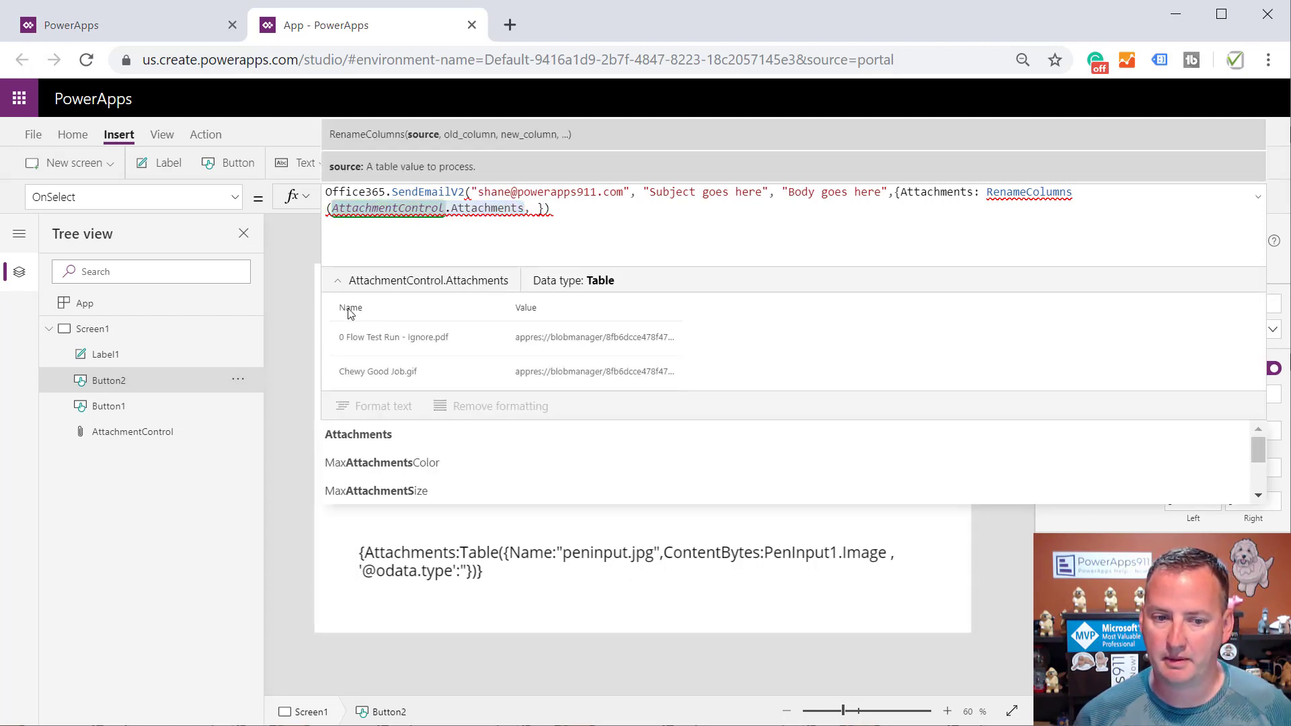
mouse_move(391, 371)
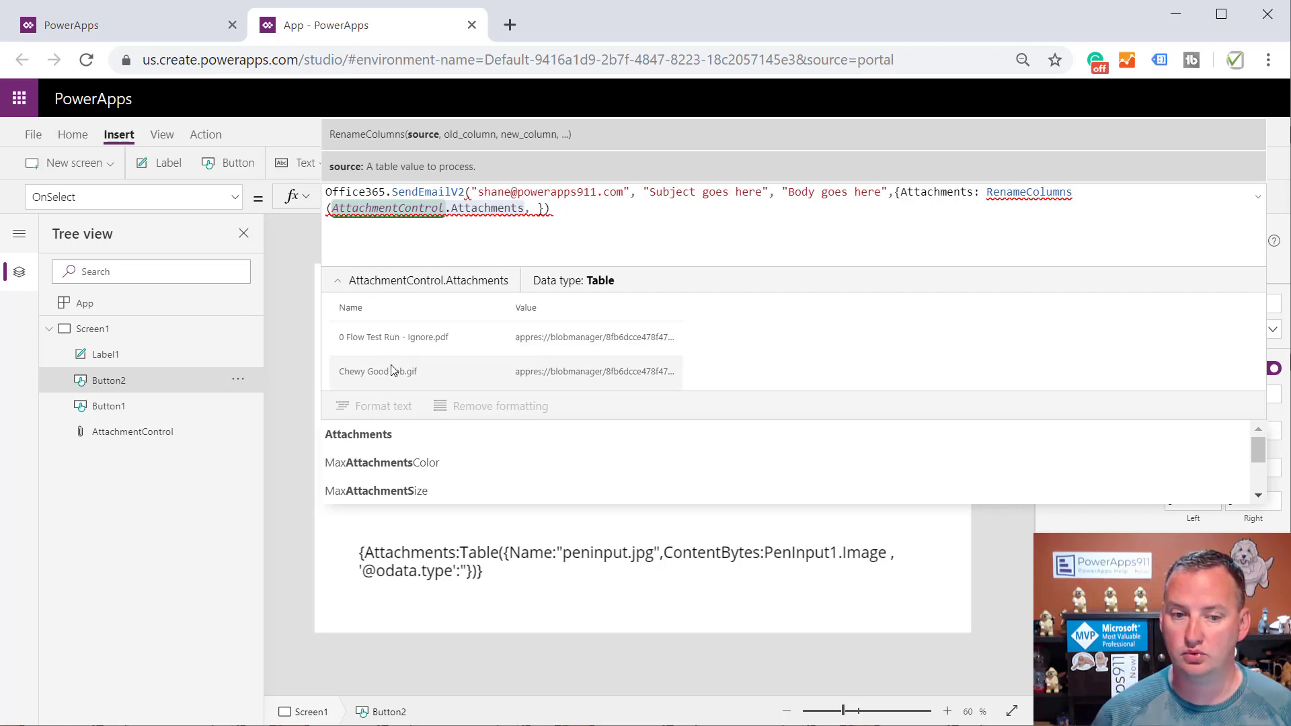
mouse_move(359, 307)
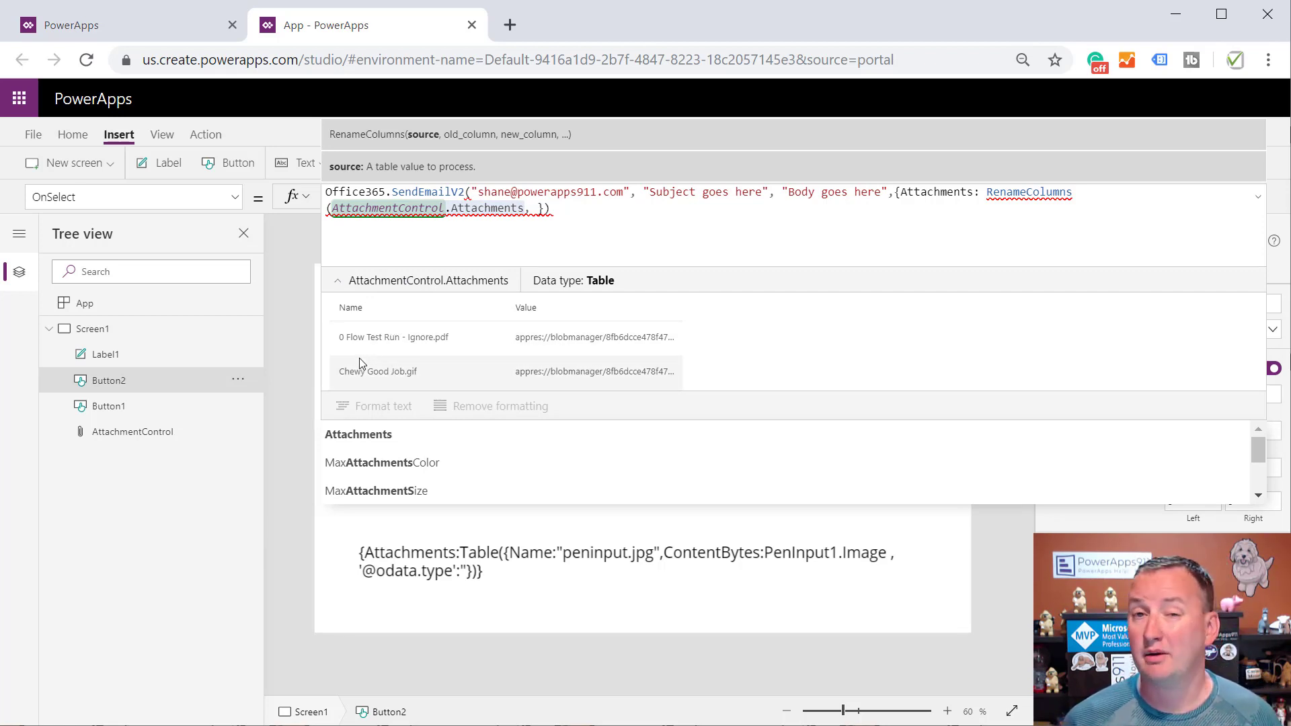
mouse_move(535, 310)
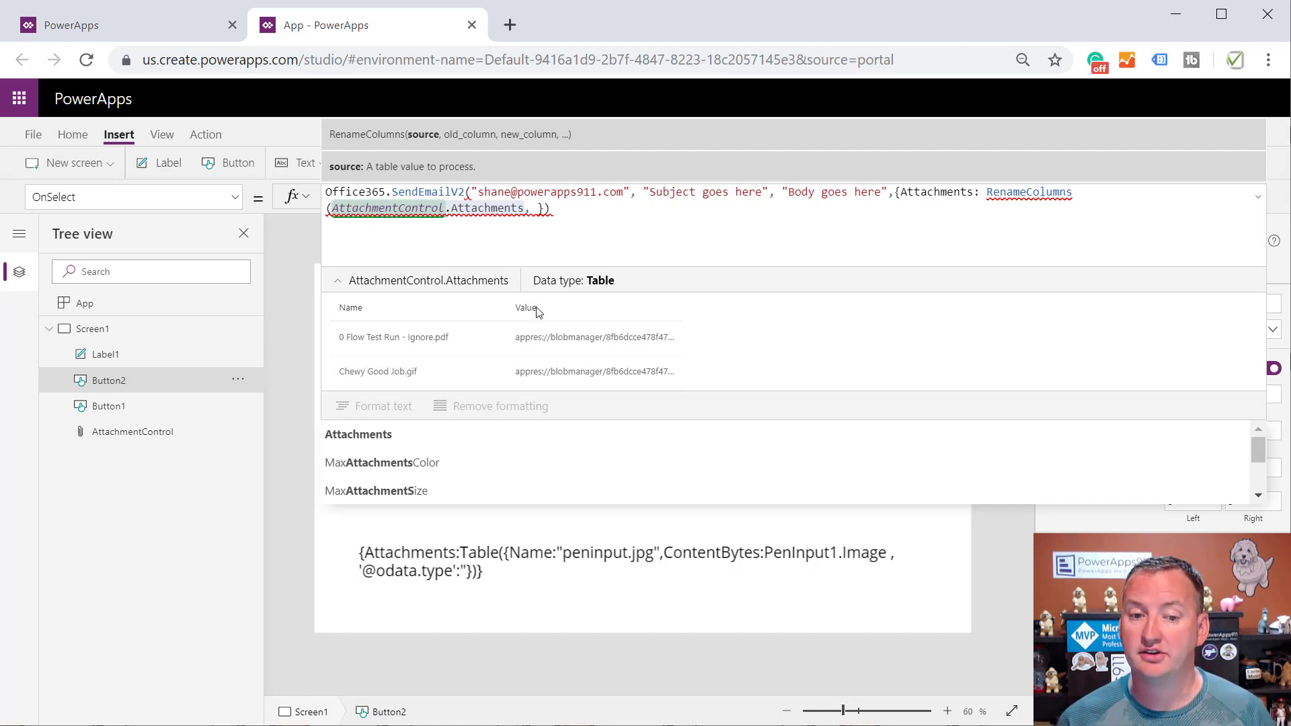
mouse_move(529, 320)
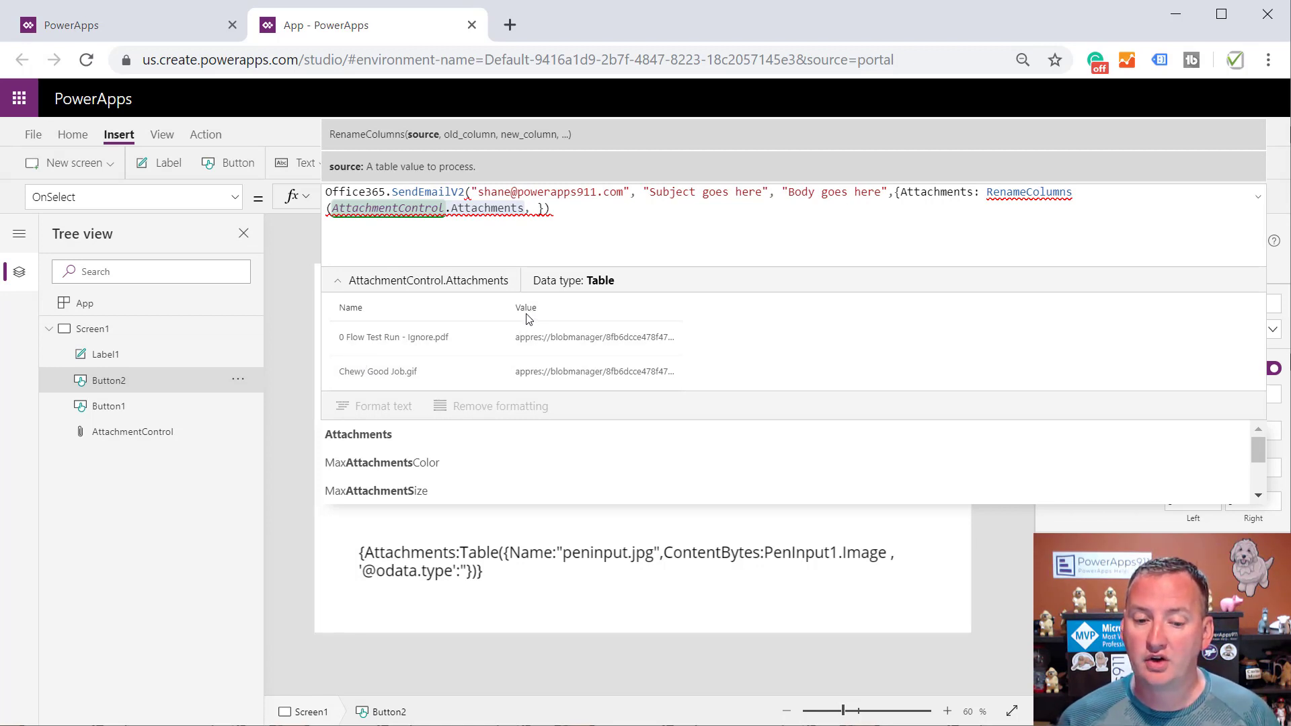
mouse_move(708, 560)
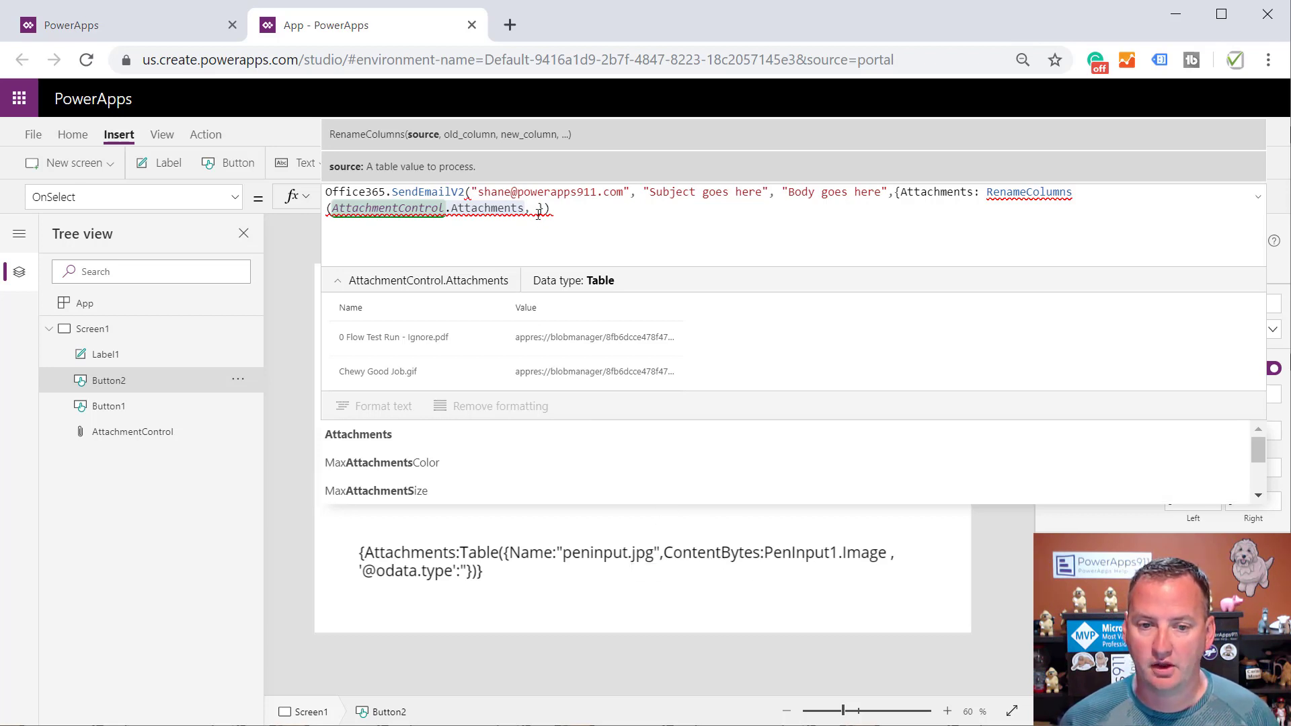
Step: Rename the "Value" column to "ContentBytes" in the RenameColumns call
click(534, 208)
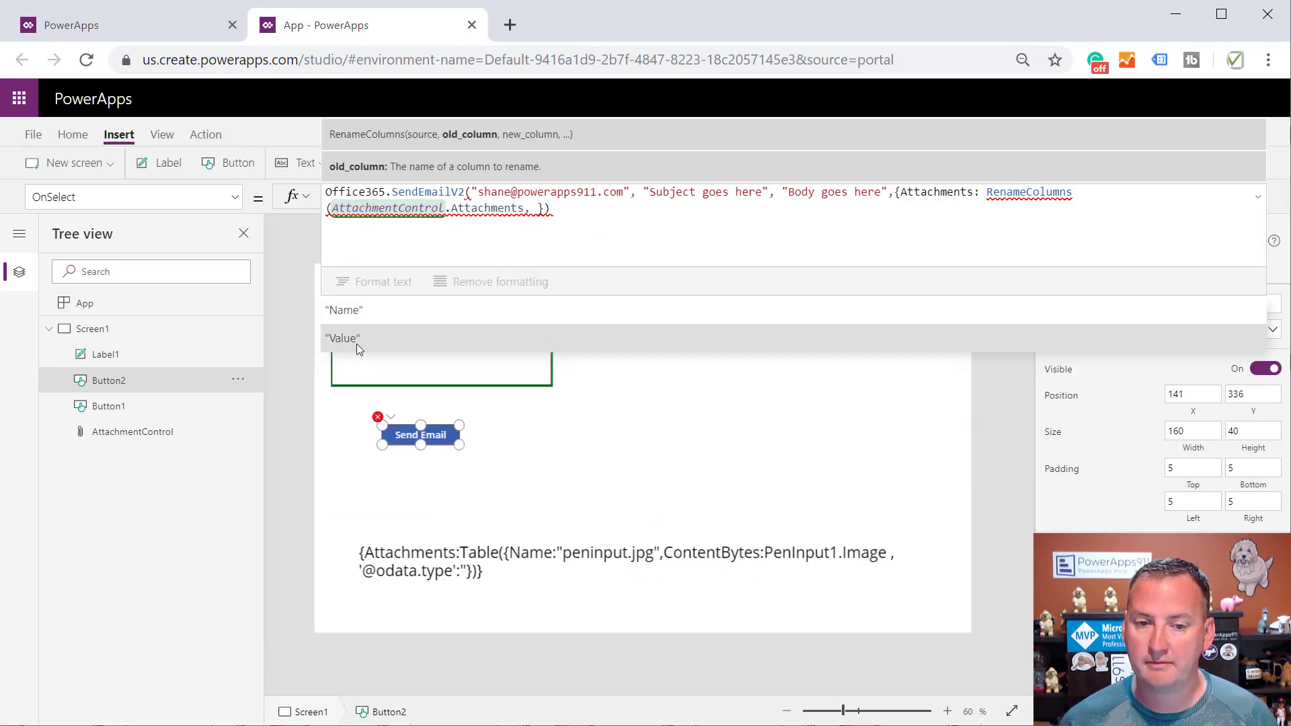
text("Value",)
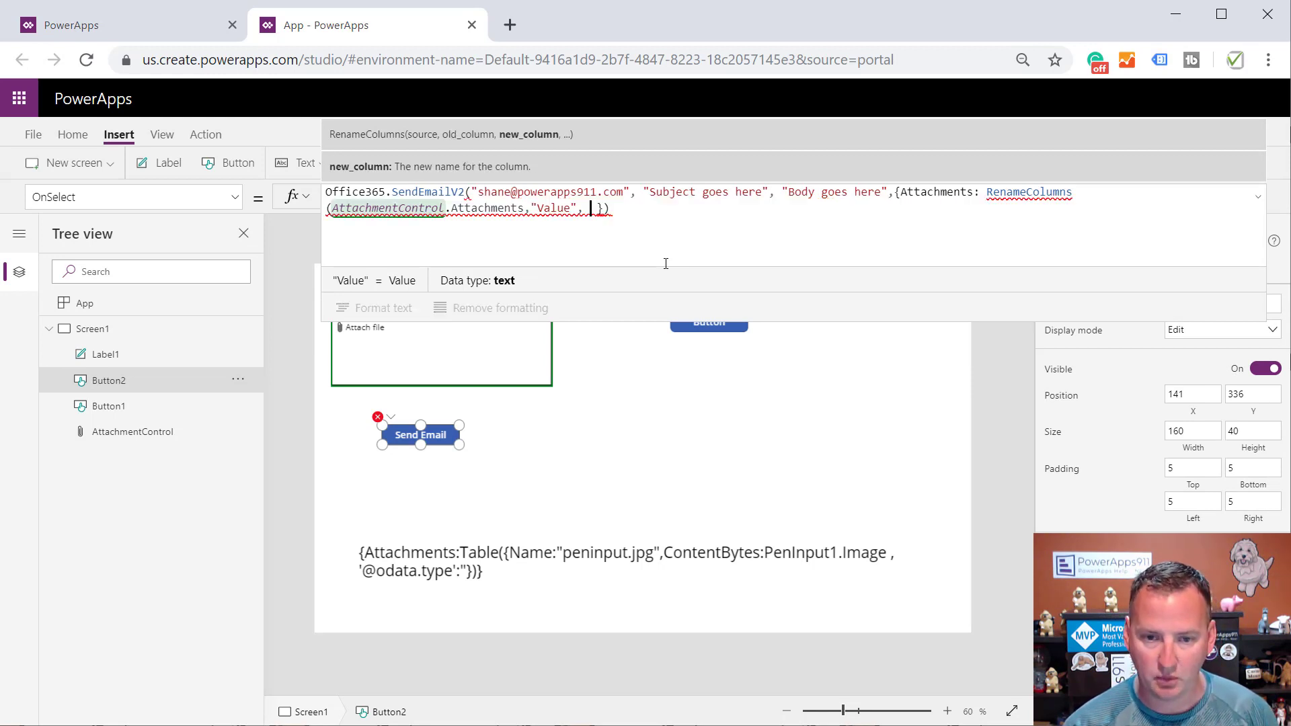
text("ContentBytes)
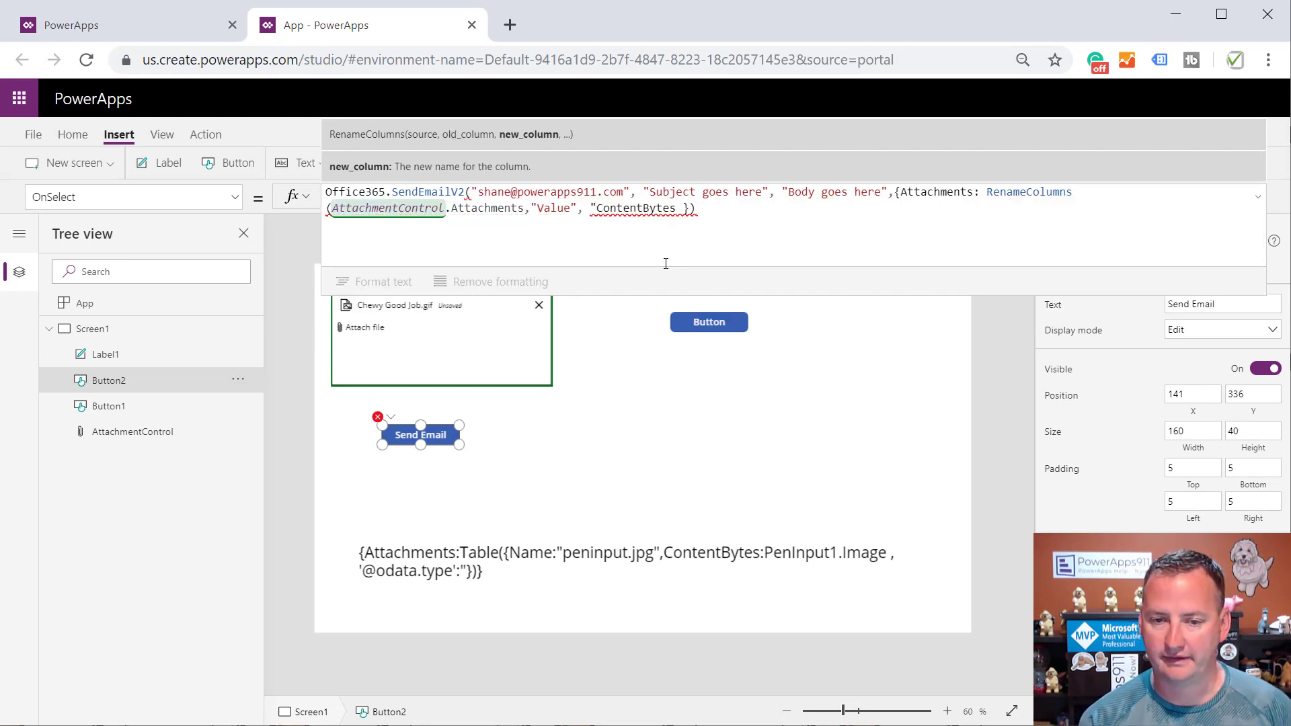
click(680, 209)
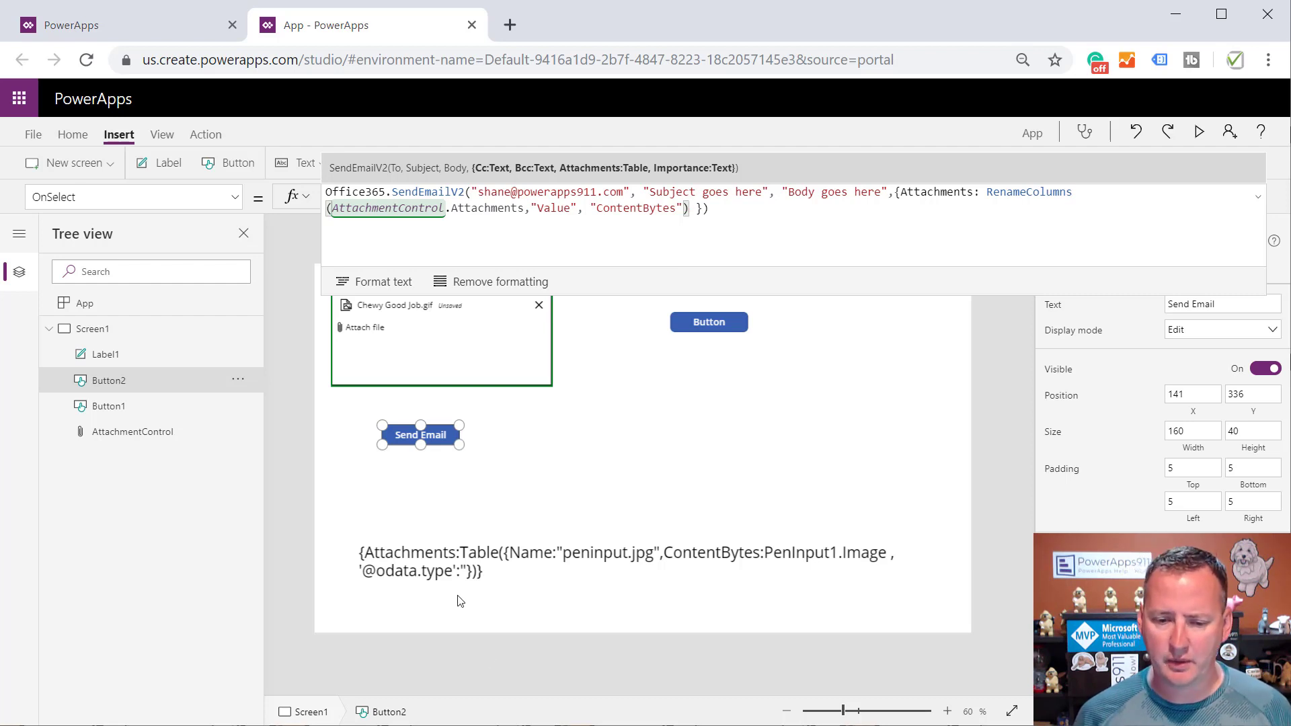
mouse_move(684, 552)
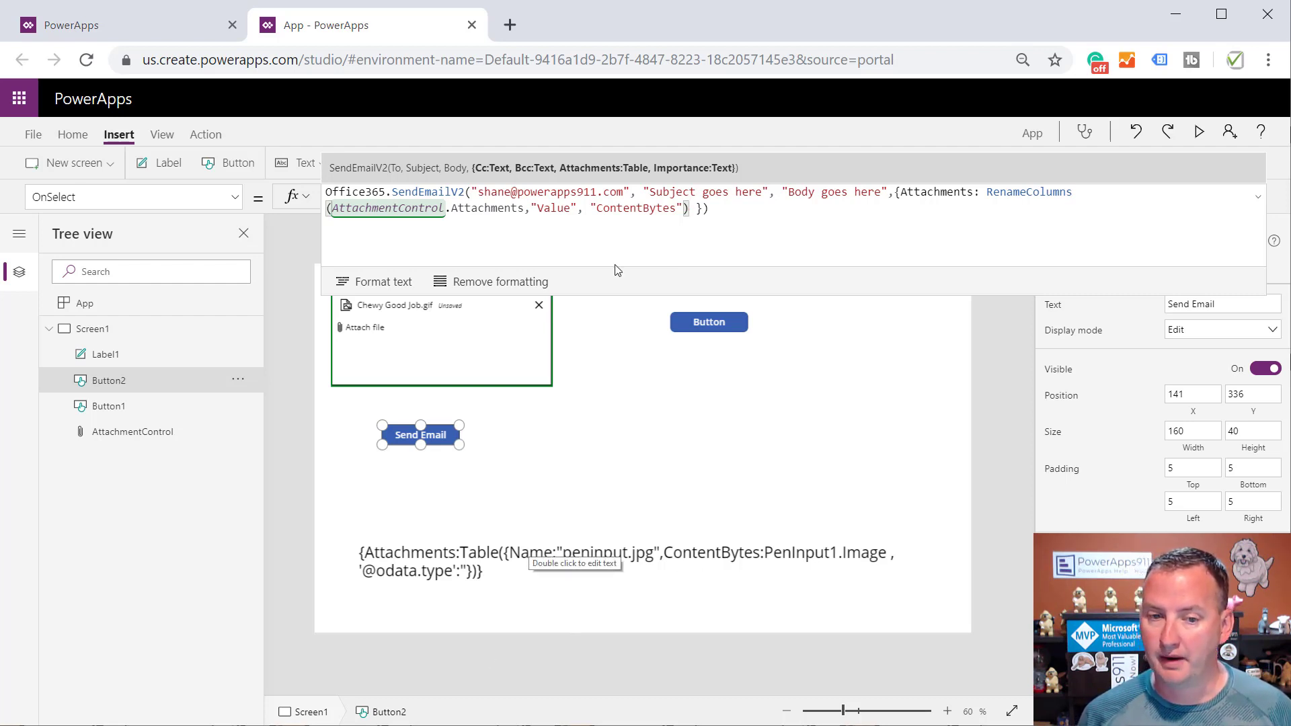
mouse_move(1237, 186)
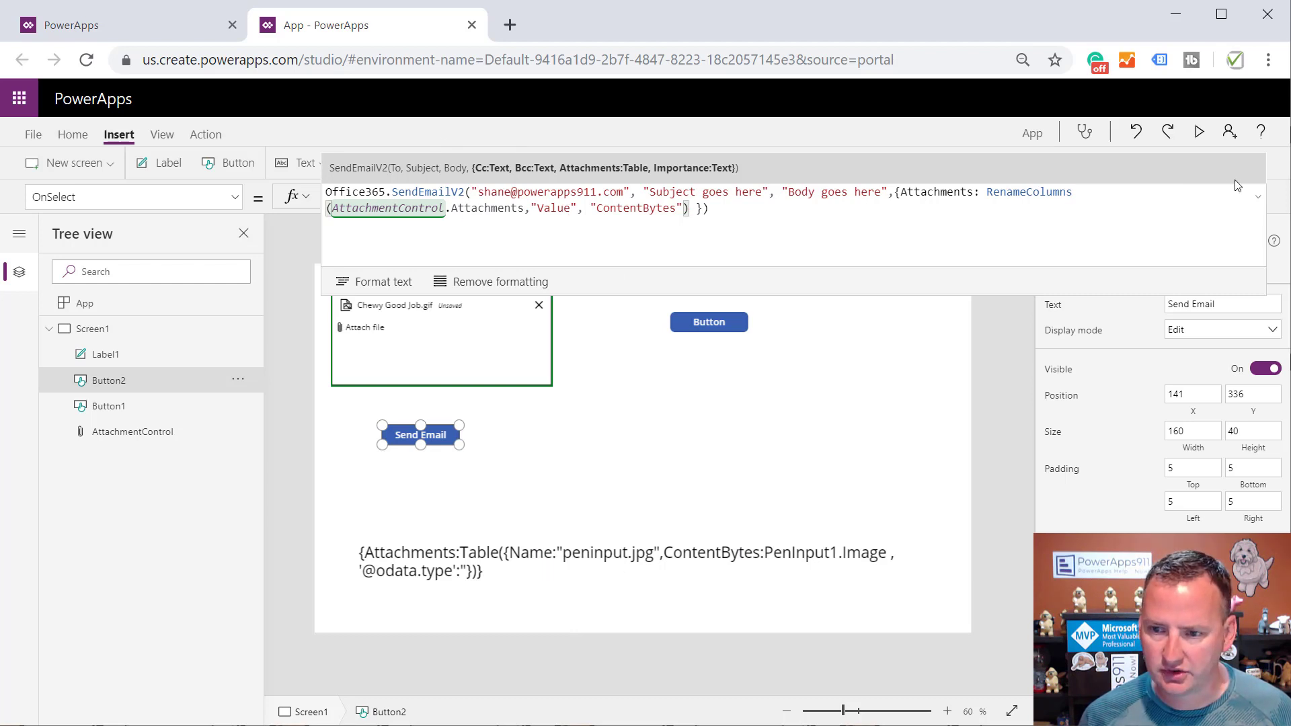
click(704, 208)
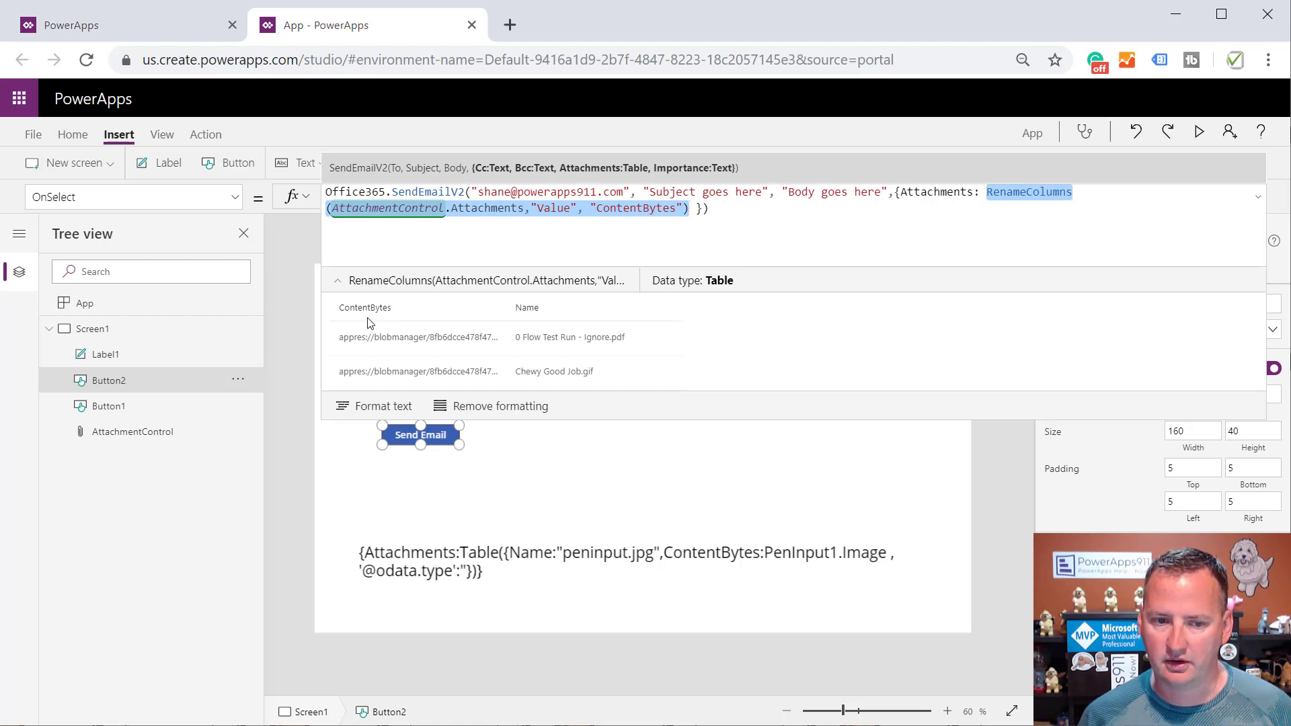
mouse_move(542, 316)
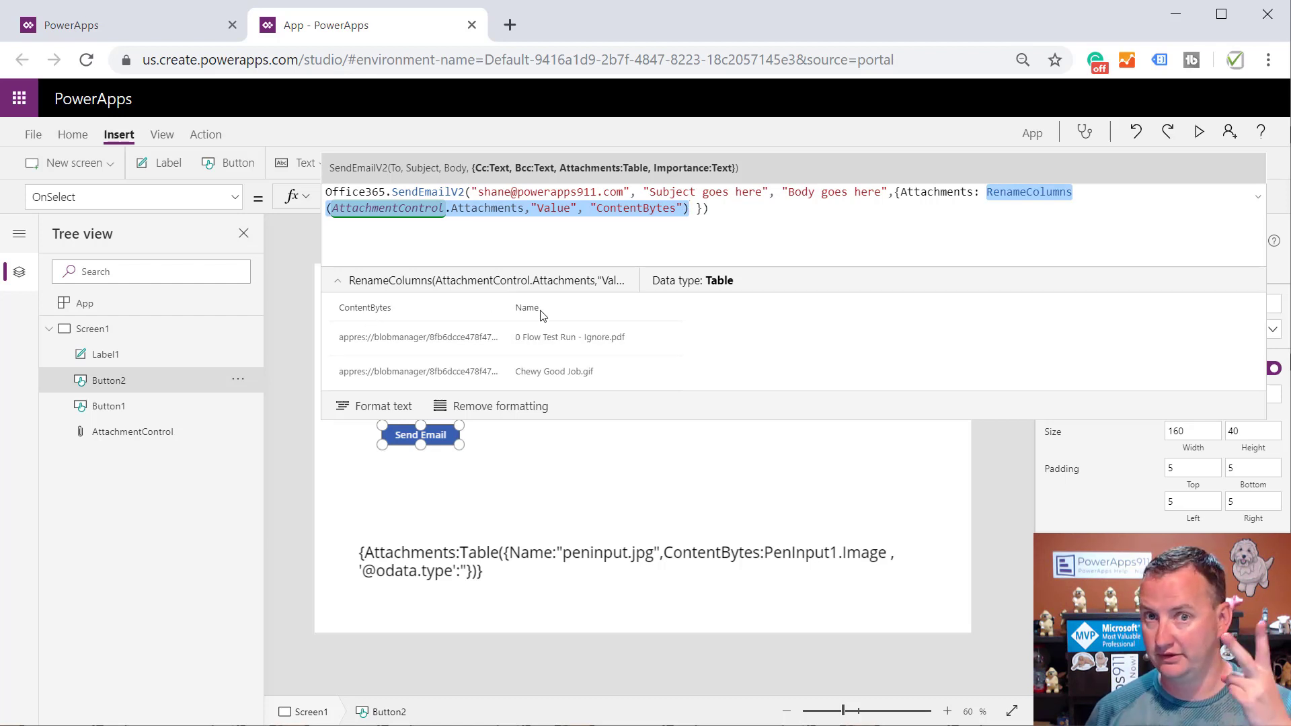
mouse_move(607, 535)
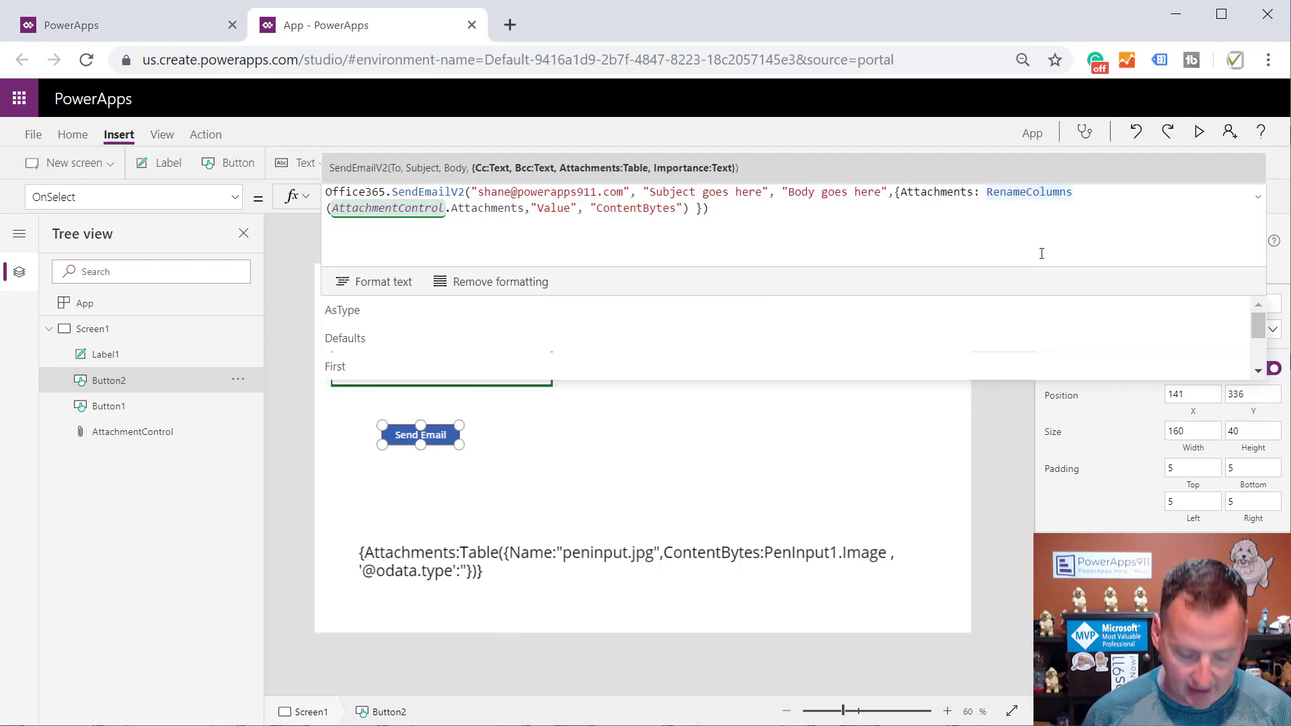
text(Add()
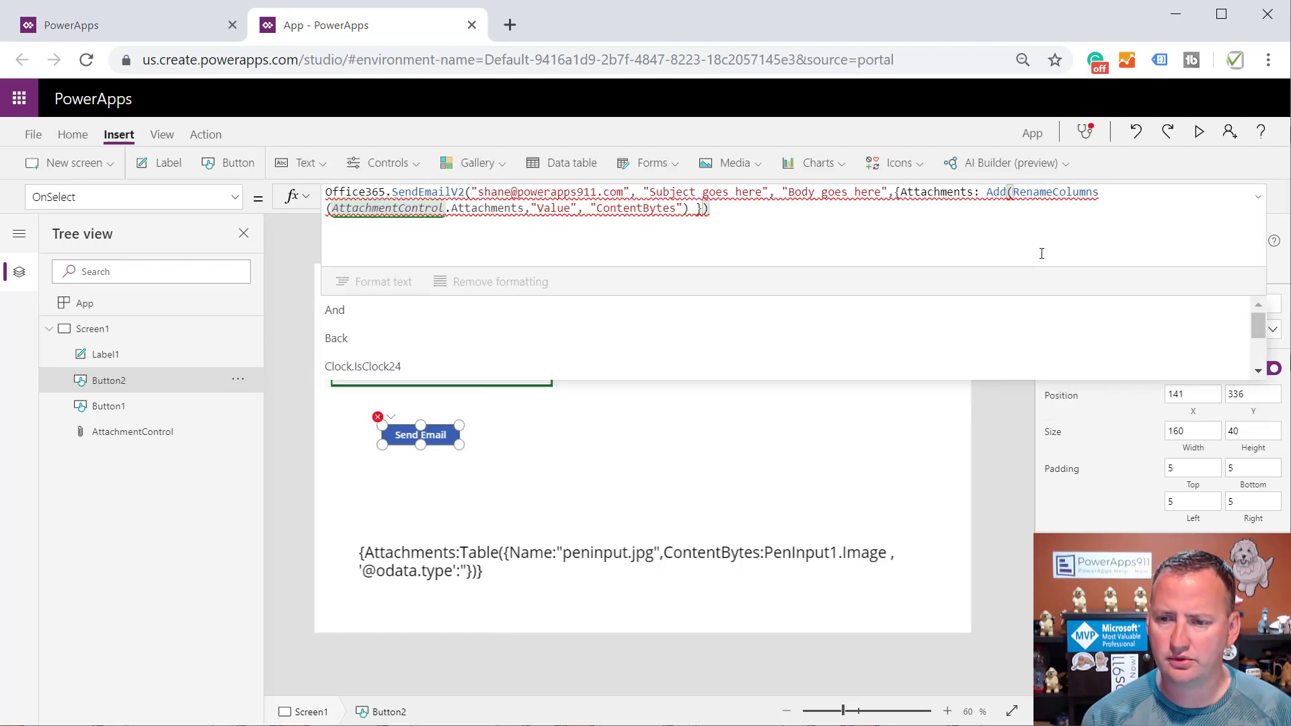
click(997, 192)
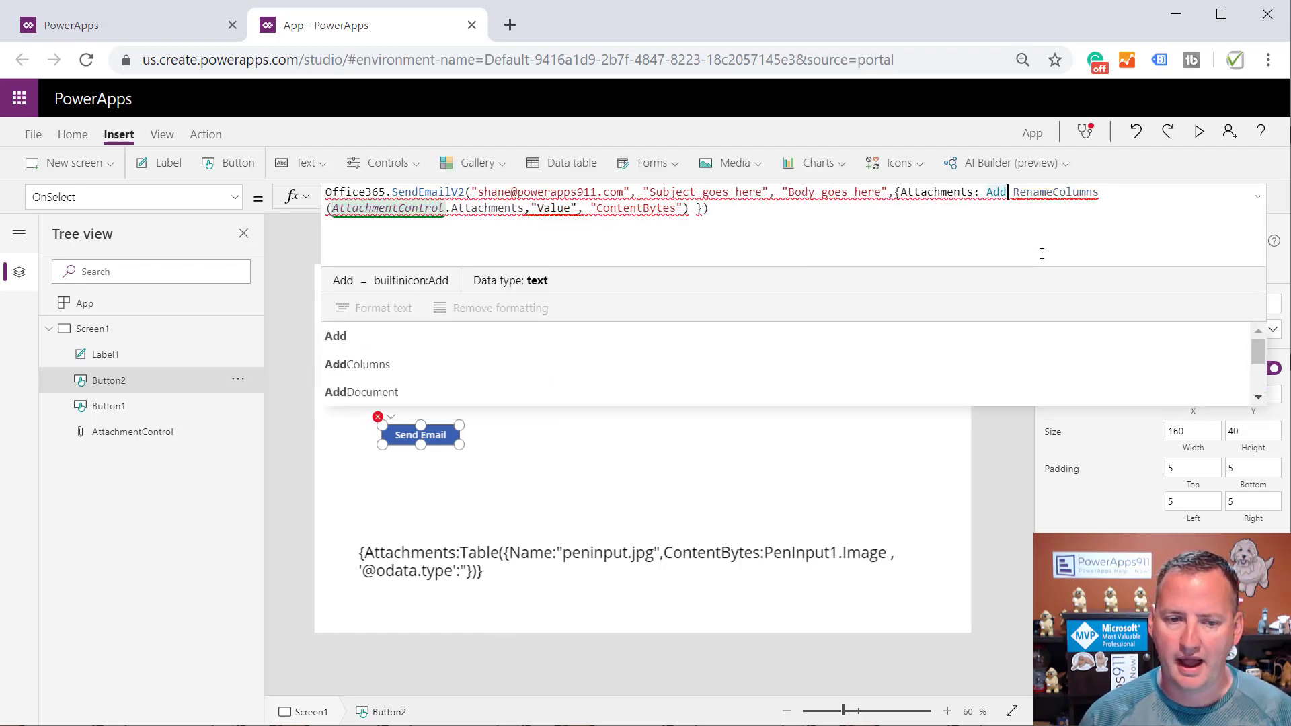
click(358, 365)
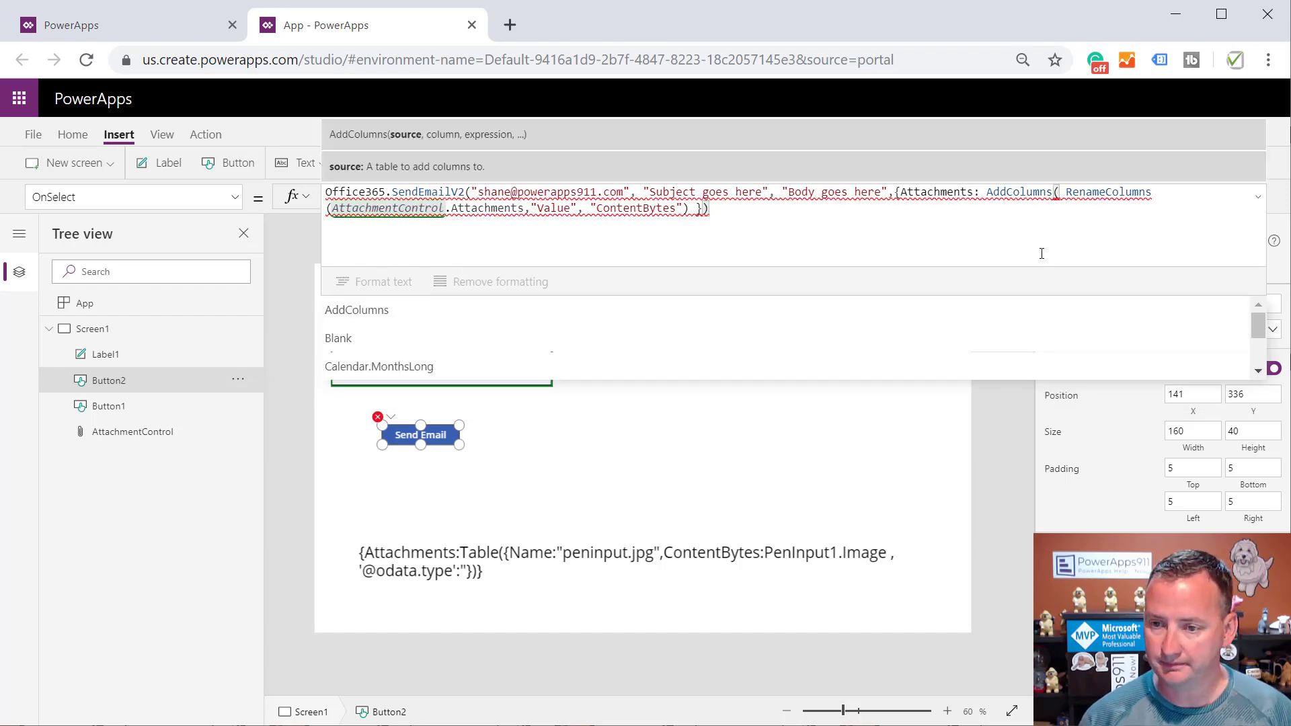
click(1108, 192)
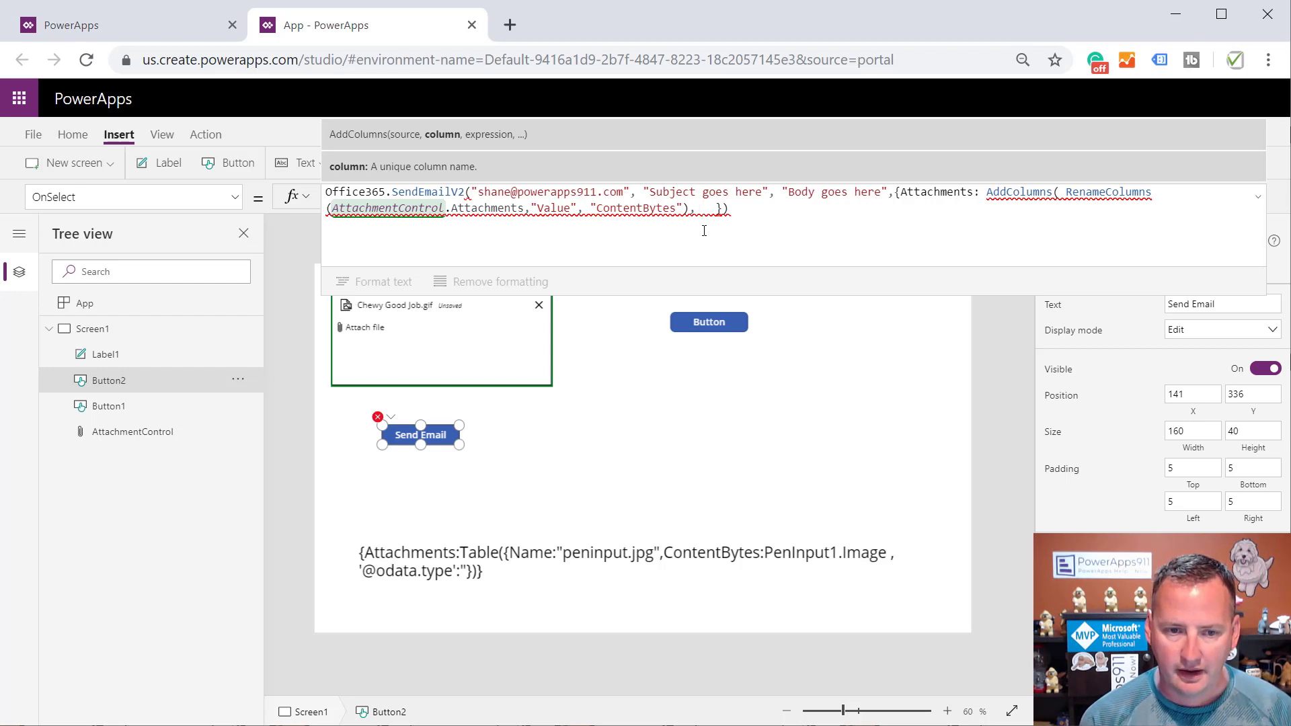
text(")
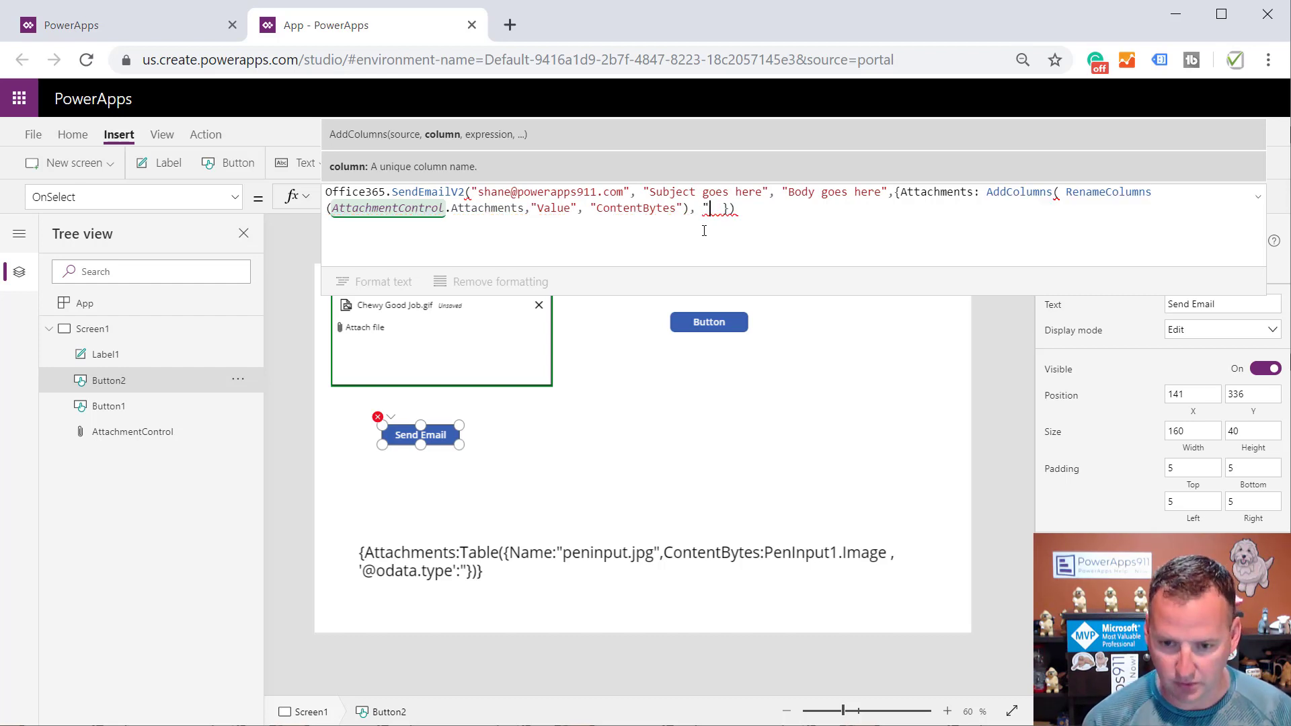
text(@odata.type)
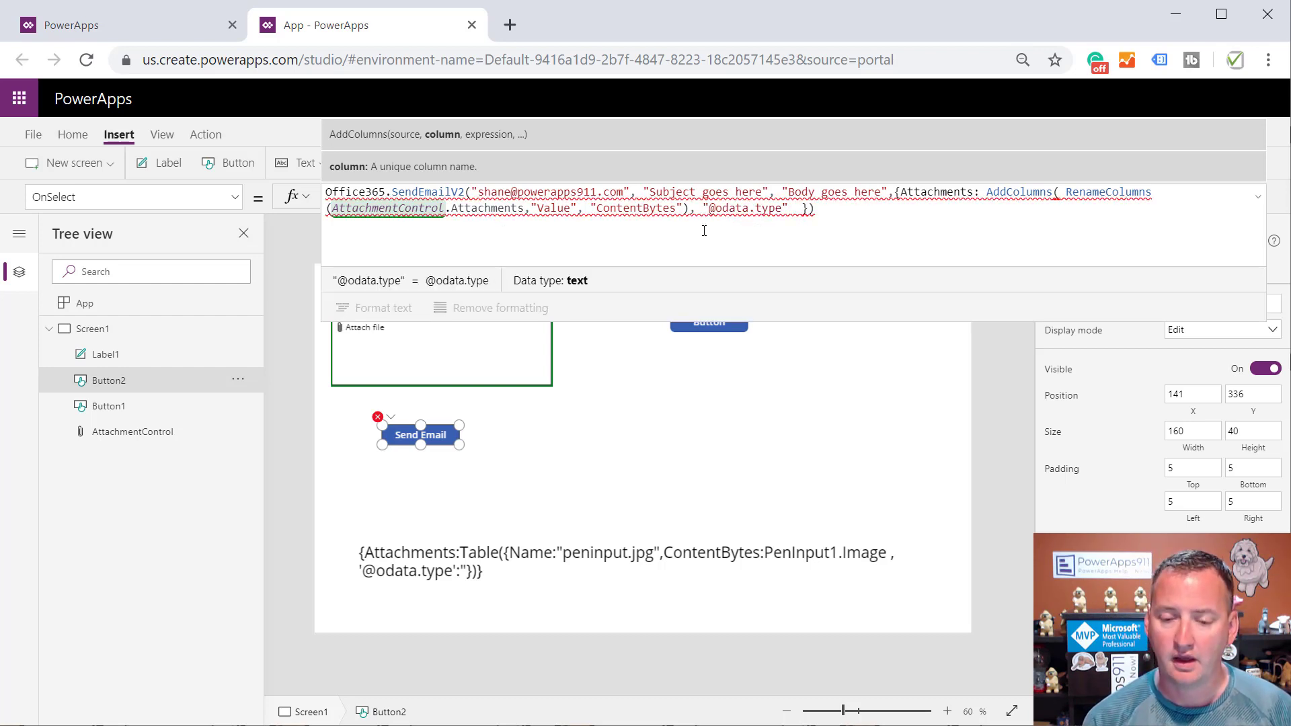
click(803, 209)
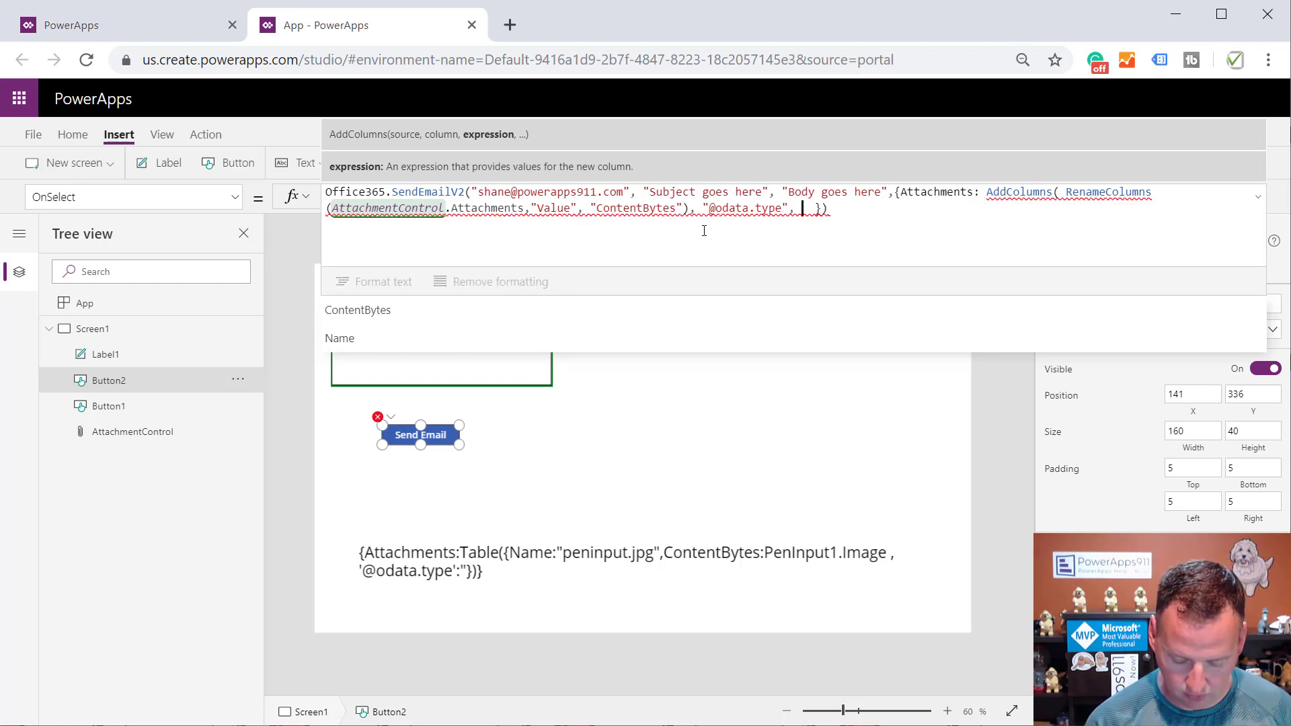
text(""))
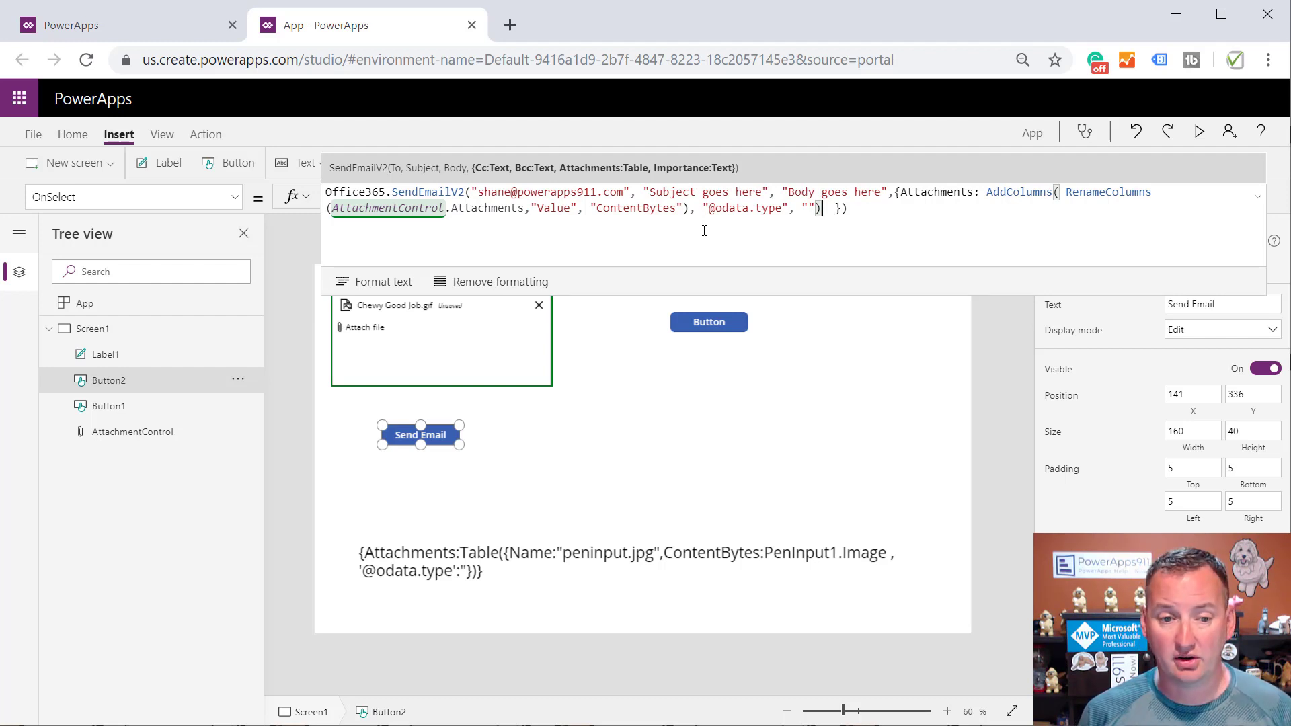
mouse_move(453, 190)
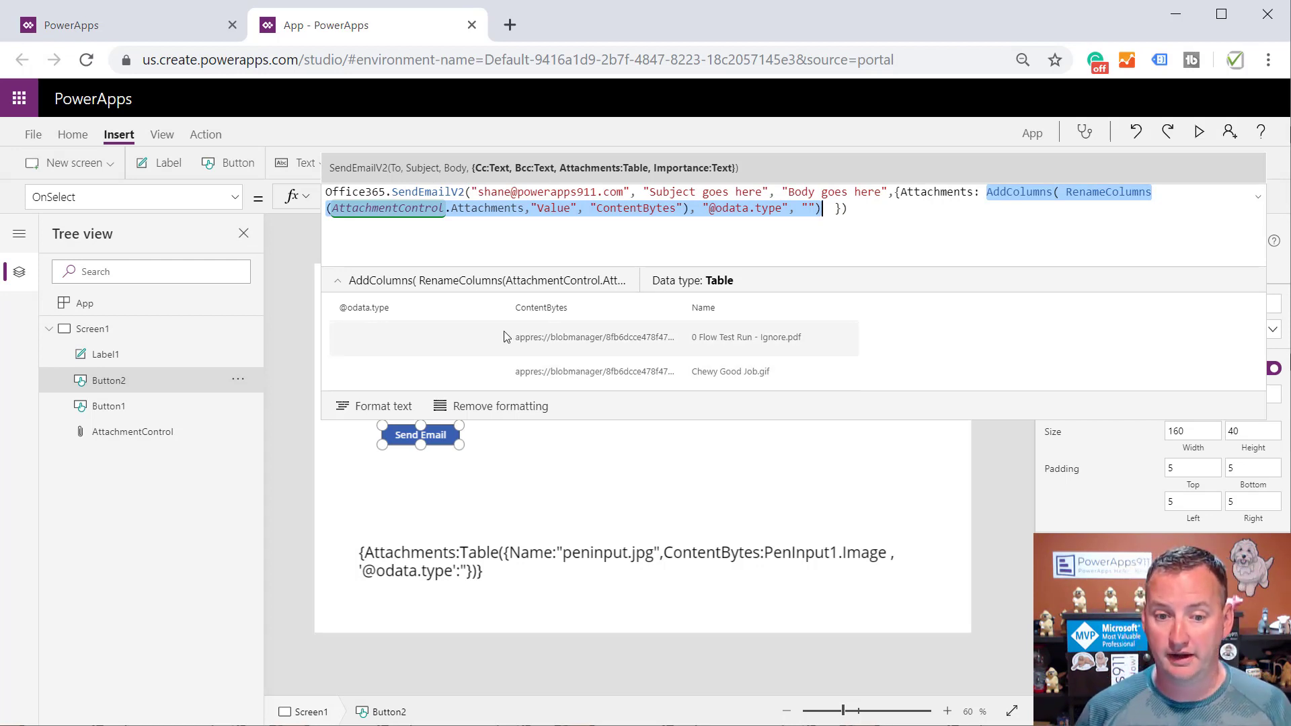
mouse_move(552, 388)
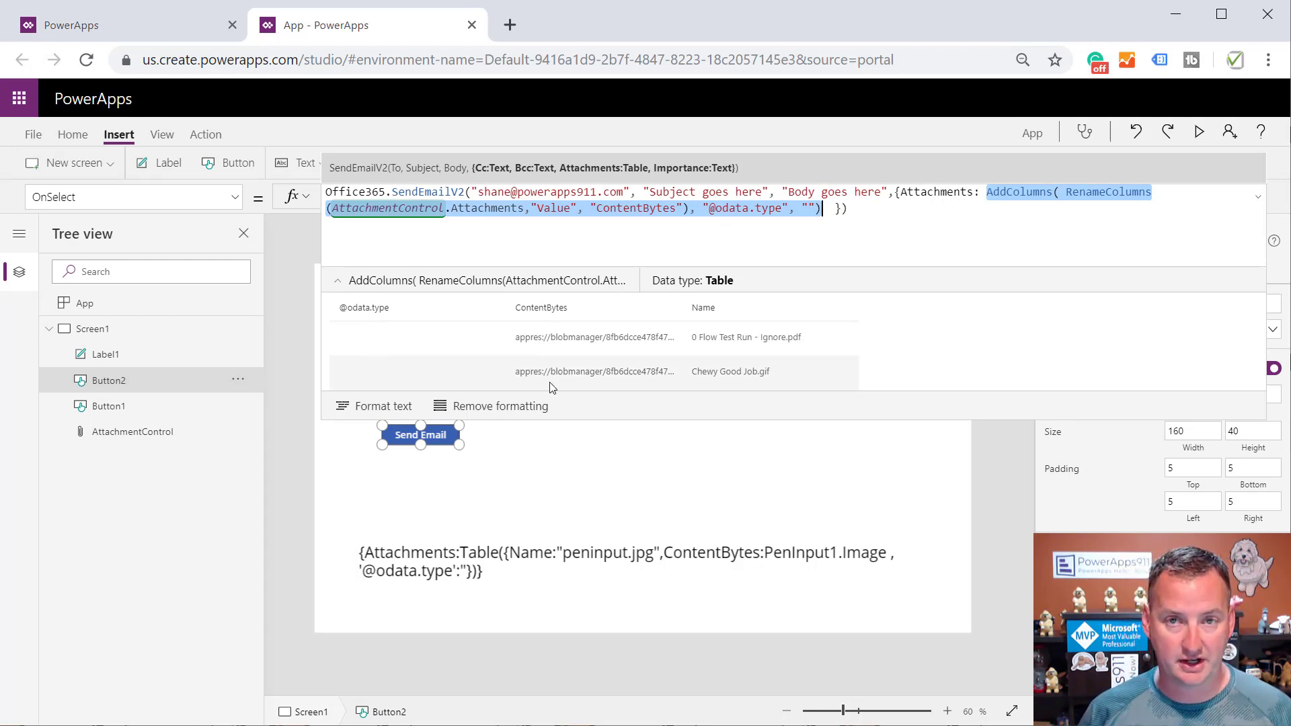
mouse_move(734, 383)
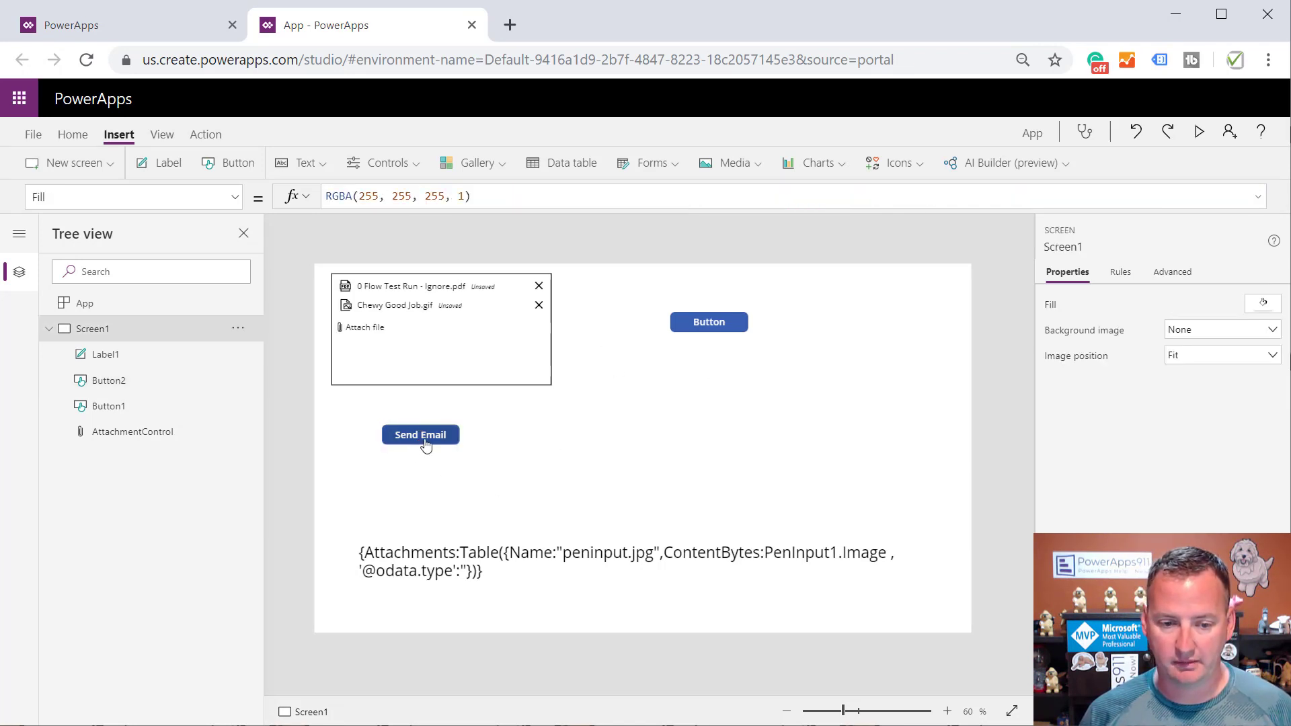
Step: Run Send Email, check the received Outlook message carries the PDF and GIF, then close it
click(420, 435)
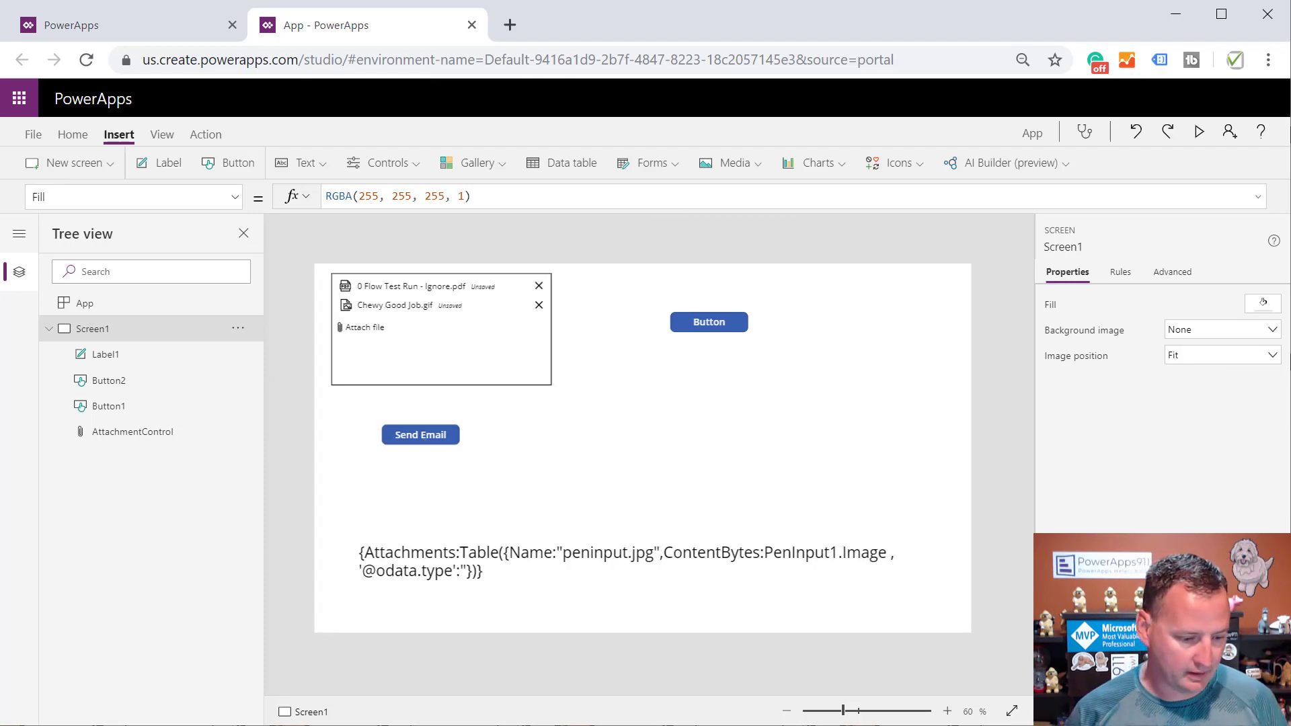
click(420, 435)
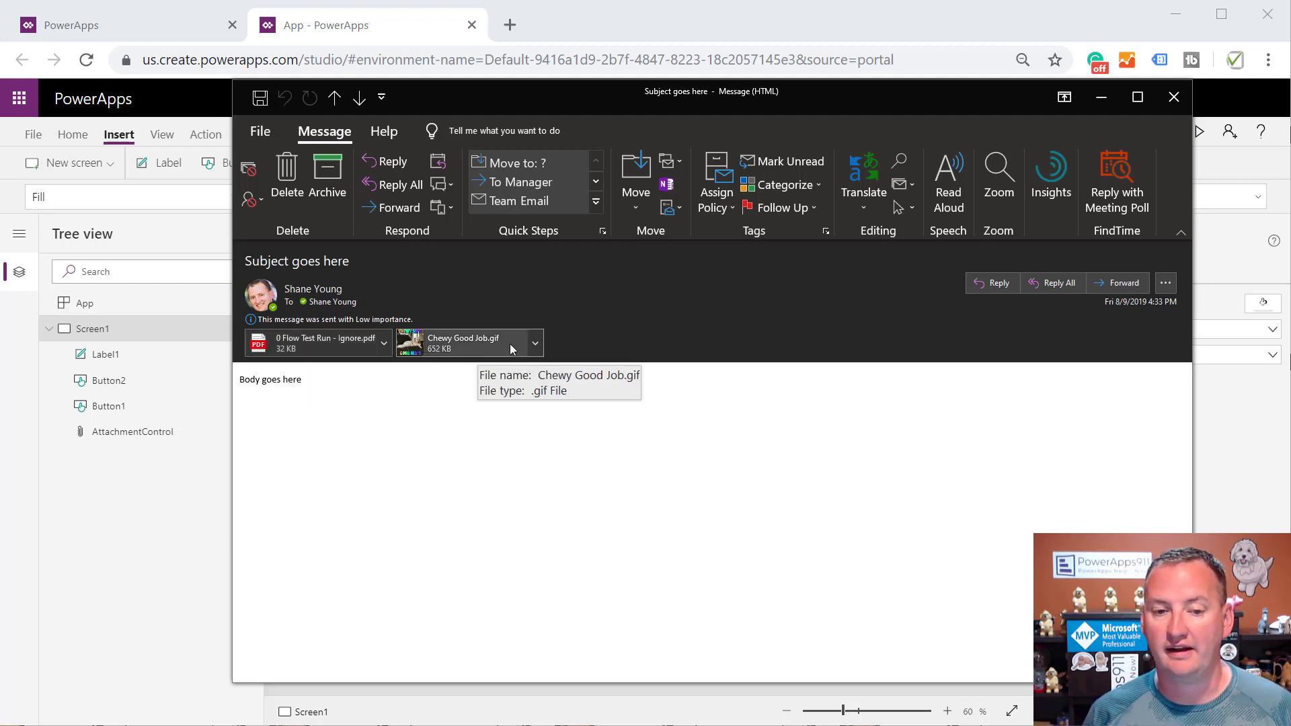
mouse_move(629, 324)
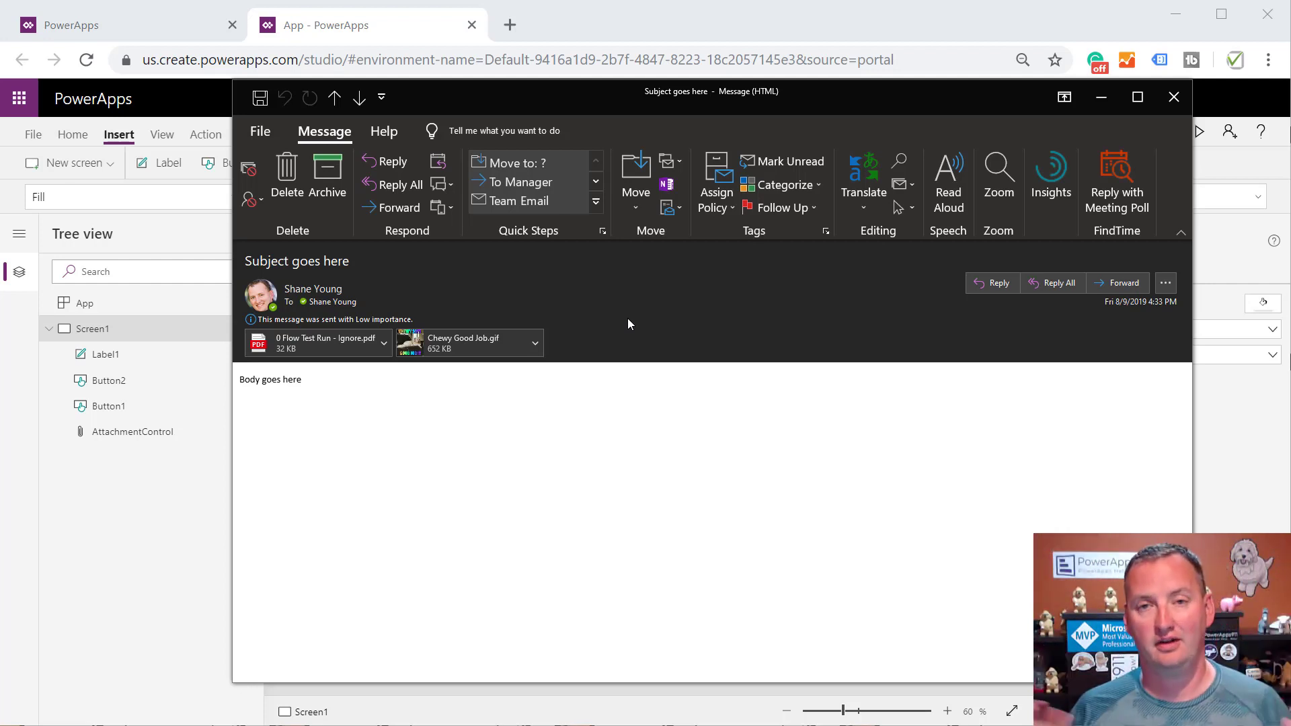
mouse_move(1118, 32)
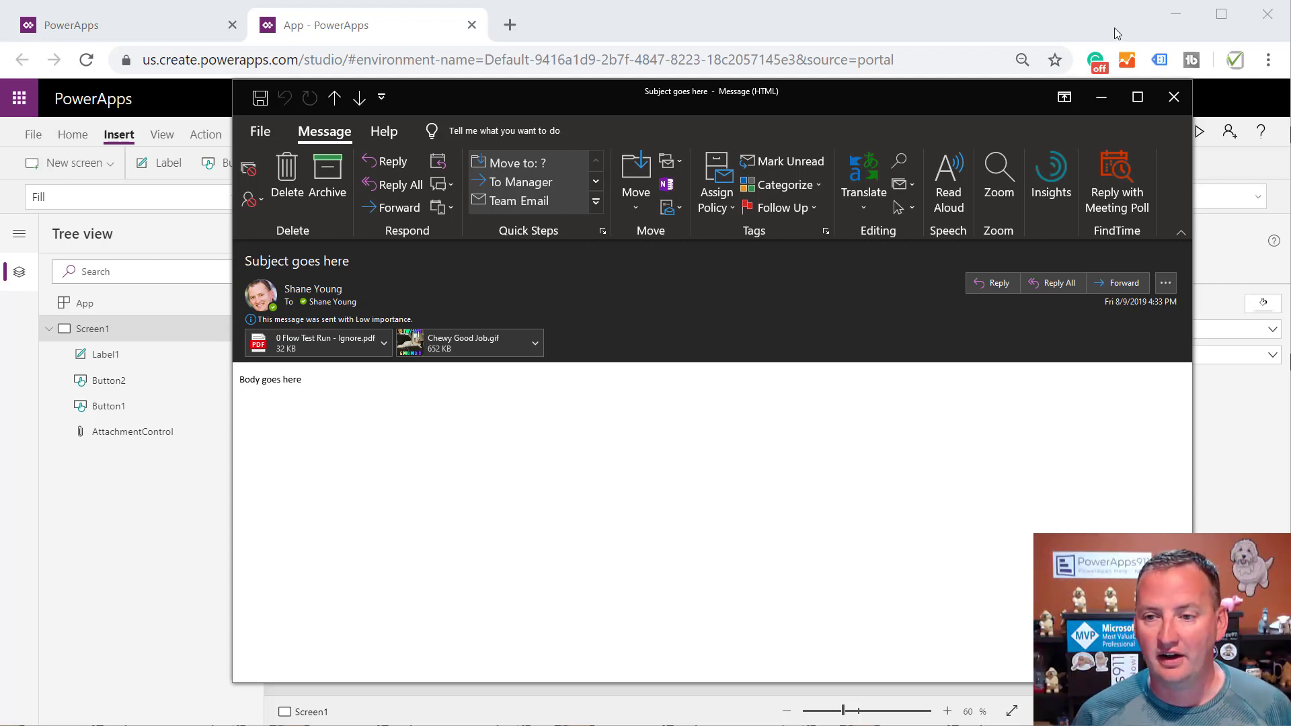
click(1173, 97)
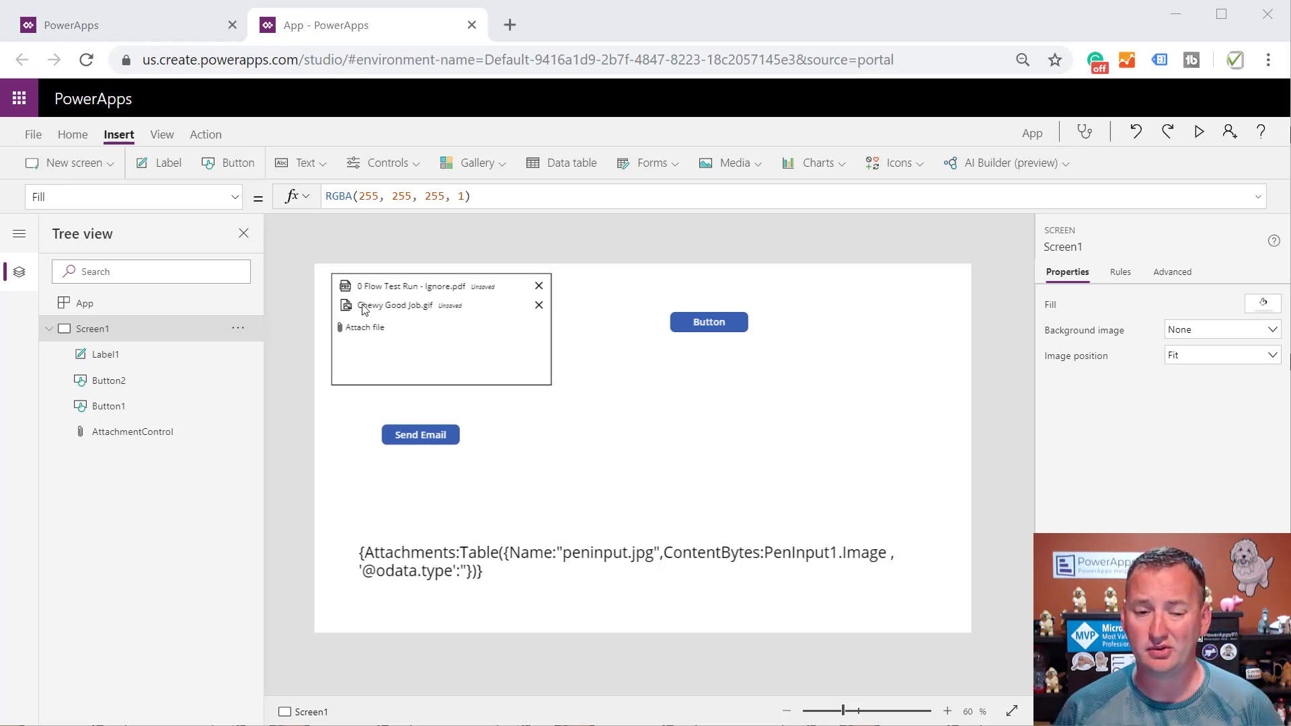
mouse_move(451, 458)
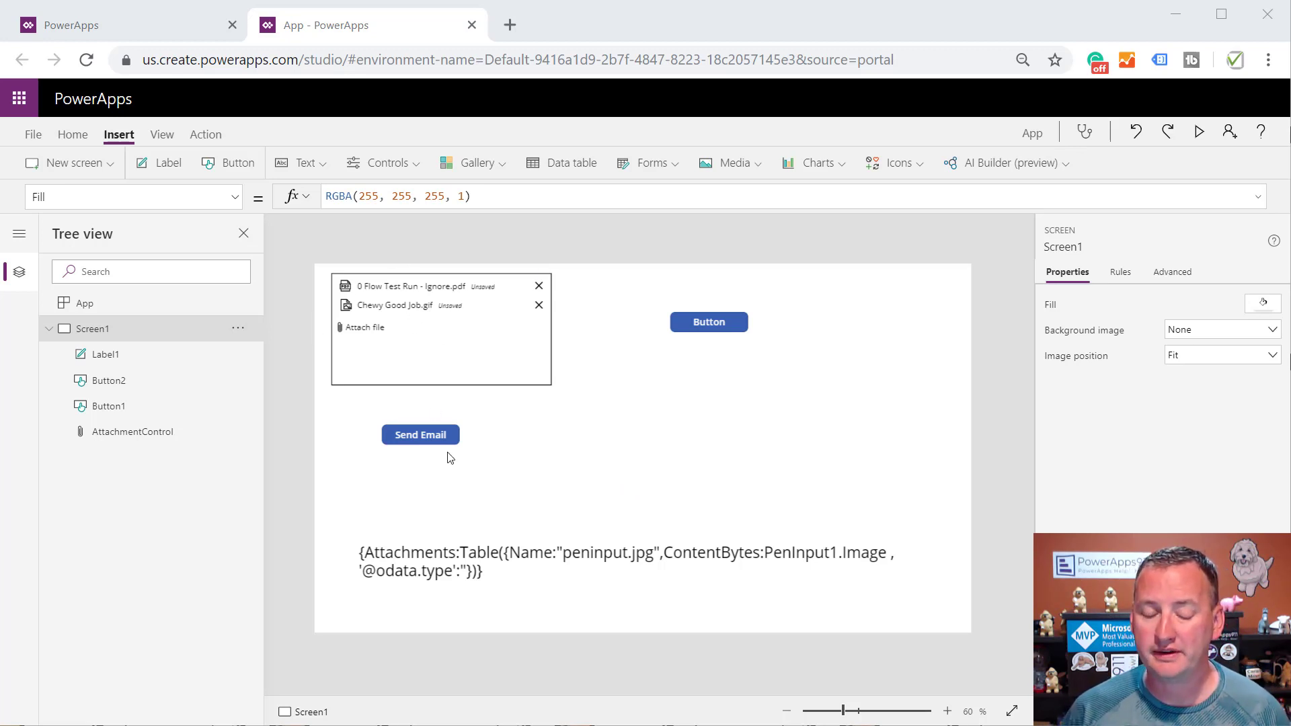
Step: Append ;Reset(AttachmentControl) after the SendEmailV2 call in the button's OnSelect
click(420, 434)
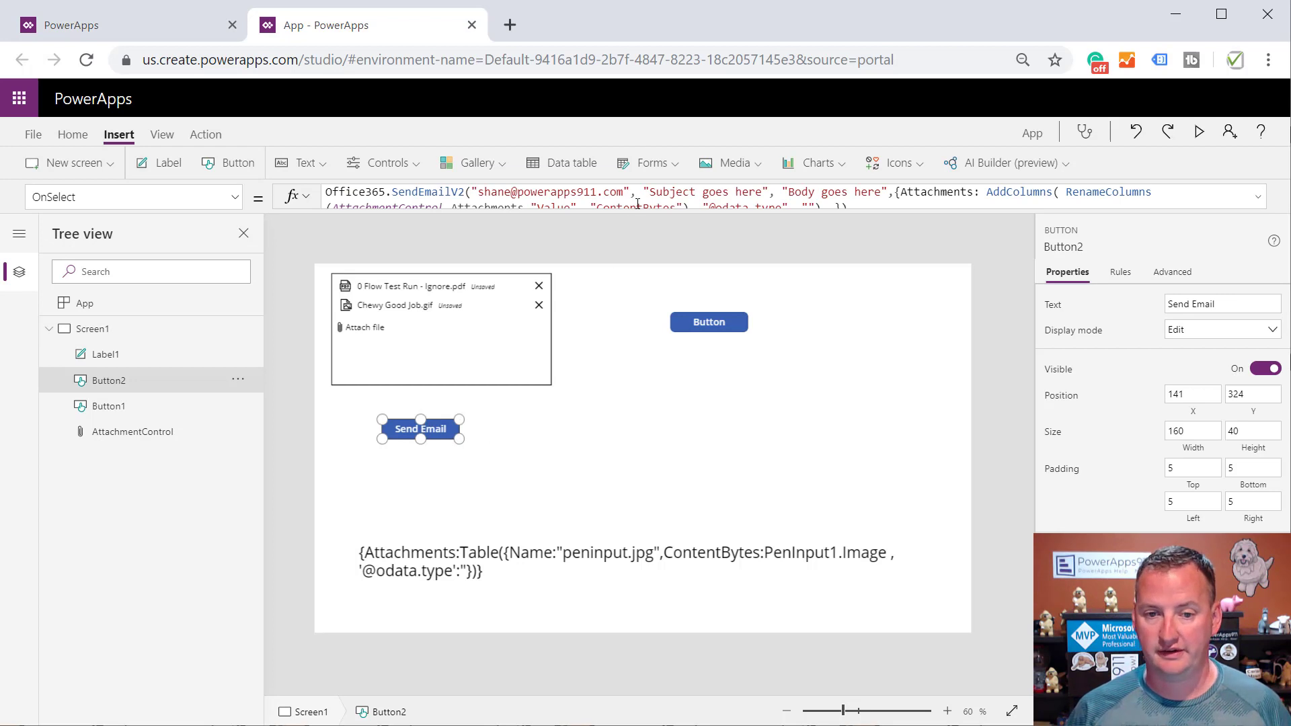
click(633, 205)
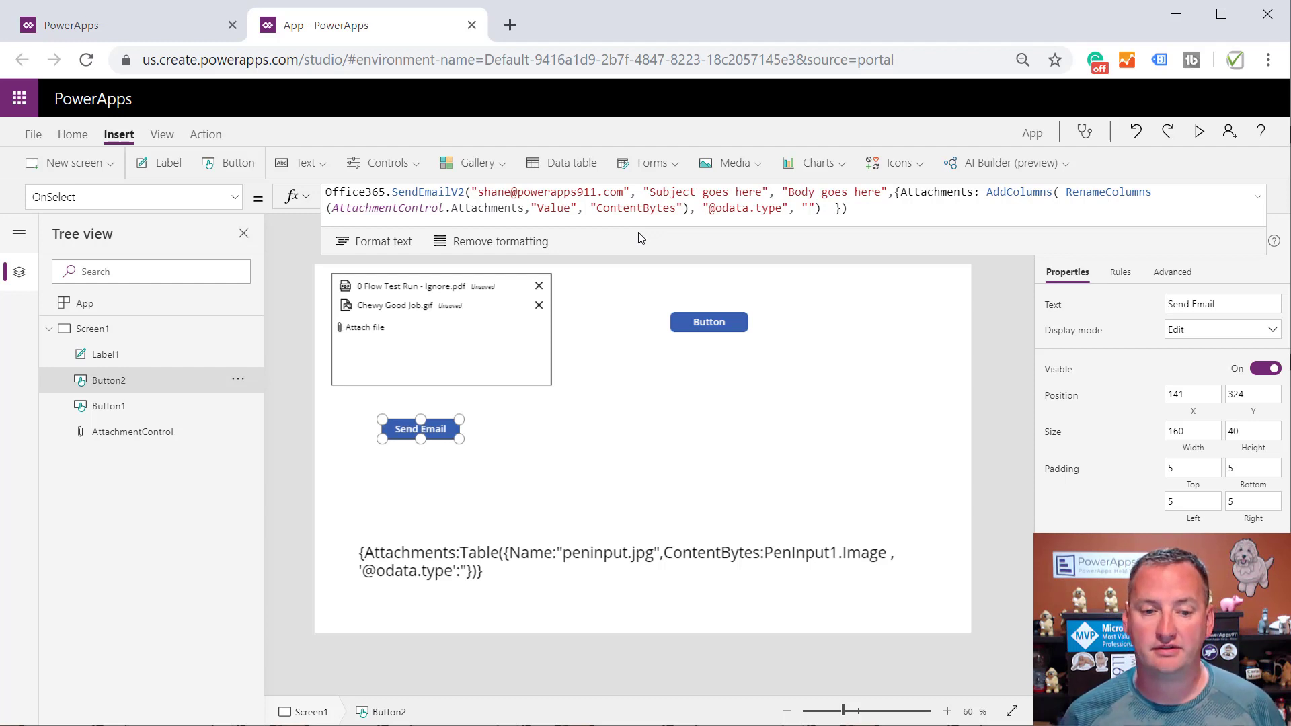
mouse_move(552, 264)
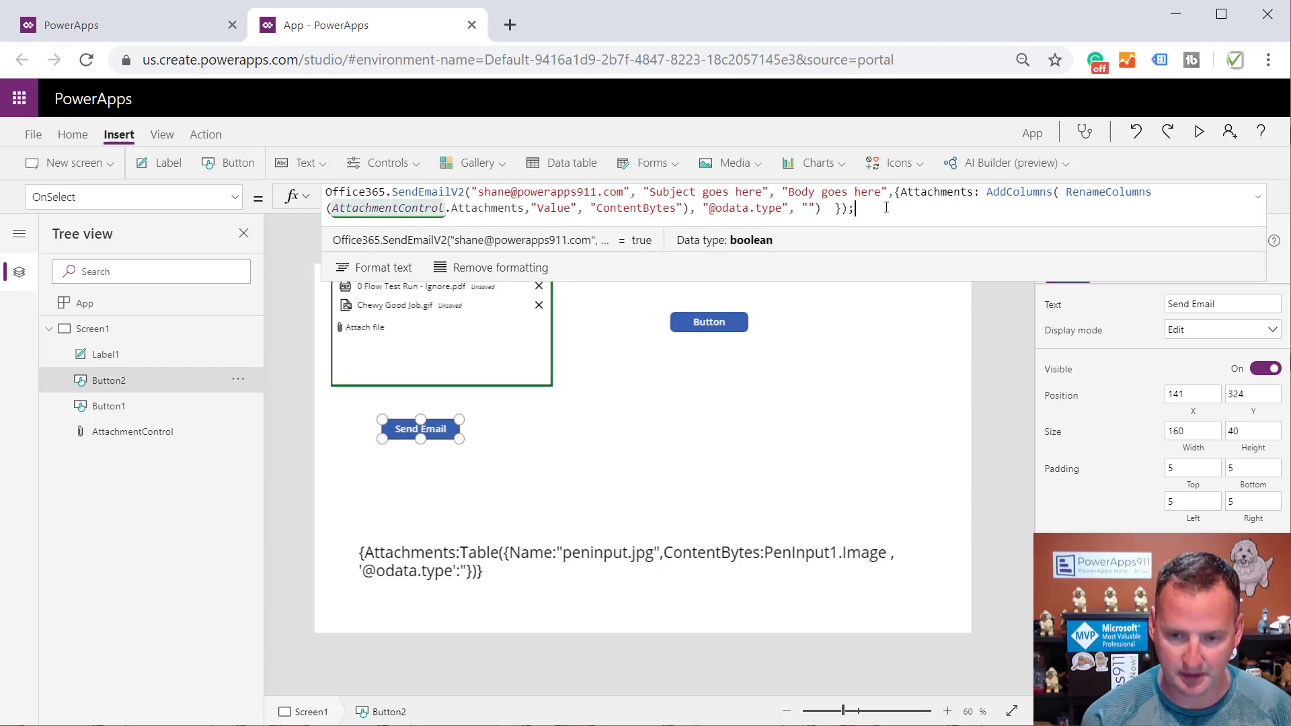
text(Reset()
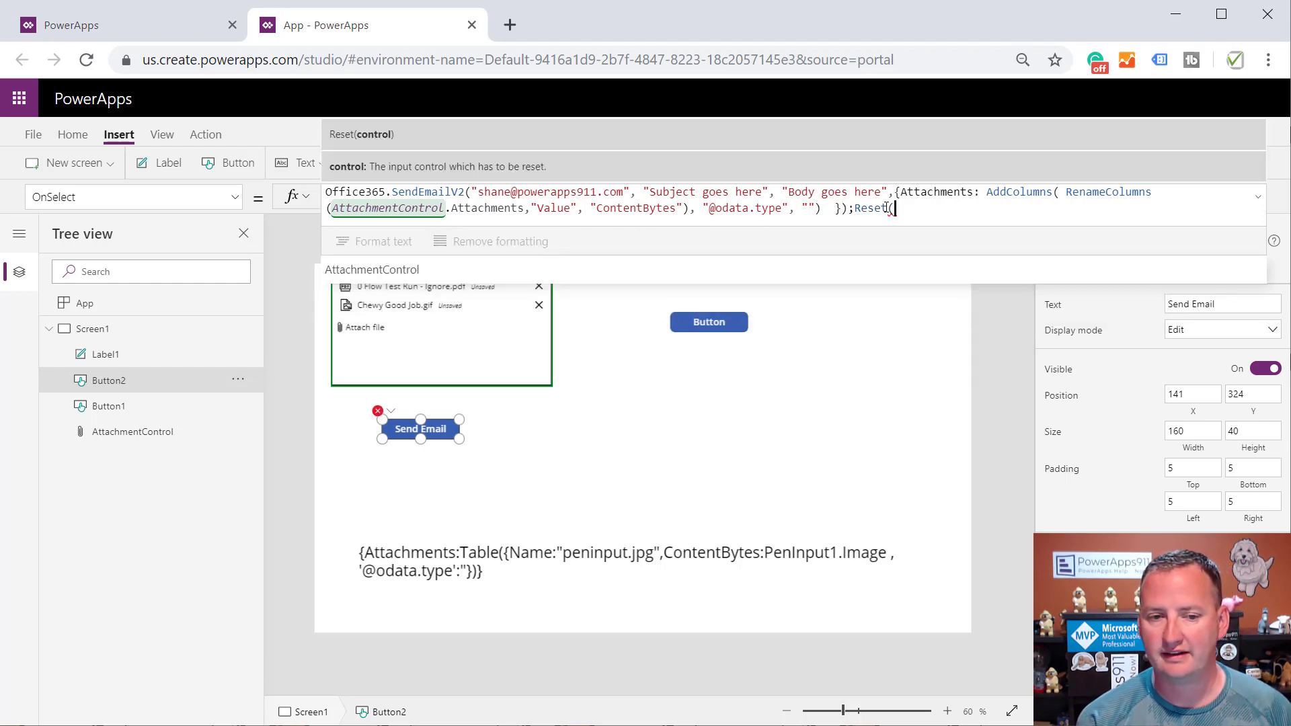
text(AttachmentControl)
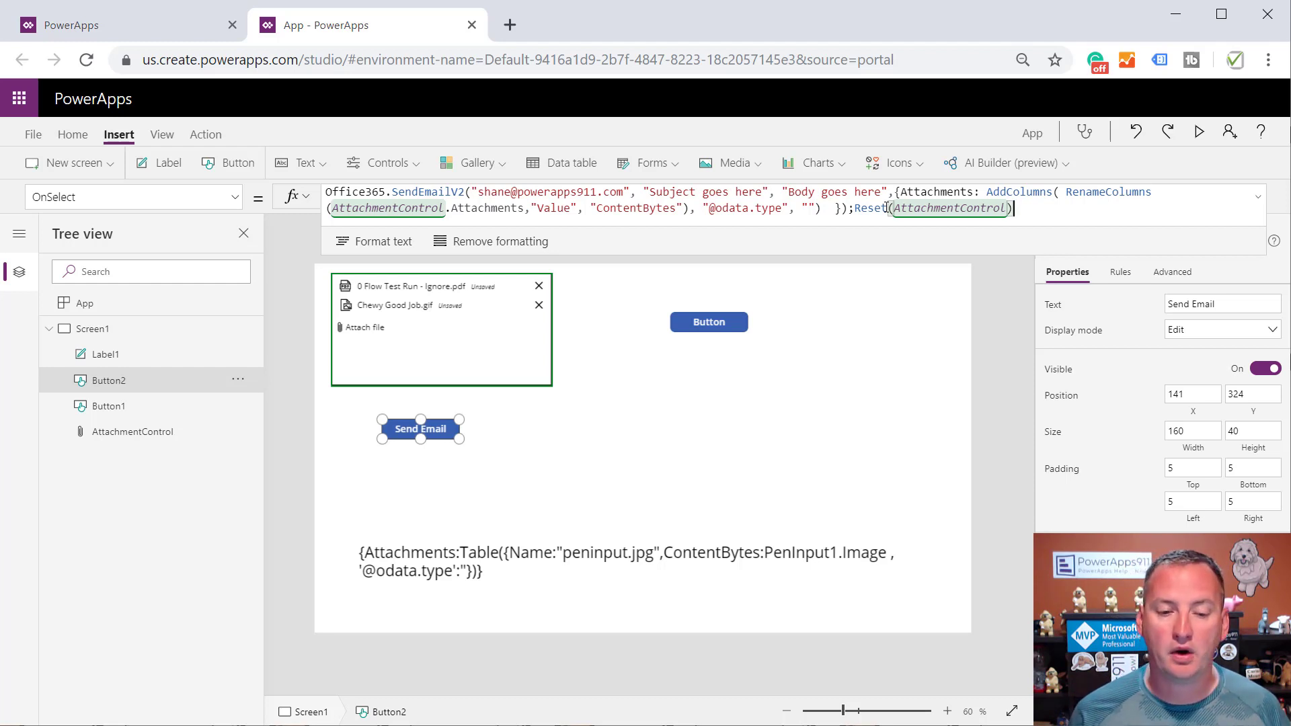
mouse_move(705, 270)
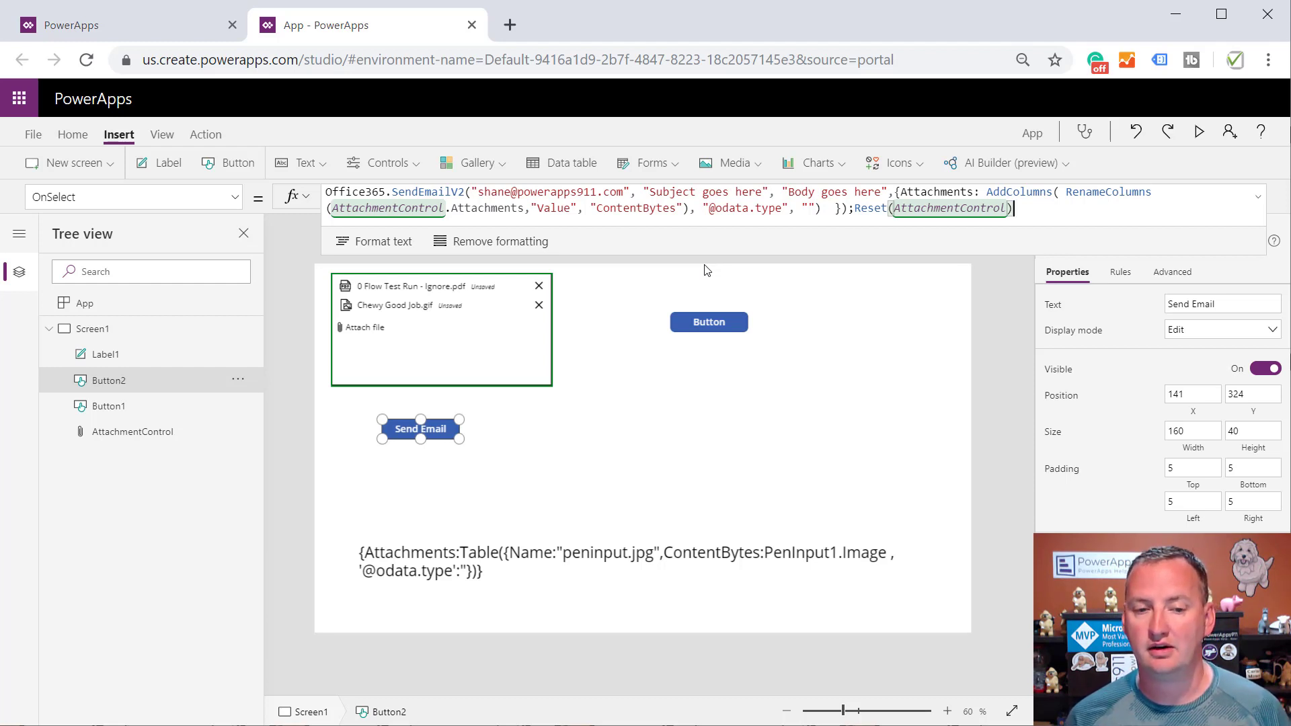
mouse_move(578, 376)
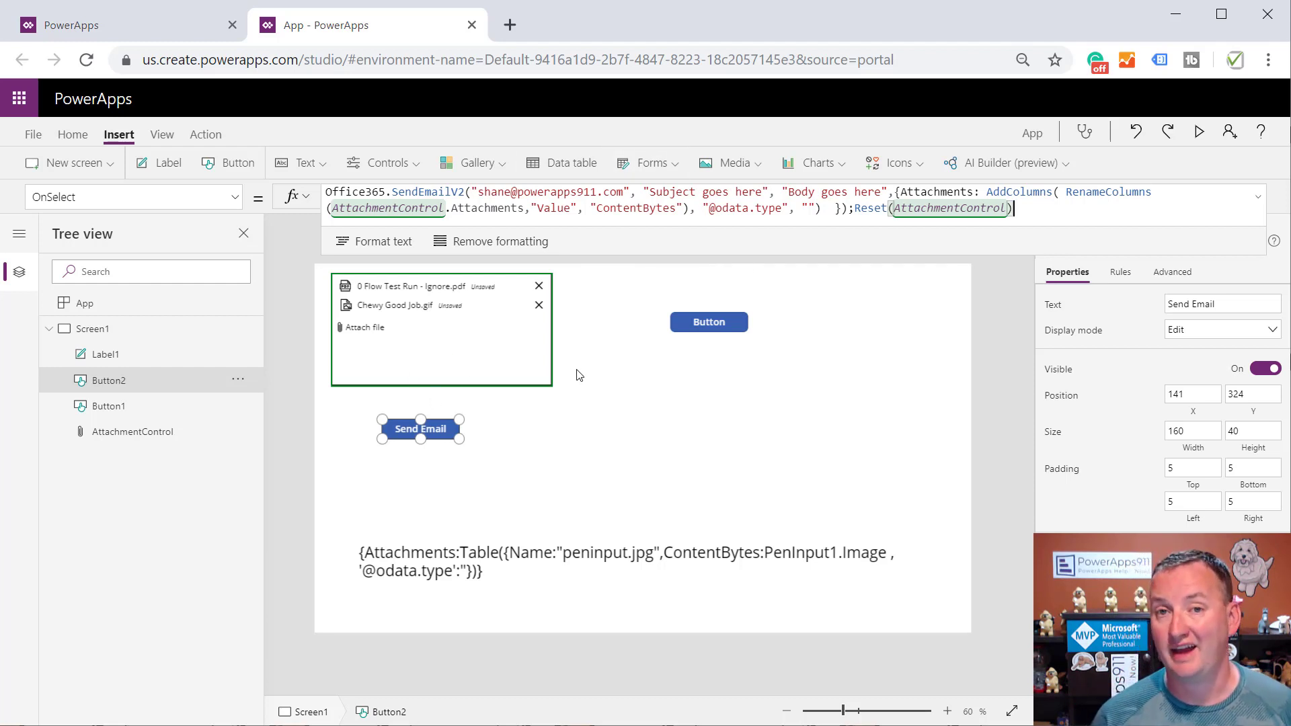